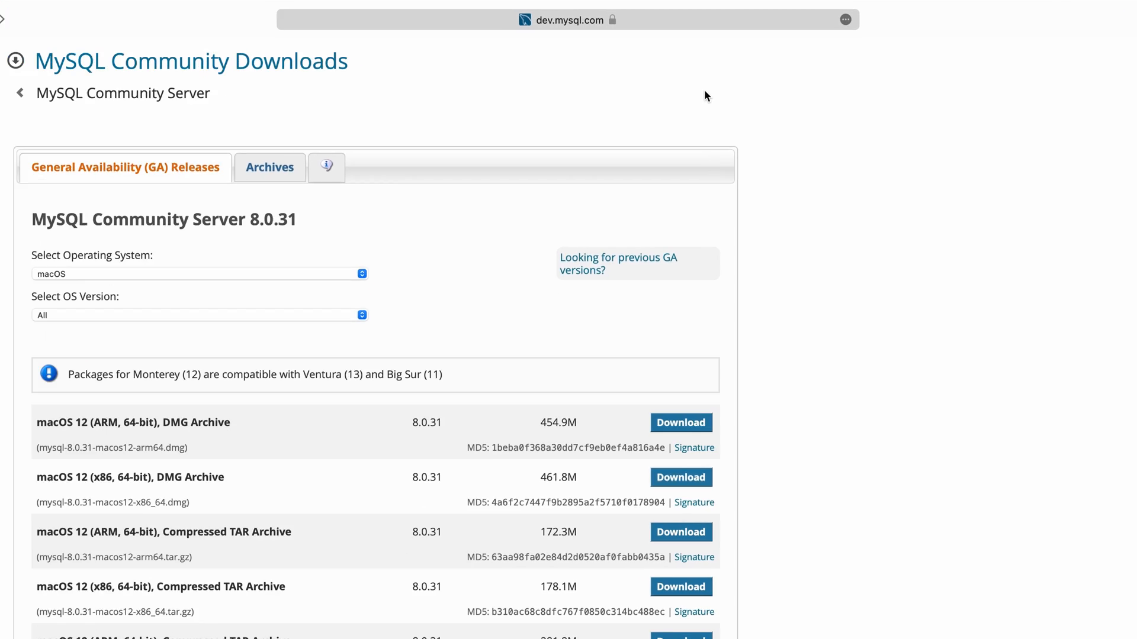
Filter the MySQL 8.0.31 downloads to macOS 12 (x86, 64-bit) packages.
click(568, 20)
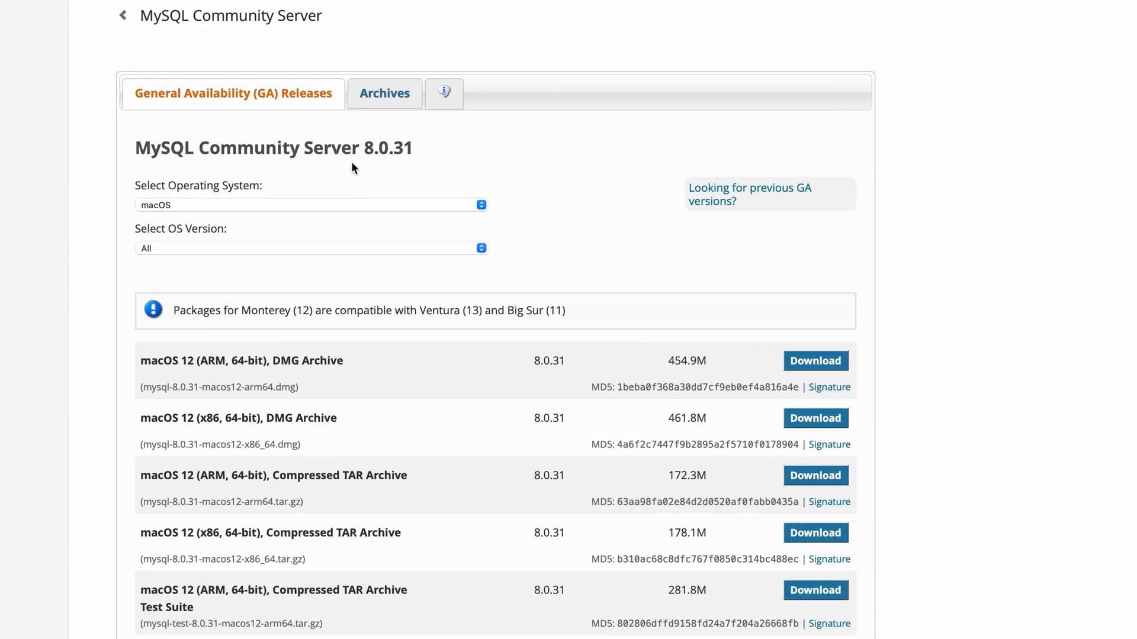
click(312, 205)
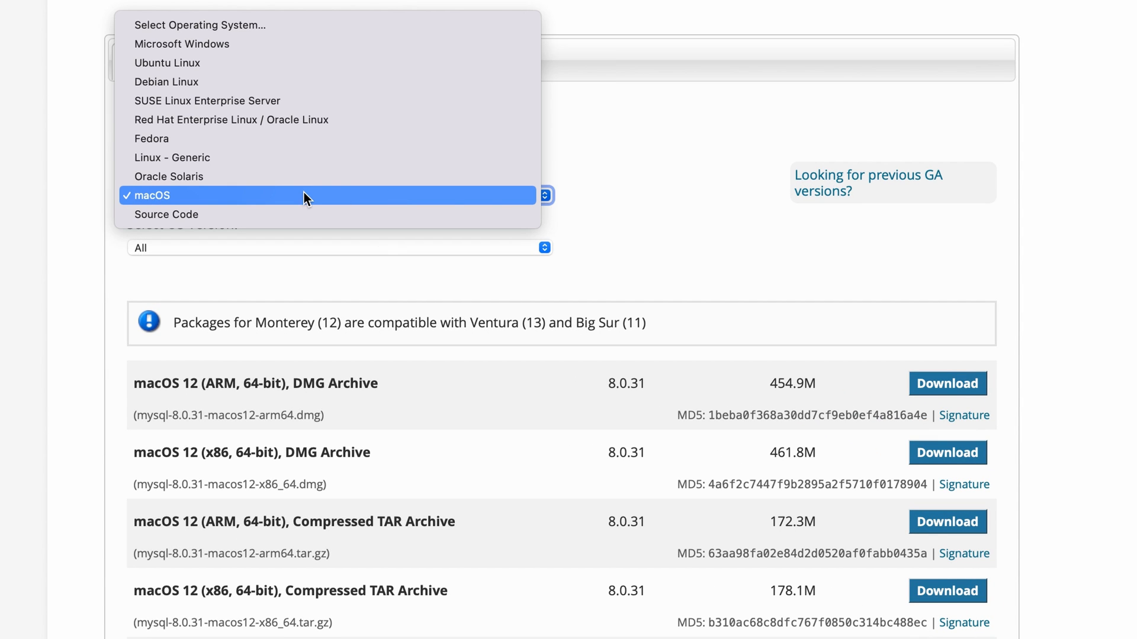
mouse_move(298, 200)
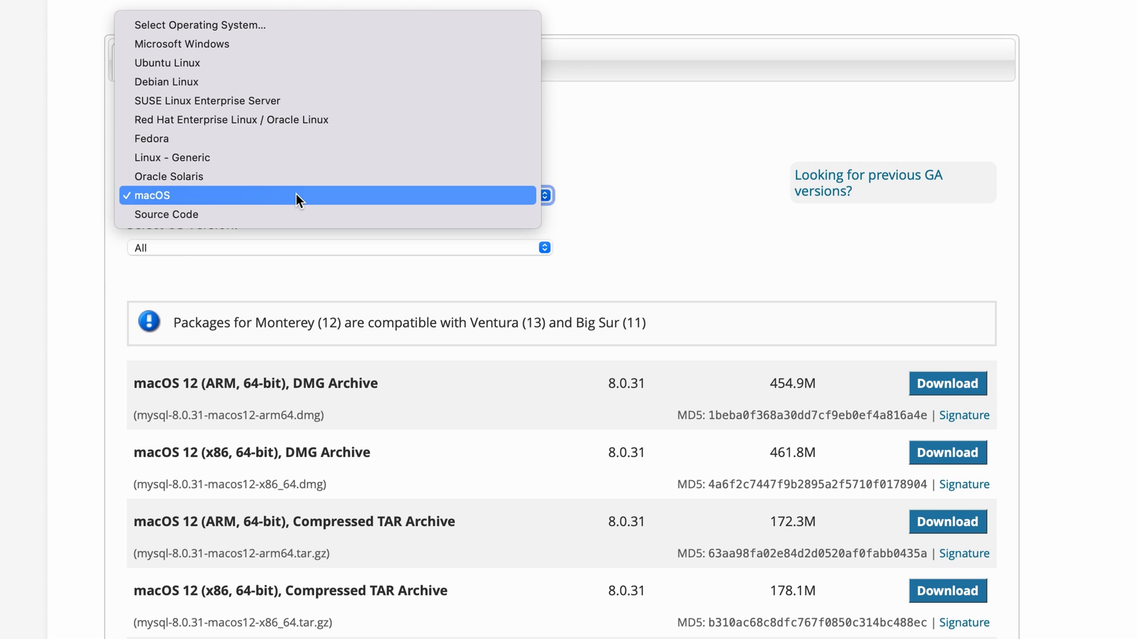
click(328, 195)
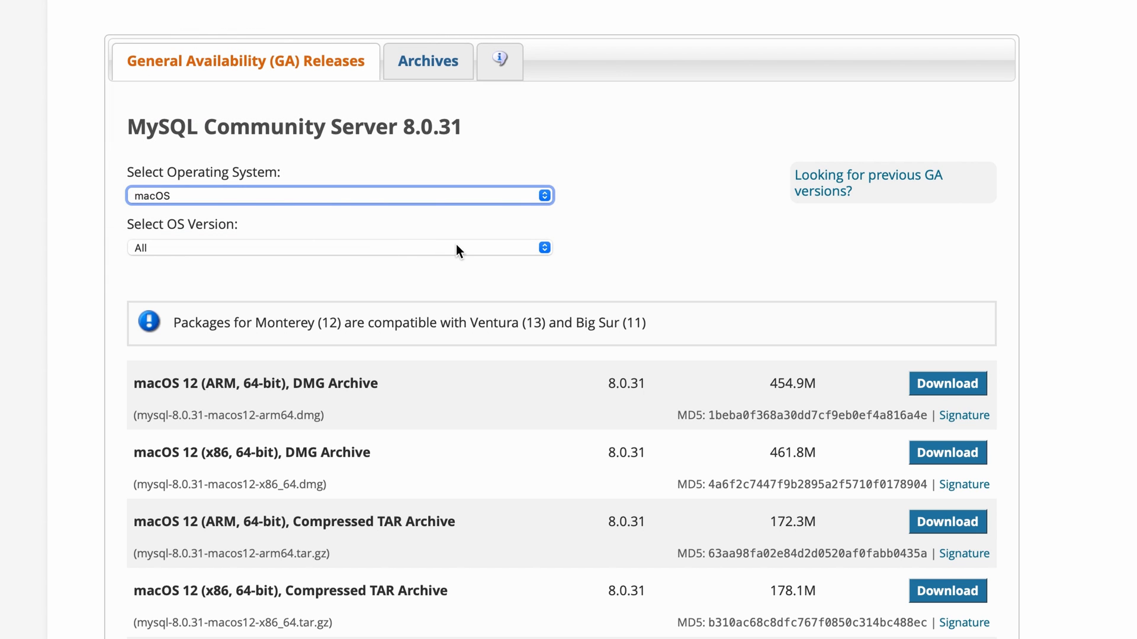
click(338, 248)
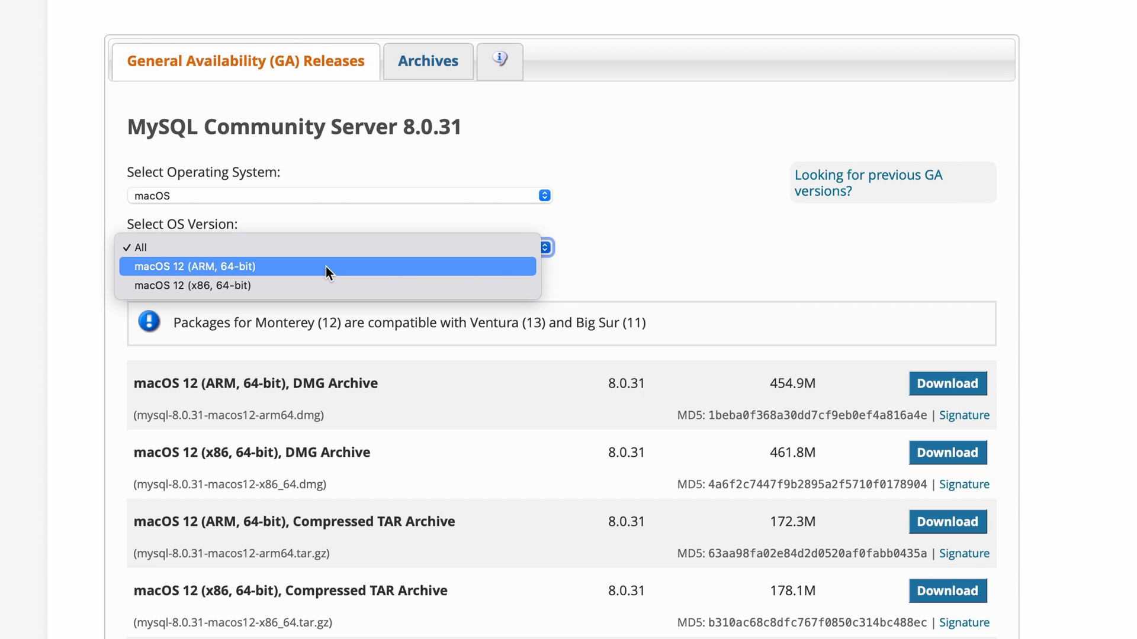
mouse_move(319, 285)
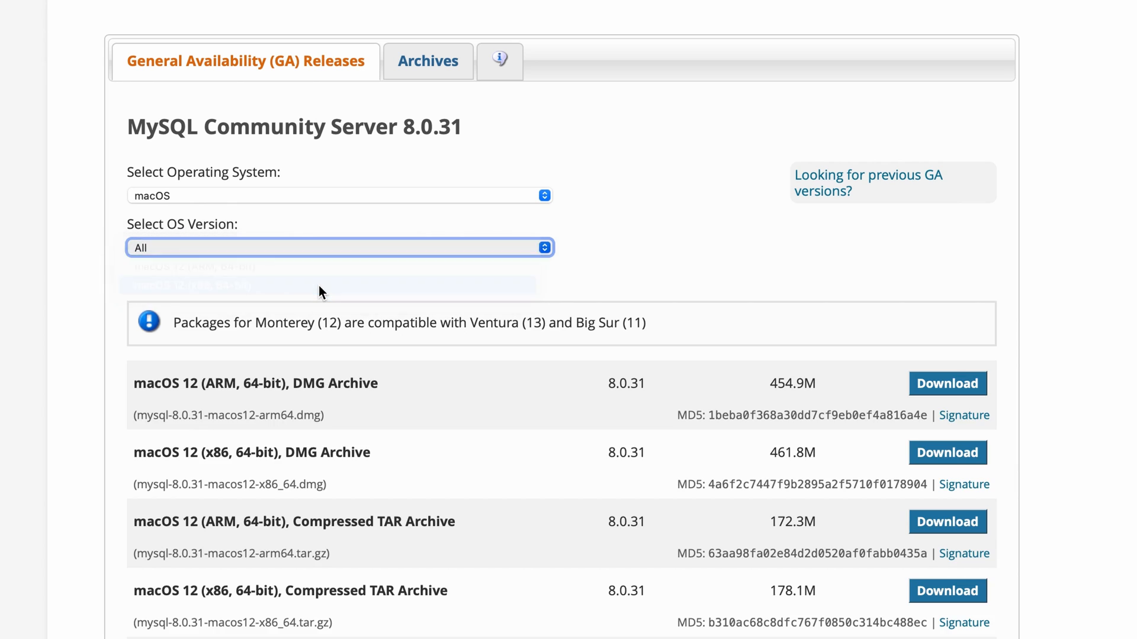
click(339, 247)
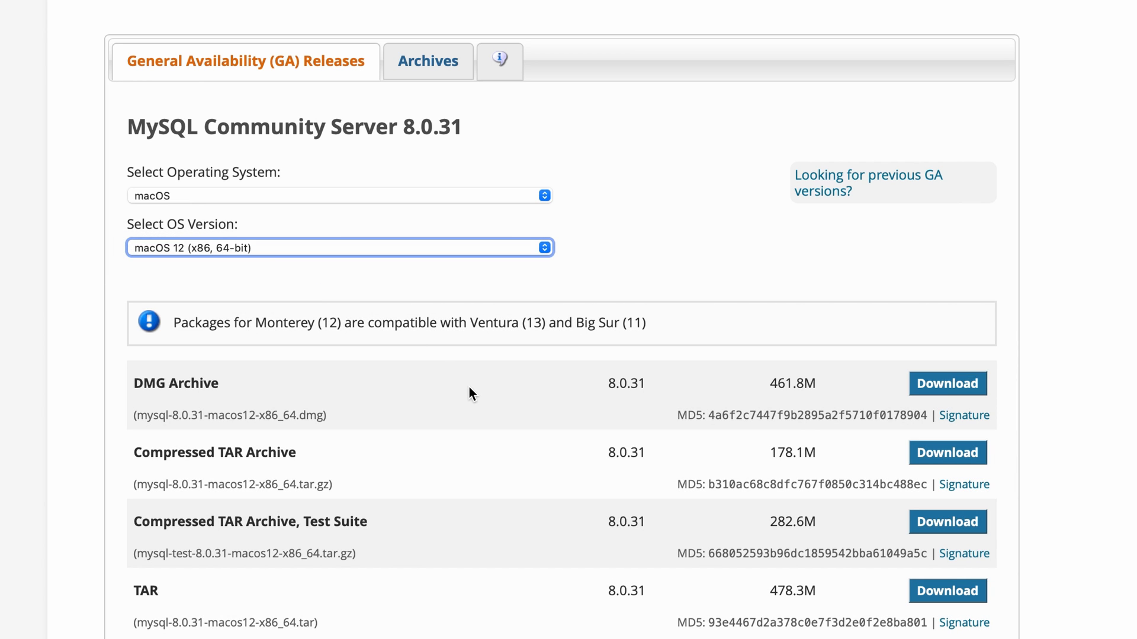
mouse_move(477, 393)
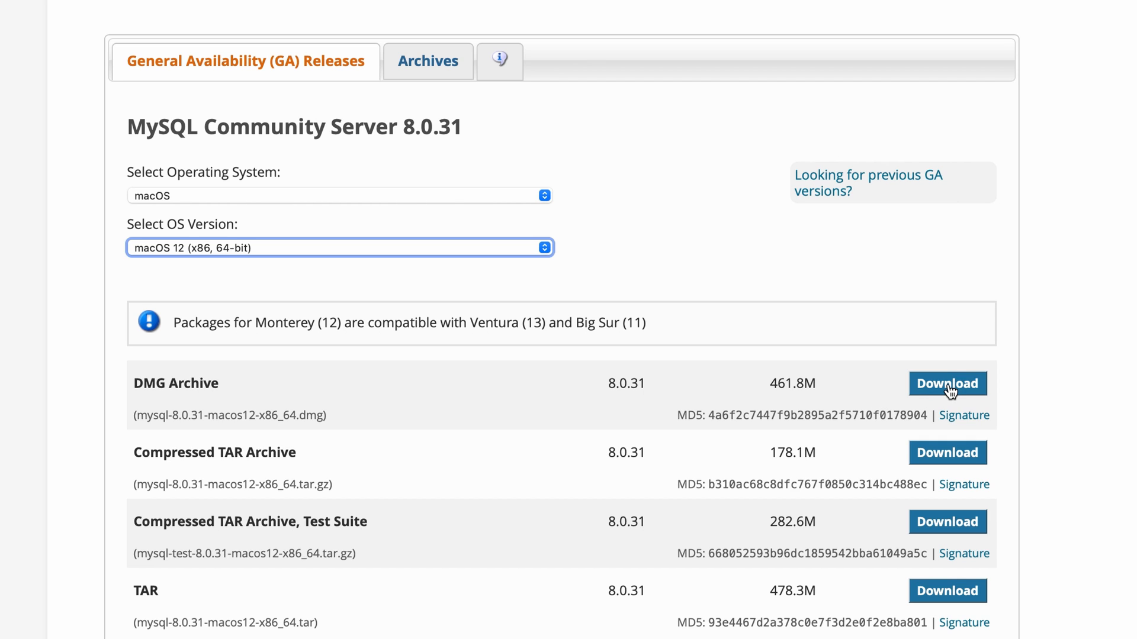
Download the x86 DMG Archive without signing in, allowing dev.mysql.com downloads, and view Safari's downloads.
click(948, 383)
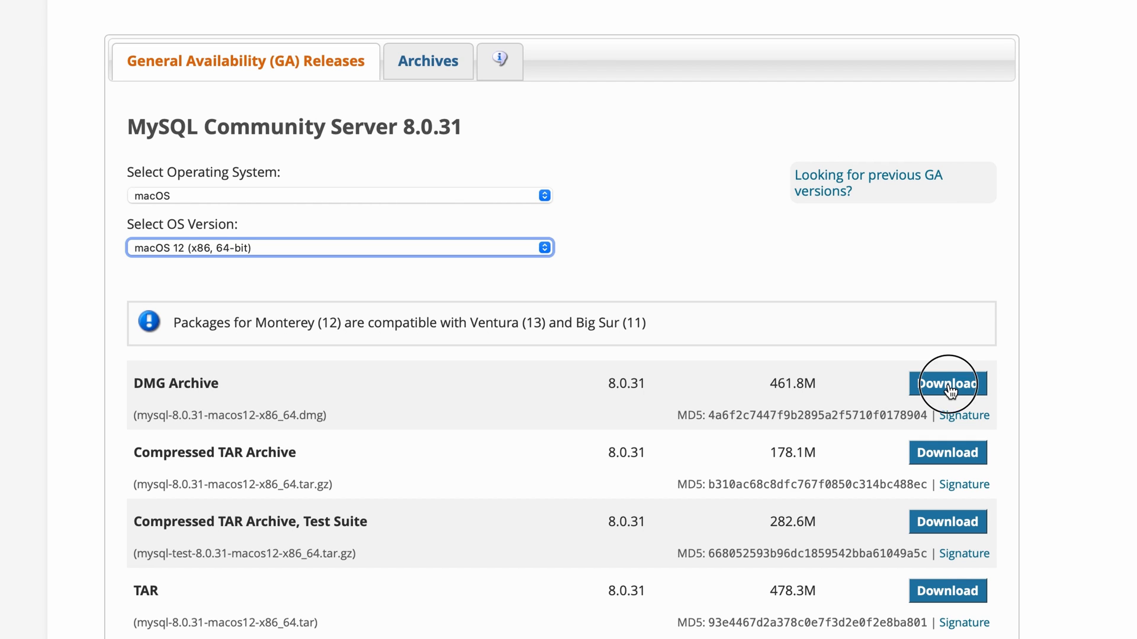
click(947, 384)
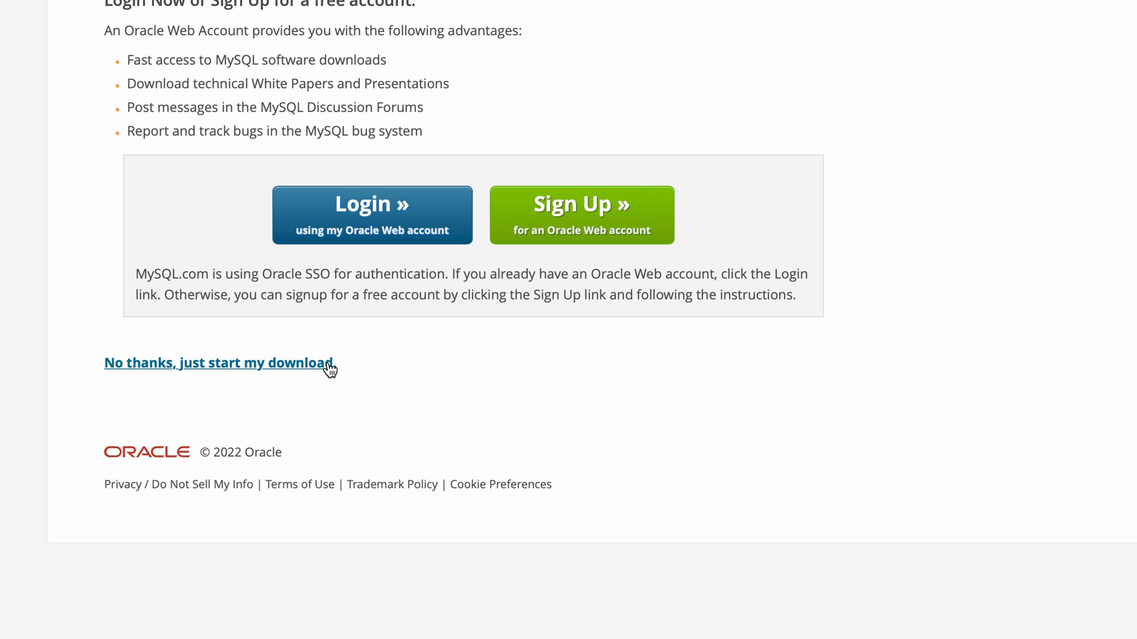
click(220, 364)
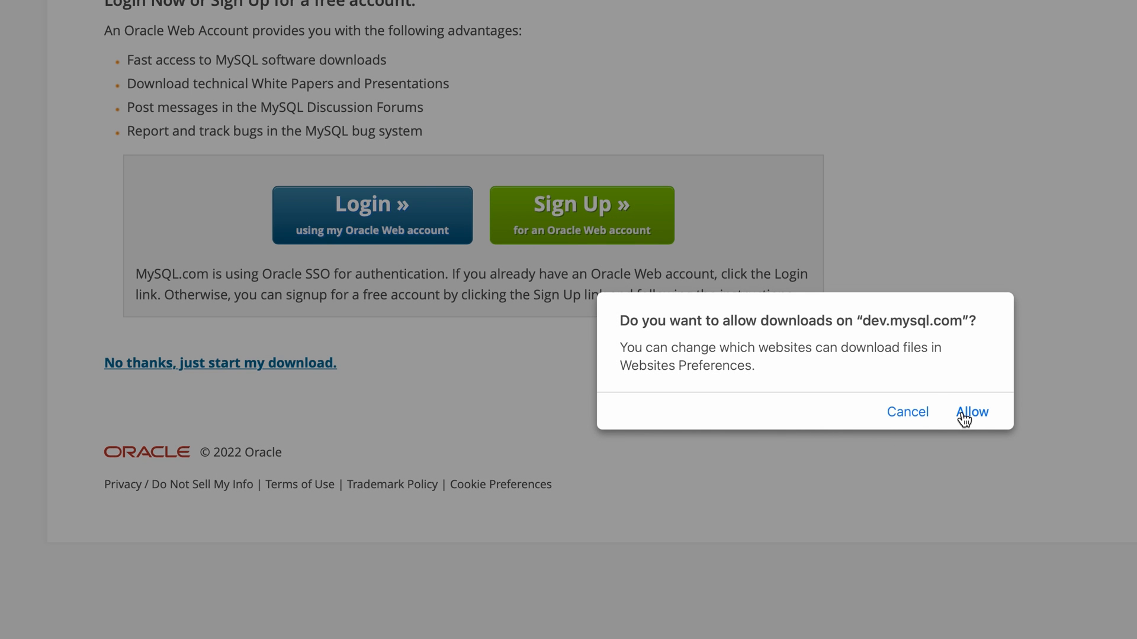
click(972, 412)
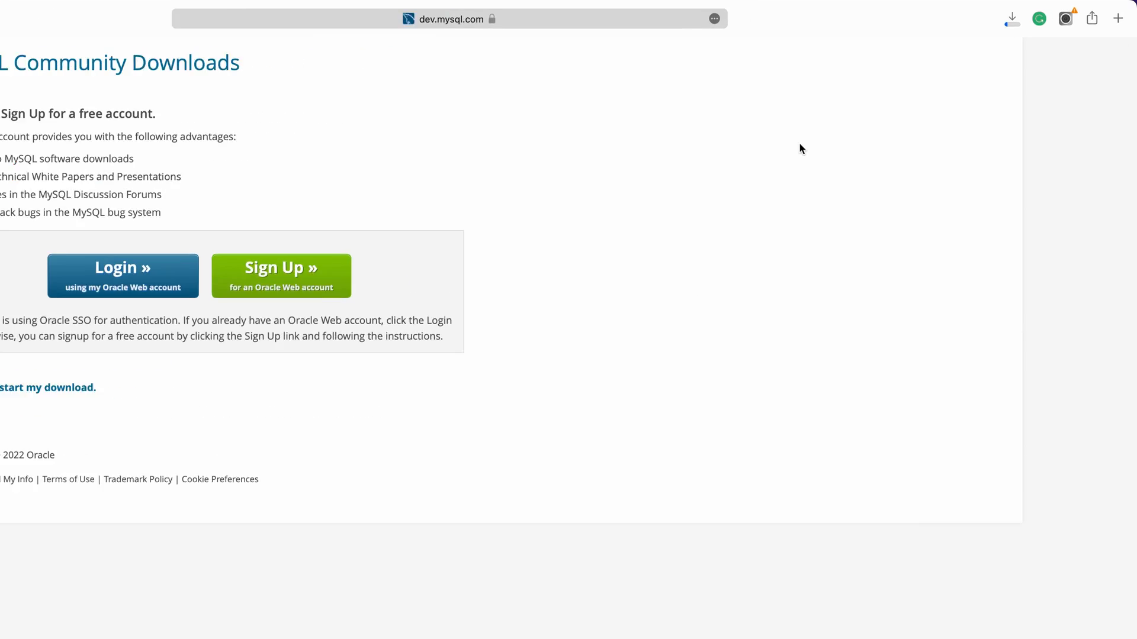
click(931, 31)
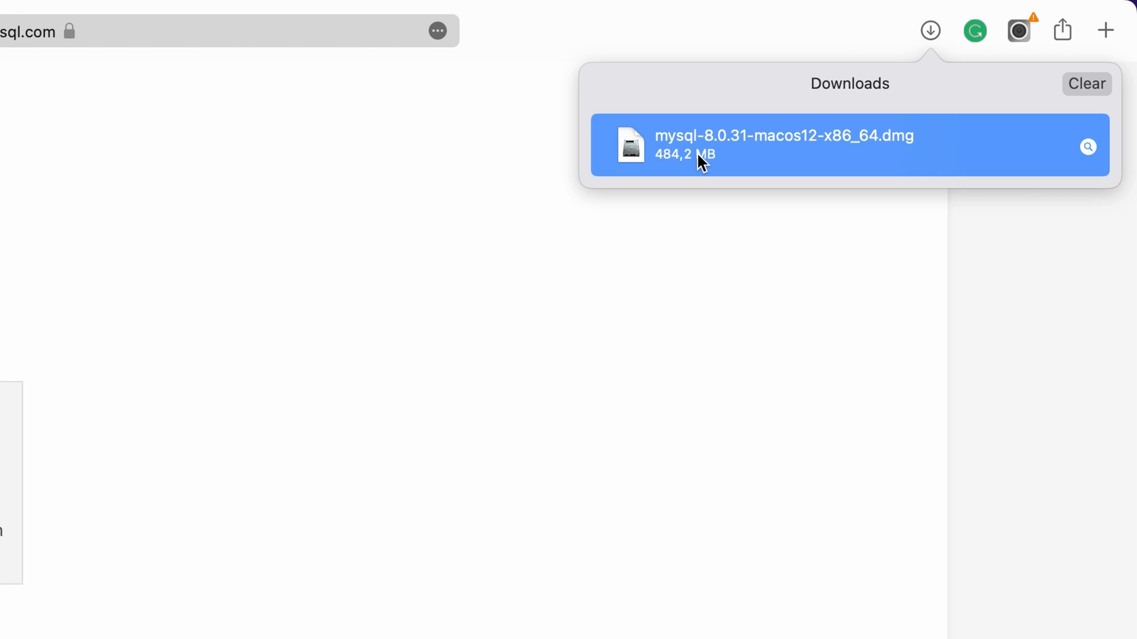
Mount the downloaded MySQL .dmg and attempt the .pkg installer, dismissing the unidentified-developer warning.
double_click(783, 145)
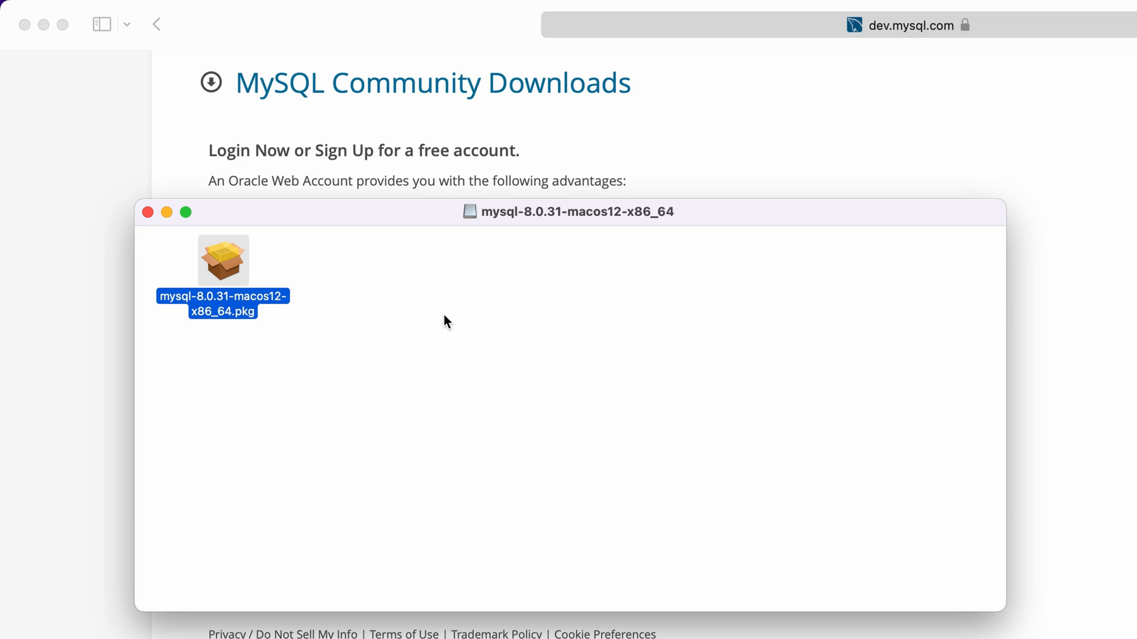
double_click(222, 261)
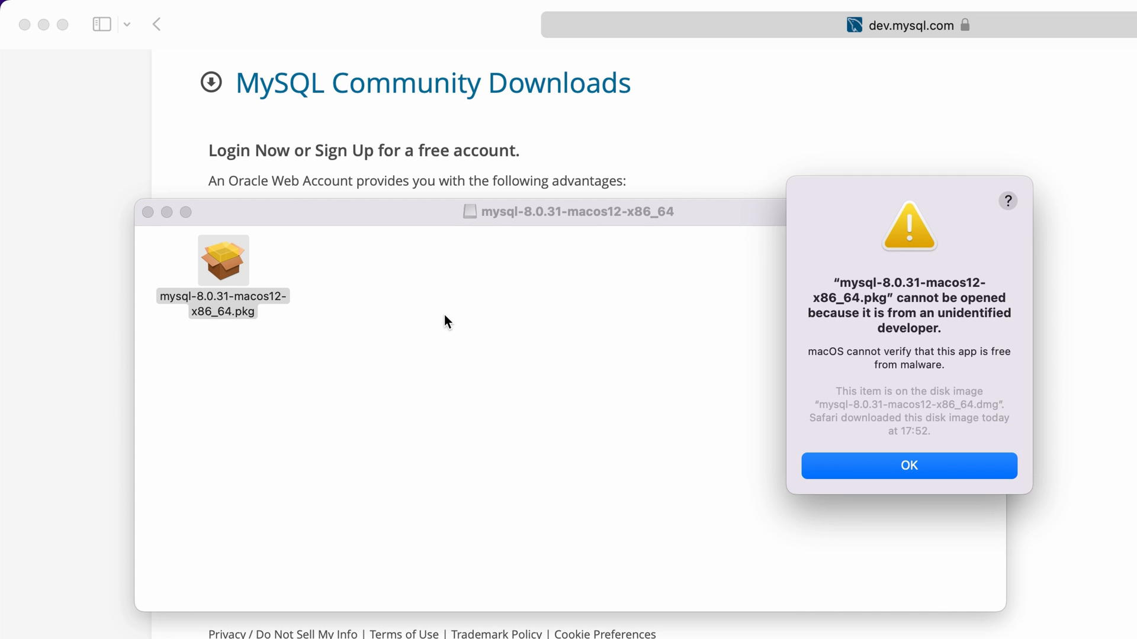
mouse_move(462, 337)
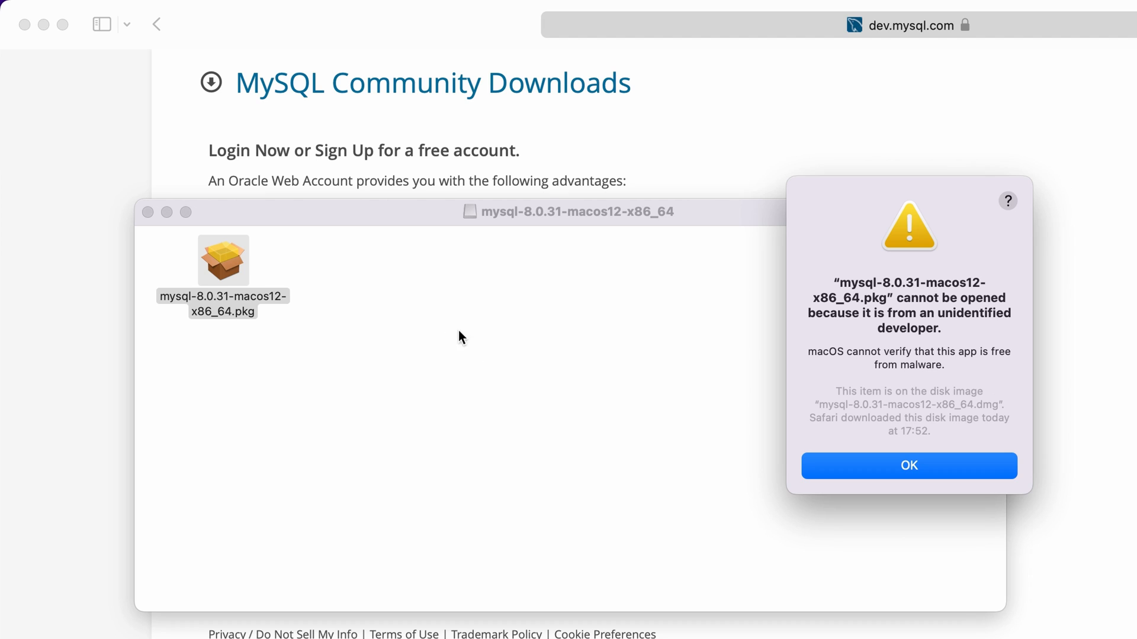
mouse_move(564, 386)
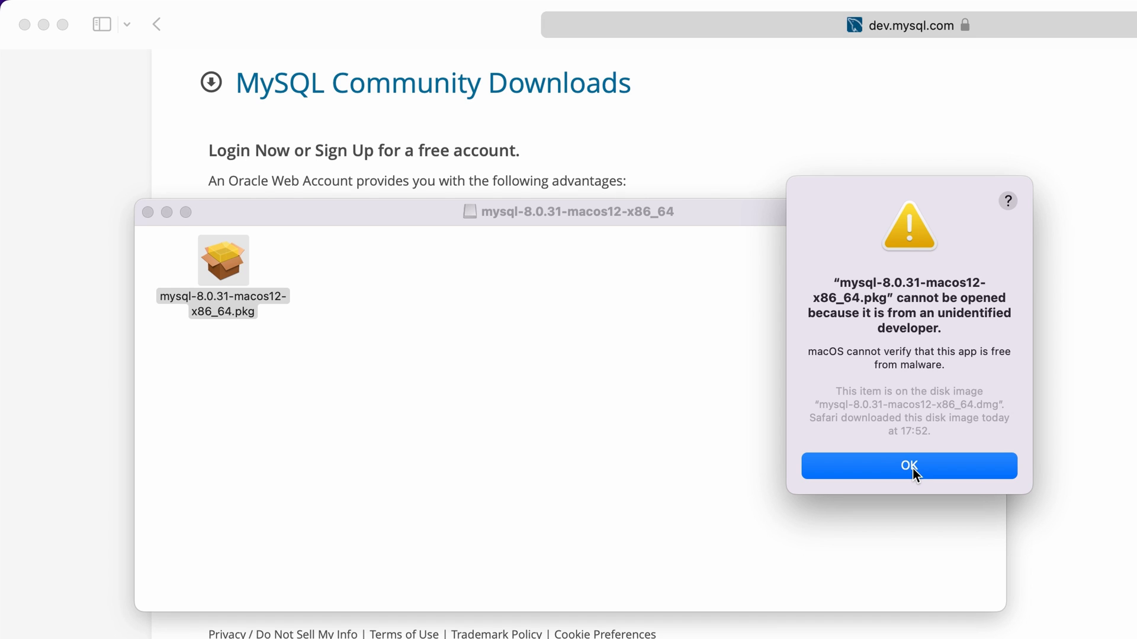
click(908, 466)
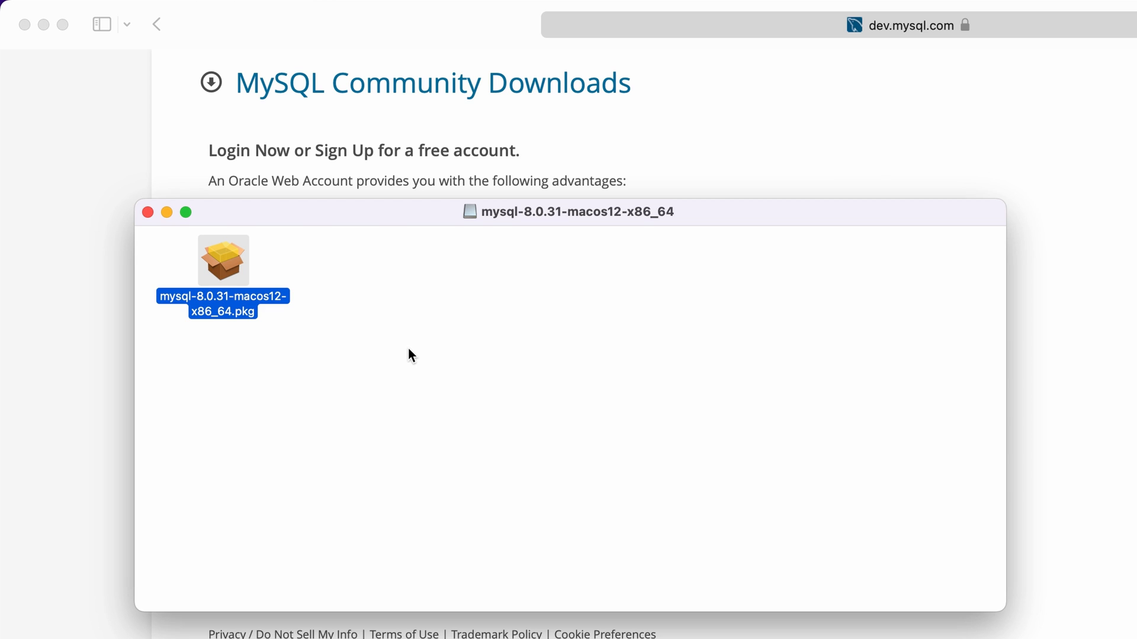
click(25, 11)
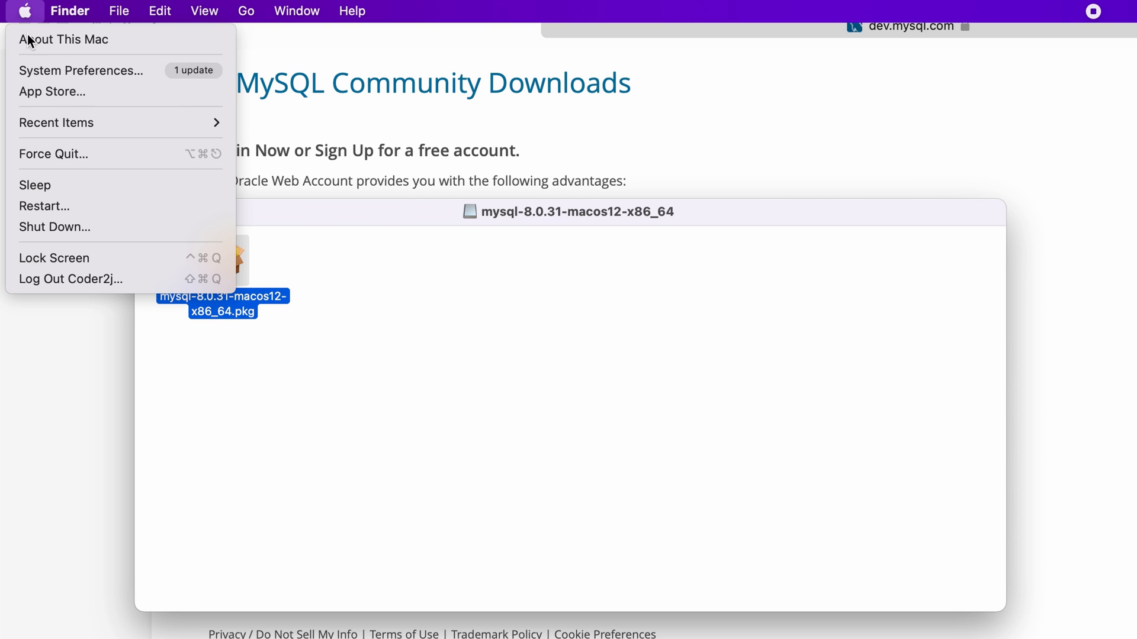
In Security & Privacy > General, choose Open Anyway so the blocked MySQL package launches.
click(82, 70)
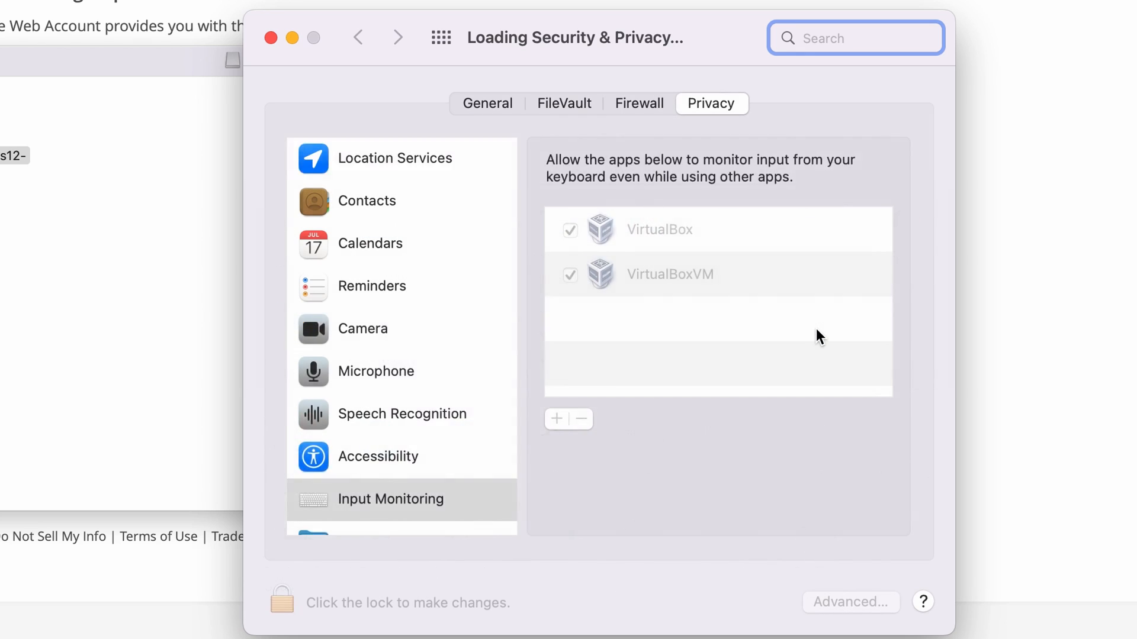
click(394, 158)
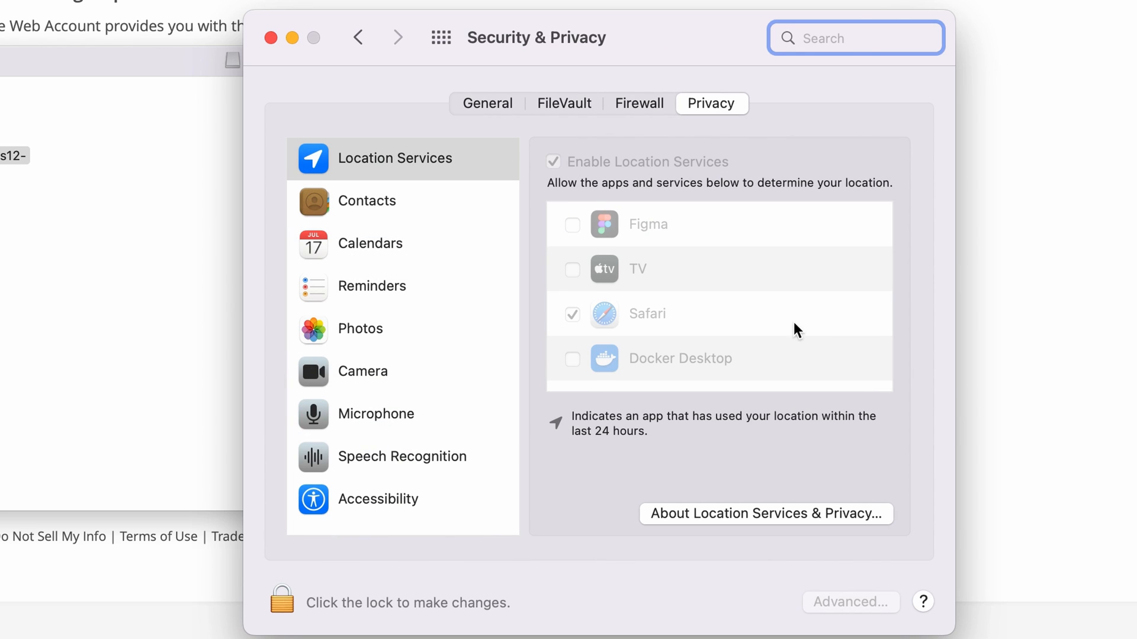
click(488, 103)
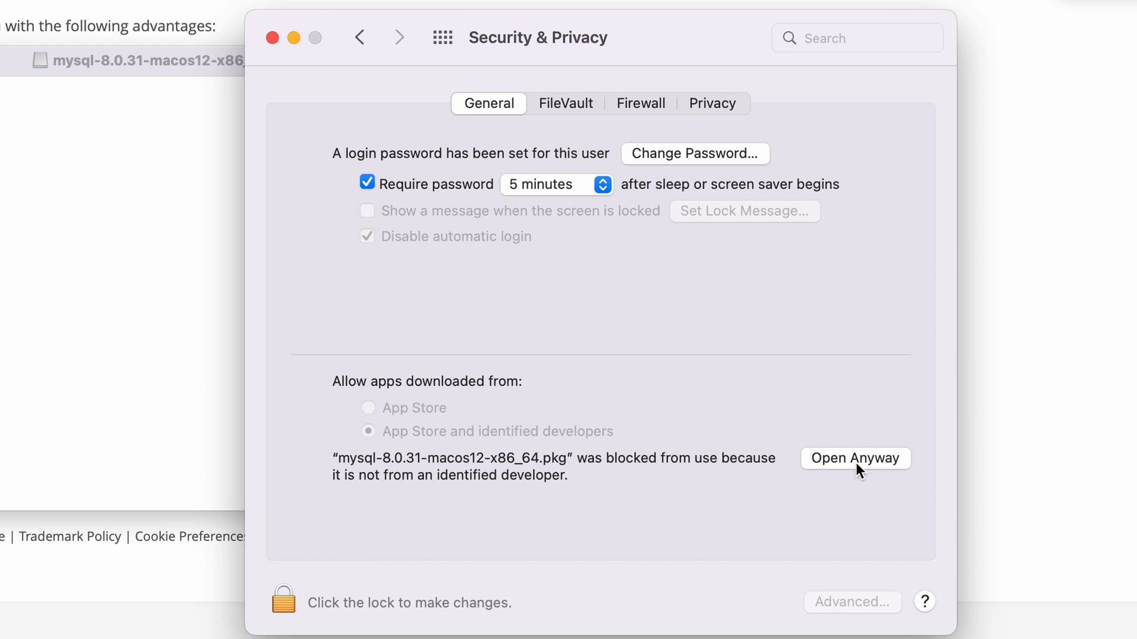
click(855, 458)
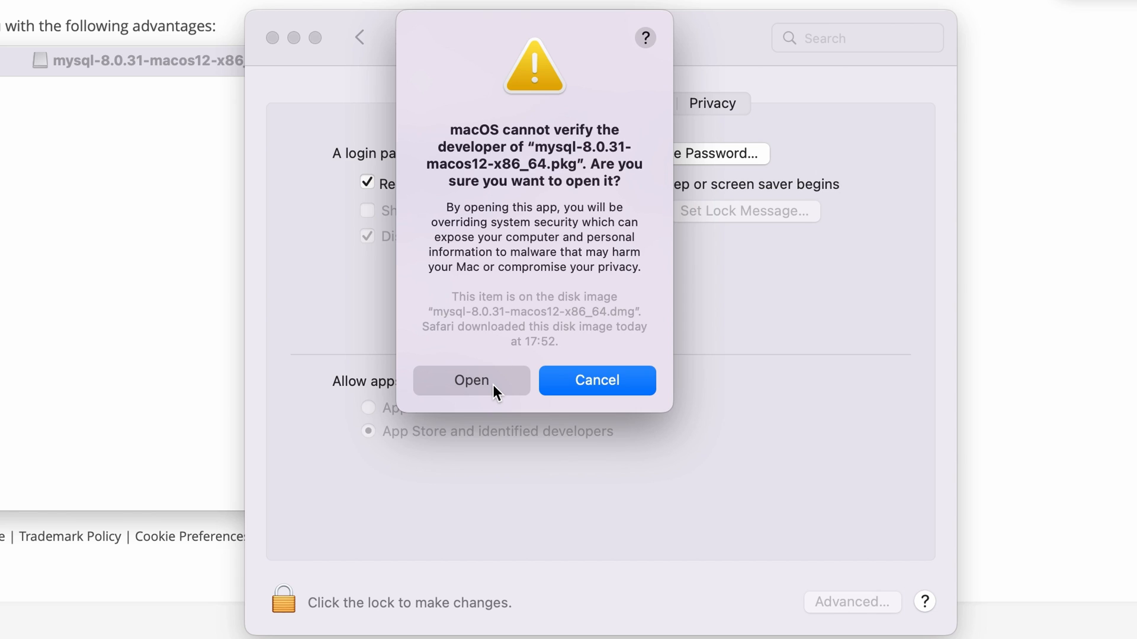
click(471, 380)
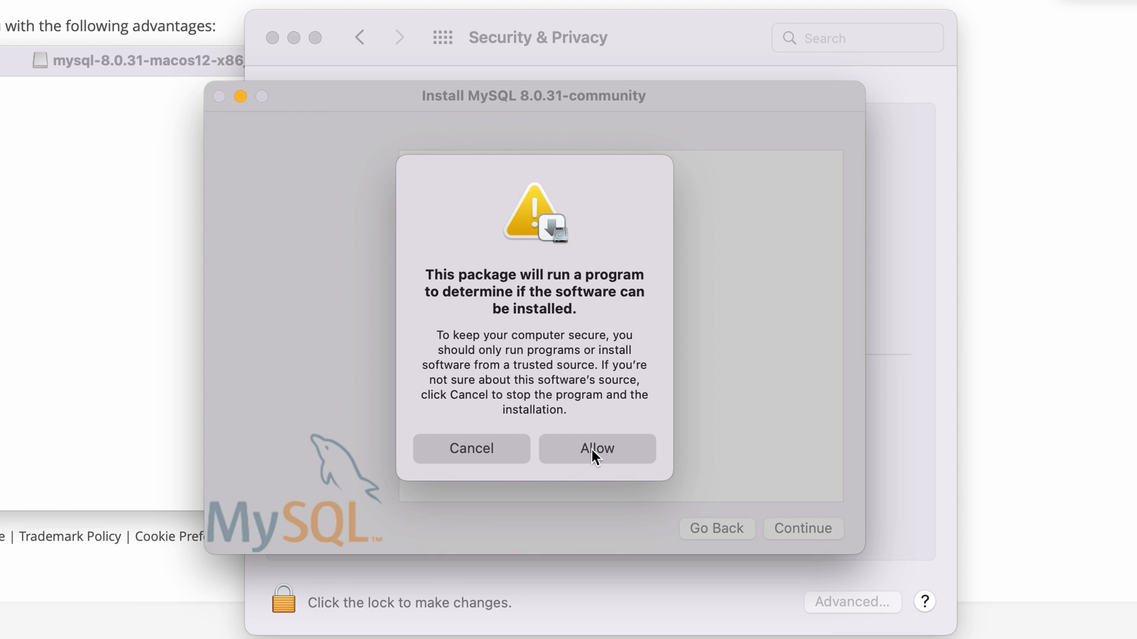
Walk the installer past introduction and licence, agree, and authorise the standard installation.
click(595, 447)
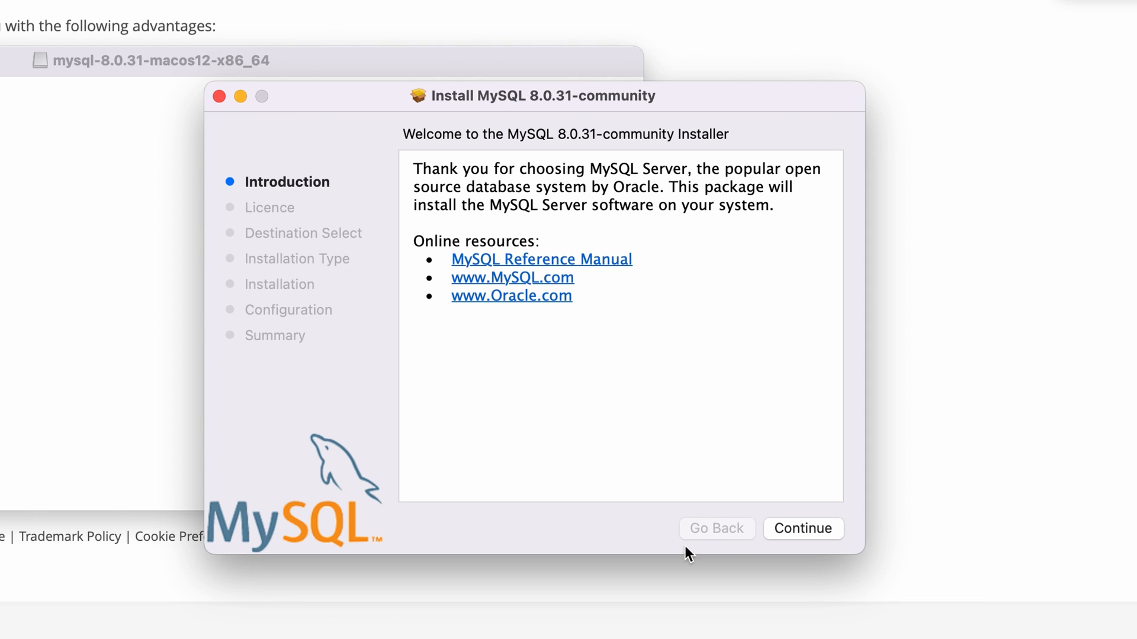
click(803, 528)
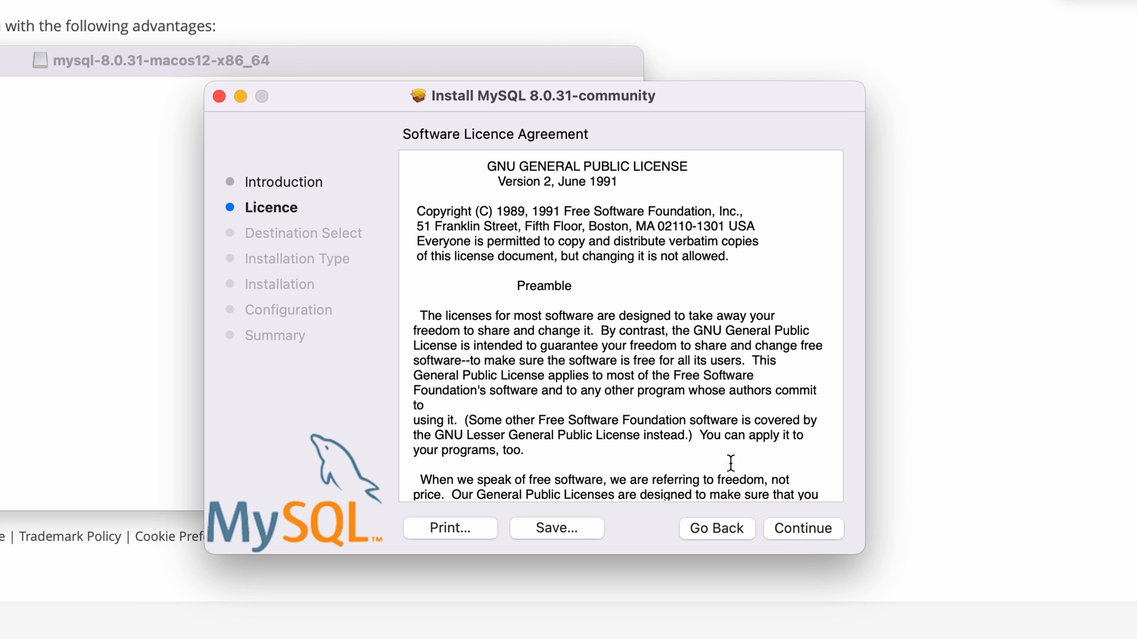
click(801, 528)
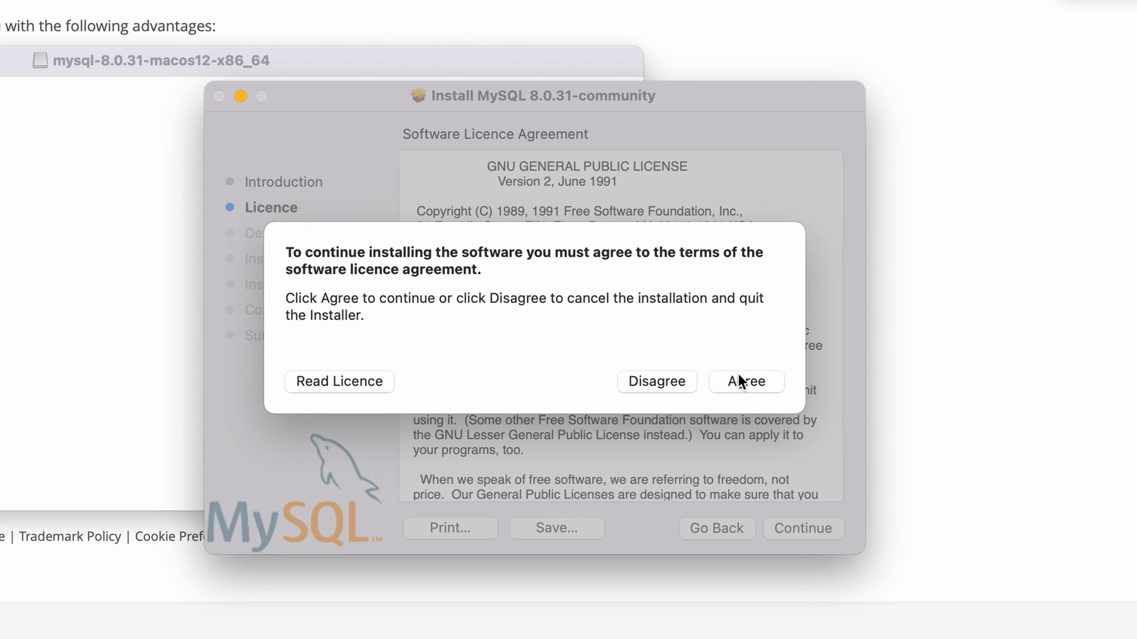
click(745, 381)
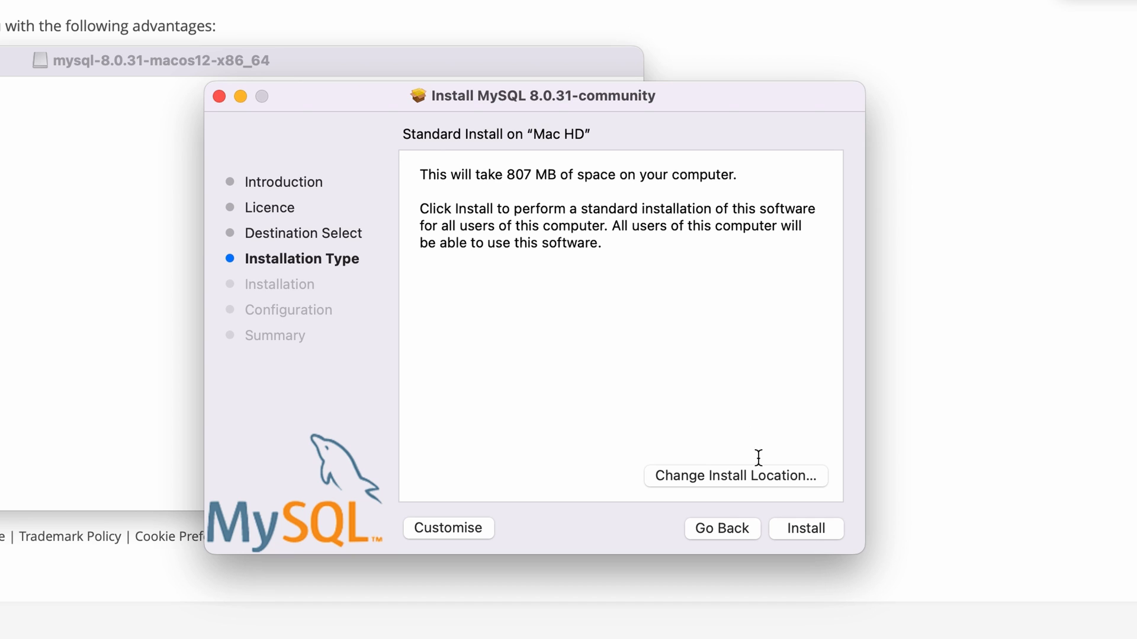
click(805, 529)
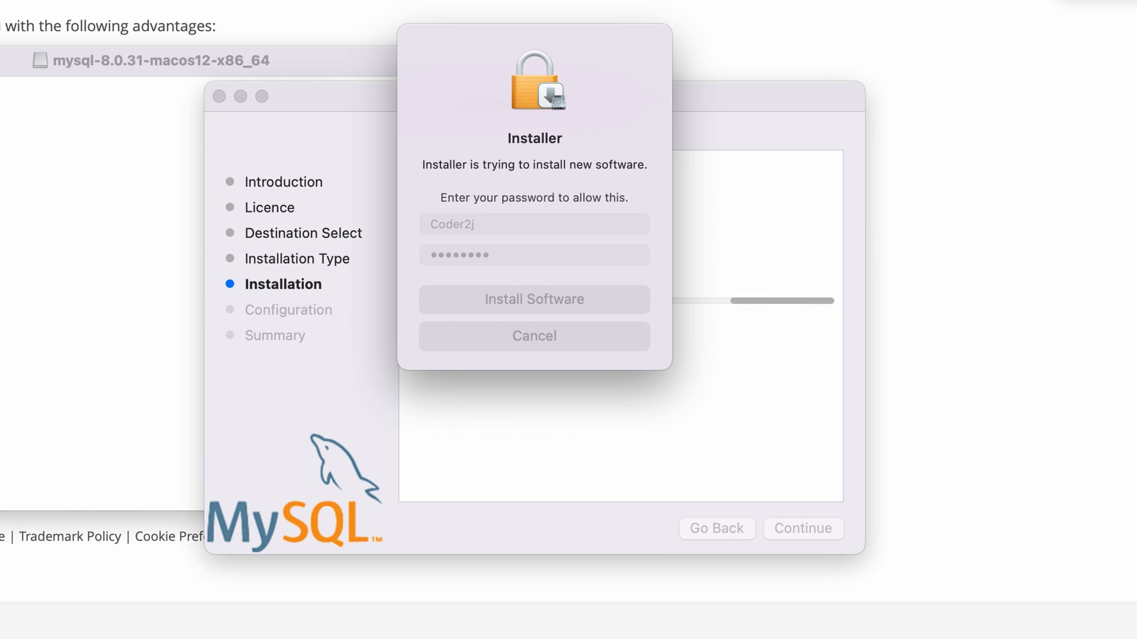
click(534, 300)
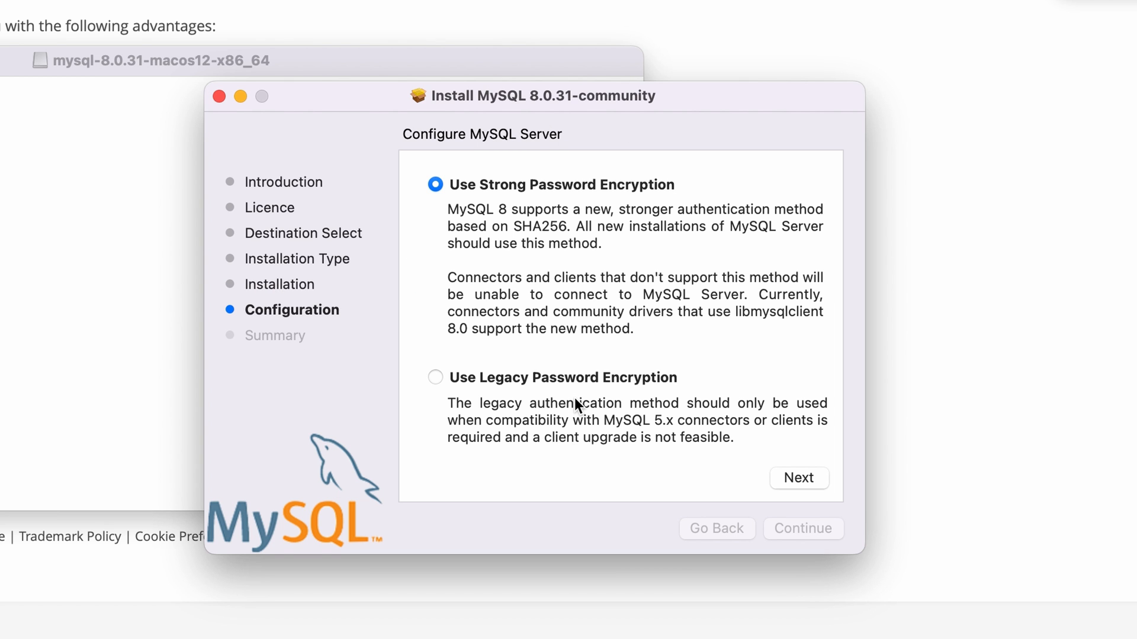
mouse_move(506, 253)
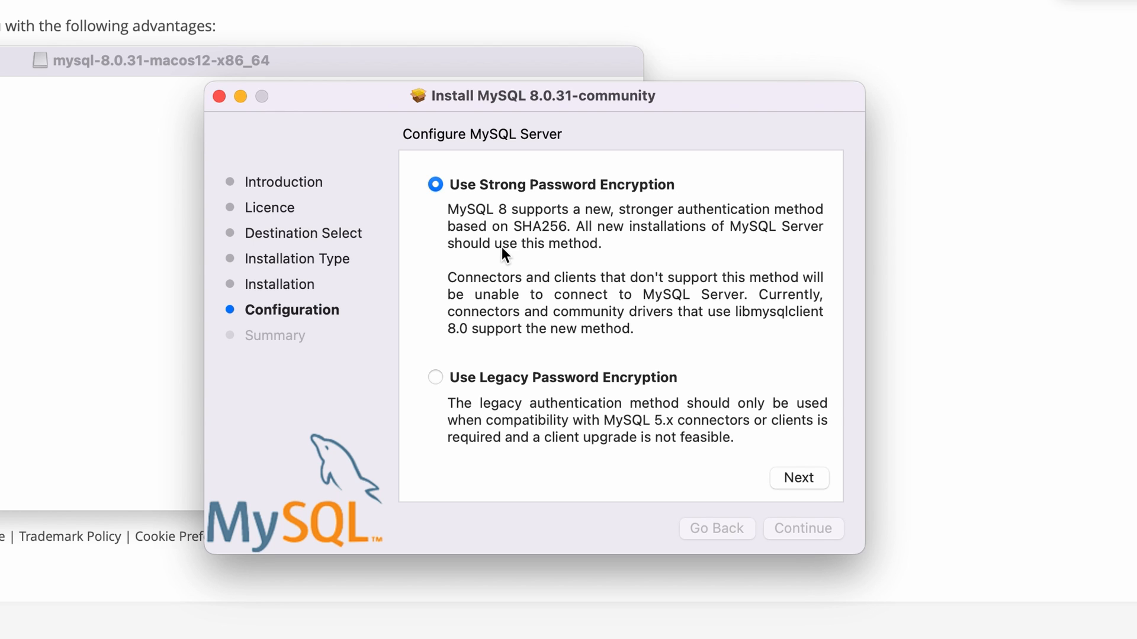
mouse_move(480, 189)
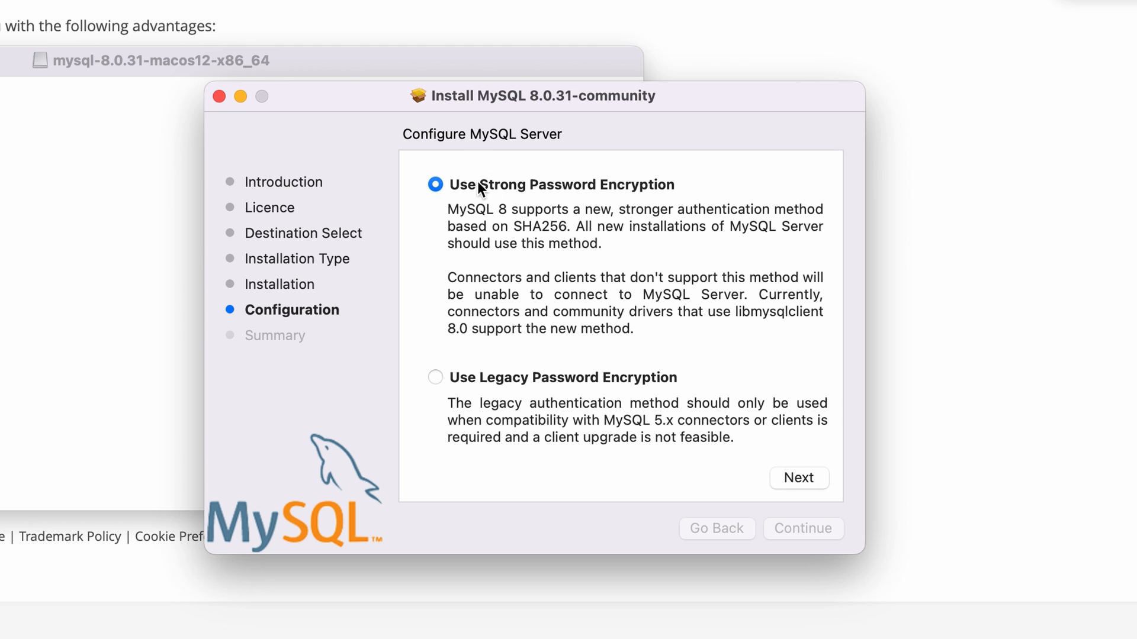
Keep Use Strong Password Encryption, enter the root password, and finish with installer authorisation.
click(798, 477)
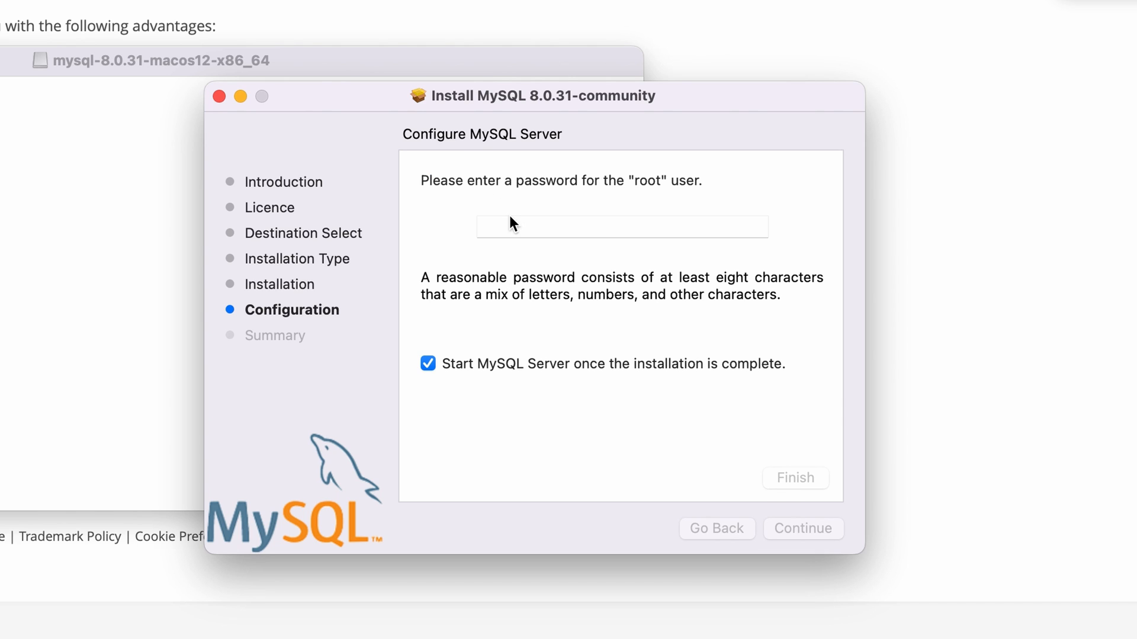
click(620, 227)
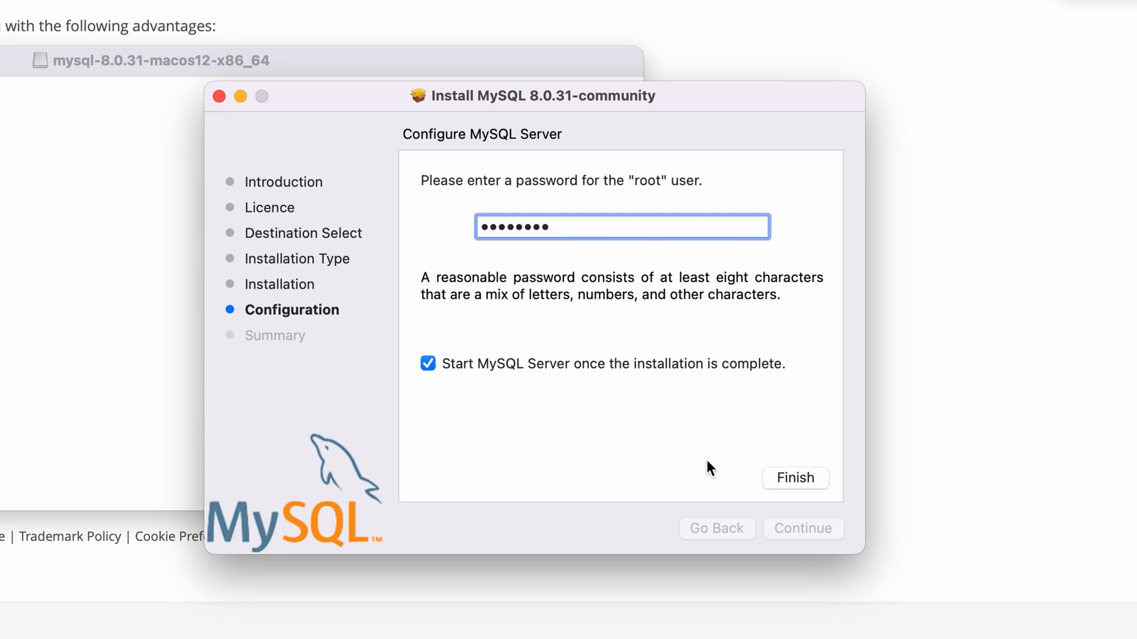
mouse_move(761, 477)
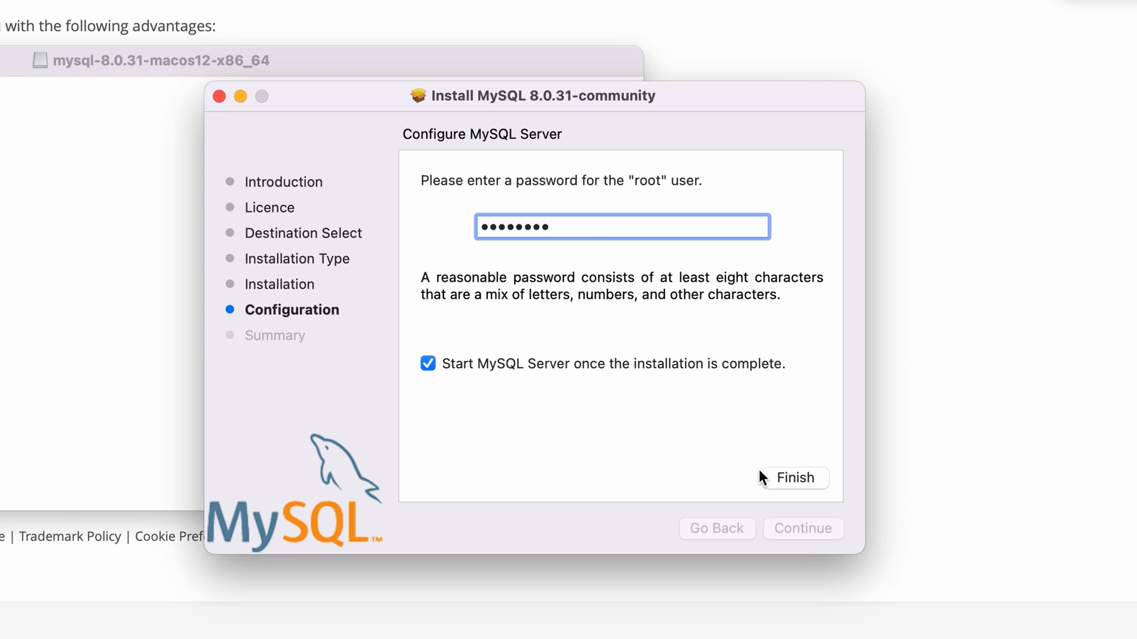
mouse_move(792, 480)
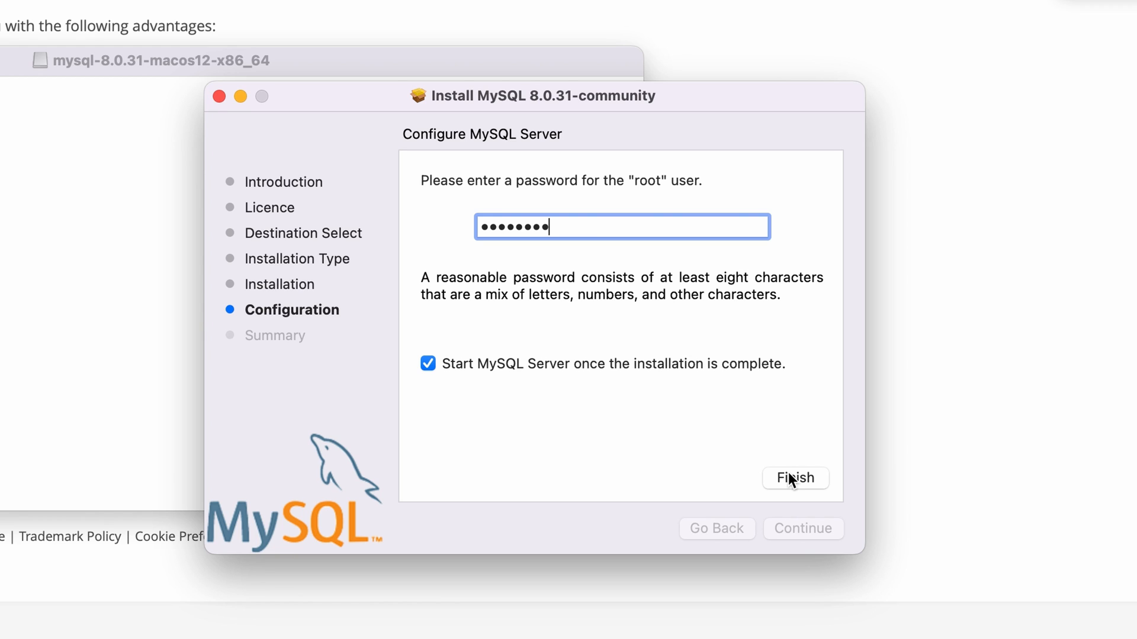
click(794, 478)
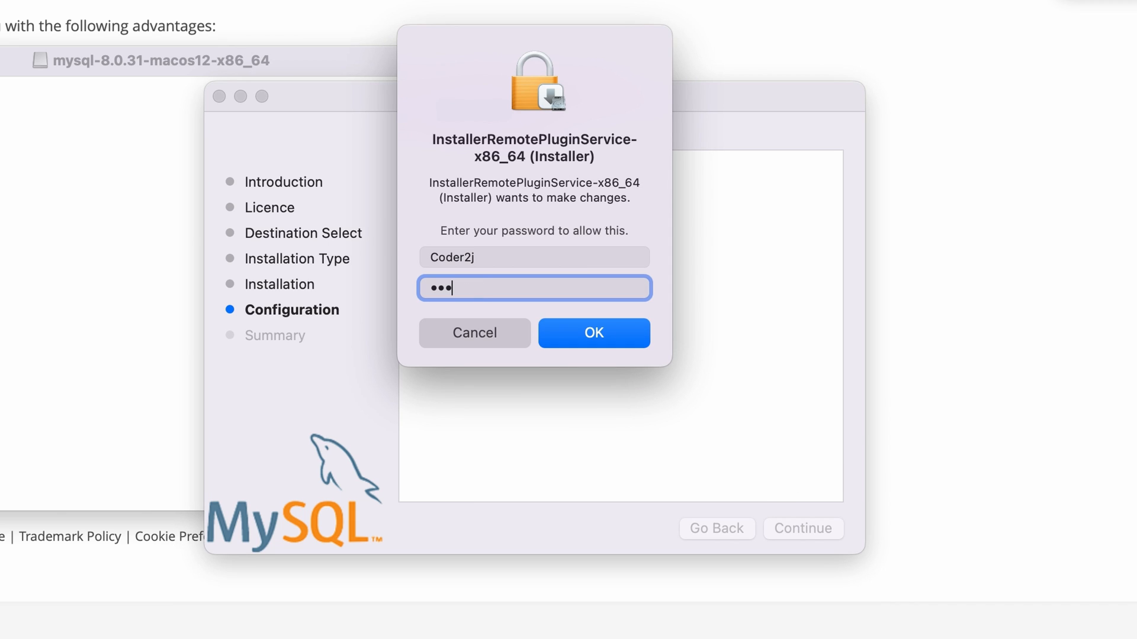
click(593, 333)
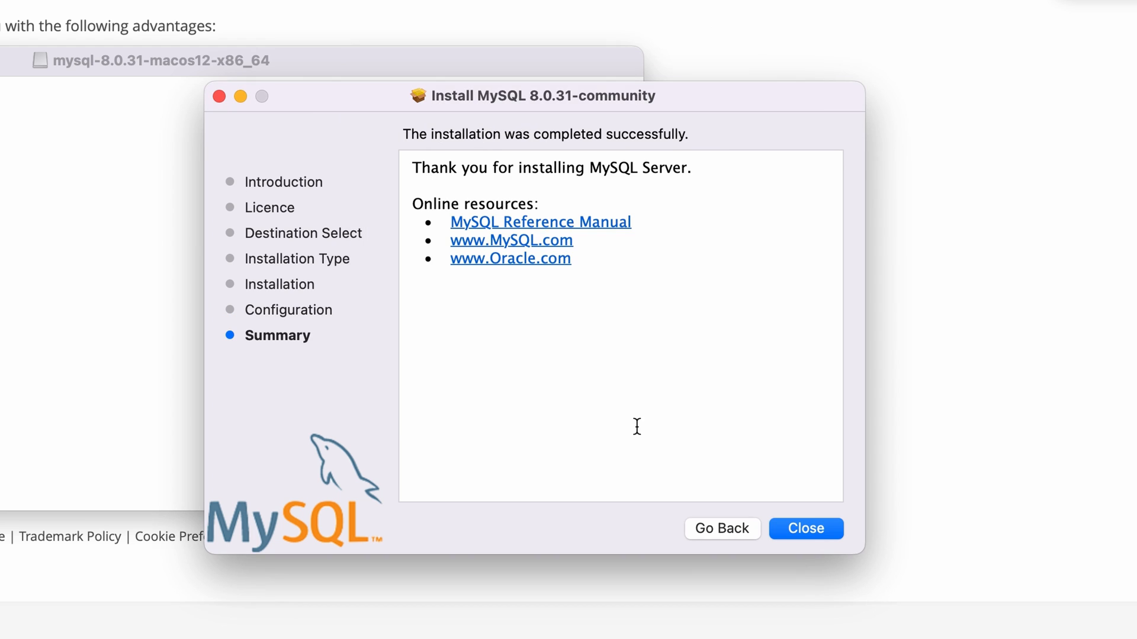
Close the installer and review the MySQL 8.0.31 instance and its Configuration paths in the MySQL pane.
click(805, 529)
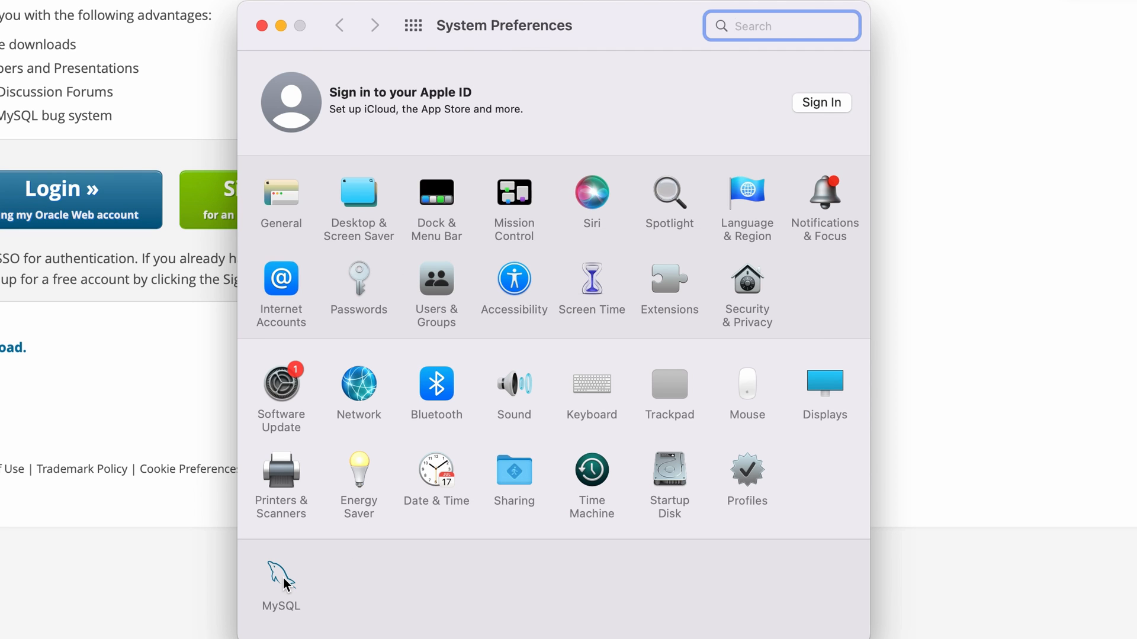
click(280, 580)
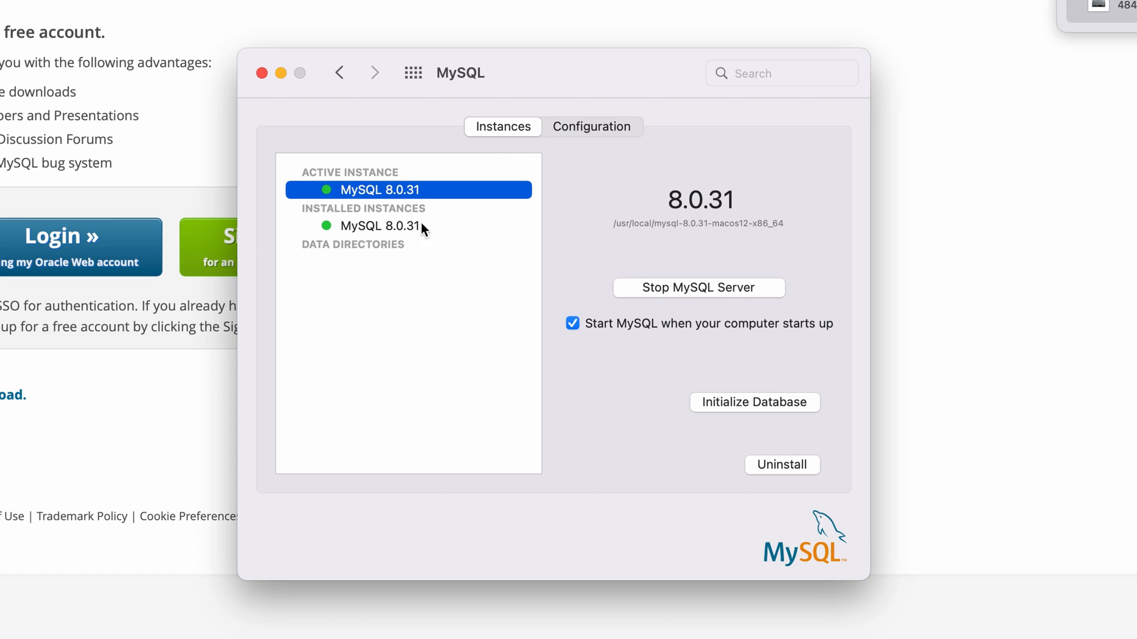
click(379, 225)
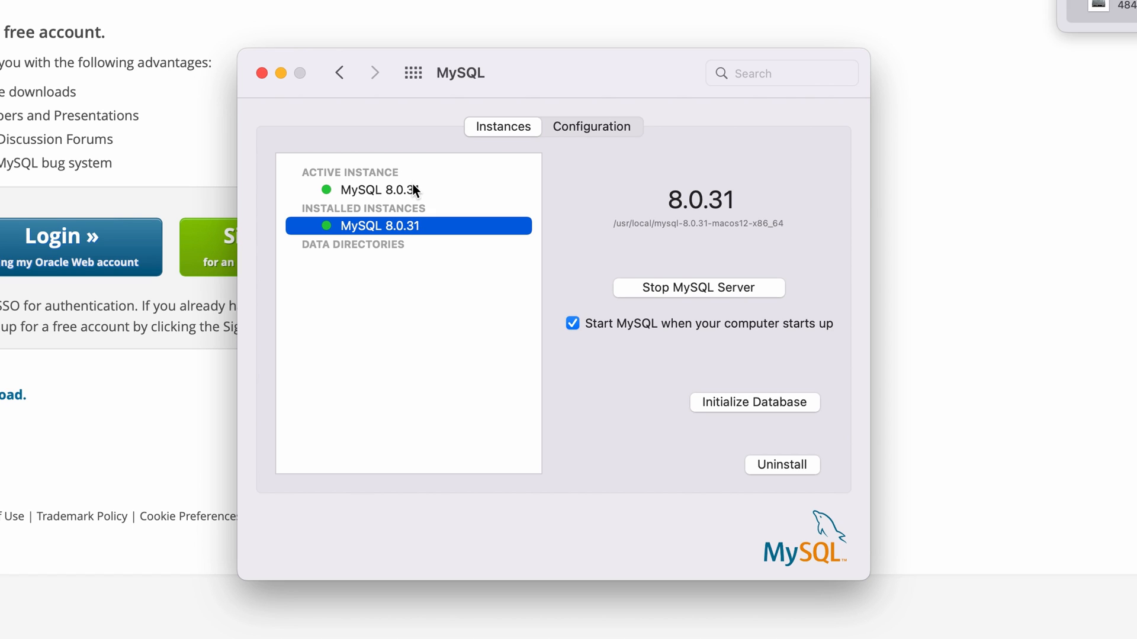
mouse_move(724, 305)
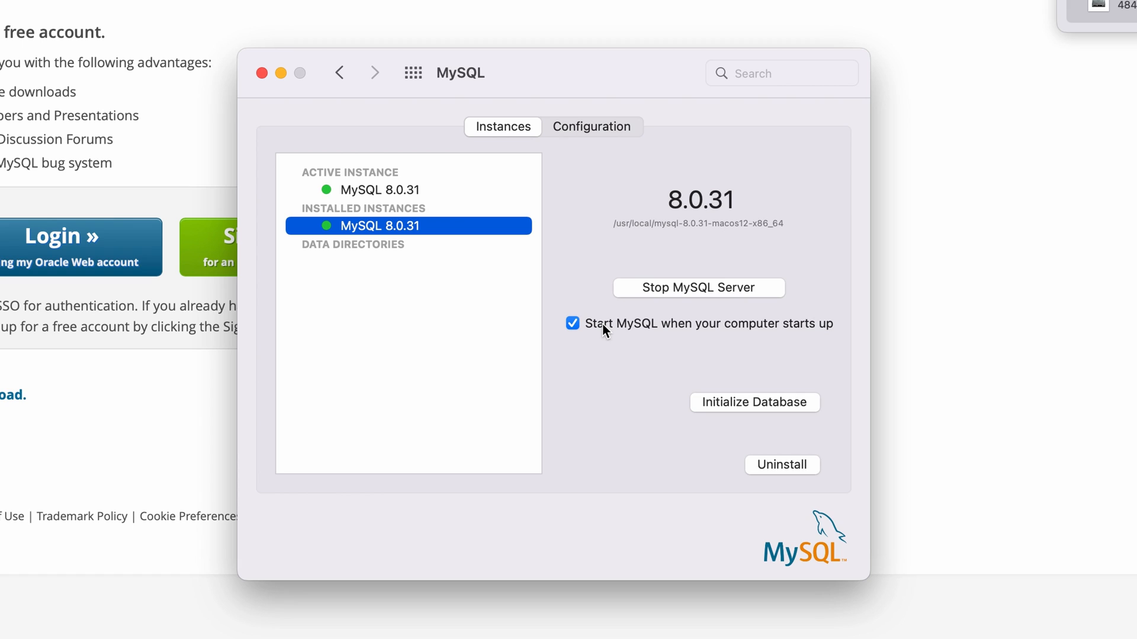
mouse_move(752, 425)
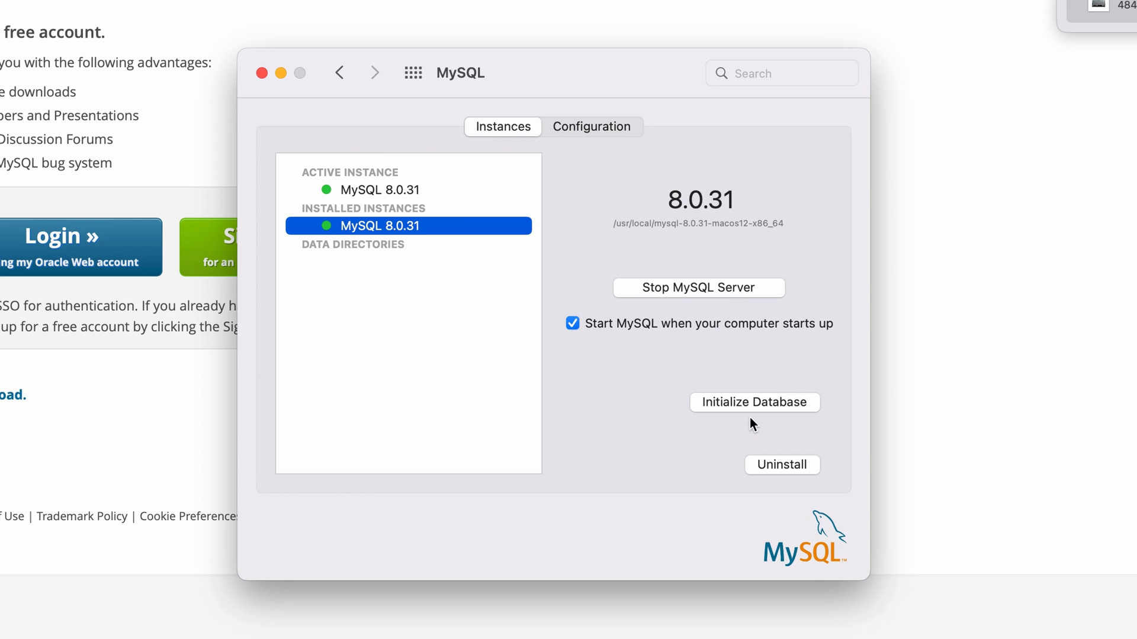
mouse_move(754, 414)
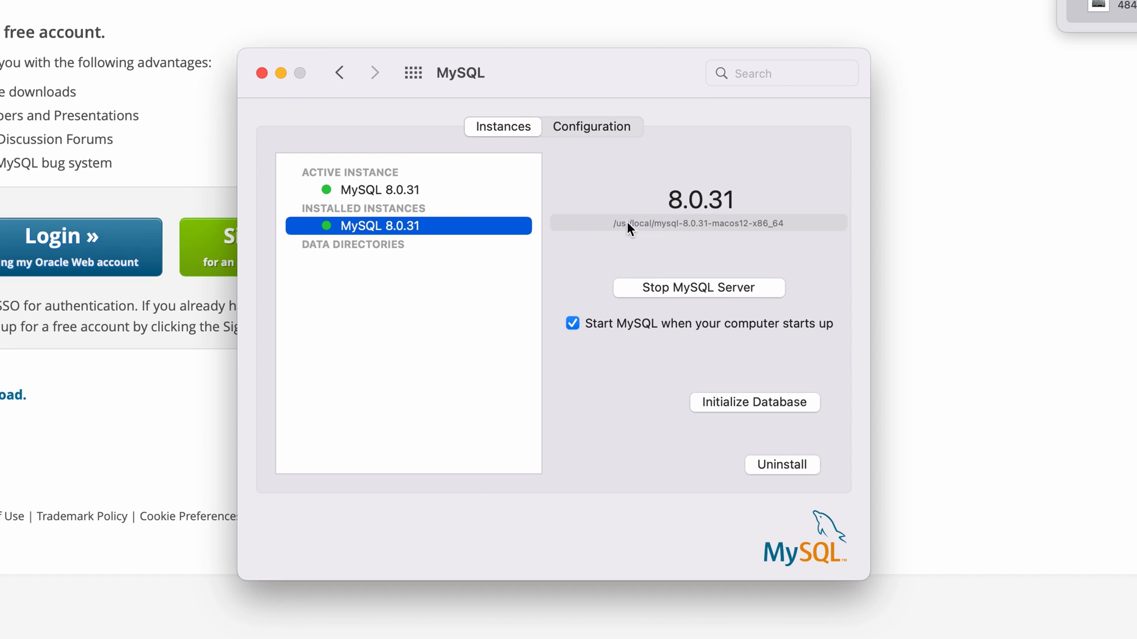
click(592, 127)
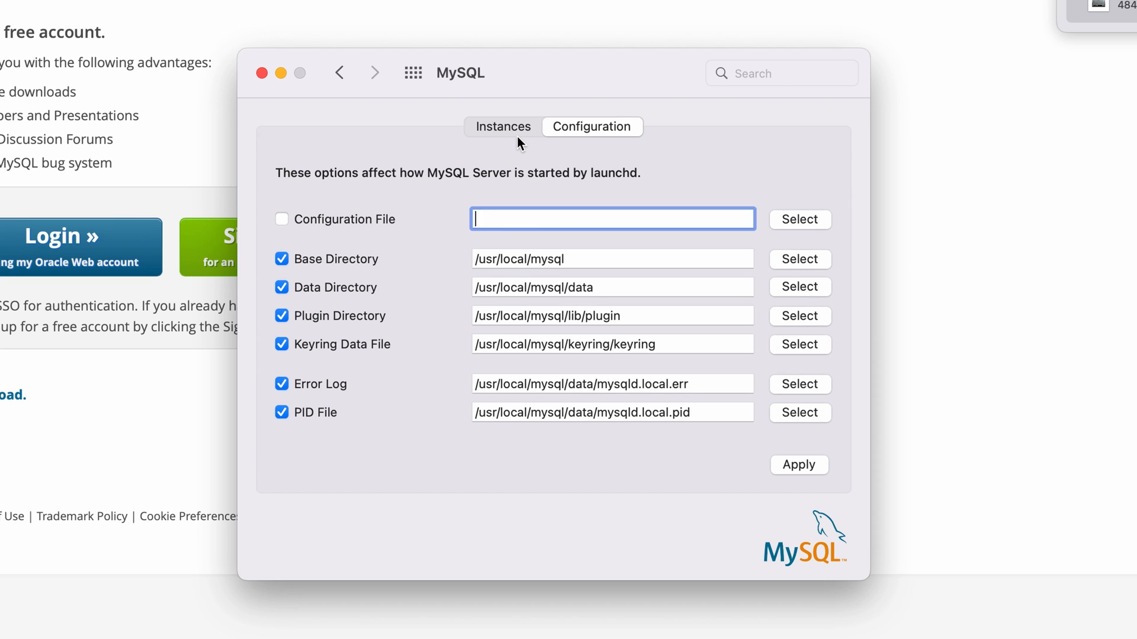
click(502, 127)
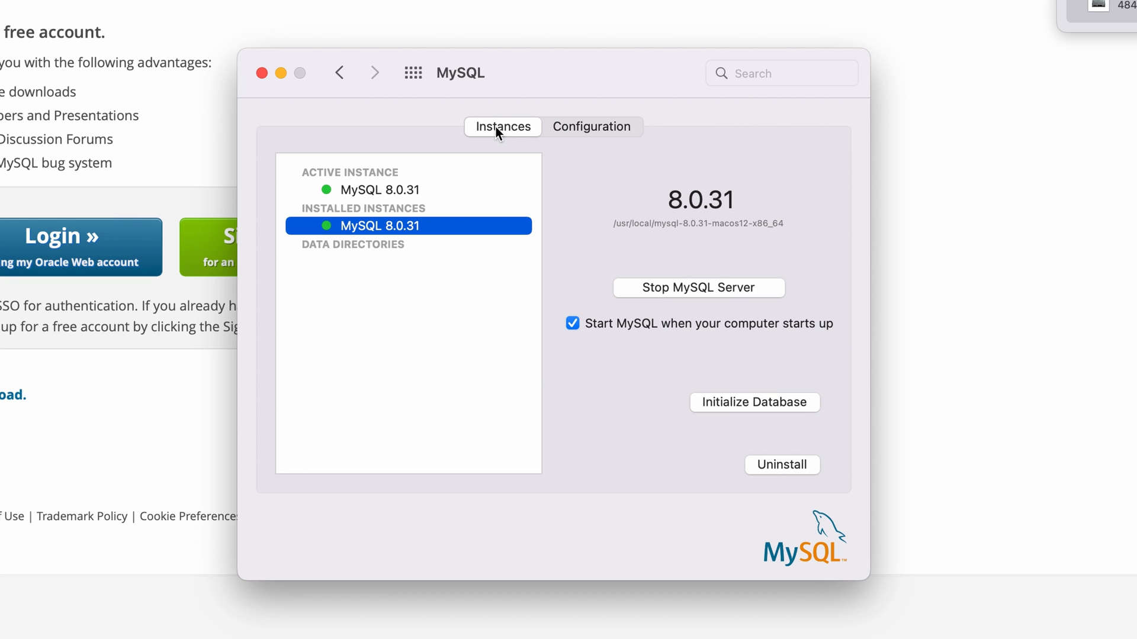
Launch Terminal from Spotlight and run mysql --help, which zsh reports as not found.
text(terminal)
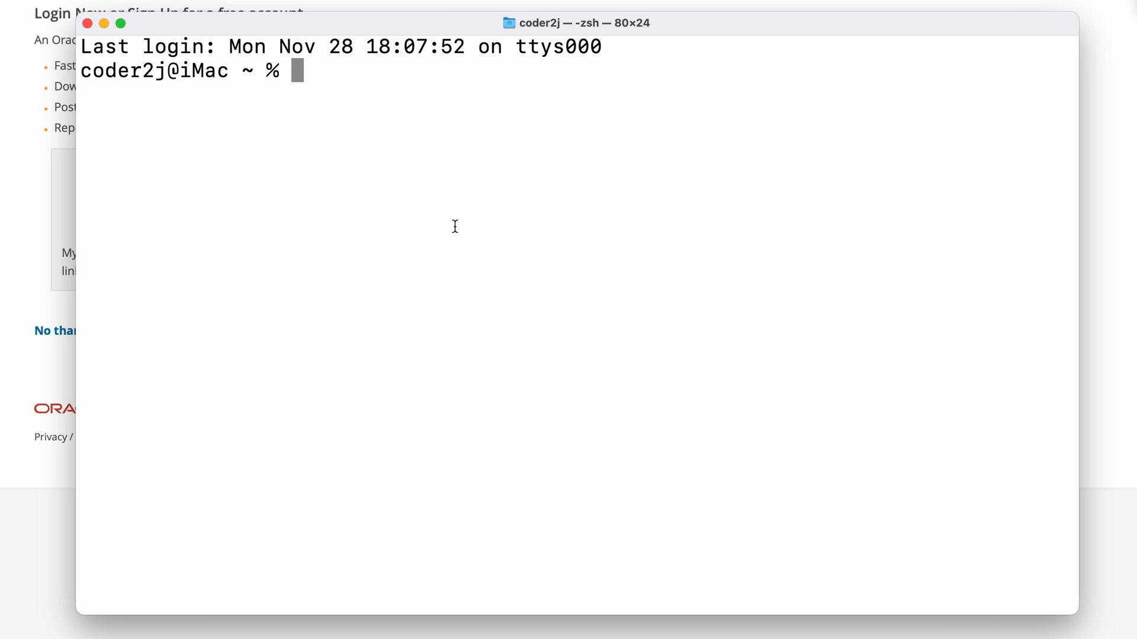
text(mysq)
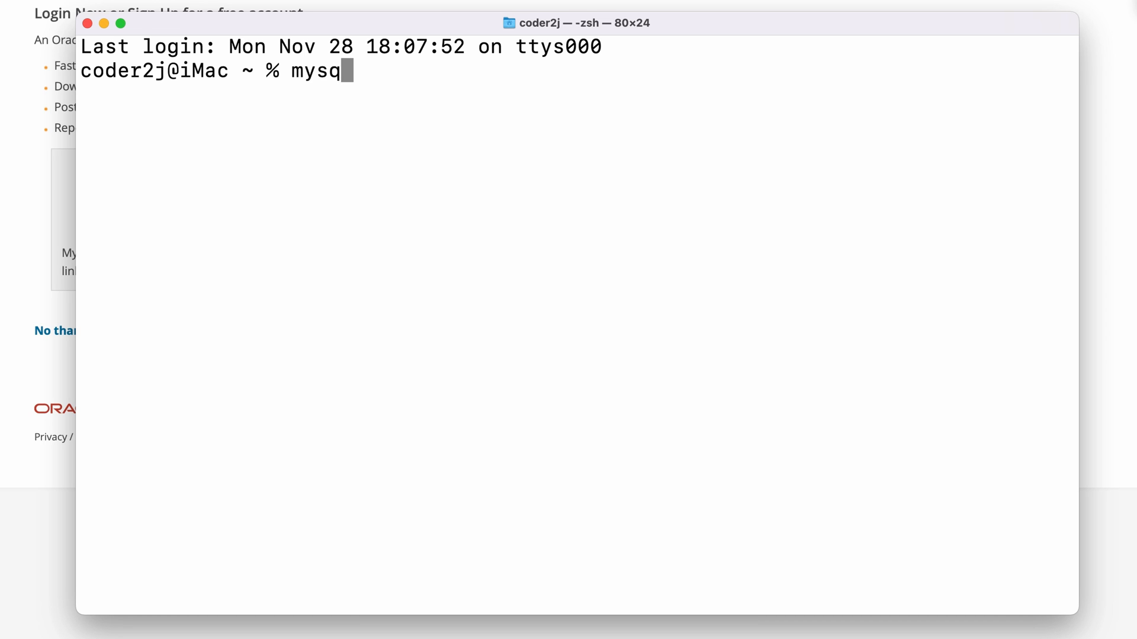
text(l --help)
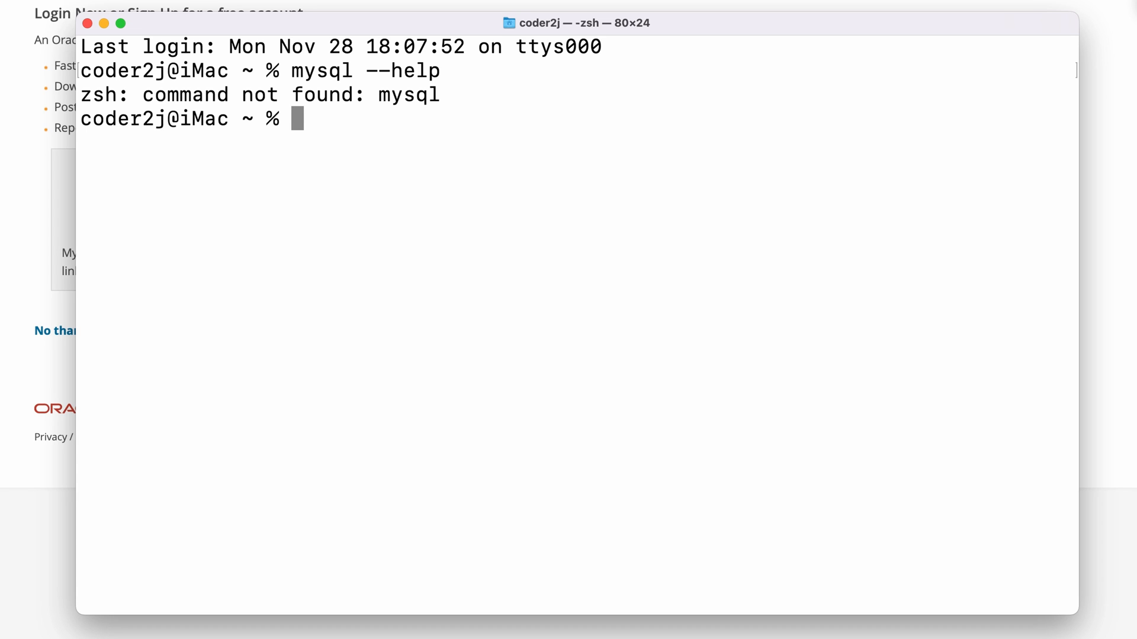
List /usr/local/mysql and its bin/mysql binary with ls -la to confirm the mysql-8.0.31 link.
text(ls -la)
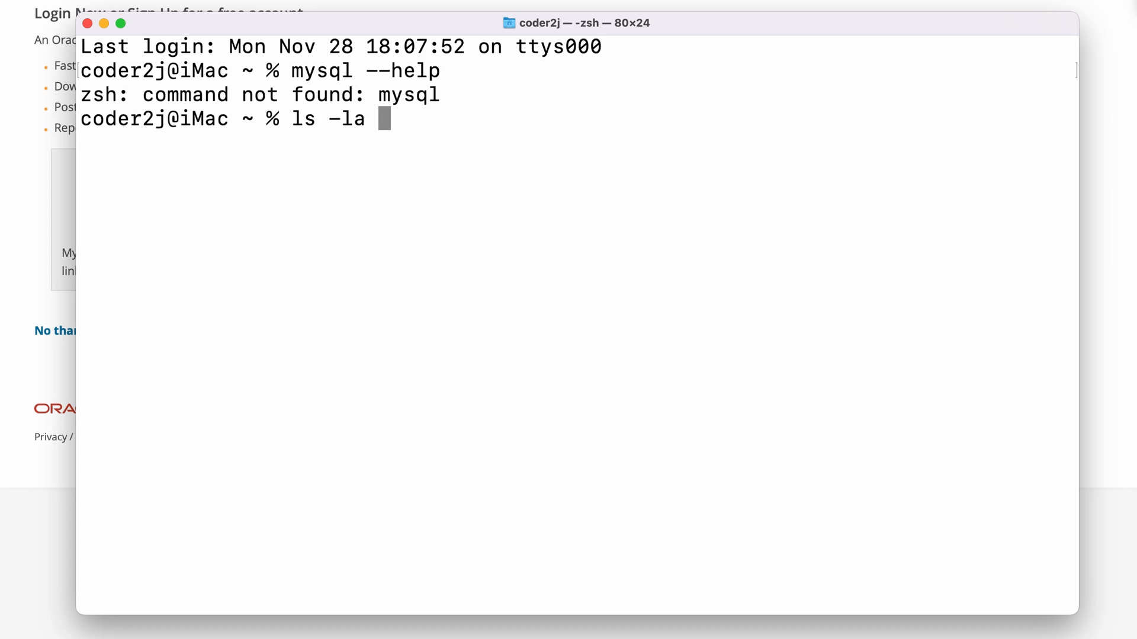
text(/usr/l)
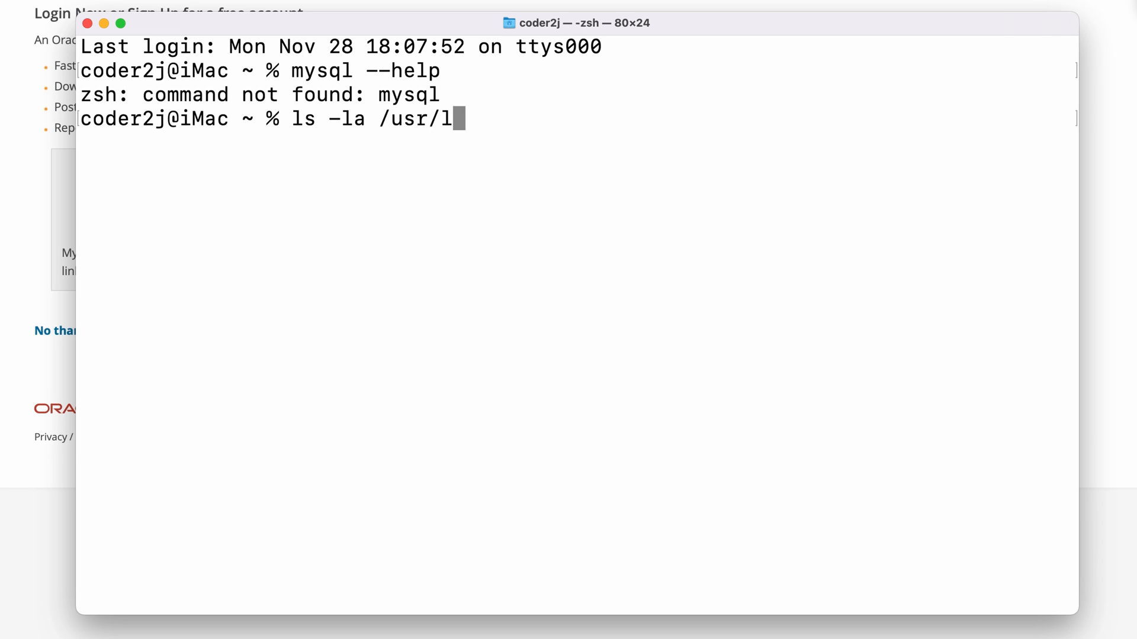
text(ocal/mysql)
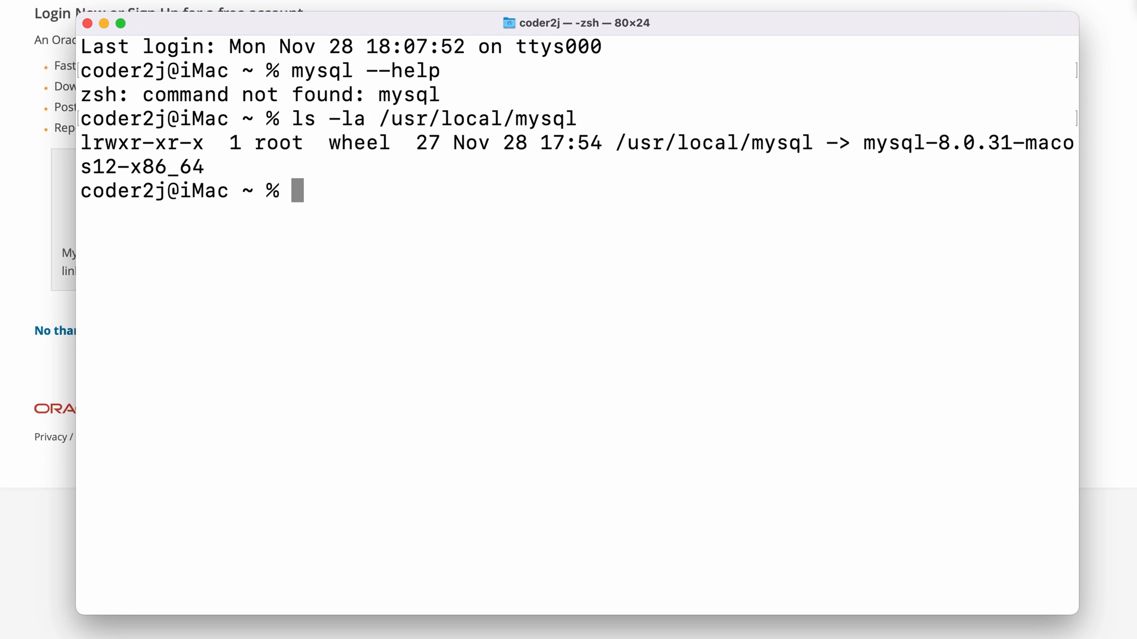
text(ls -la /usr/local/mysql)
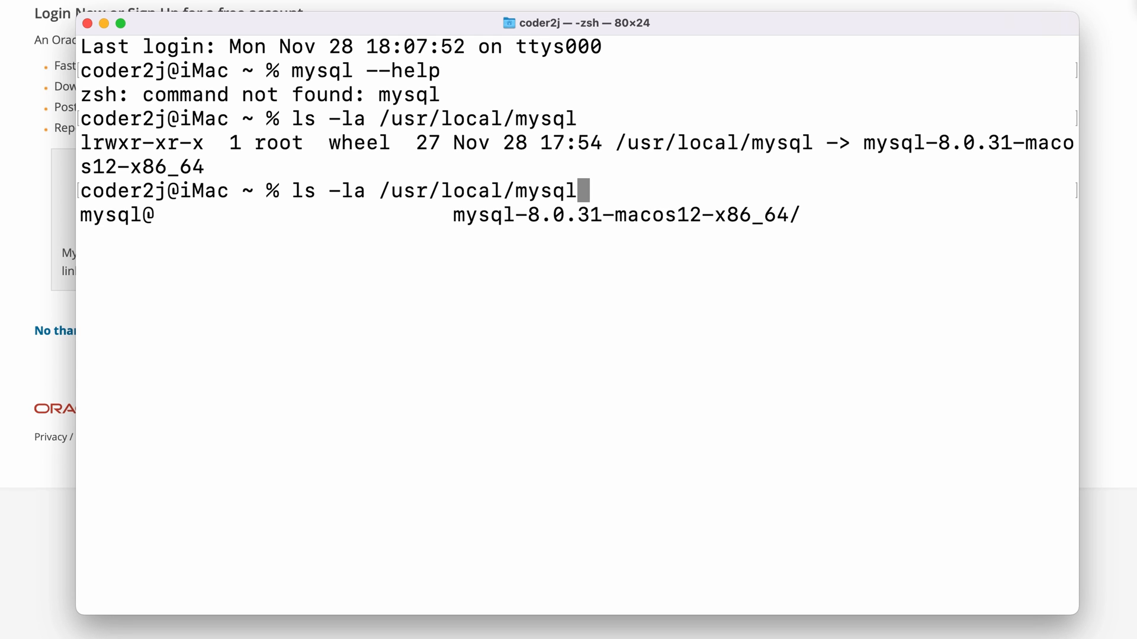
text(/bin/mys)
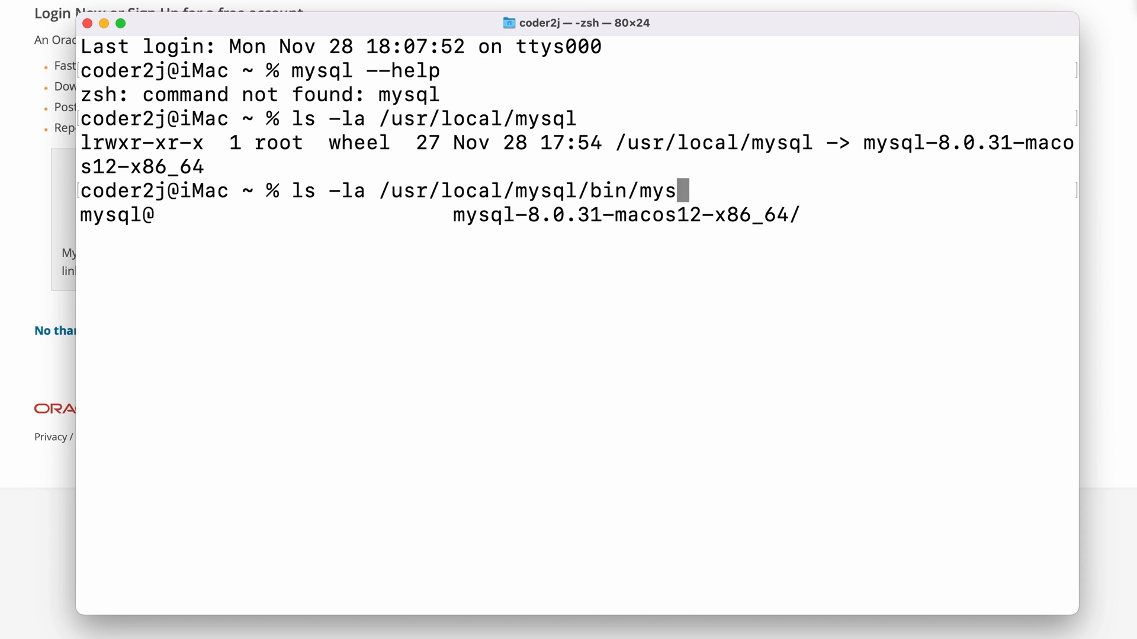
text(l)
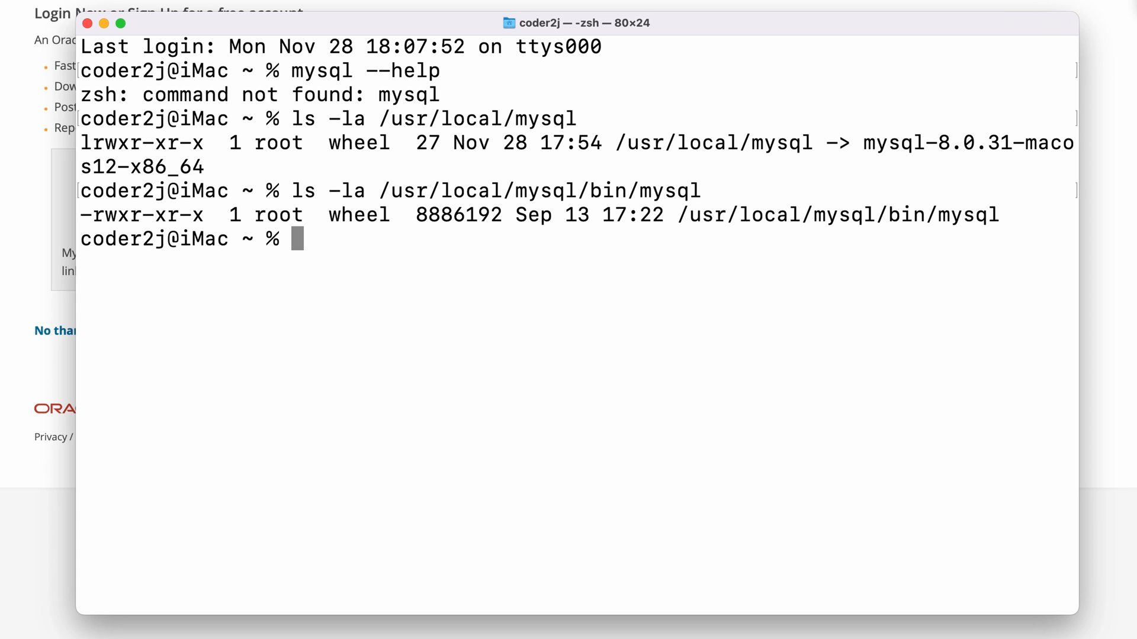
Run /usr/local/mysql/bin/mysql by full path to print the client's help options.
text(/usr/)
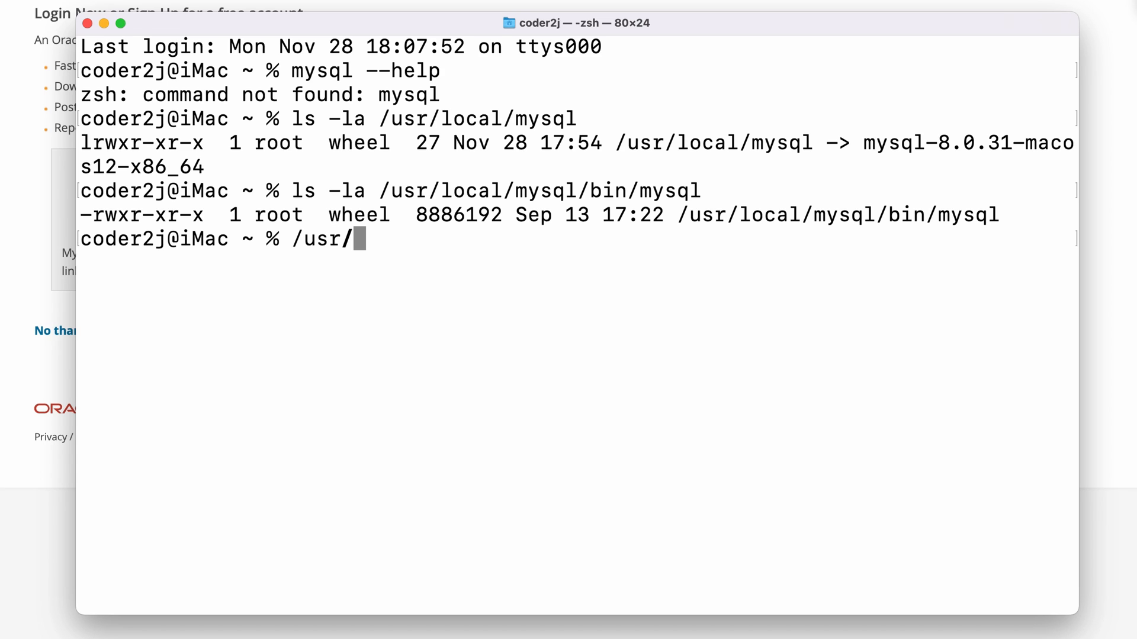
text(local/mysql)
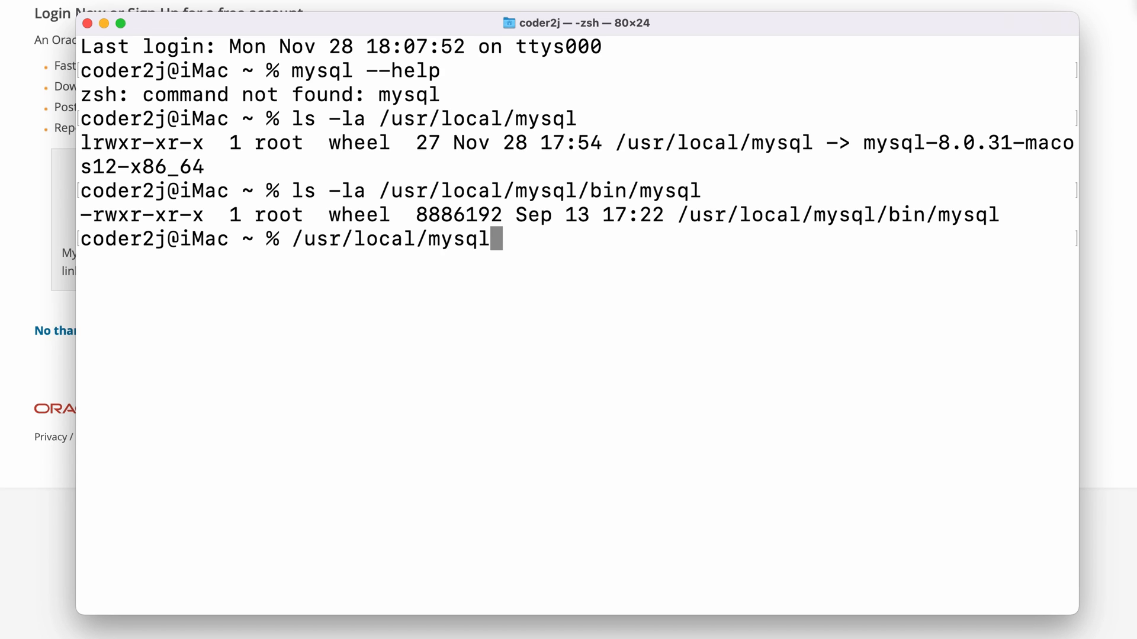
text(/bin/mysql)
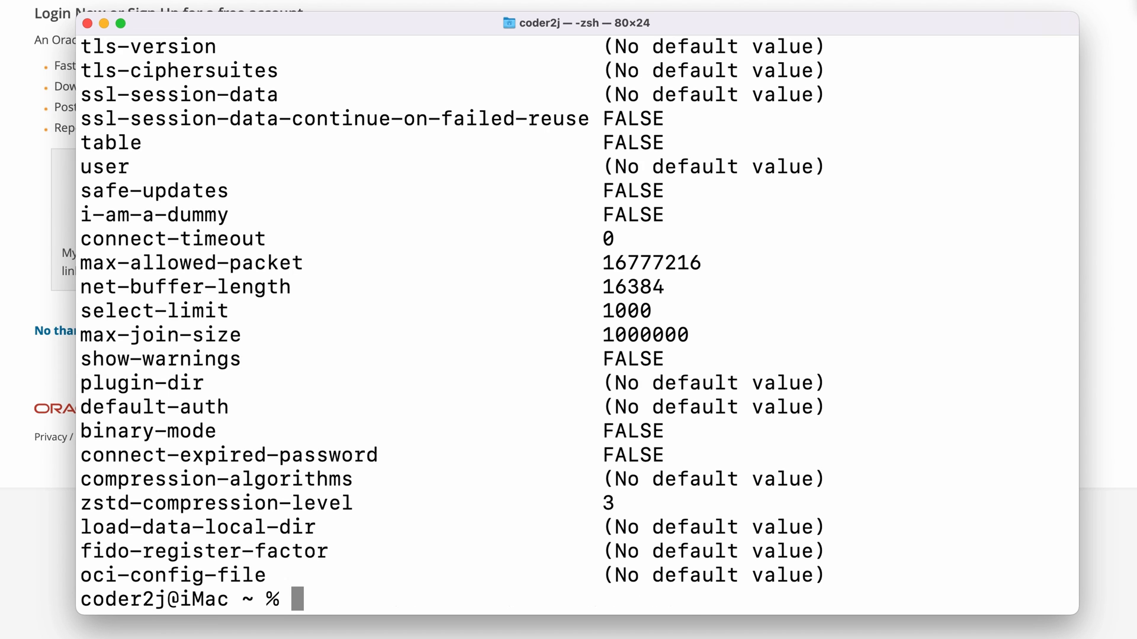
Log in with /usr/local/mysql/bin/mysql -u root -p using the root password.
text(/usr/local/mysql/bin/mysql --help)
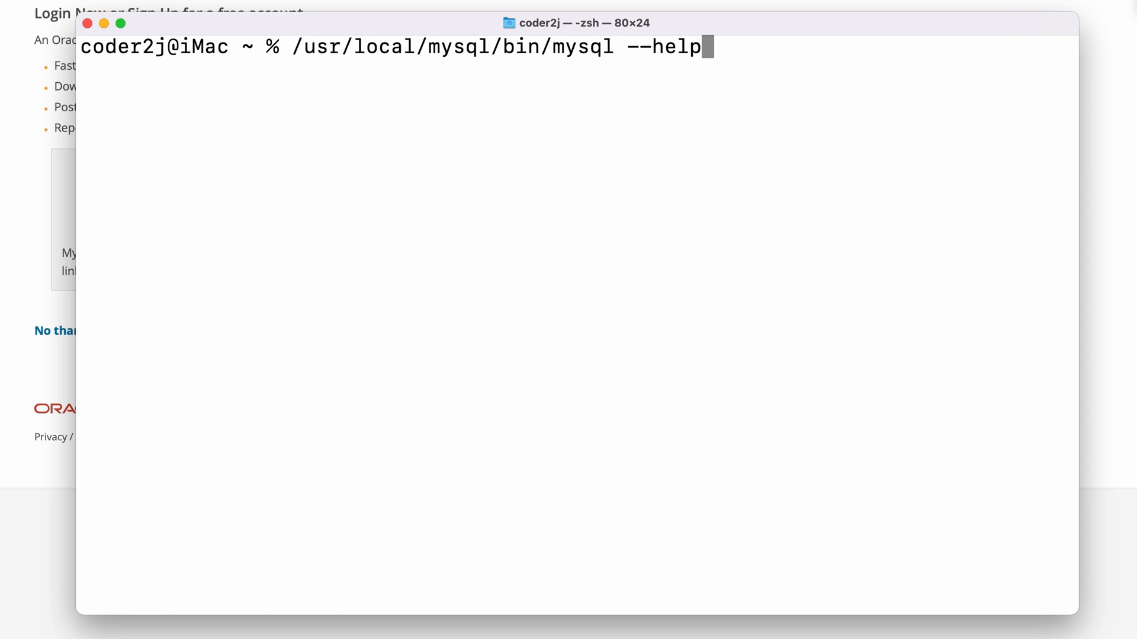
key(Backspace)
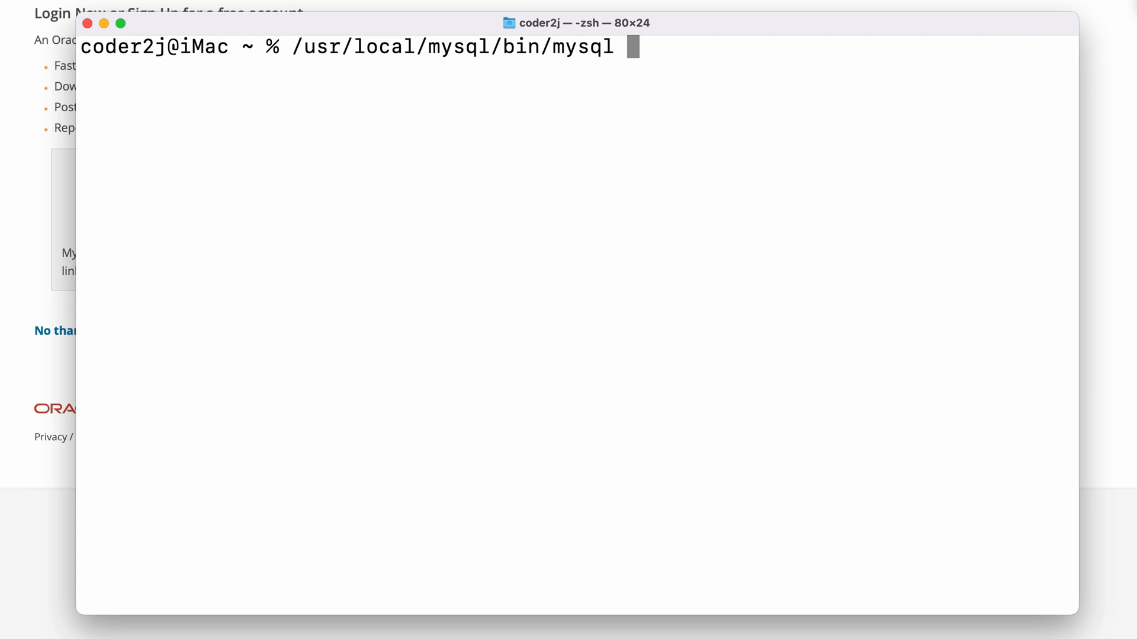
text(-)
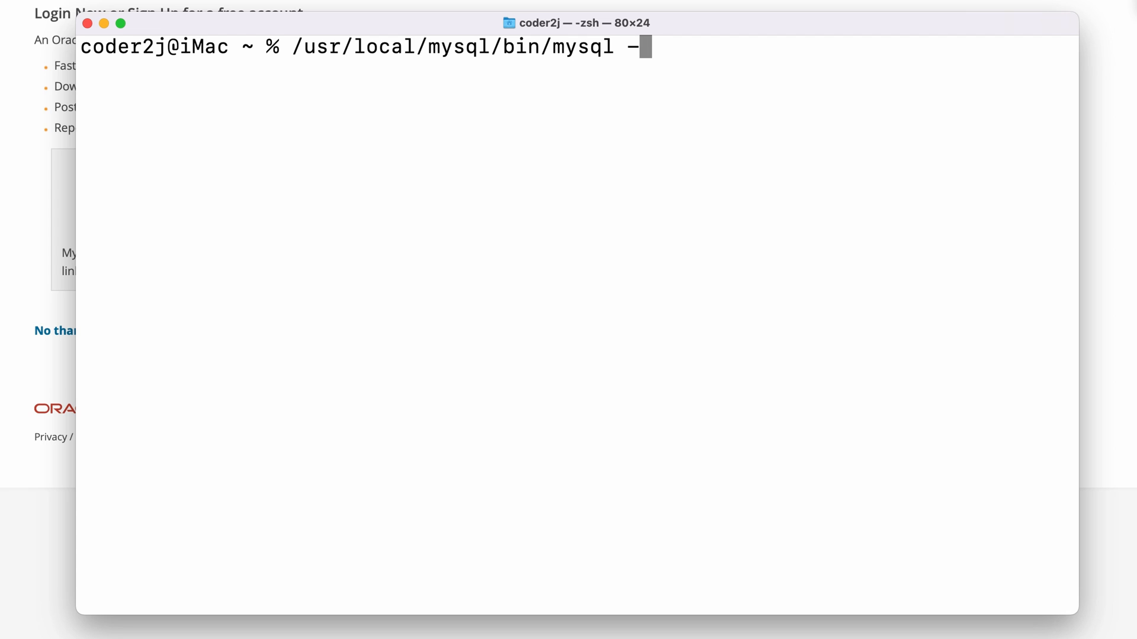
text(u root -p)
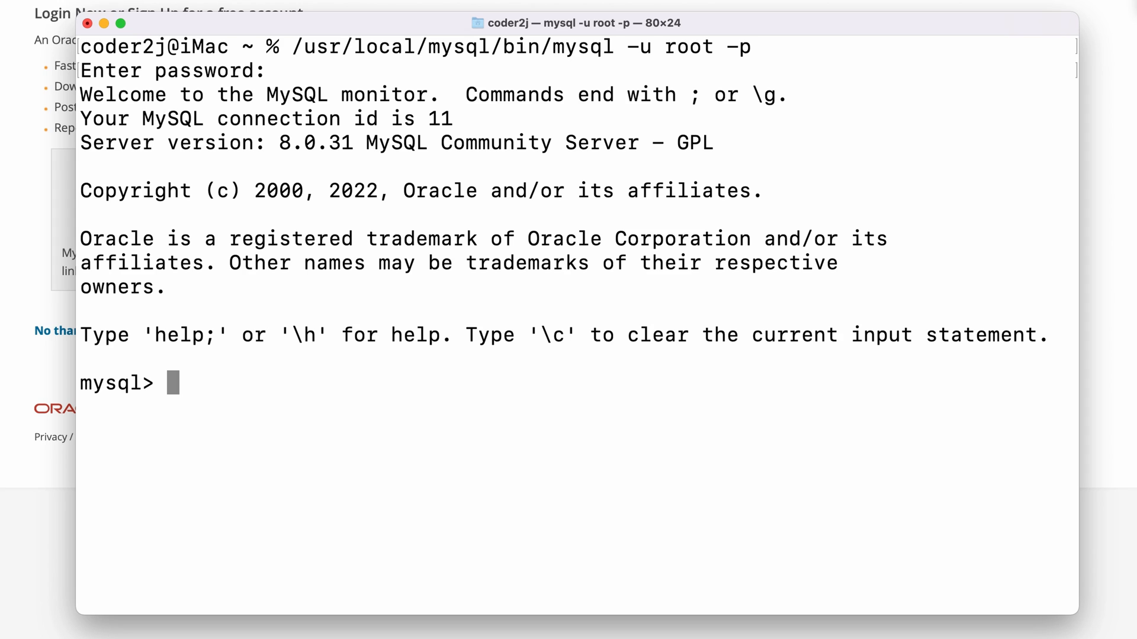
Run select version(); to confirm 8.0.31, then exit back to zsh.
text(select)
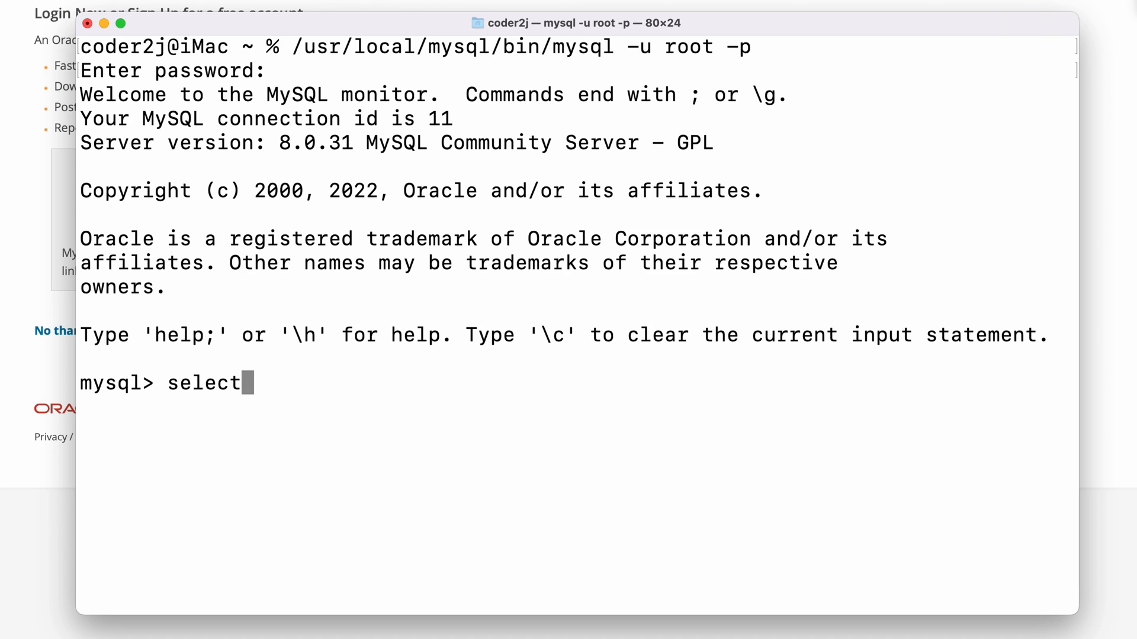
text(version();)
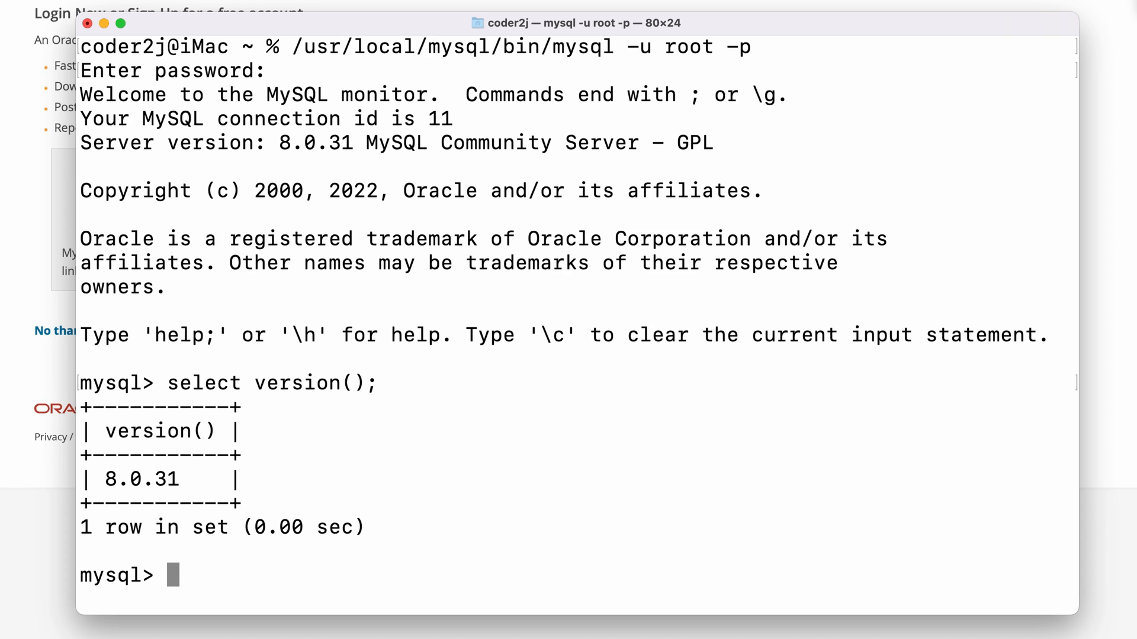
text(exit)
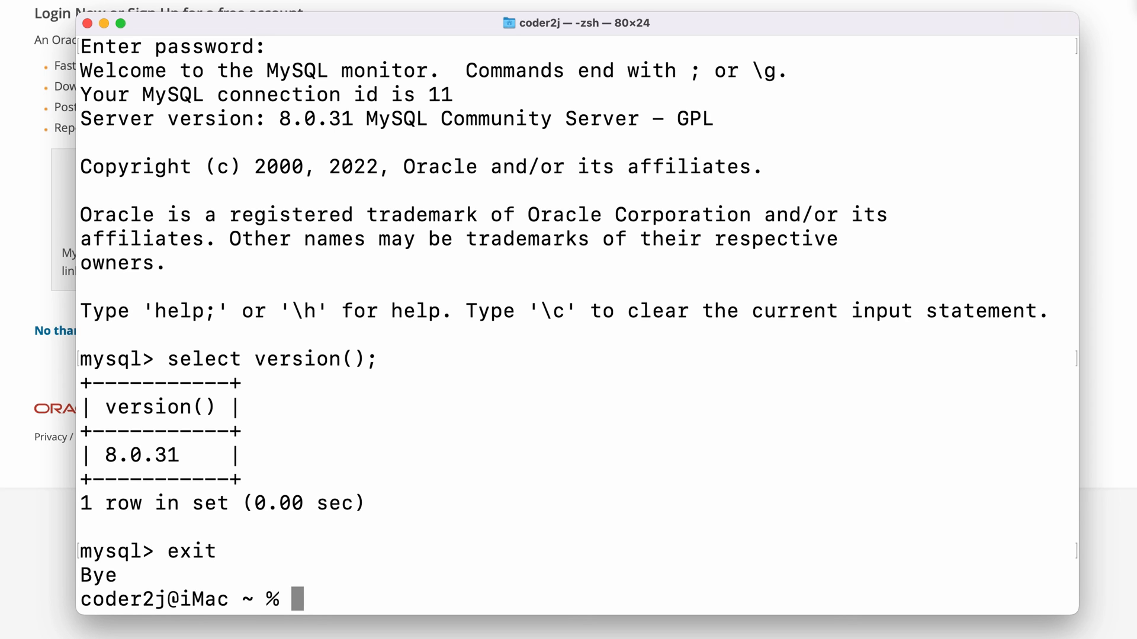
Run mysql --help again and highlight the 'command not found' message.
text(mysql)
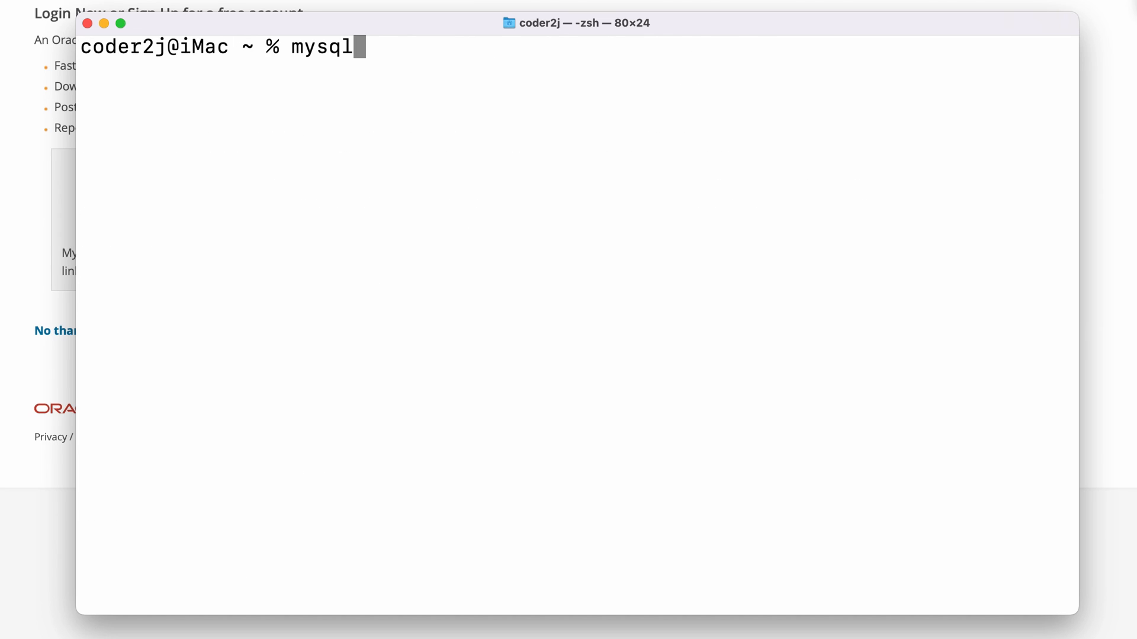
text(--help)
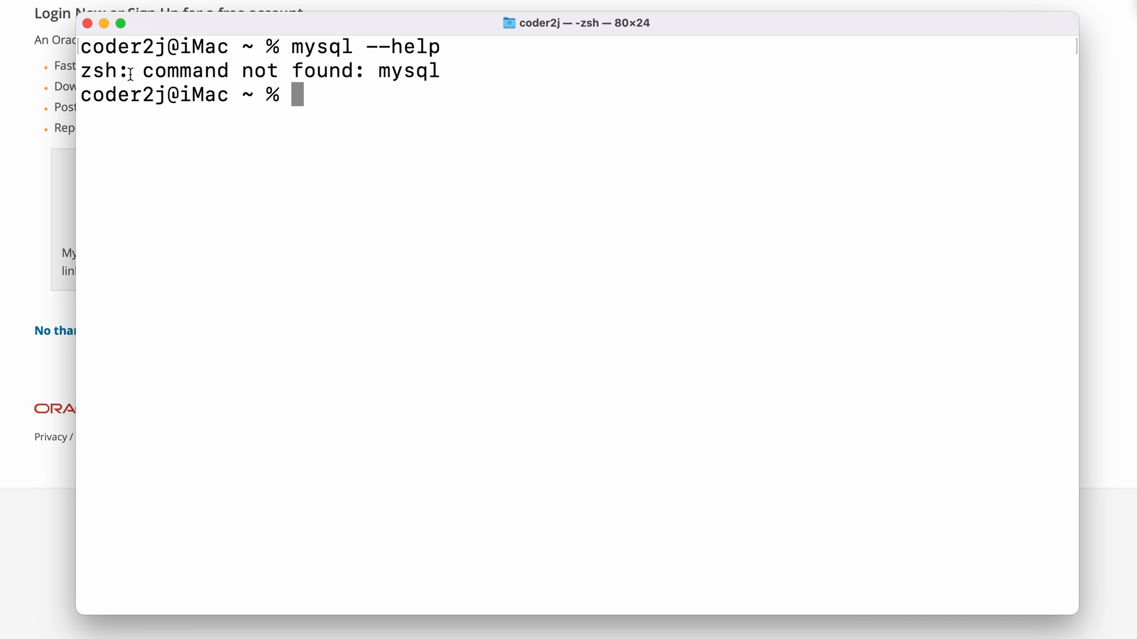
double_click(99, 70)
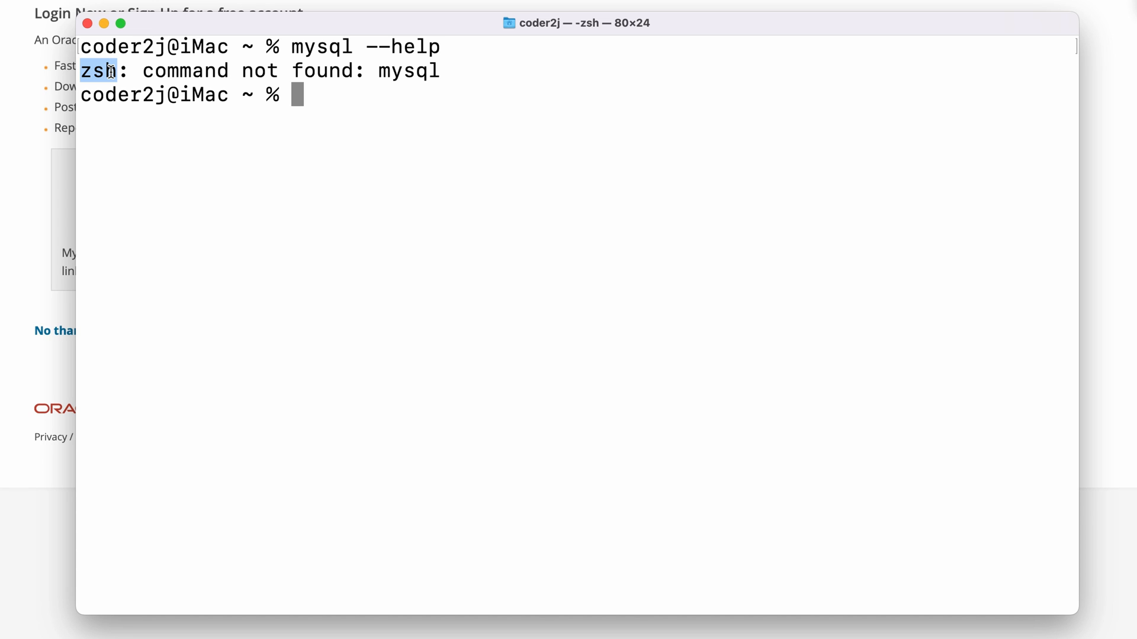
drag(94, 70, 441, 70)
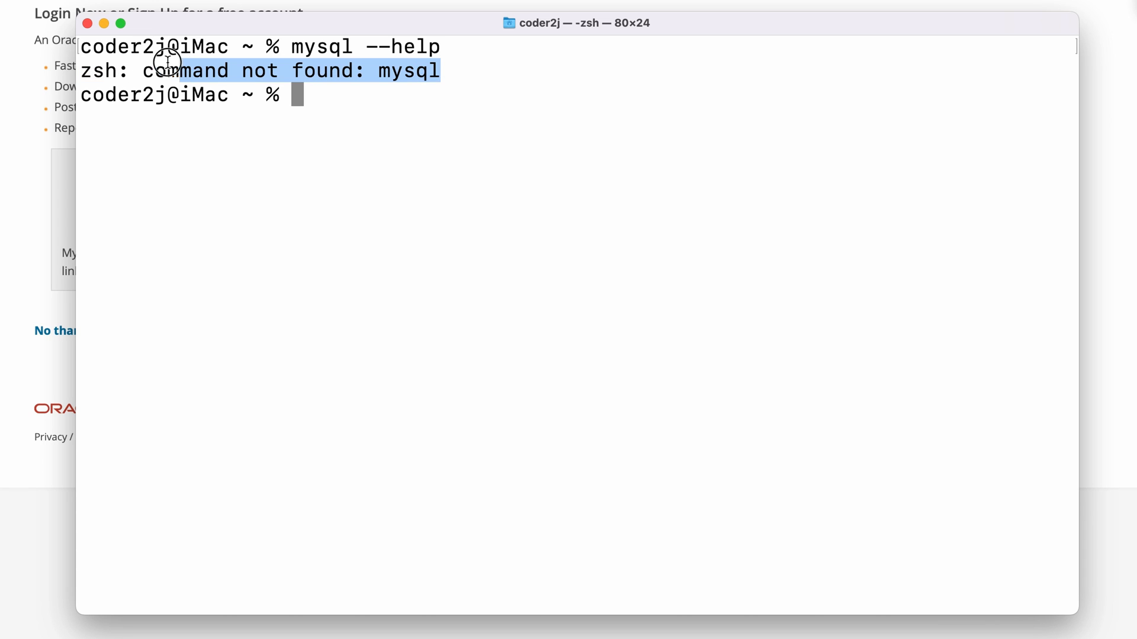
mouse_move(424, 113)
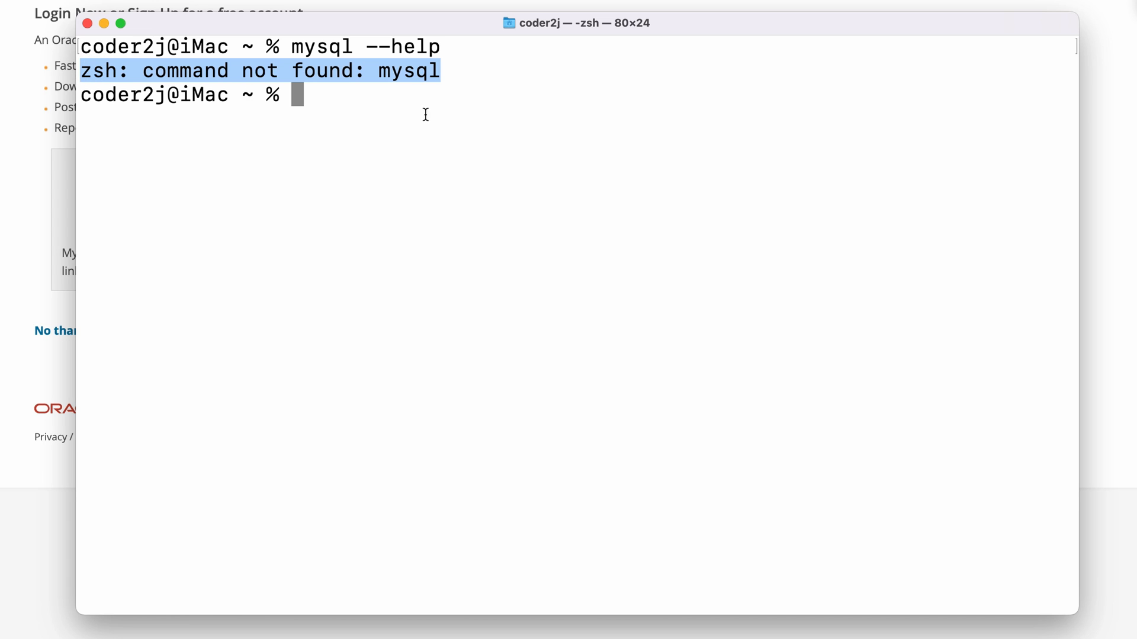
Open ~/.zprofile in nano to edit the shell PATH.
text(nano)
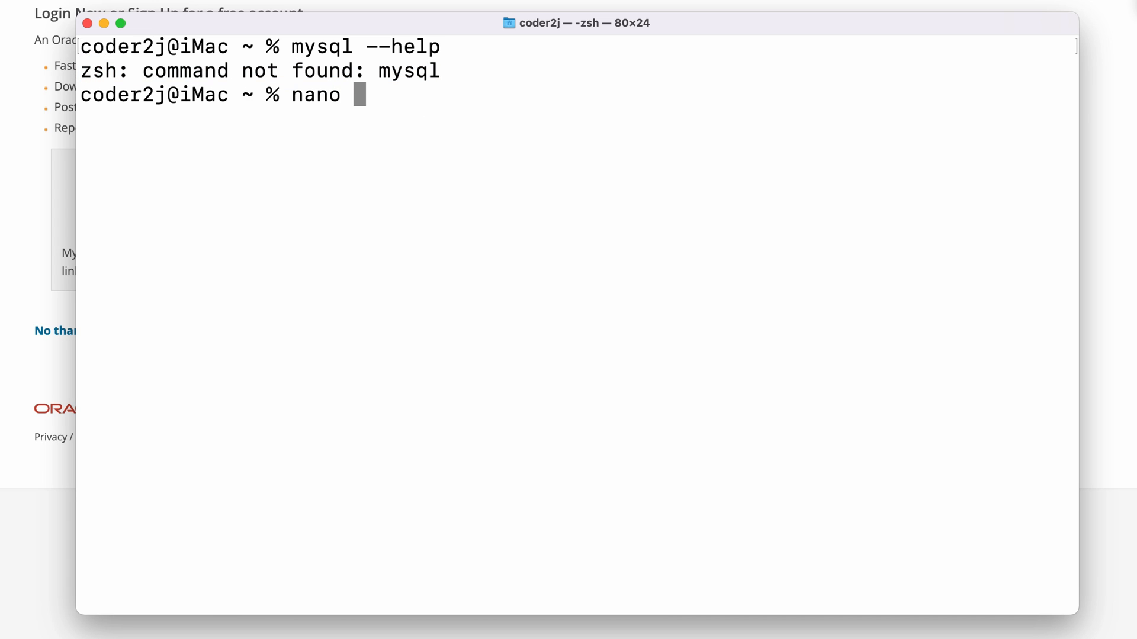
text(~/.zprofile)
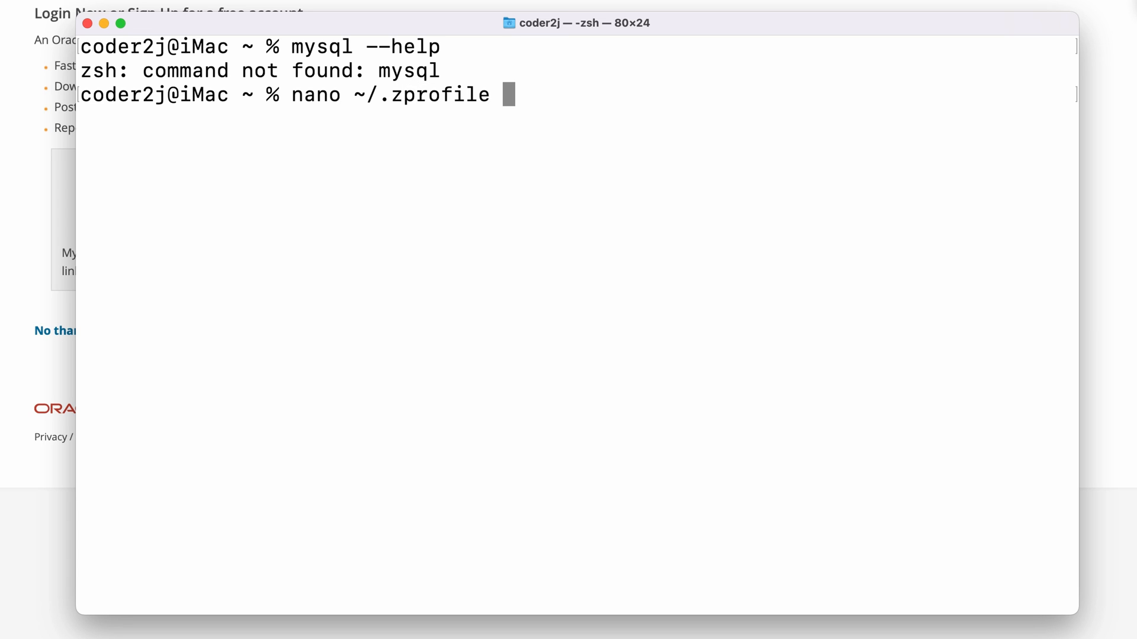
key(Backspace)
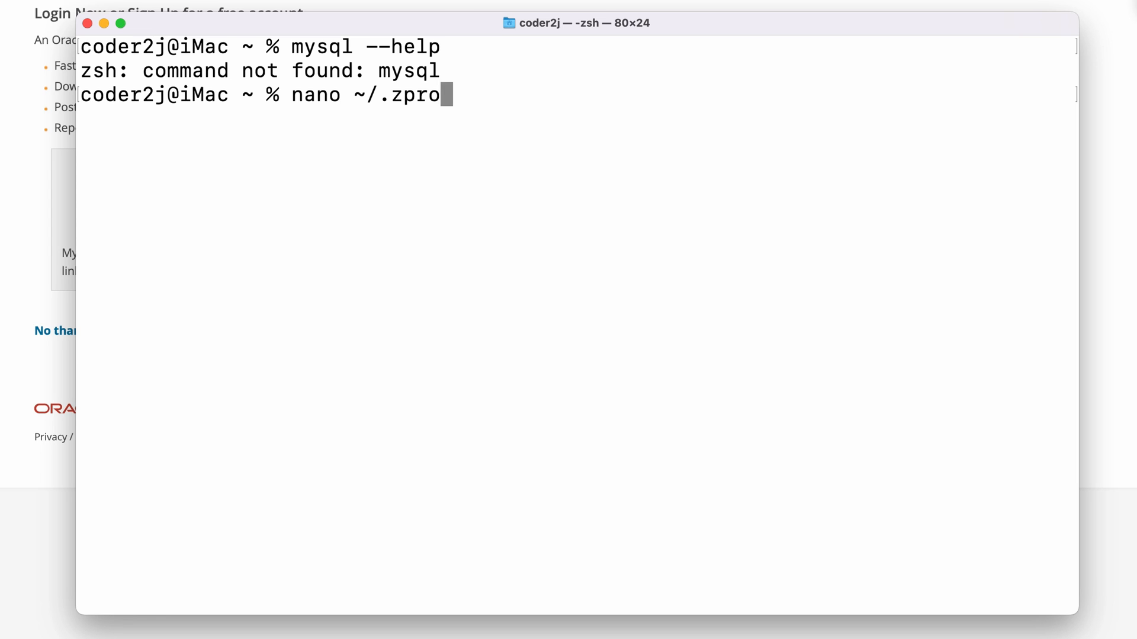
text(bashrc)
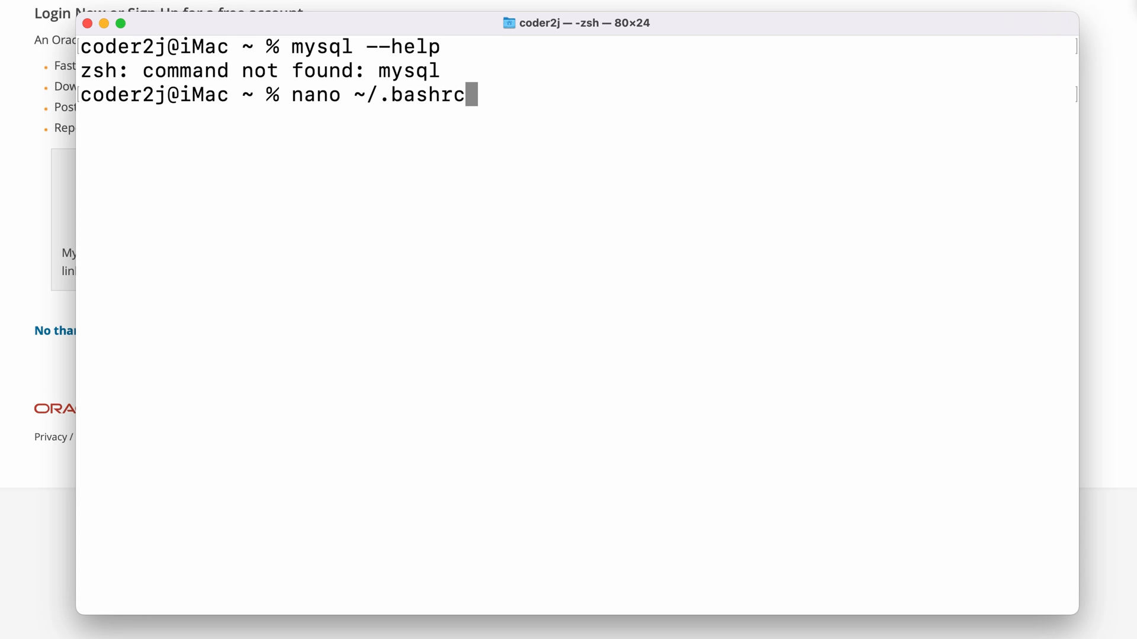
key(Backspace)
text(zprofile)
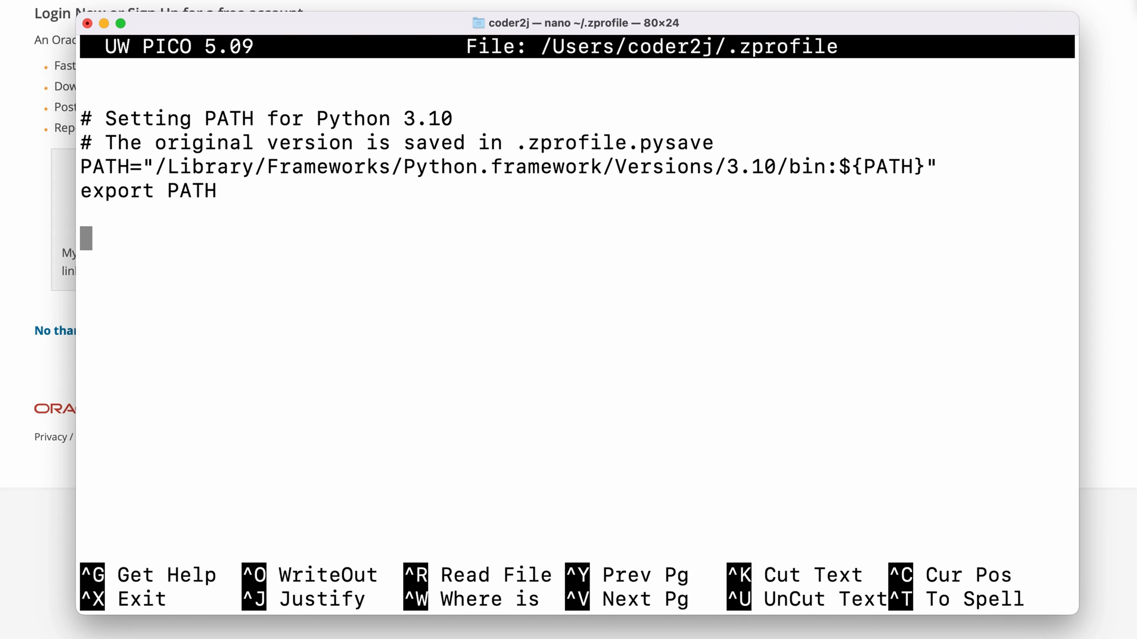
Write '# Setting PATH for mysql' and 'export PATH=${PATH}:/usr/local/mysql/bin/' into ~/.zprofile and save on exit.
text(# Setting P)
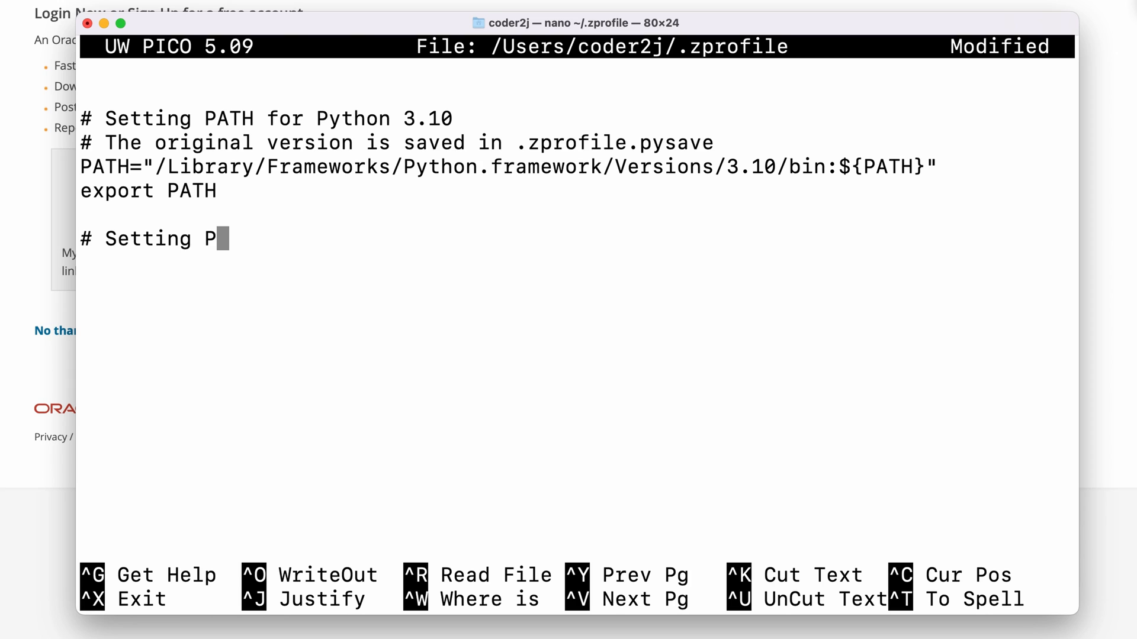
text(ATH for mysql)
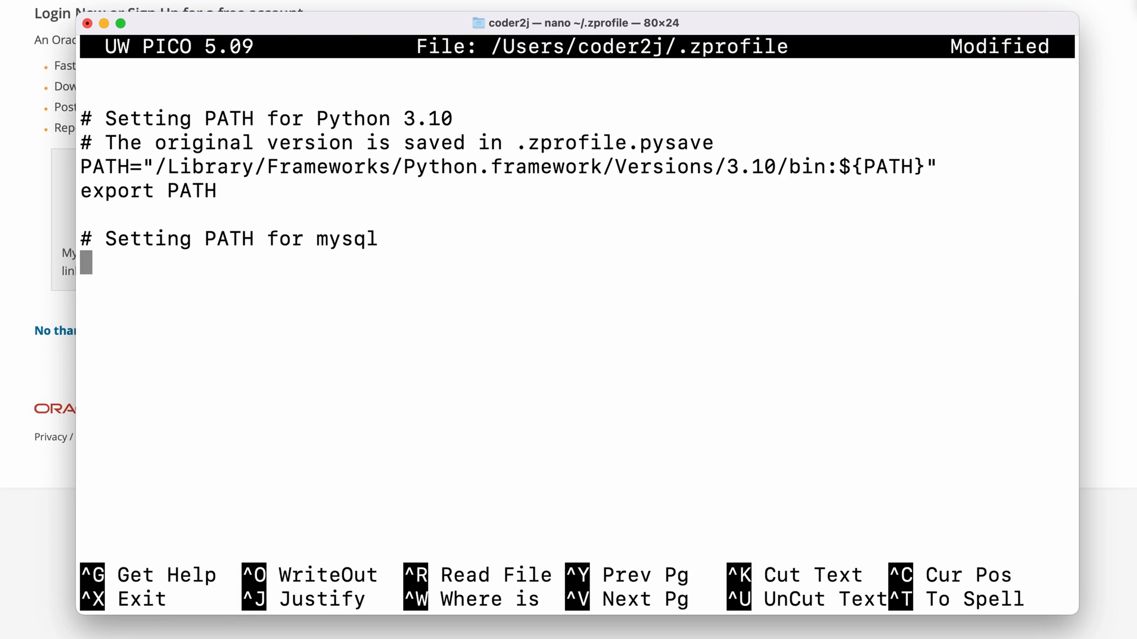
text(export PATH=${PATH}:/usr/local/mysql/bin/)
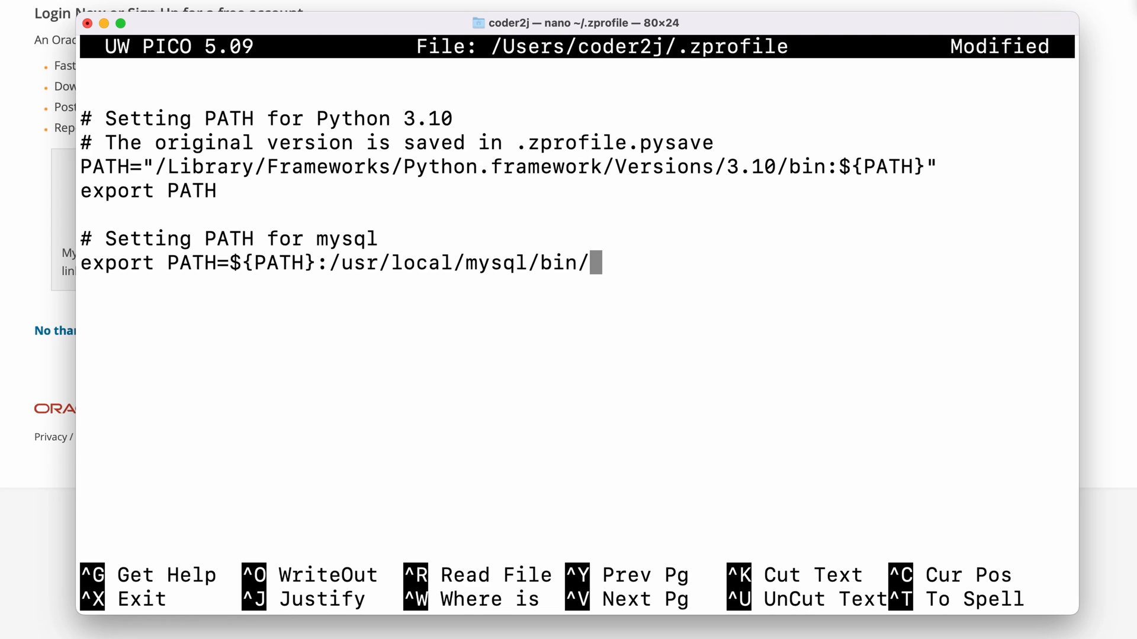
double_click(117, 263)
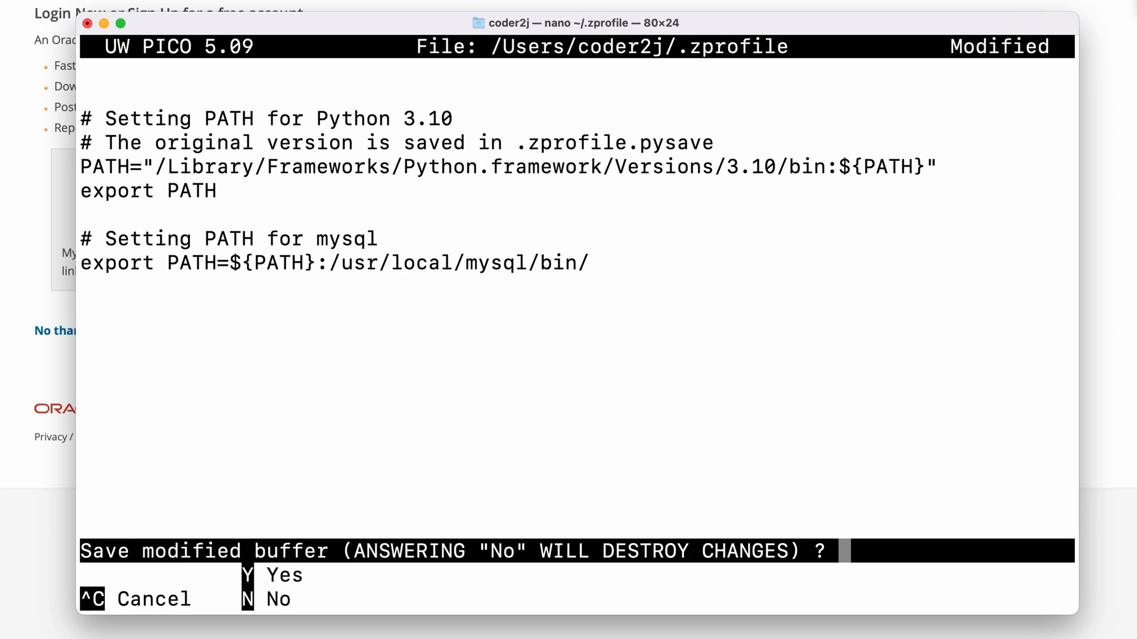
key(y)
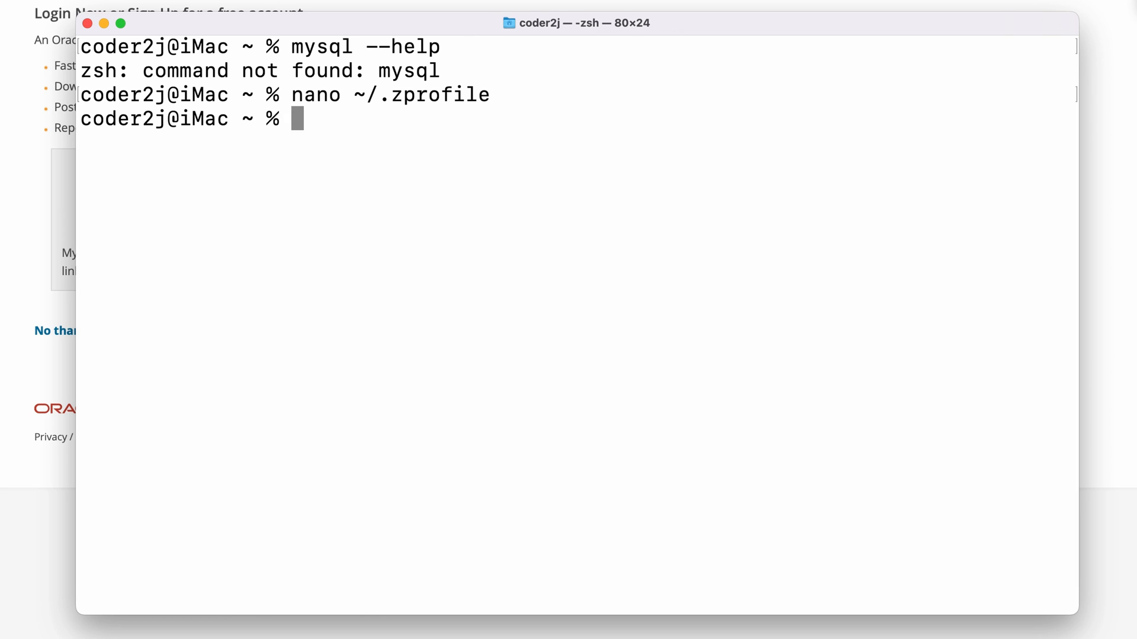
Run source ~/.zprofile to reload the updated PATH, then begin invoking mysql.
text(source)
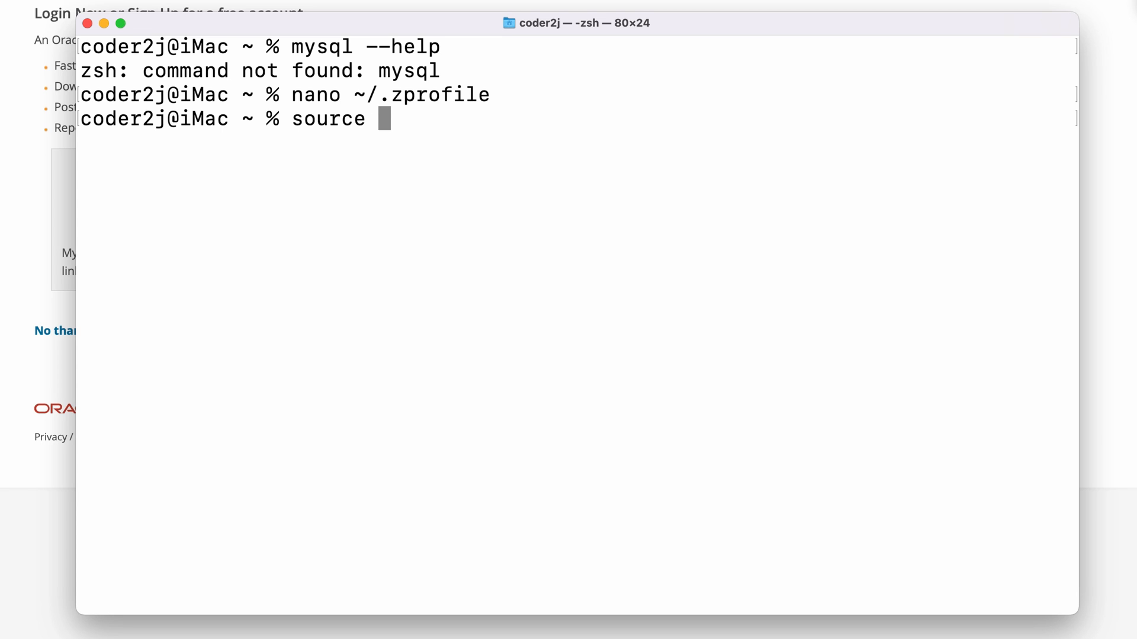
text(~/.zprofile)
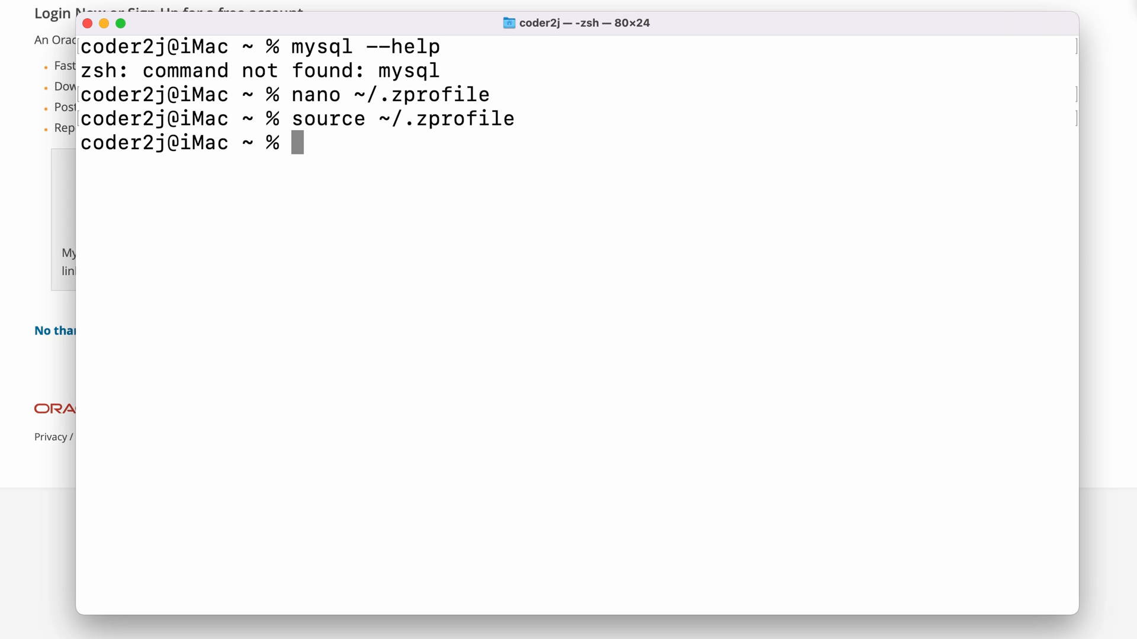
text(mysql)
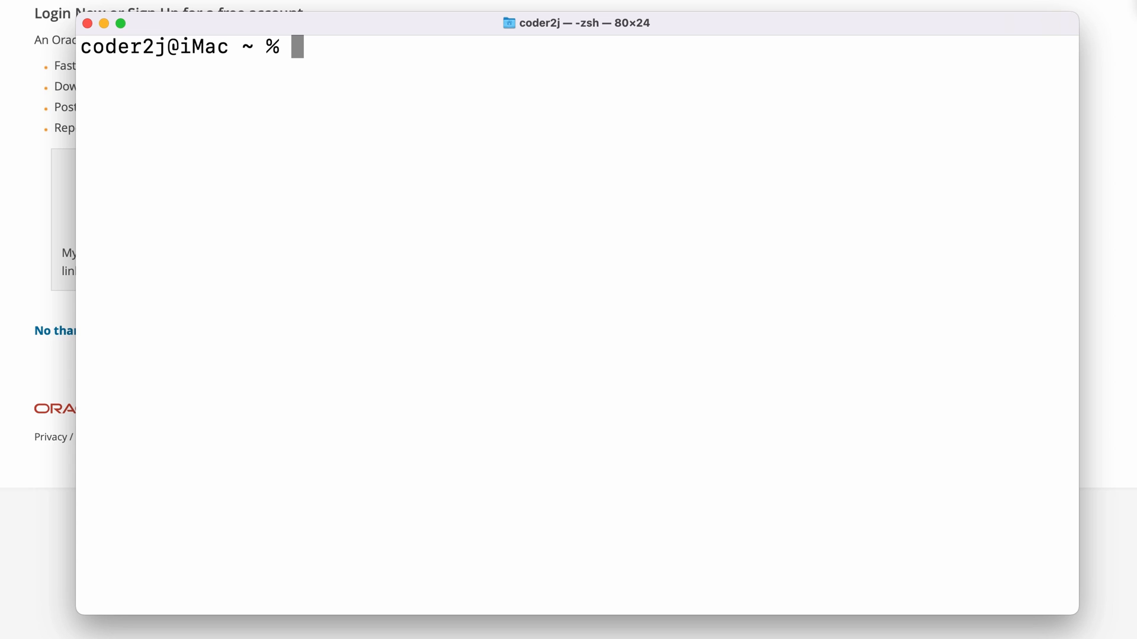
Log in to MySQL as root with 'mysql -u root -p' from the reloaded shell.
text(mys)
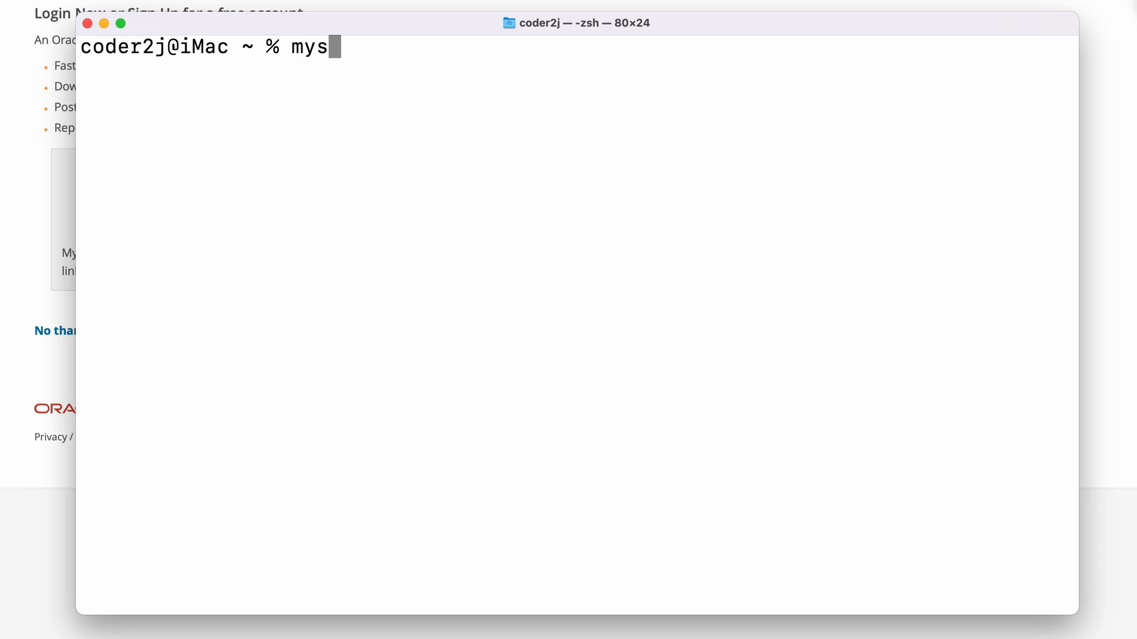
text(ql -u roo)
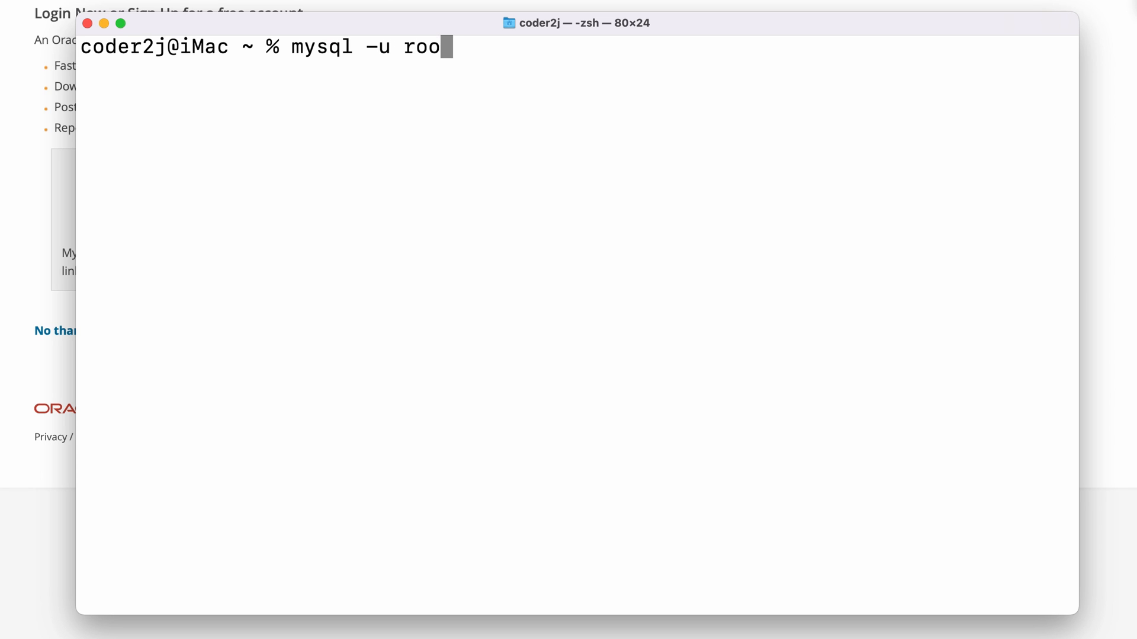
text(t -p)
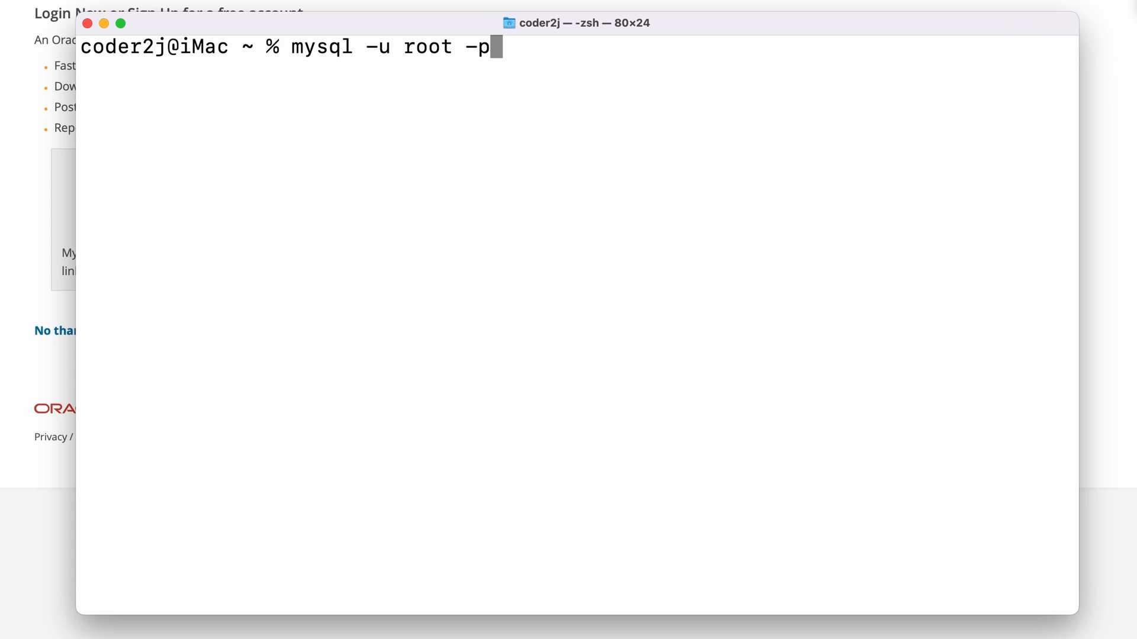
key(enter)
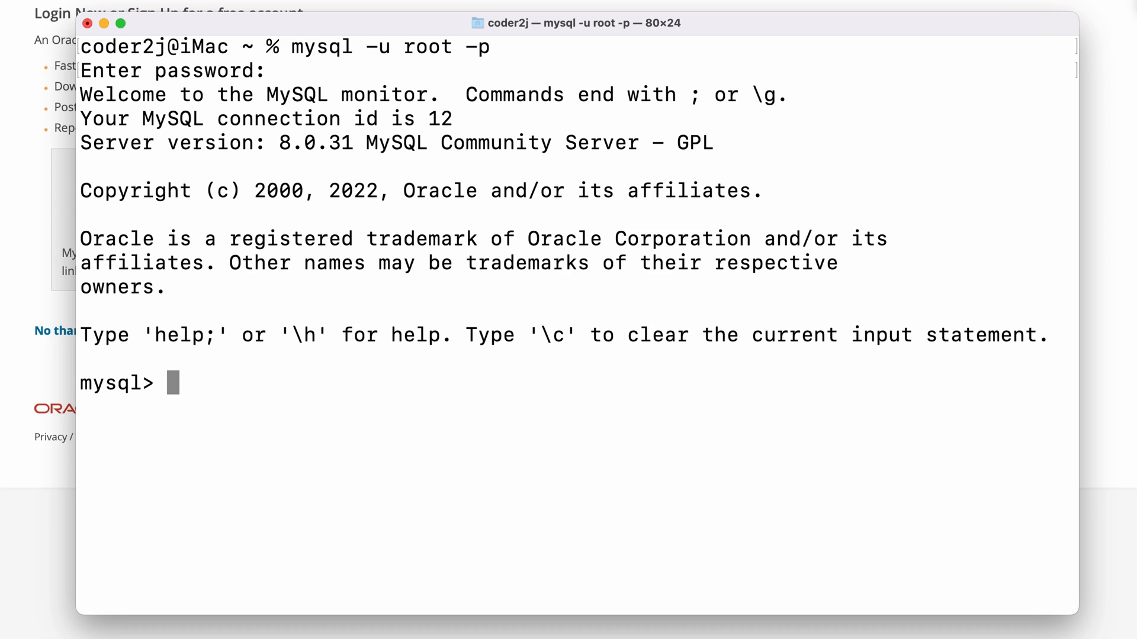
Run select version(); to confirm 8.0.31, then exit the MySQL monitor.
text(se)
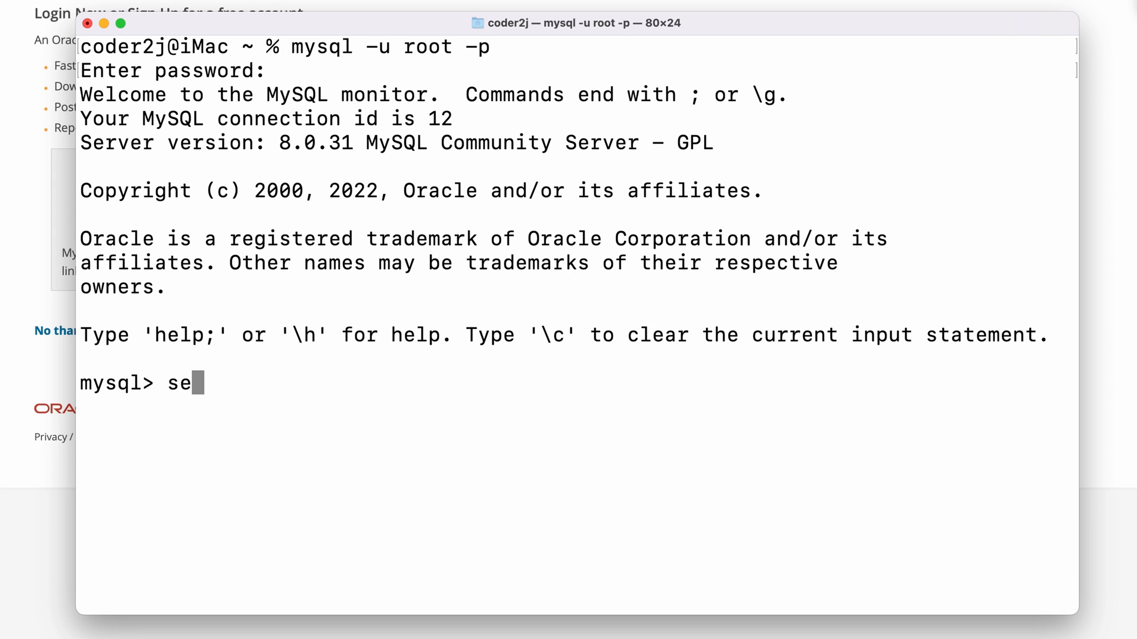
text(lect vers)
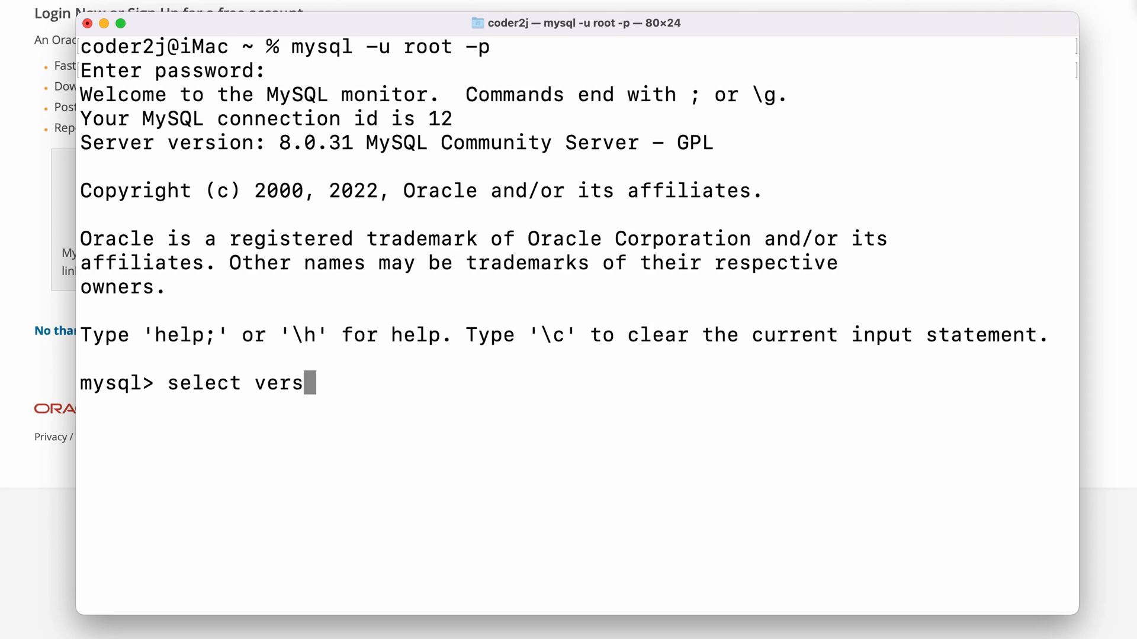
text(ion();)
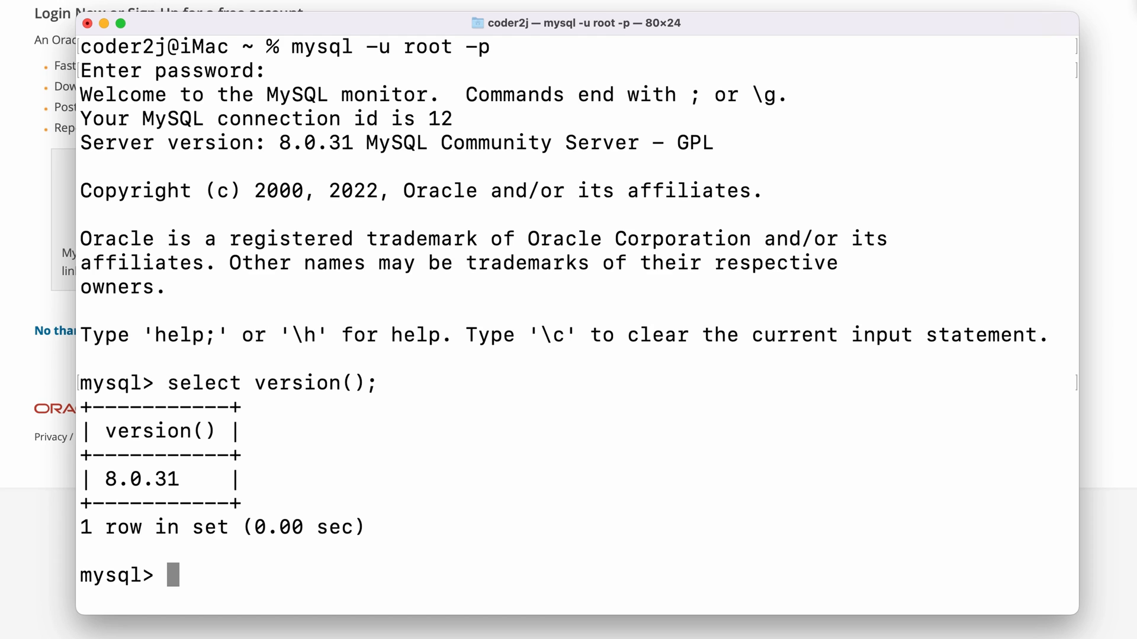
text(exit)
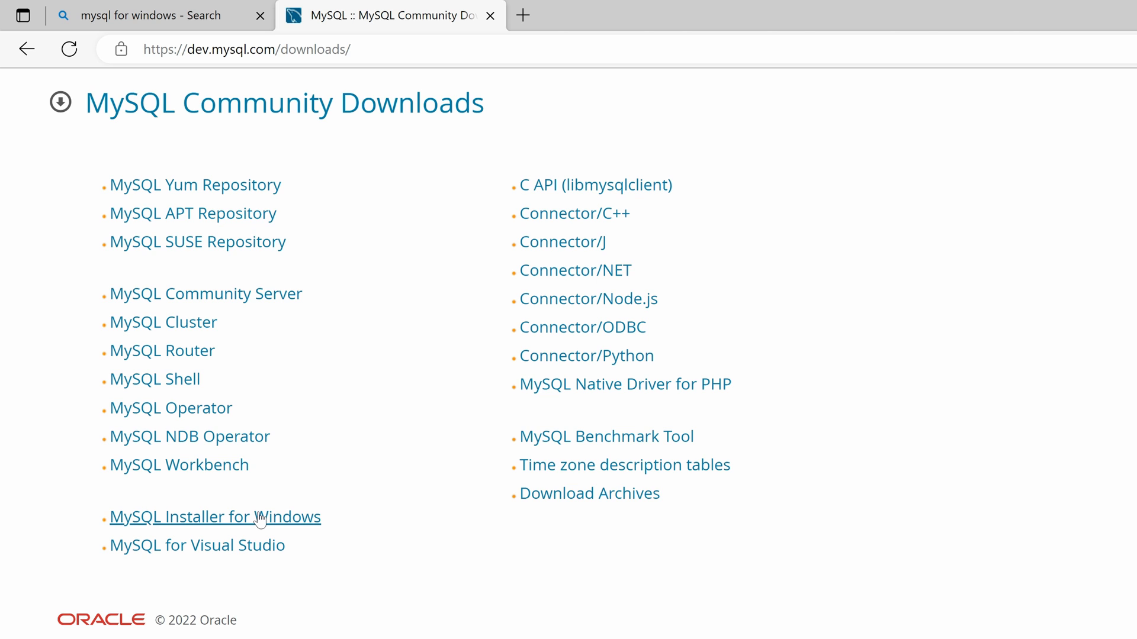
Download the full 431.7M mysql-installer-community-8.0.31.0.msi, skipping the Oracle sign-in.
click(216, 517)
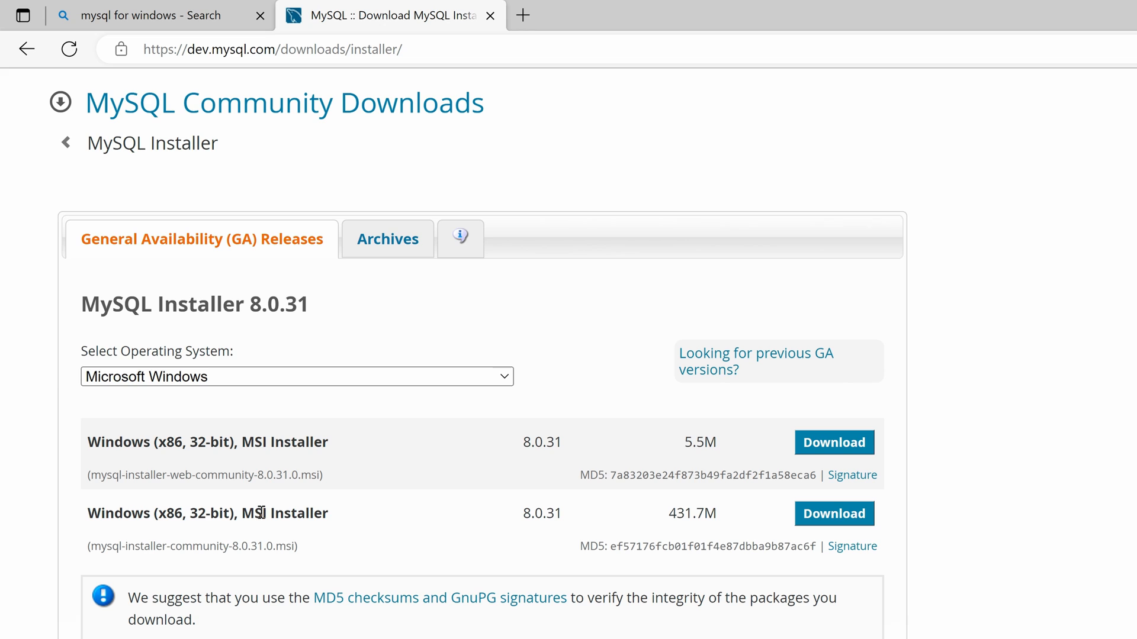
mouse_move(334, 536)
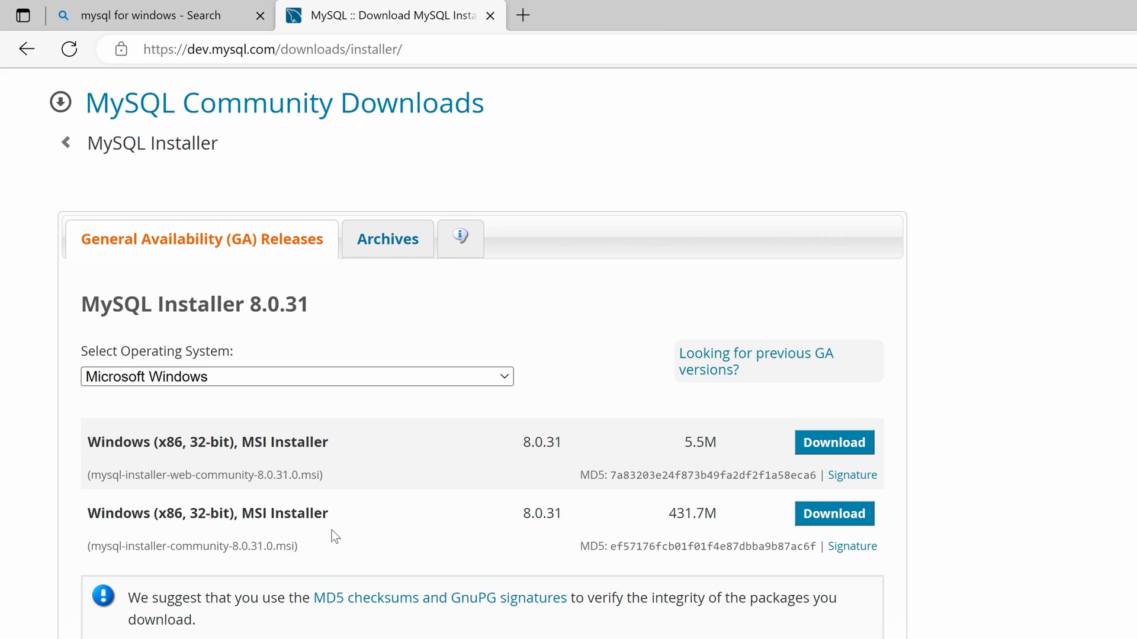
mouse_move(315, 550)
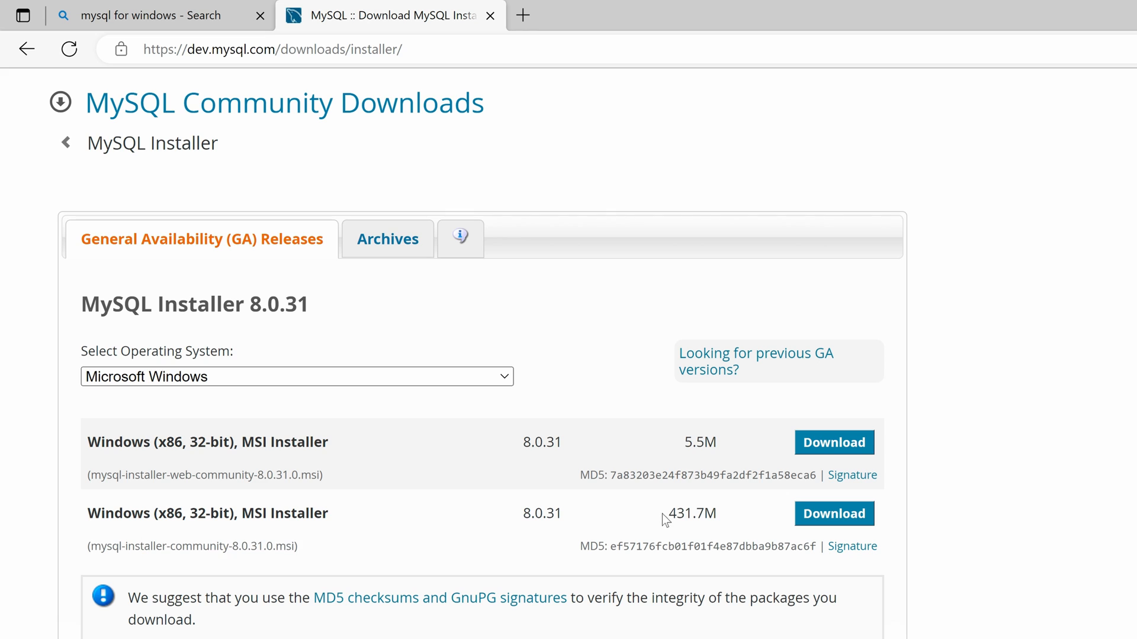
double_click(691, 513)
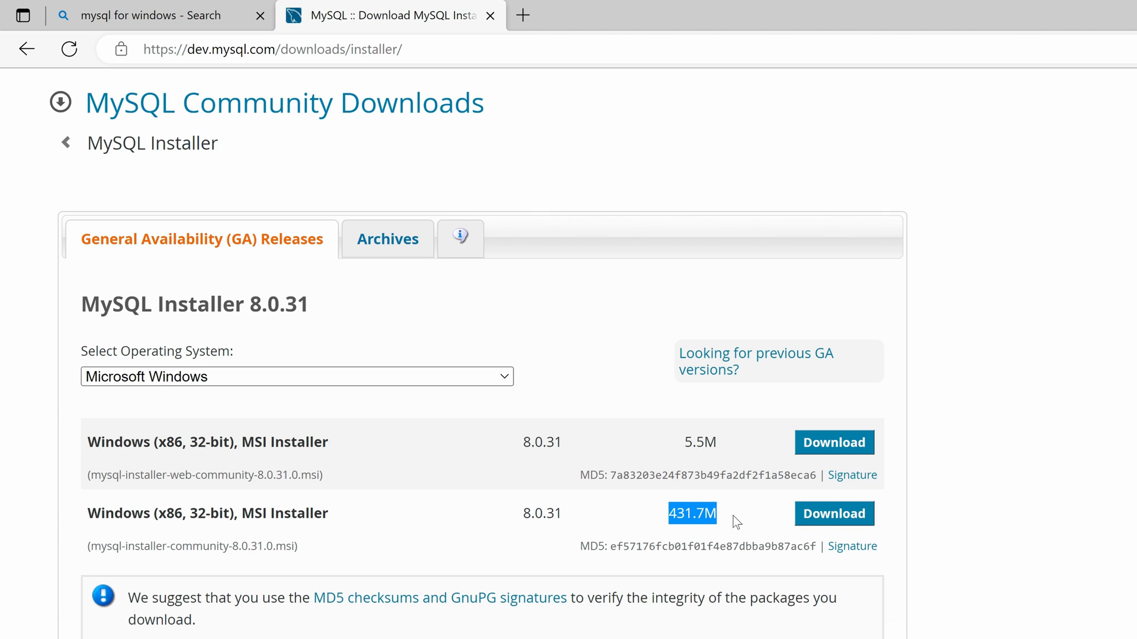
click(834, 512)
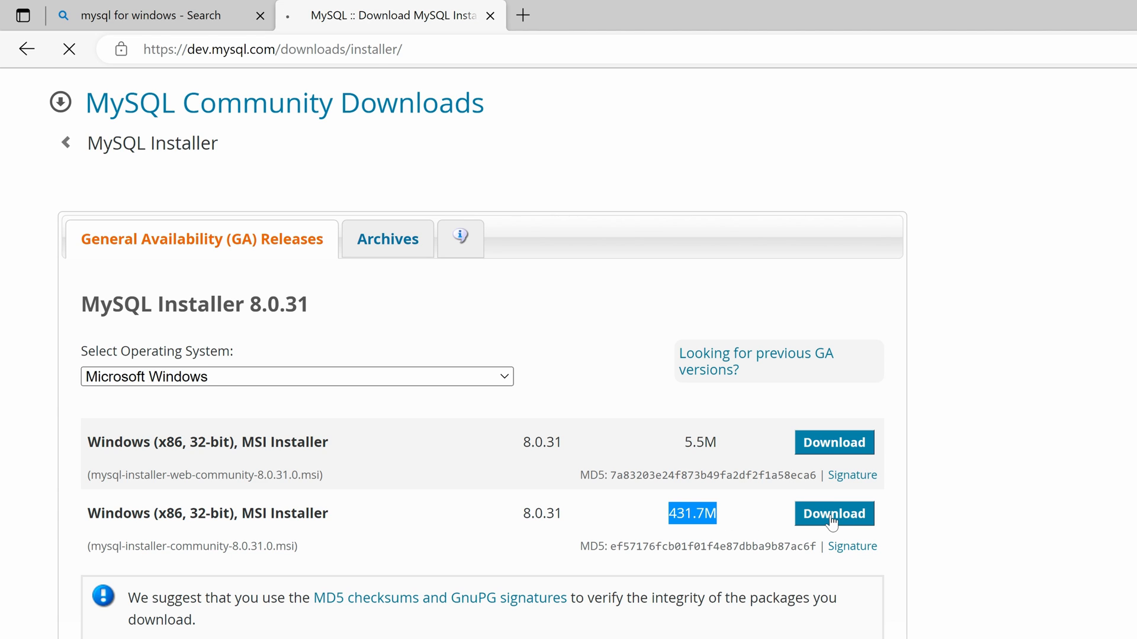
click(834, 513)
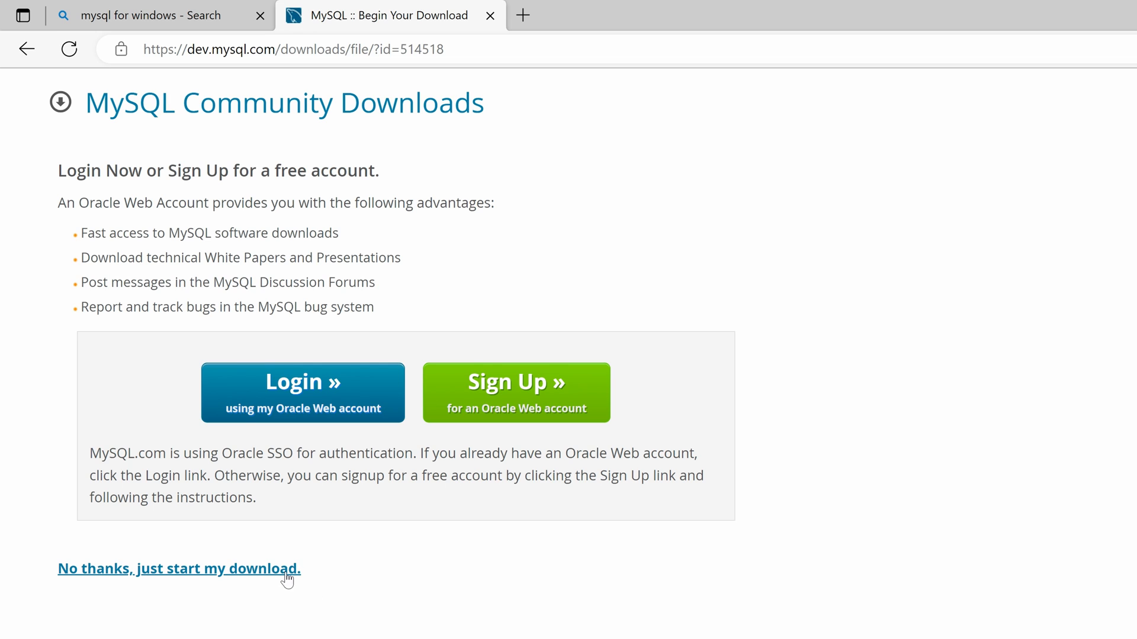
click(179, 568)
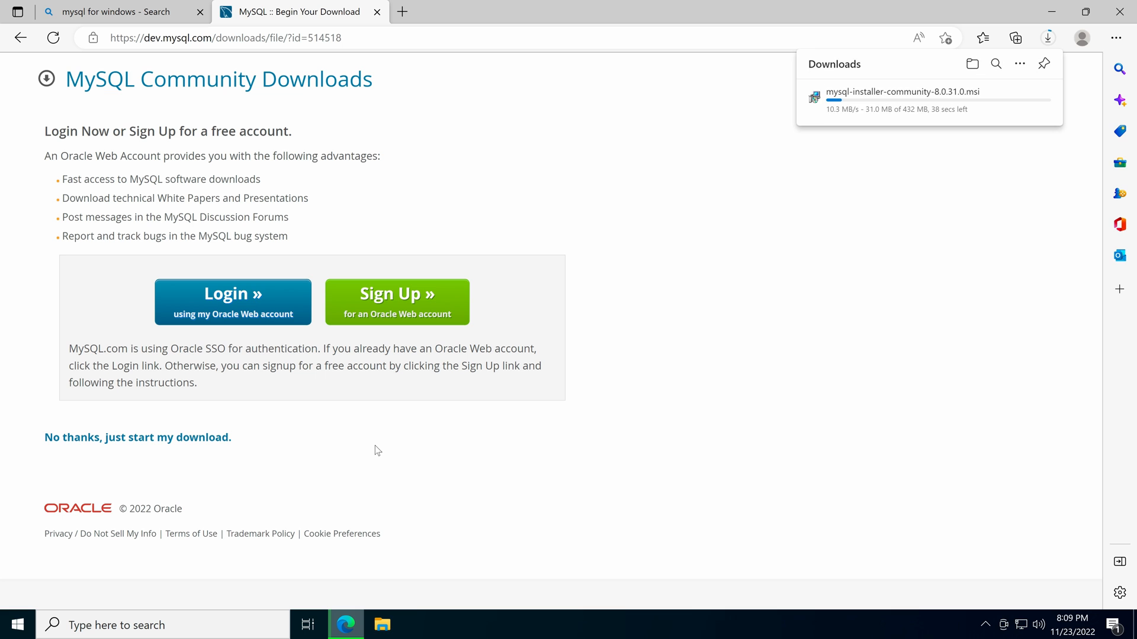
Launch mysql-installer-community-8.0.31.0 from the Downloads folder.
click(382, 626)
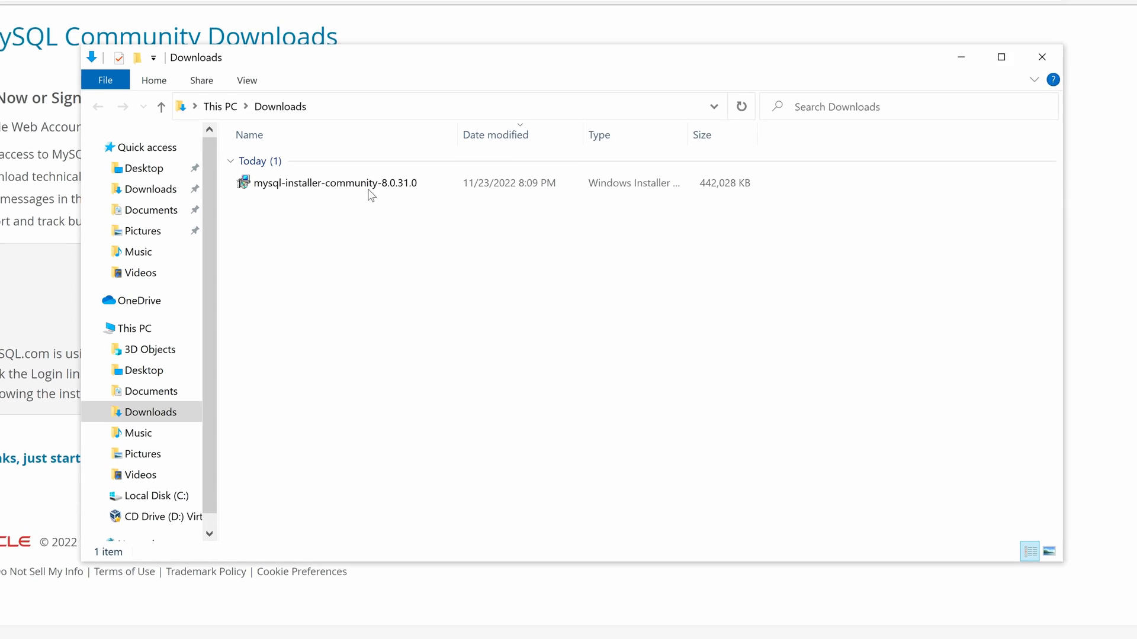
click(333, 182)
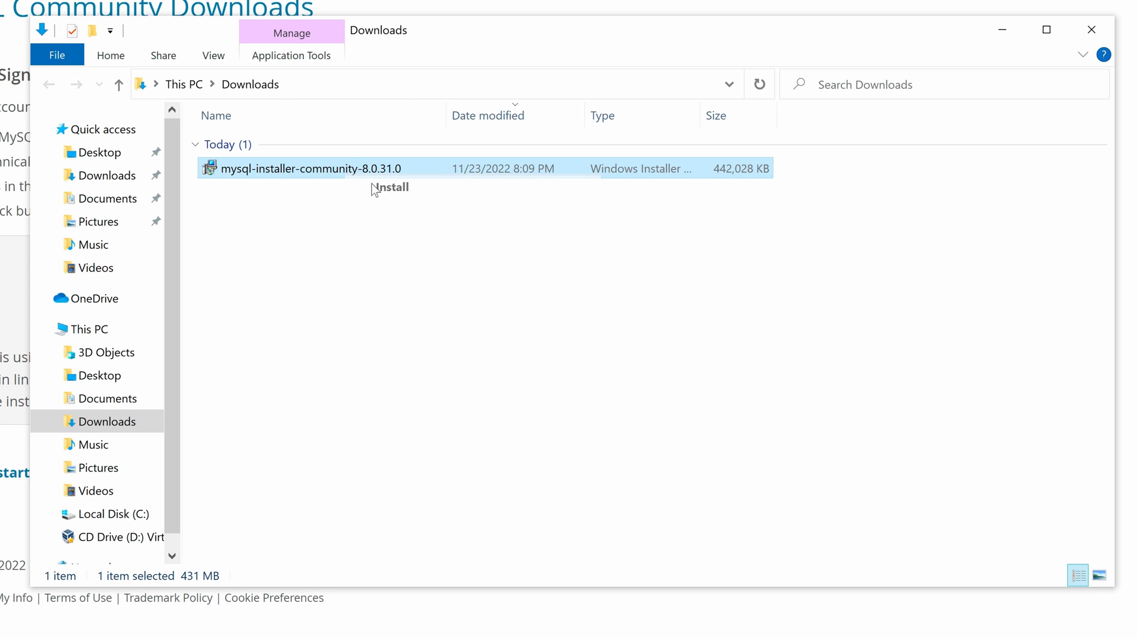
double_click(308, 168)
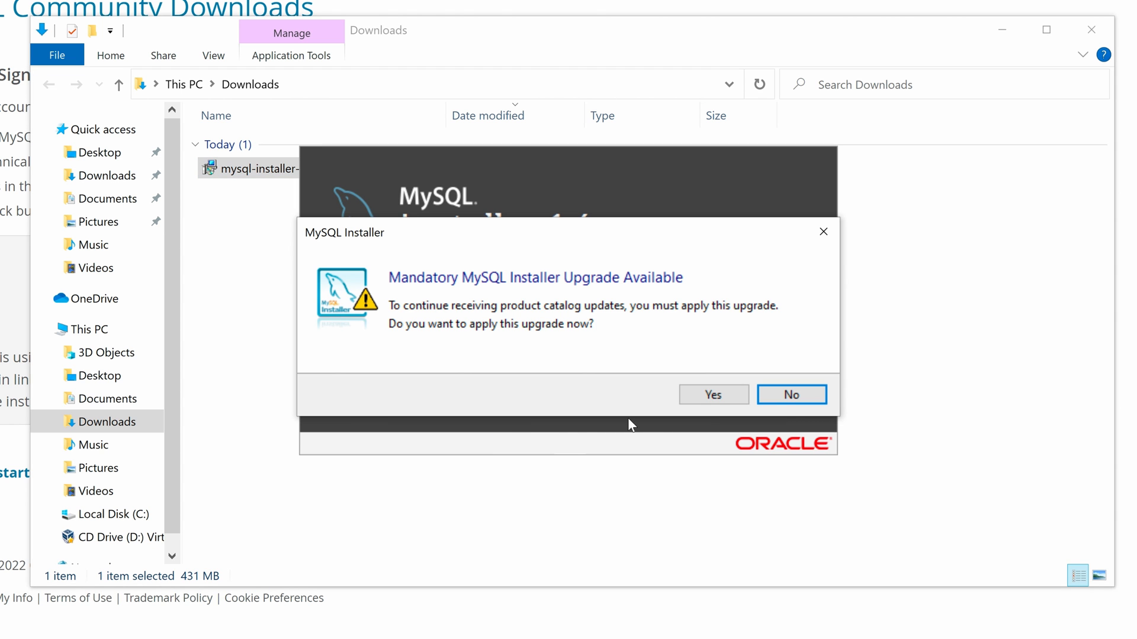
Answer the mandatory MySQL Installer upgrade prompt to reach the setup type page.
click(713, 395)
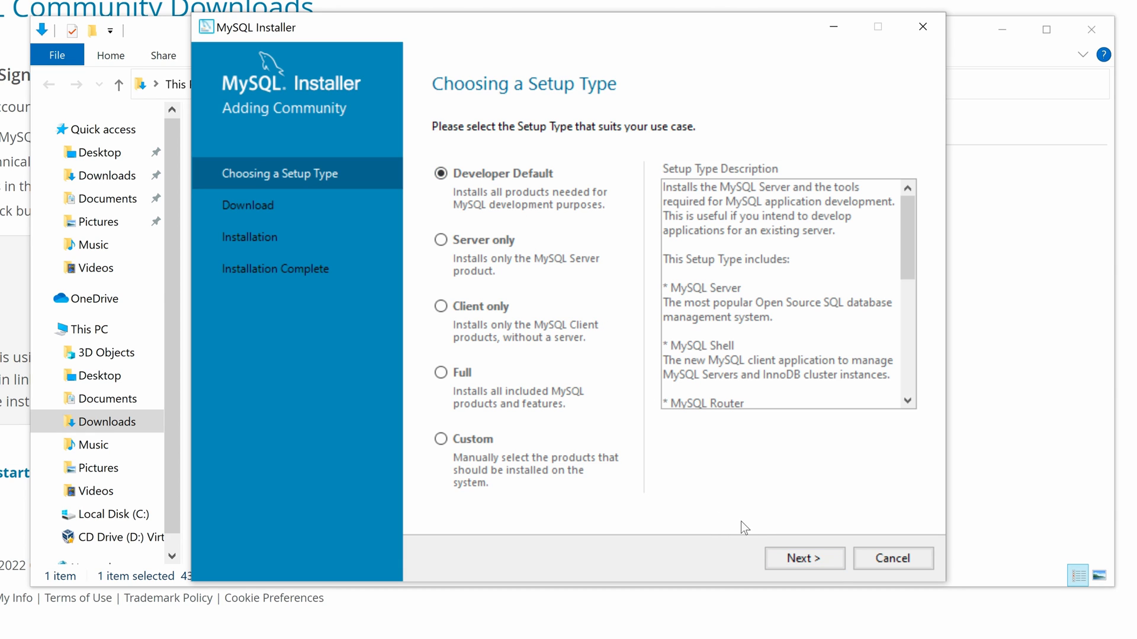
Continue with Developer Default and read MySQL for Visual Studio's Visual Studio 2015–2019 requirement details.
click(803, 557)
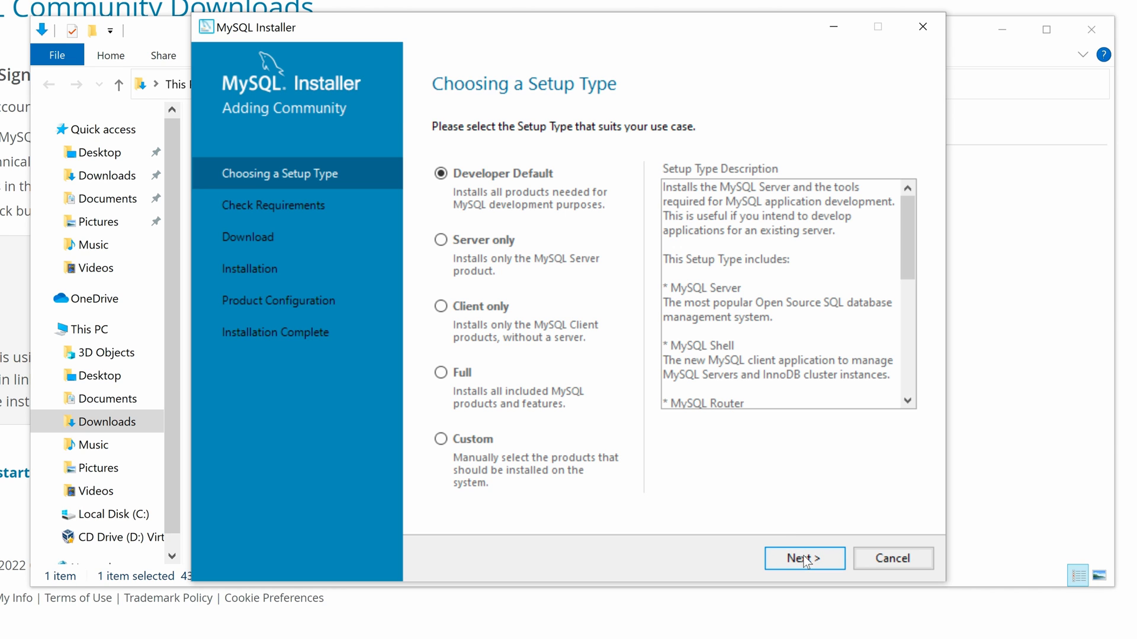
click(803, 558)
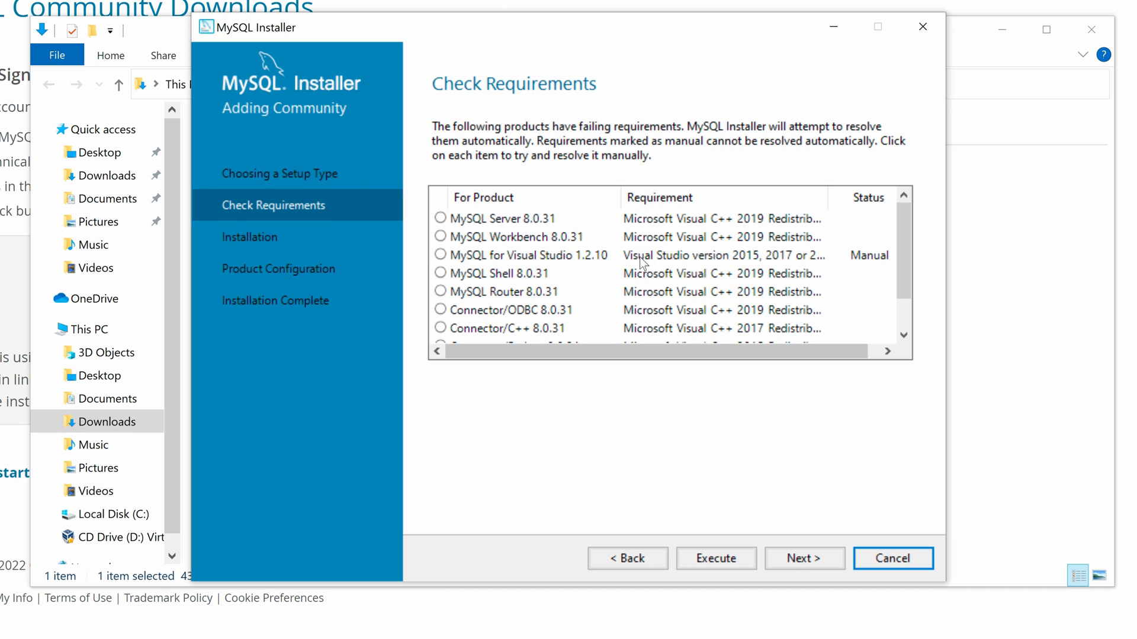
click(529, 255)
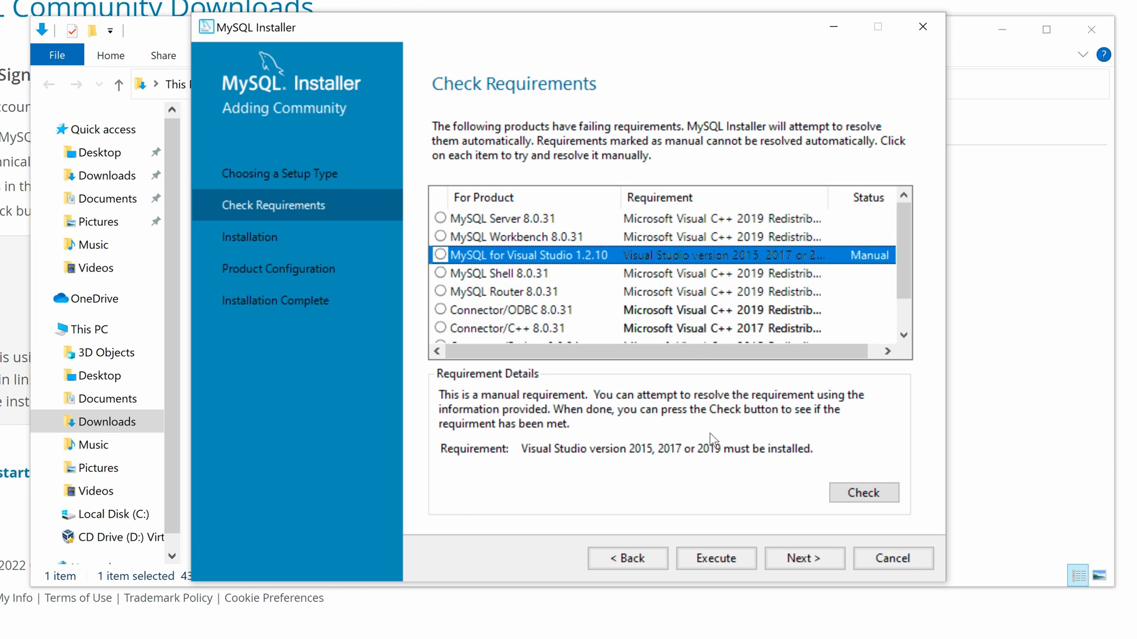
scroll(down, 3)
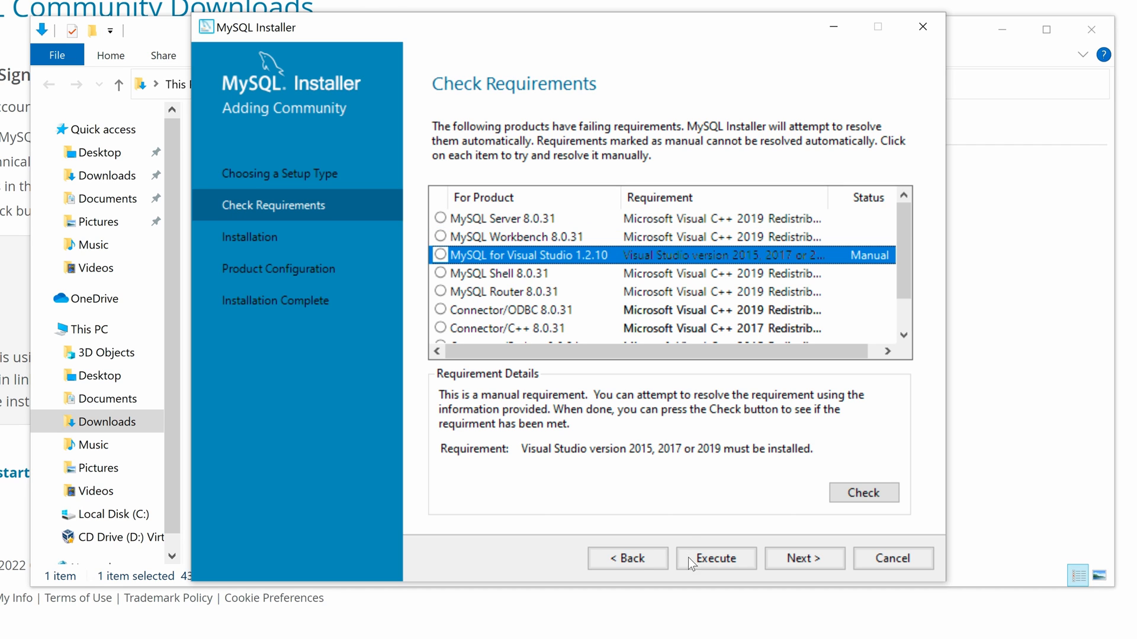
Go back and choose the Custom setup type instead of Developer Default.
click(625, 557)
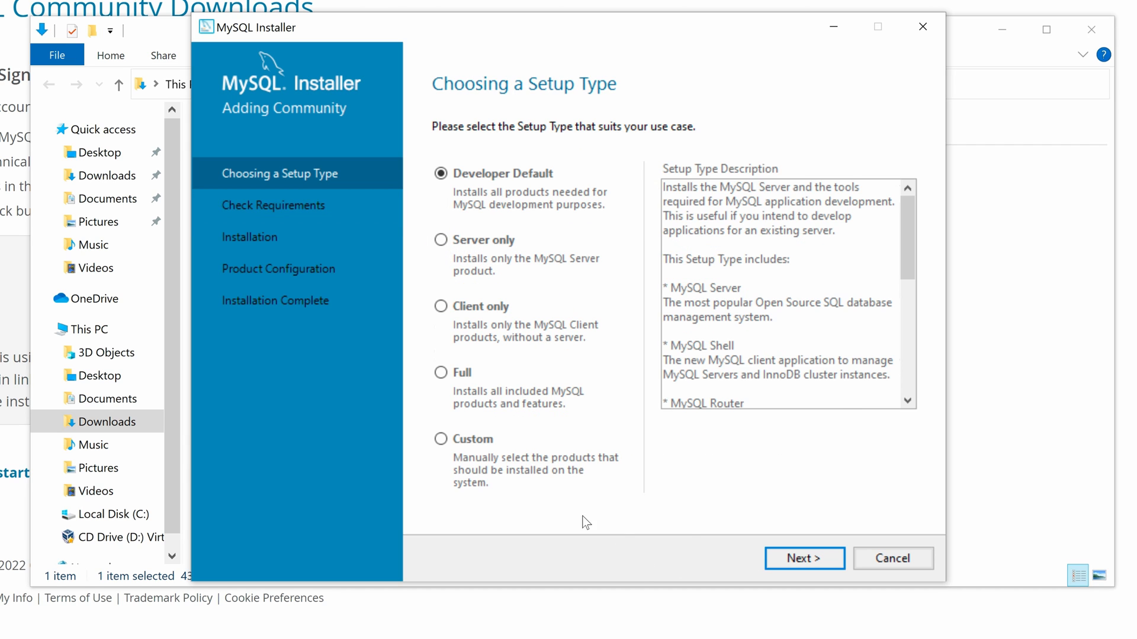
click(441, 439)
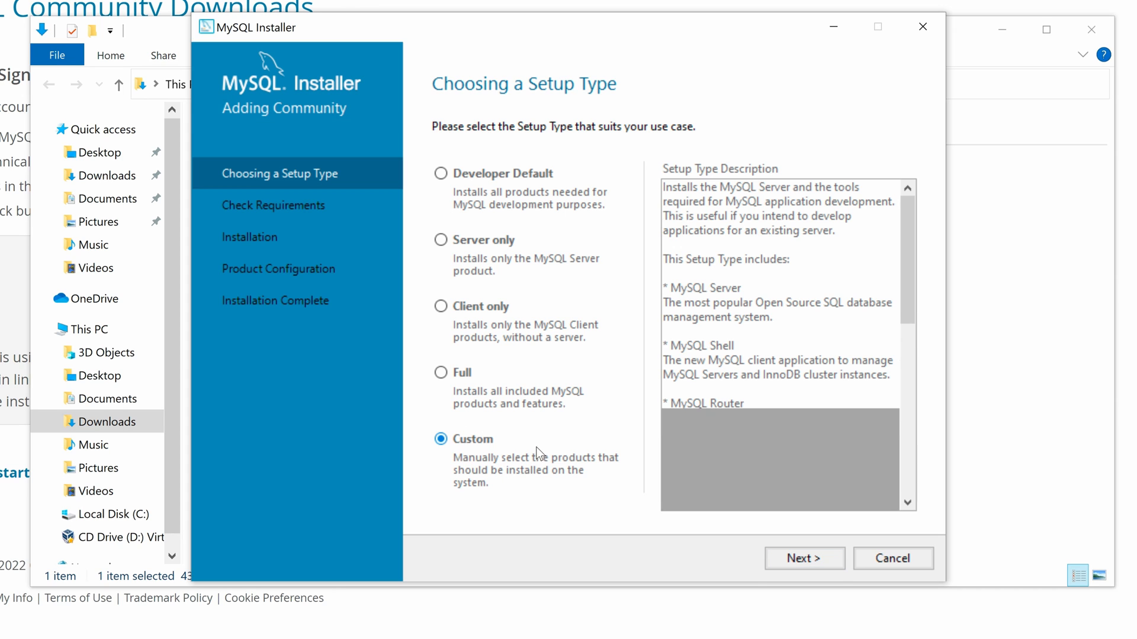
click(803, 558)
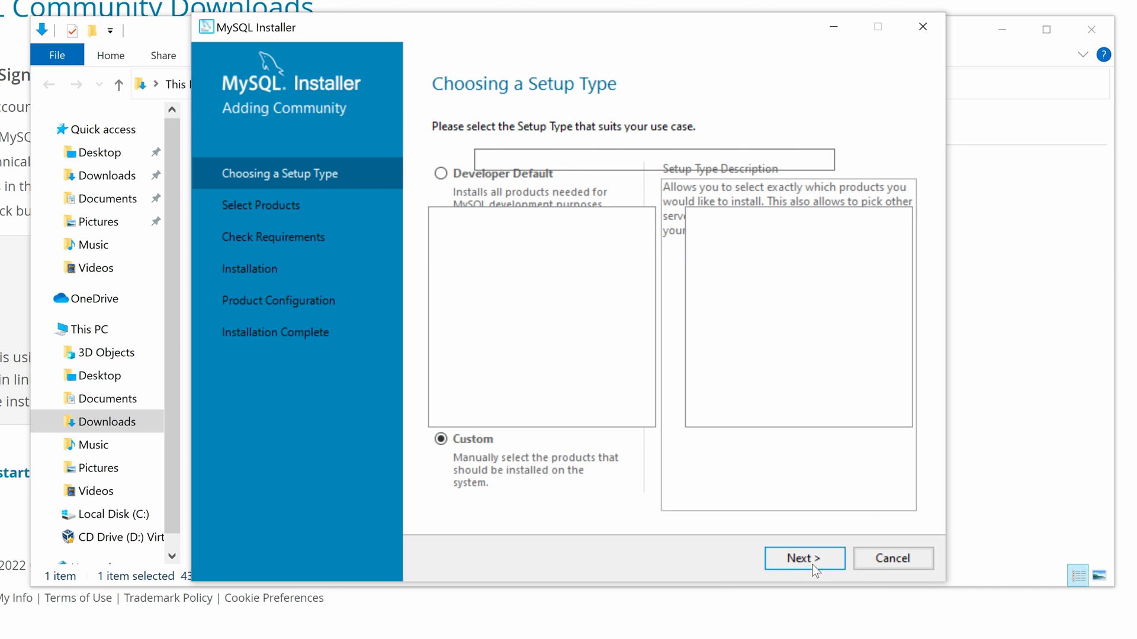
click(803, 558)
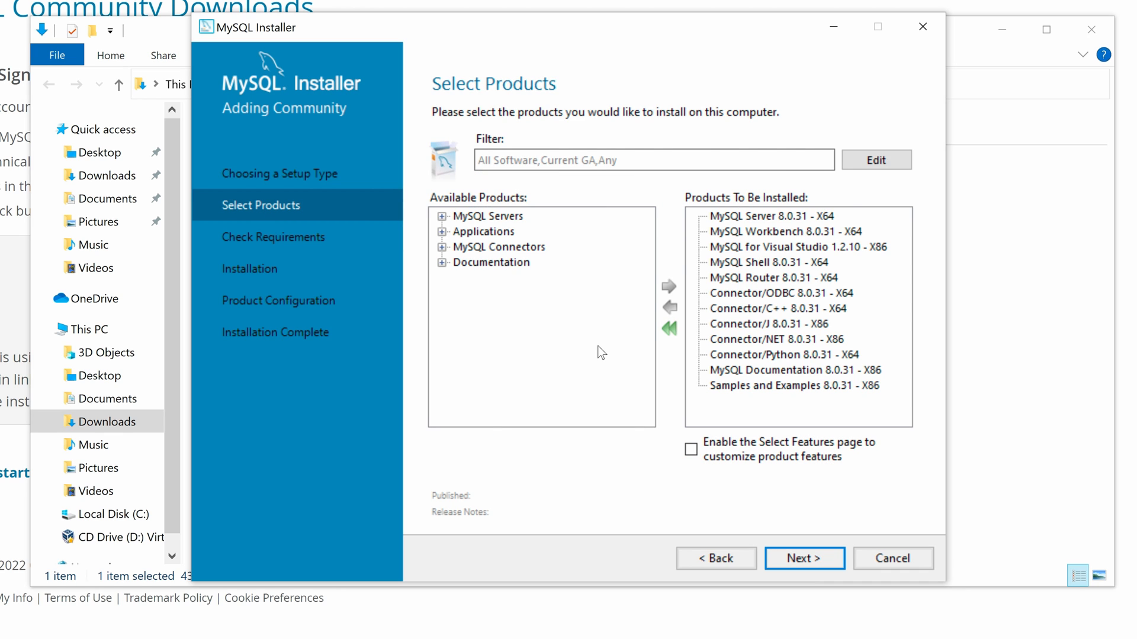
Remove MySQL for Visual Studio from the products to be installed.
click(793, 246)
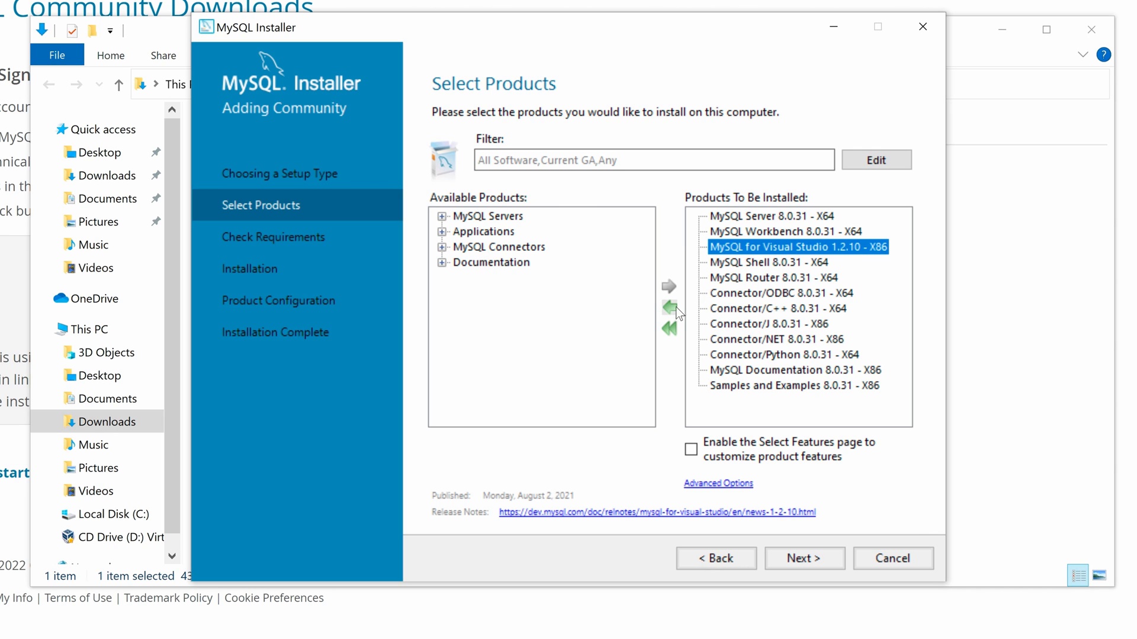
click(669, 308)
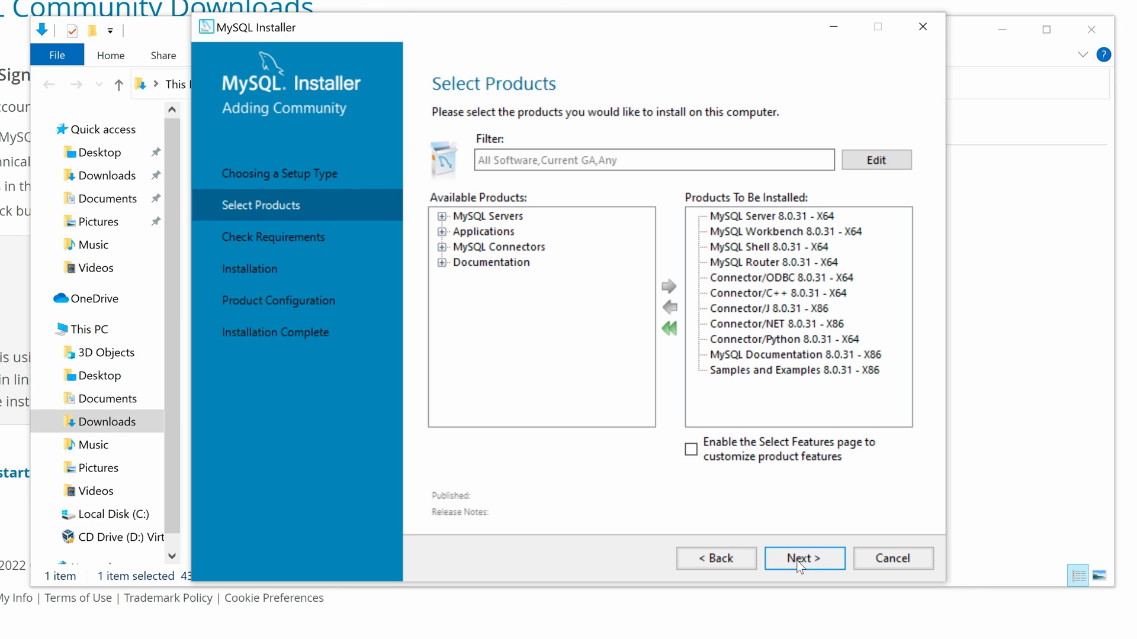
Proceed to Check Requirements and view Connector/Python 8.0.31's 64-bit Python prerequisite details.
click(803, 558)
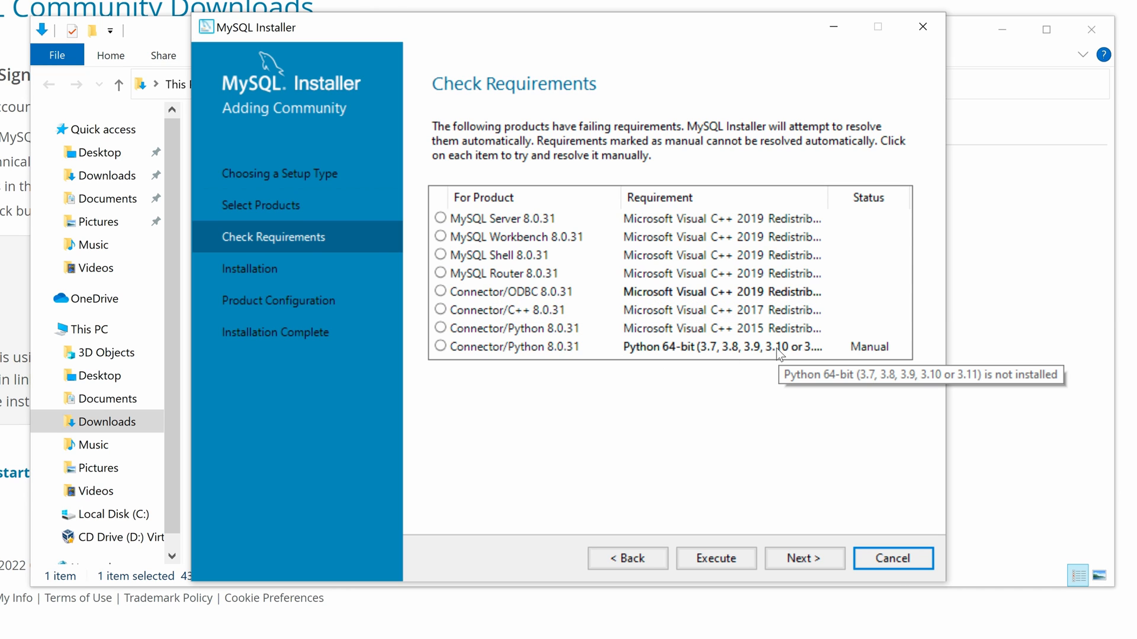
click(515, 347)
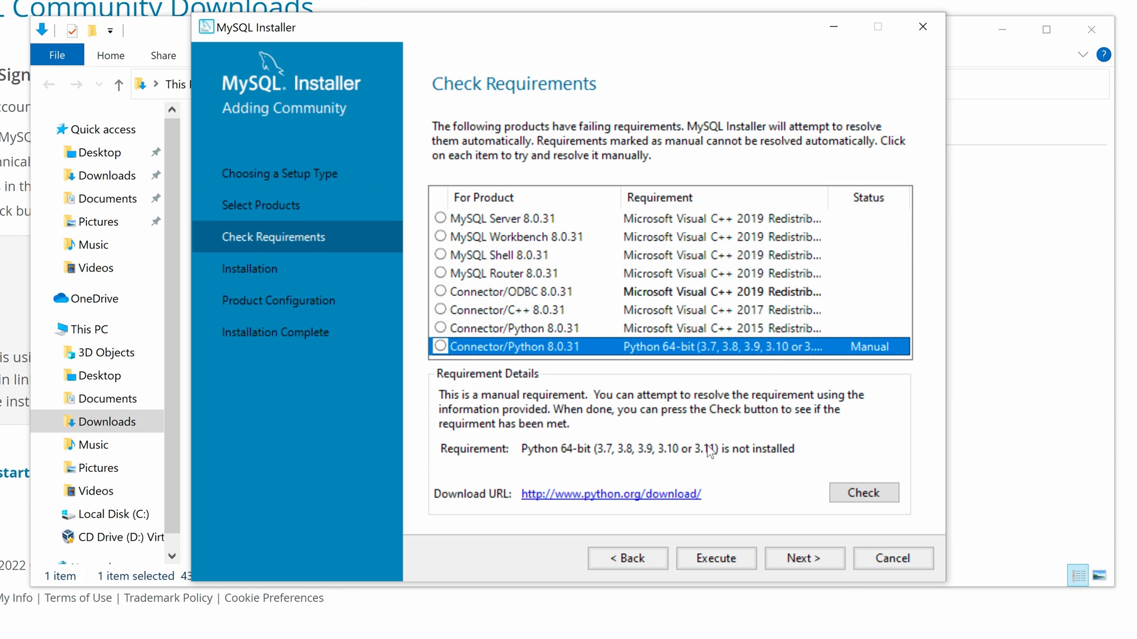
mouse_move(544, 464)
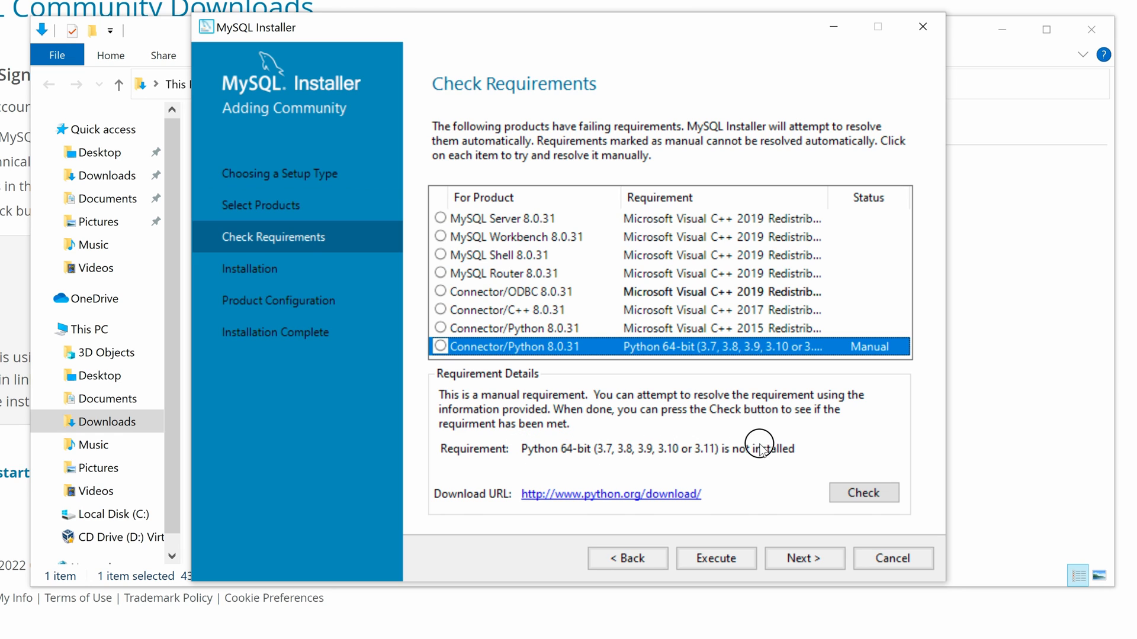
mouse_move(687, 483)
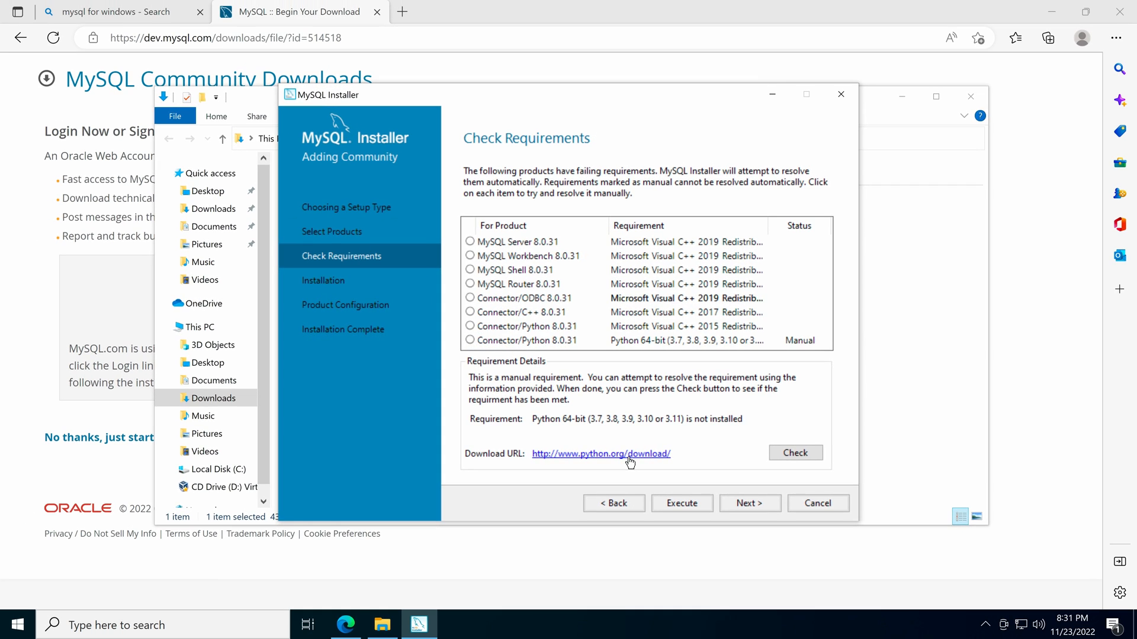
From python.org's Windows releases, download the Python 3.10.8 64-bit Windows installer.
click(600, 453)
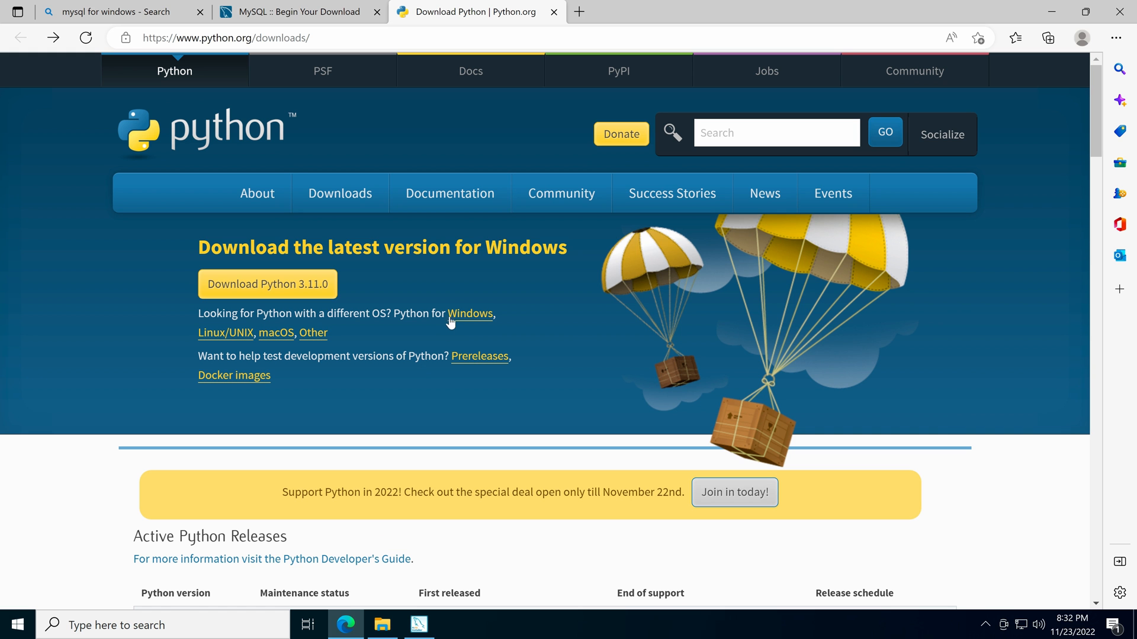
click(470, 313)
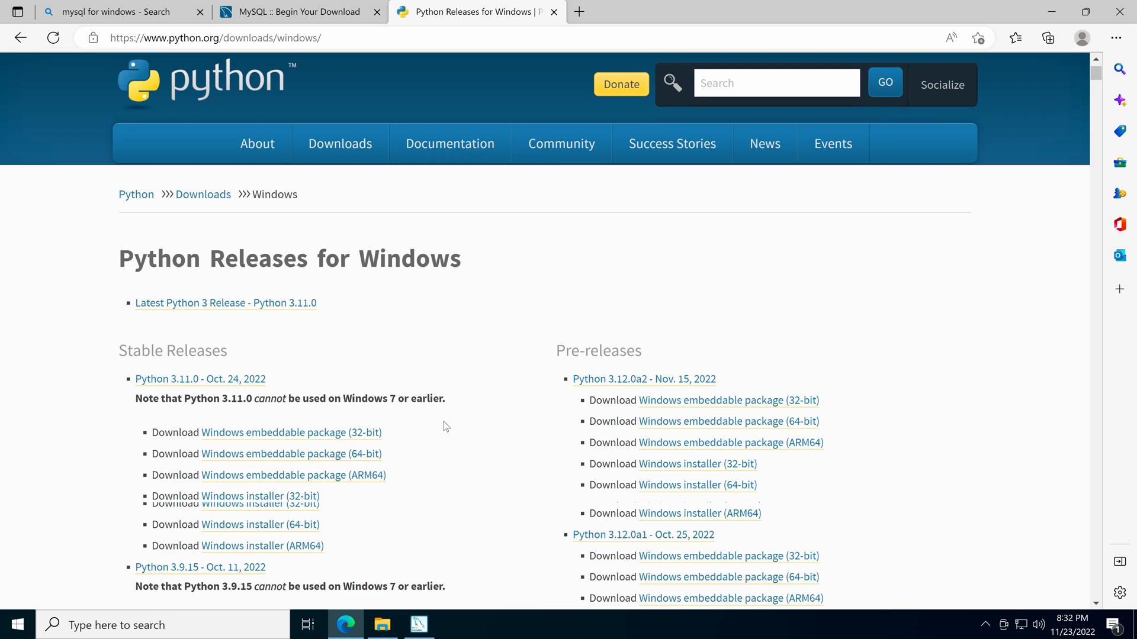
scroll(down, 3)
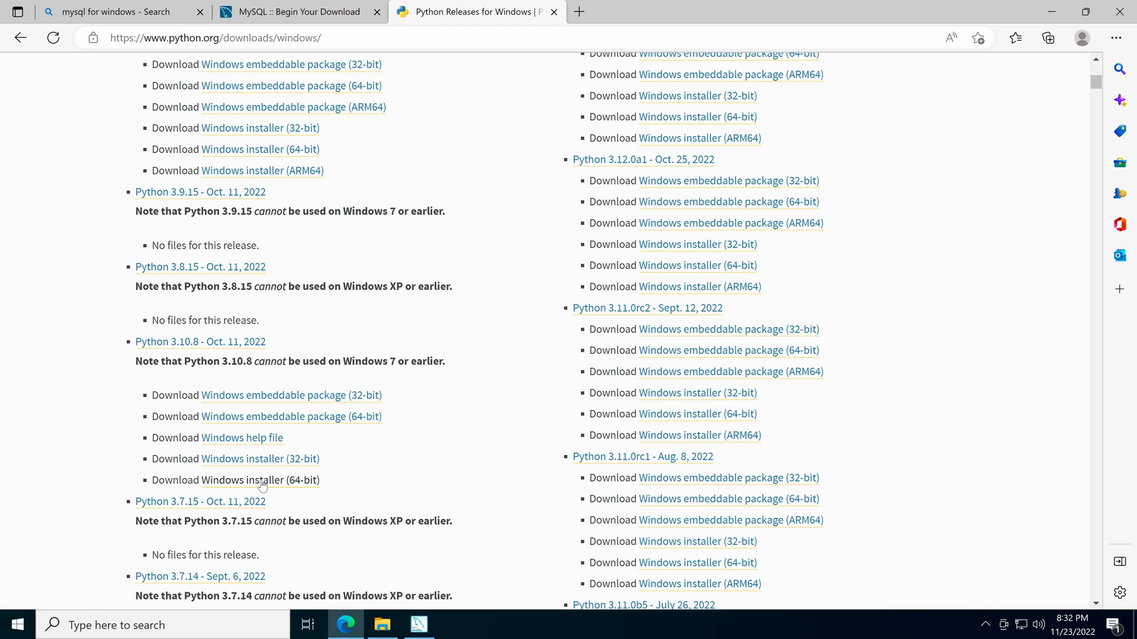
click(1047, 38)
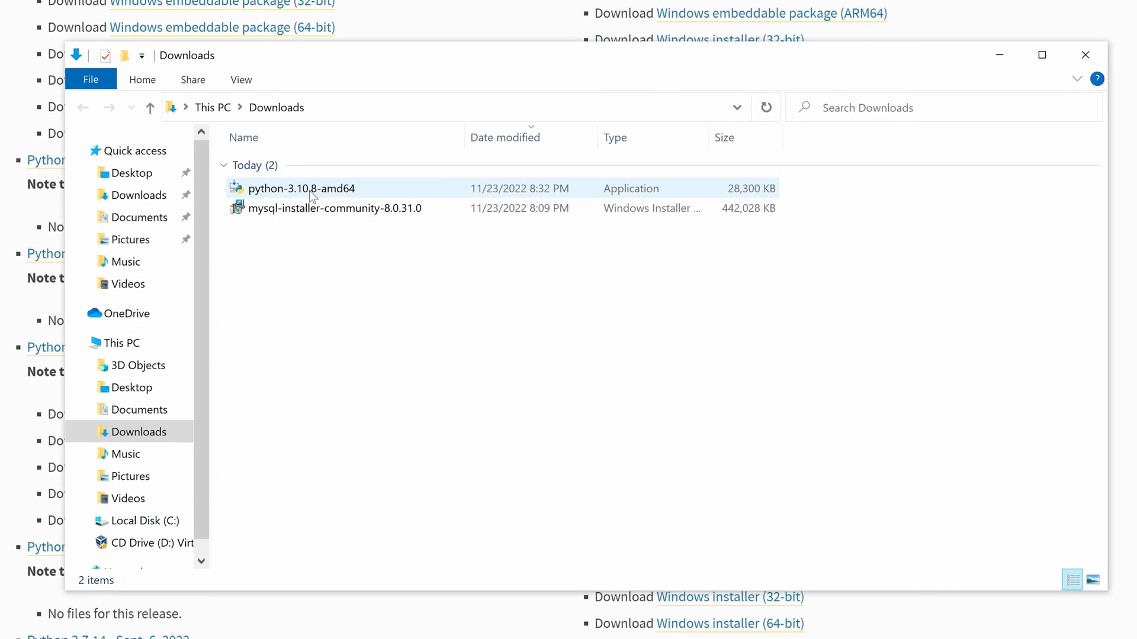
Run the downloaded python-3.10.8-amd64 installer with python.exe on PATH and finish the setup.
right_click(302, 188)
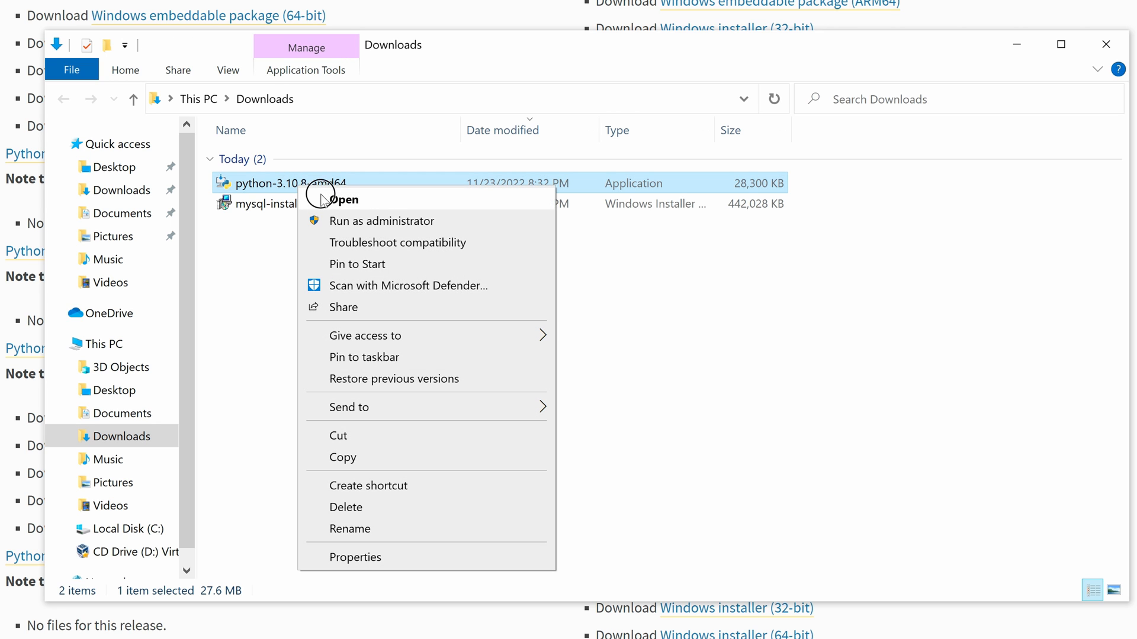
click(347, 199)
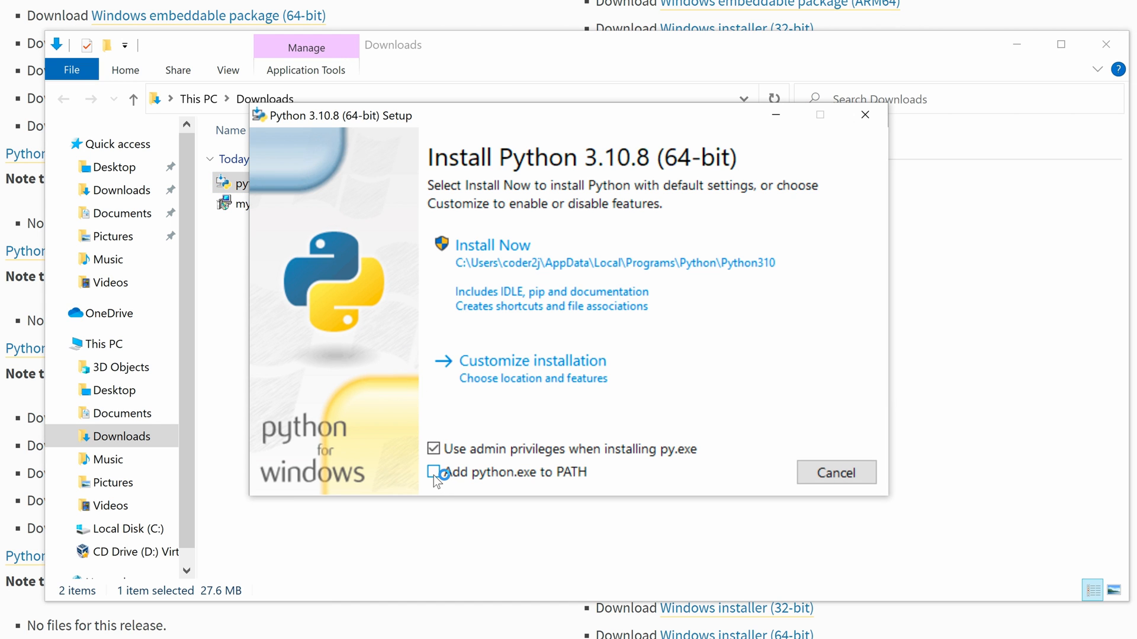
click(434, 473)
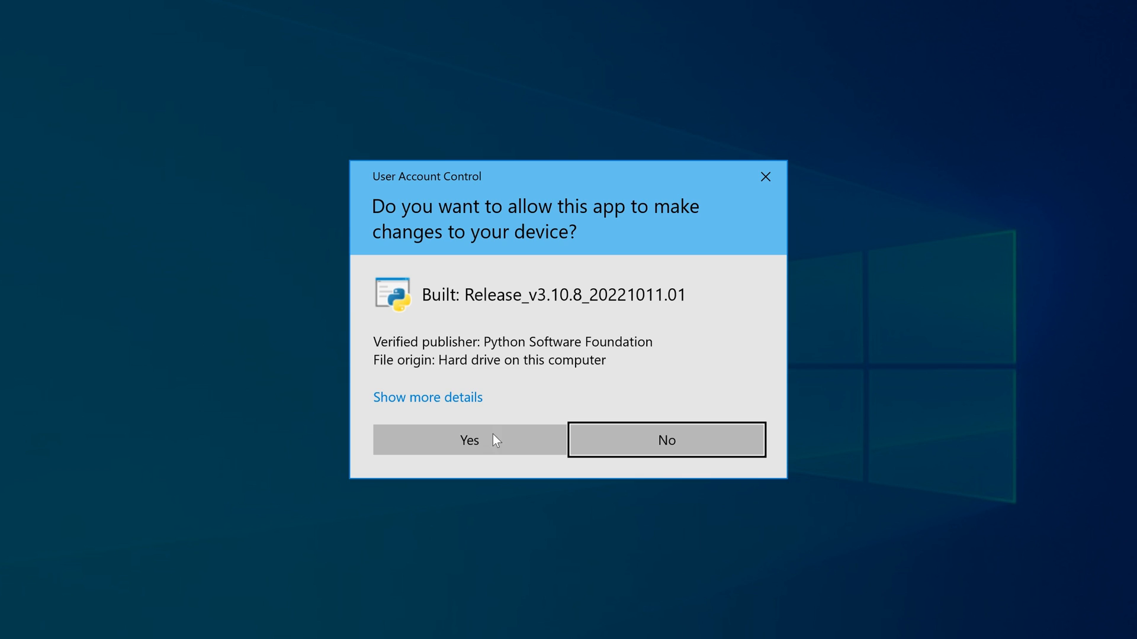
click(468, 440)
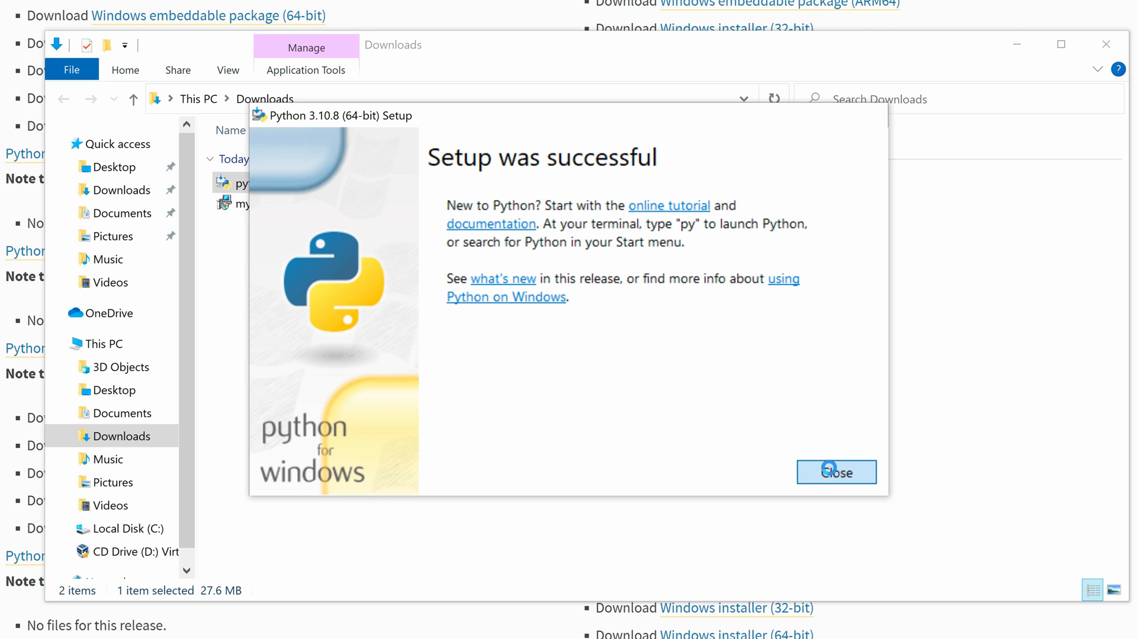
click(836, 473)
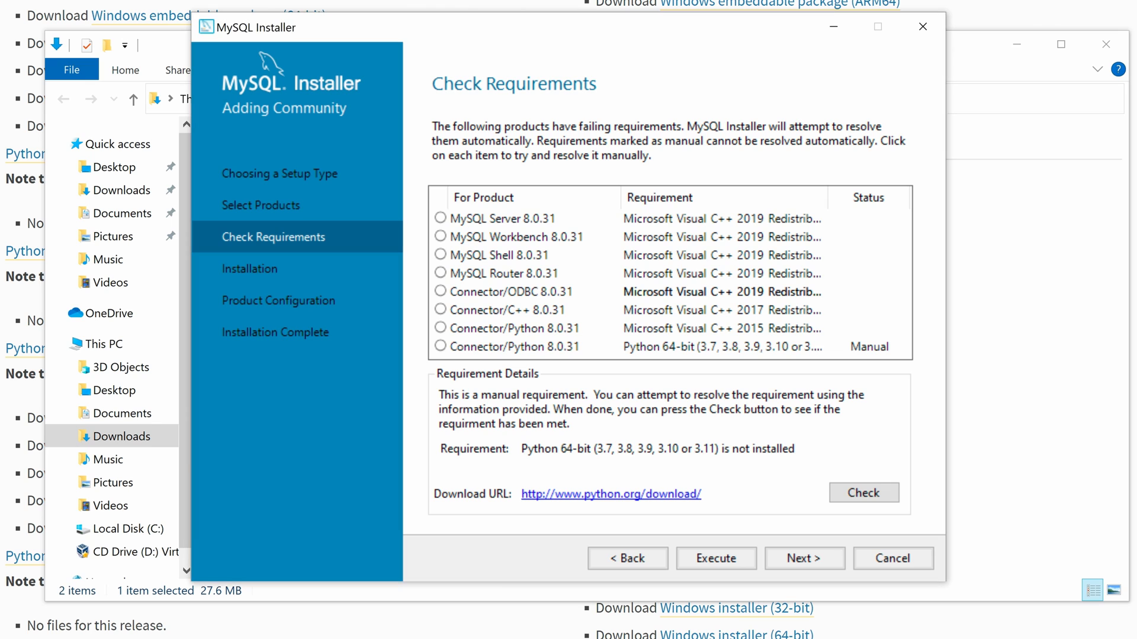
Recheck the Connector/Python requirement as met and execute resolution of the remaining ones.
click(509, 347)
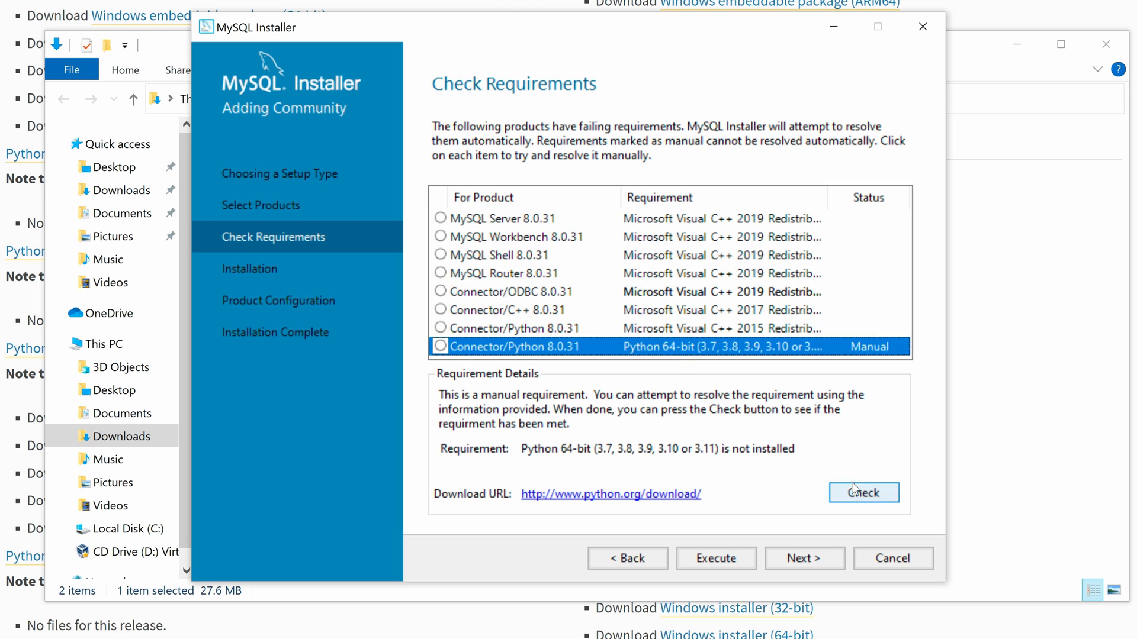
click(864, 493)
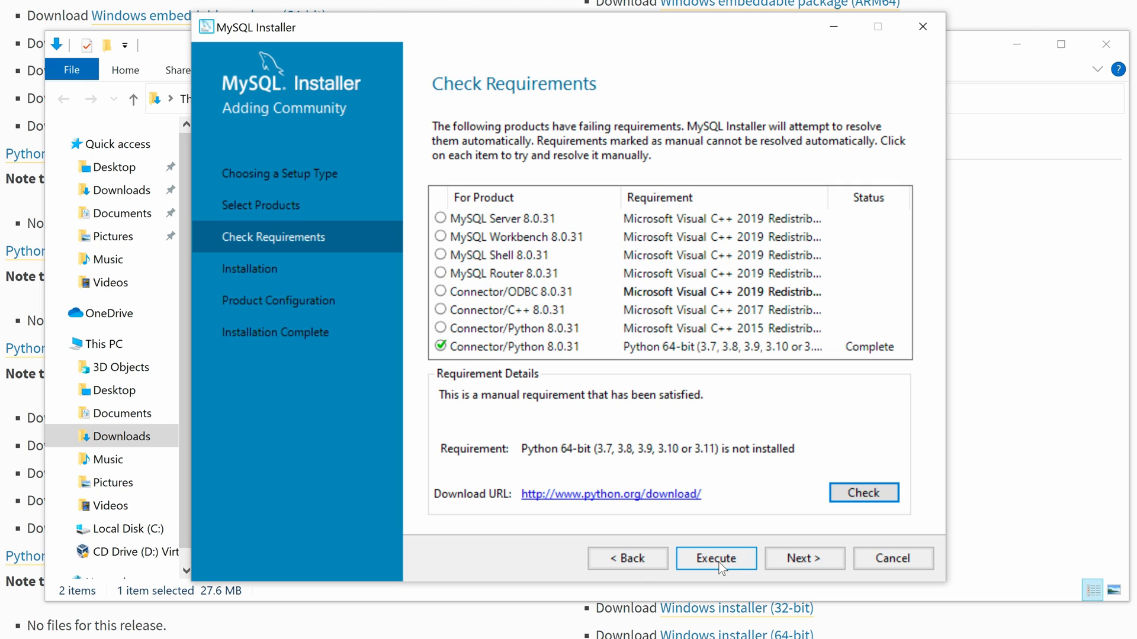
click(715, 558)
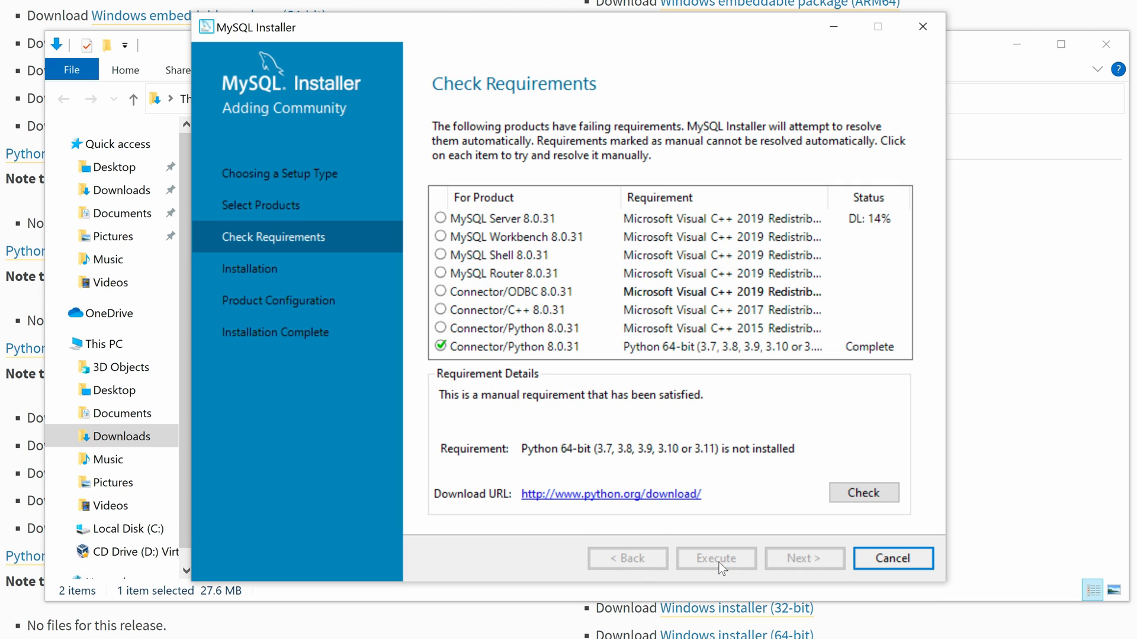
mouse_move(763, 405)
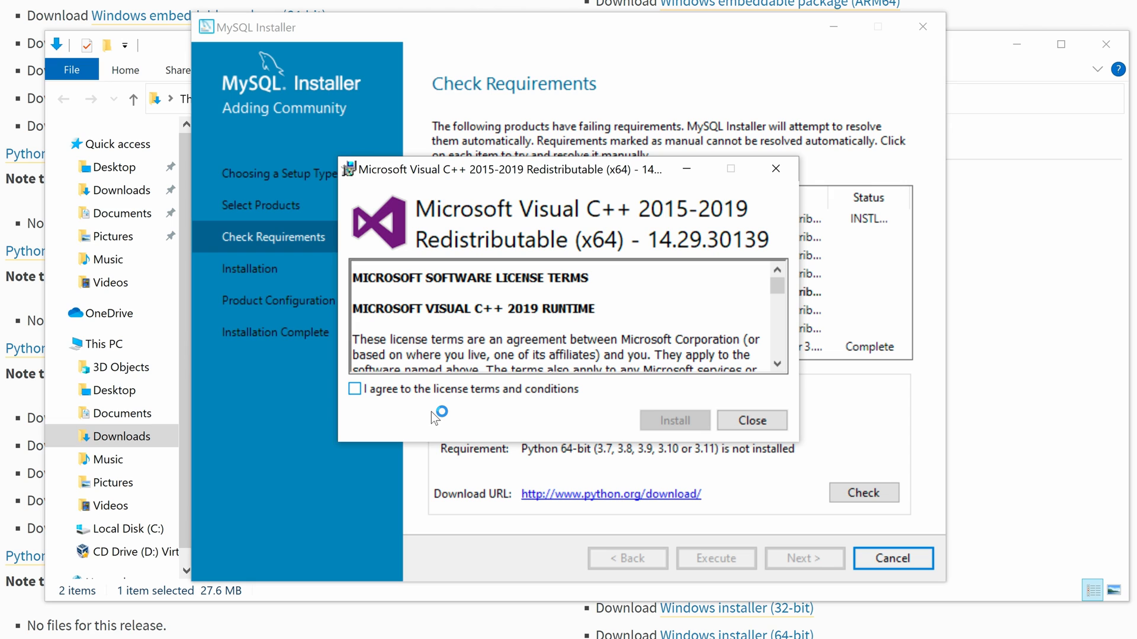
Accept the license and install the Visual C++ 2015-2019 redistributable.
click(354, 390)
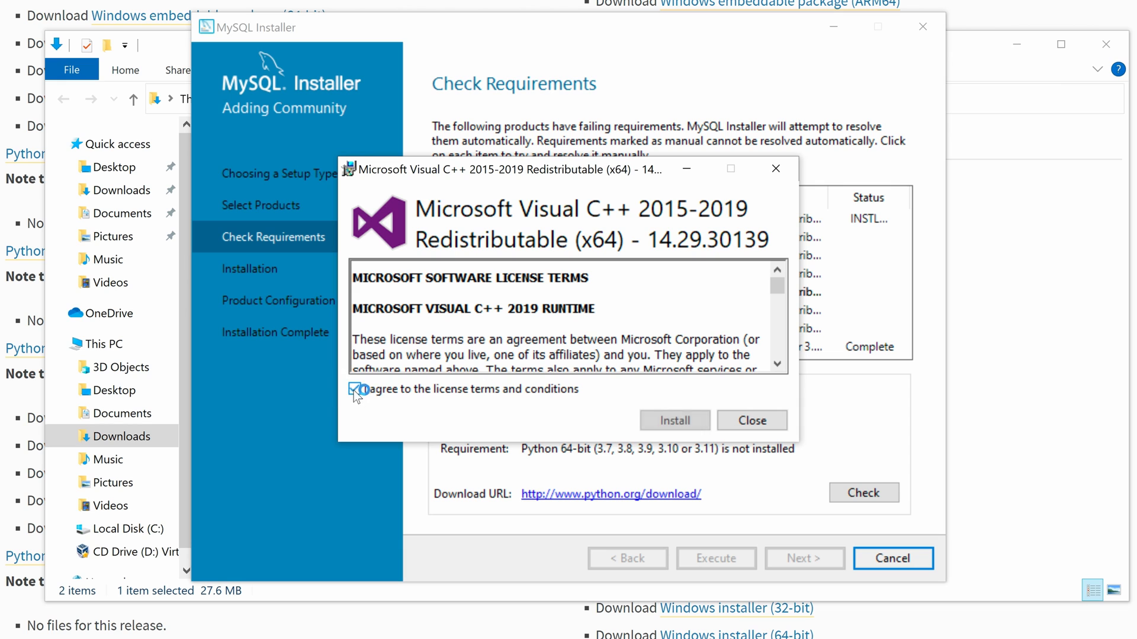
click(673, 421)
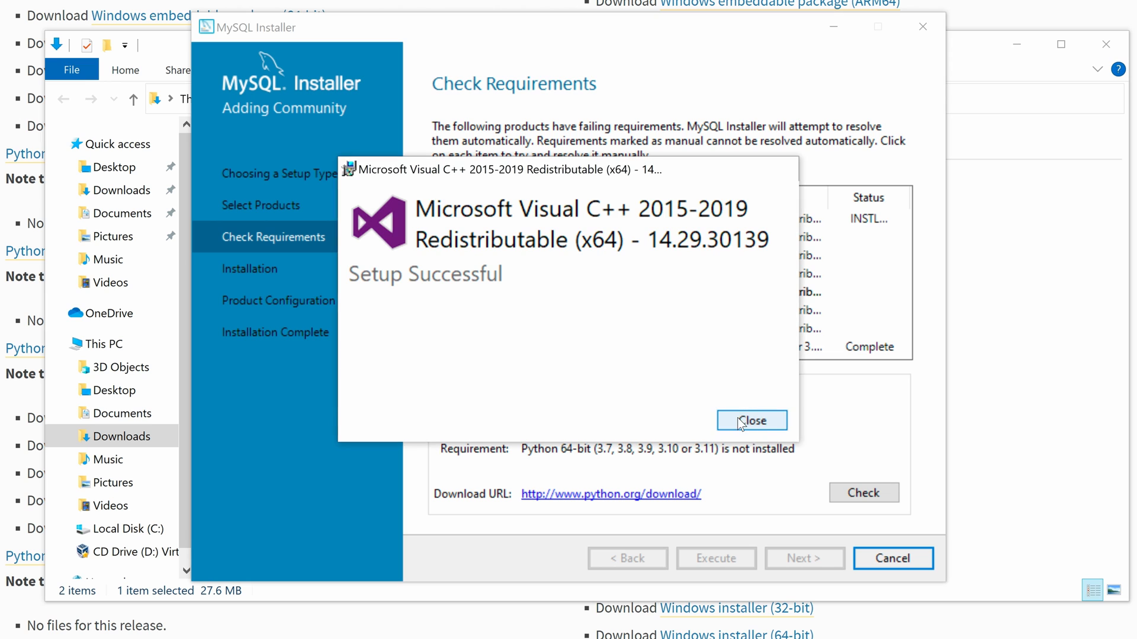
click(752, 421)
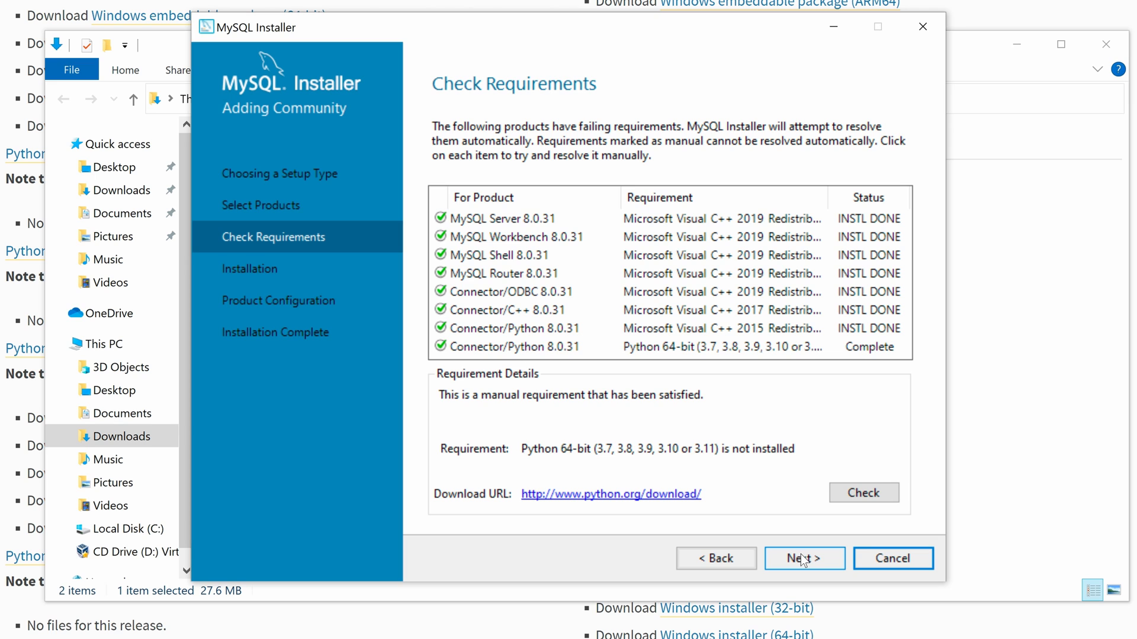
Execute installation of all eleven MySQL 8.0.31 products and continue to configuration.
click(803, 558)
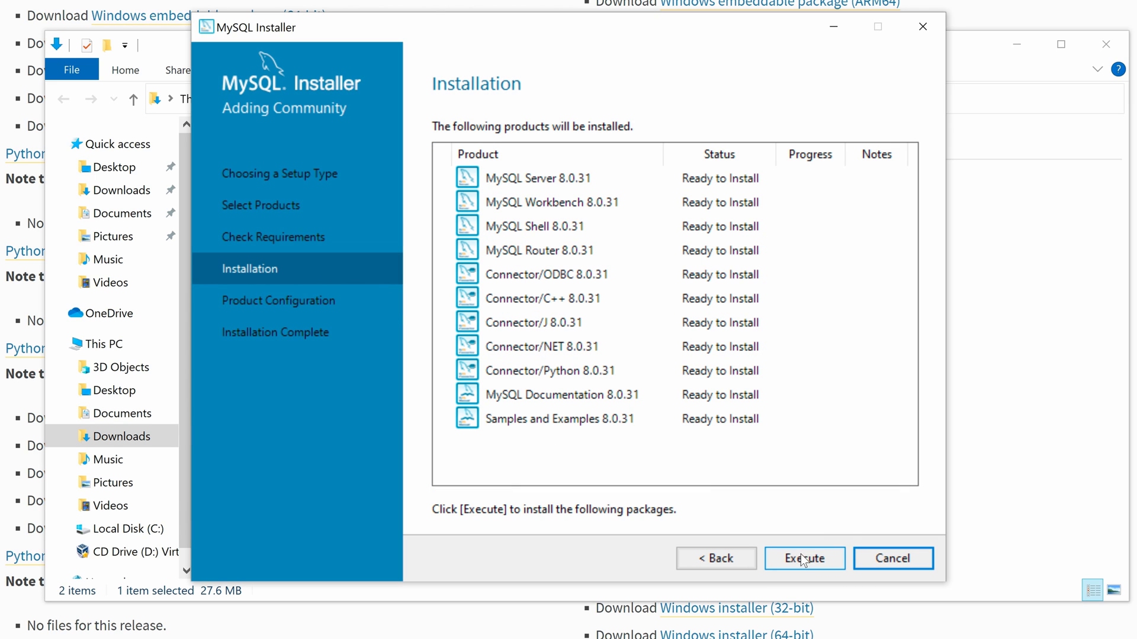
click(802, 558)
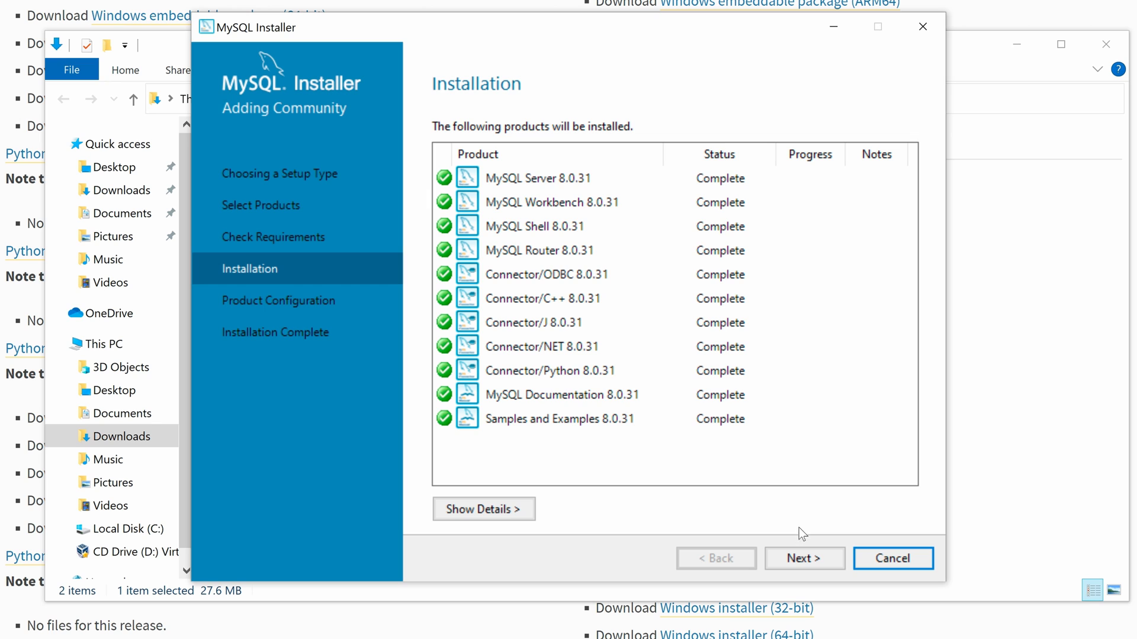
click(803, 558)
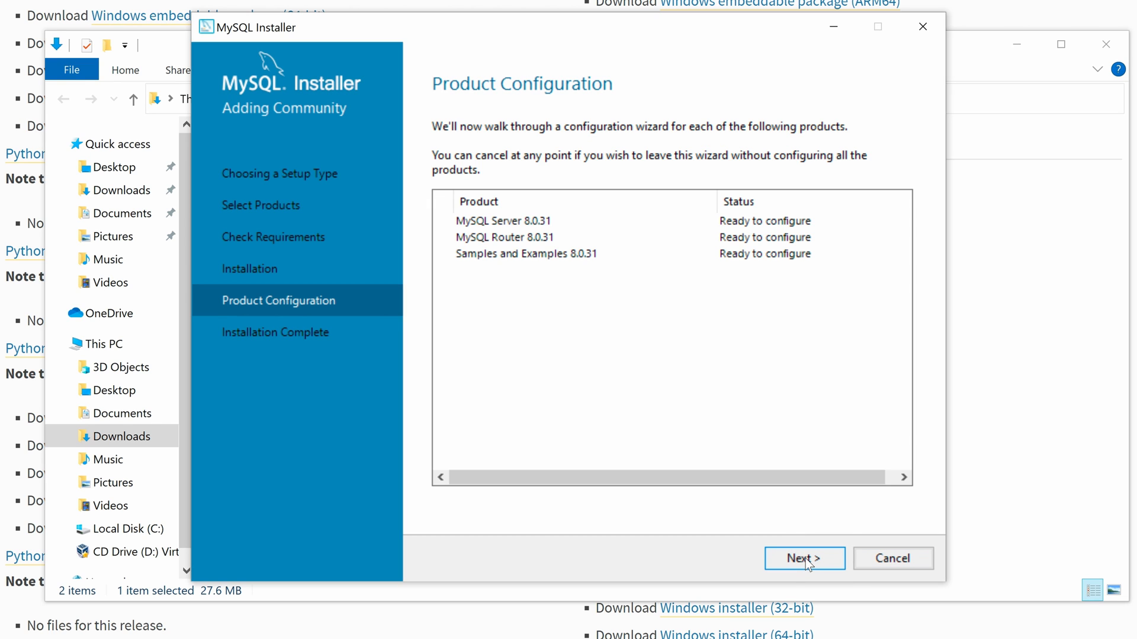
Keep default networking and the recommended authentication method for MySQL Server 8.0.31.
click(803, 557)
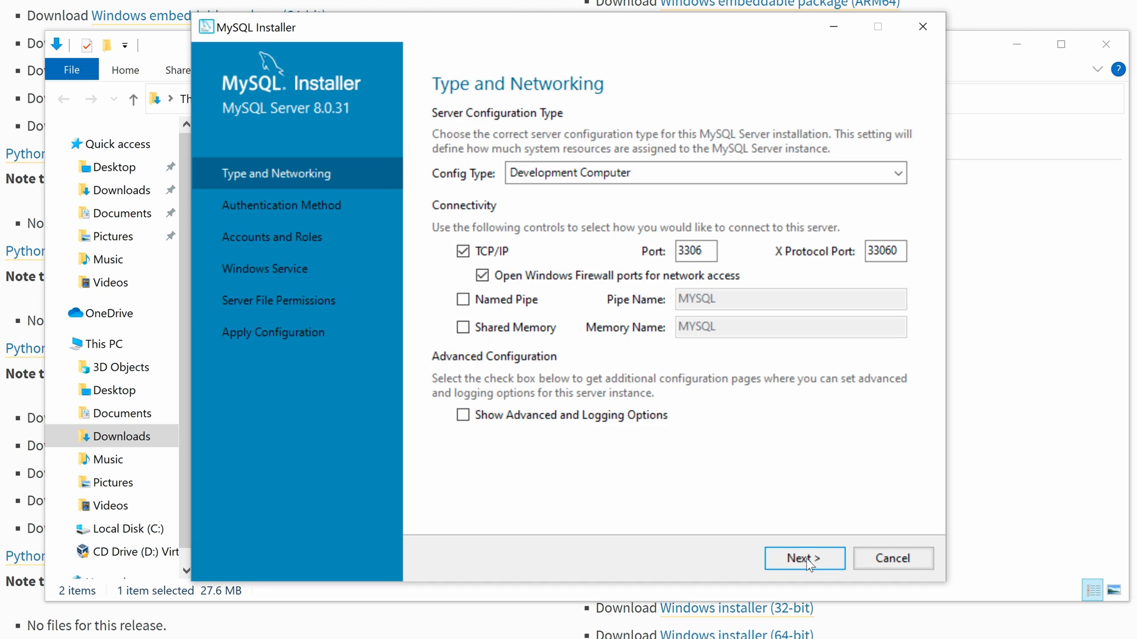
mouse_move(605, 253)
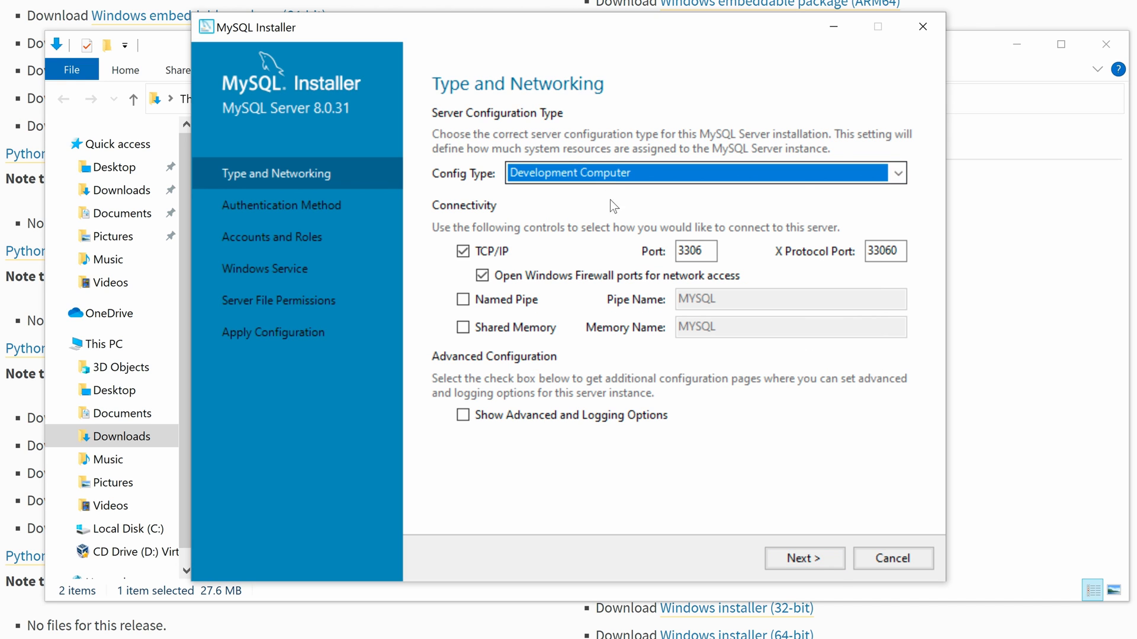
click(803, 558)
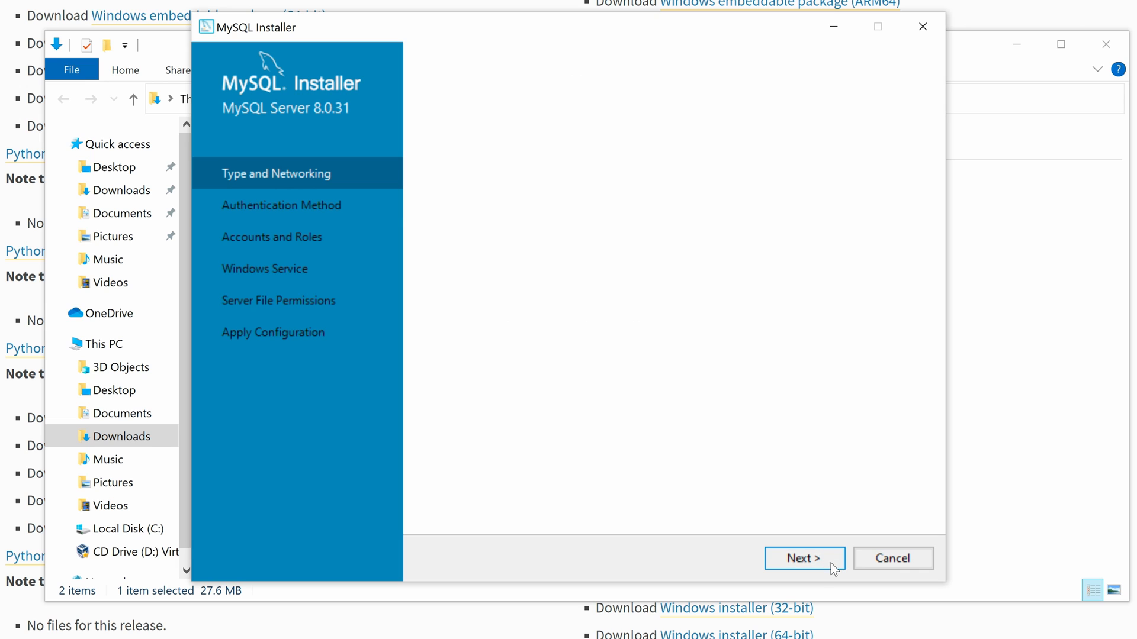
click(802, 558)
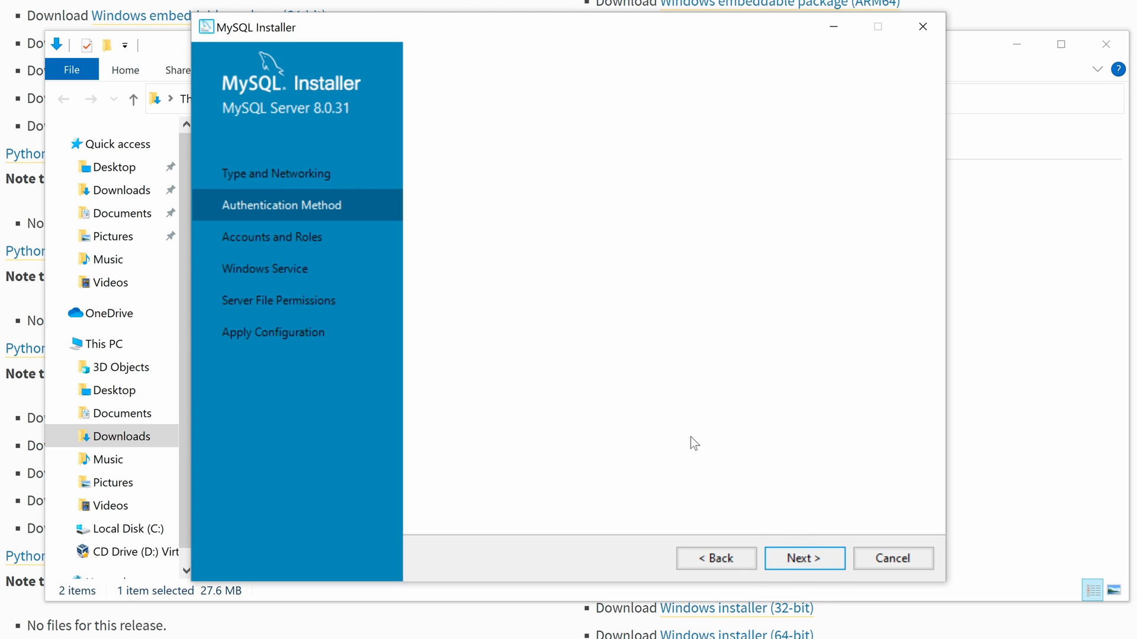
click(803, 558)
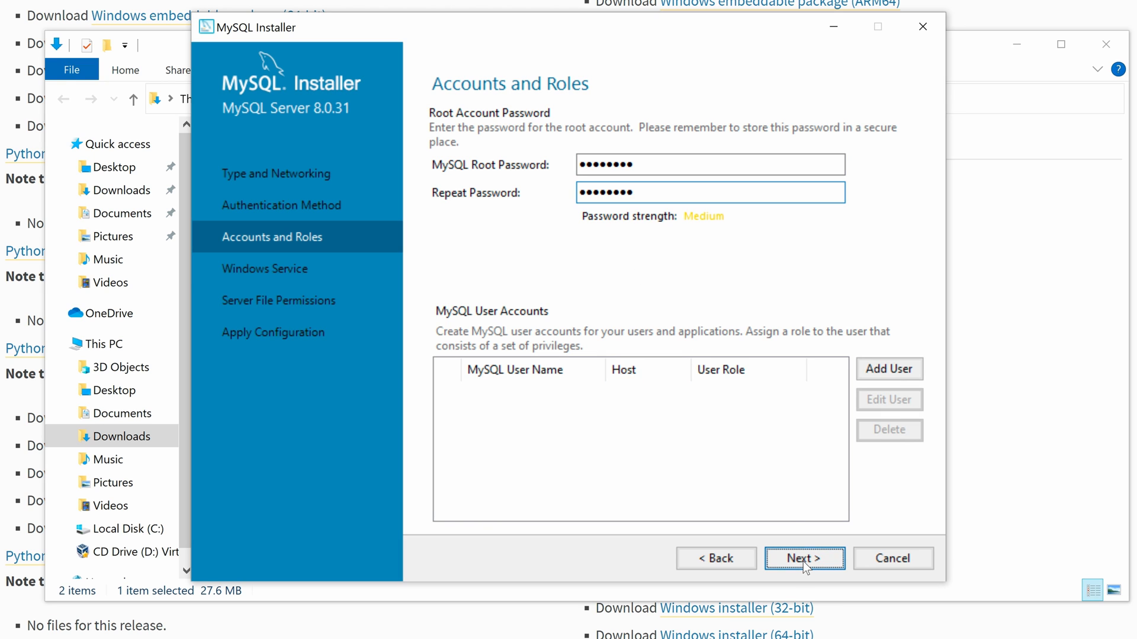
Keep the root password, MySQL80 startup service and default file permissions, then apply the configuration.
click(803, 557)
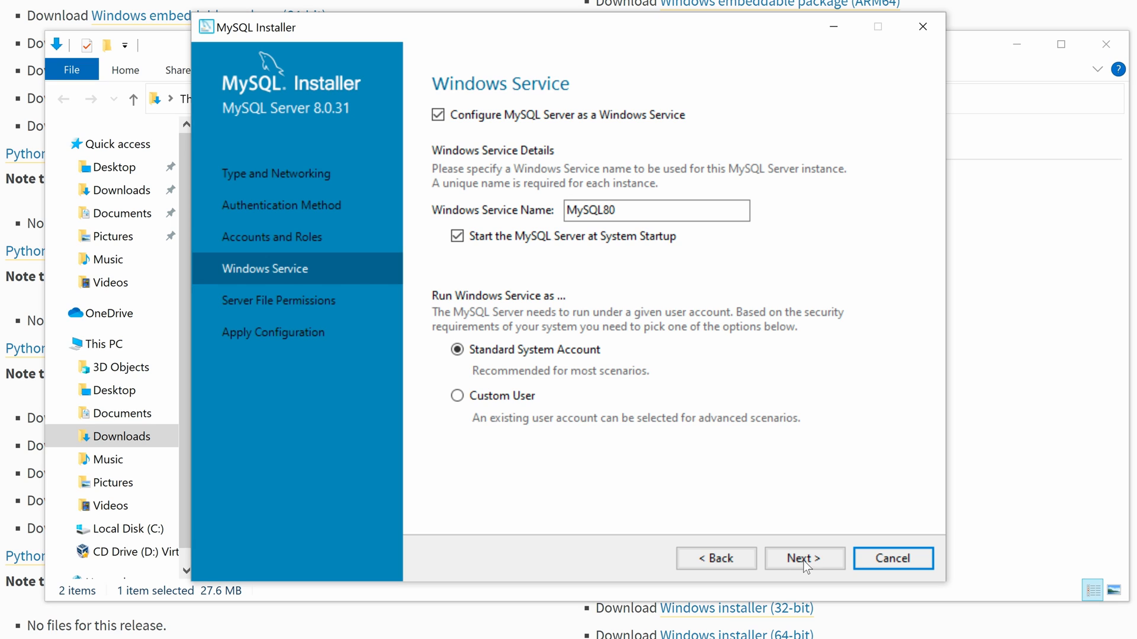
click(803, 557)
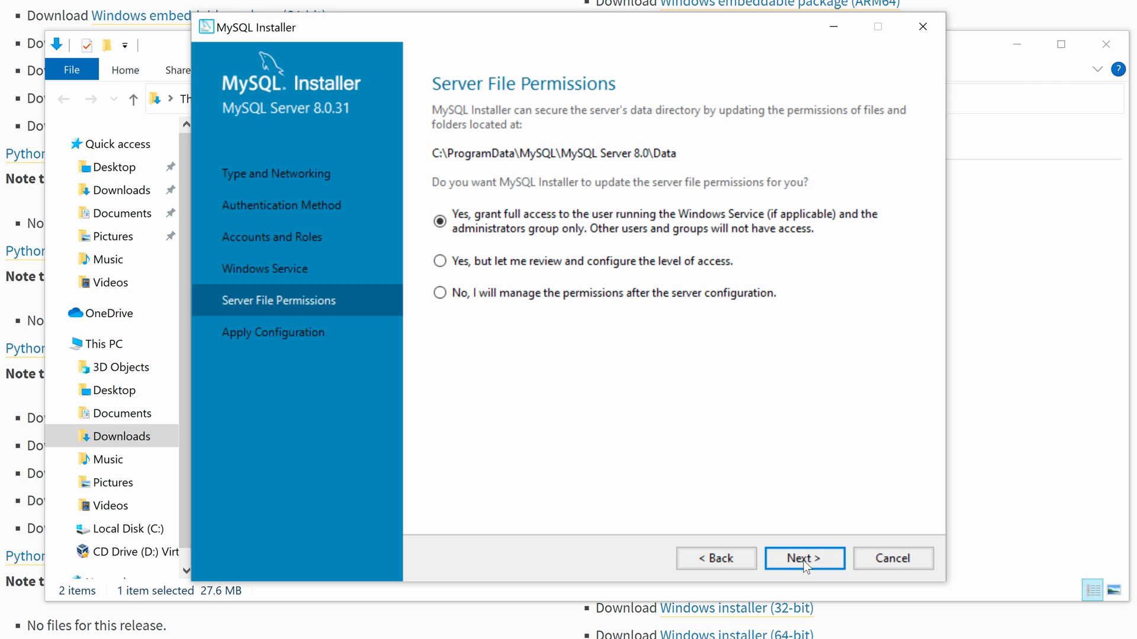
click(803, 558)
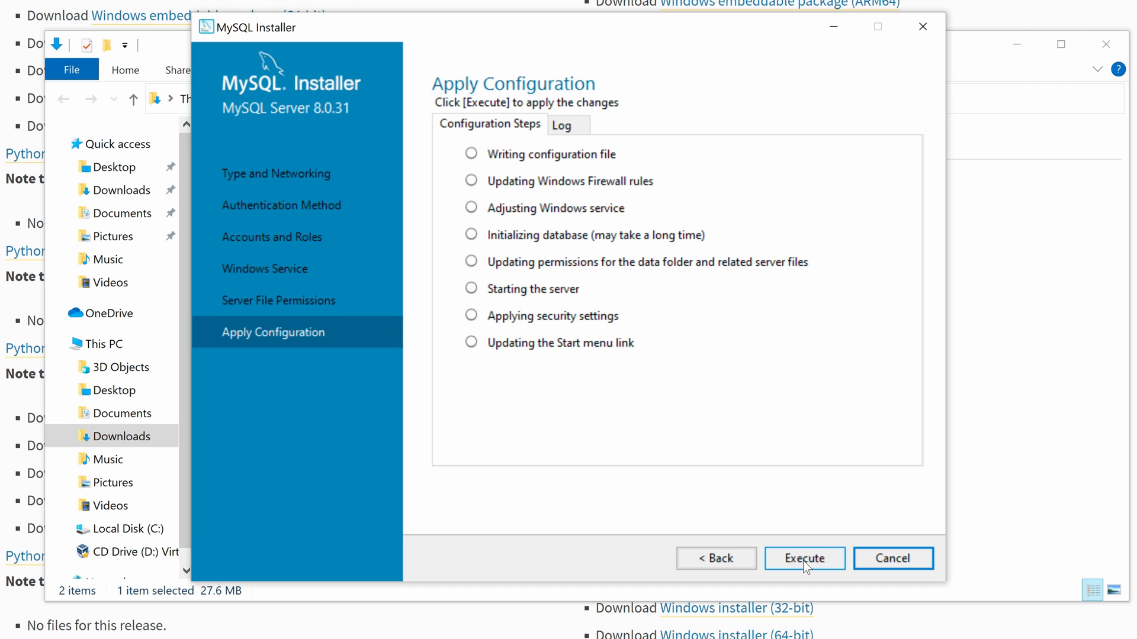
click(804, 557)
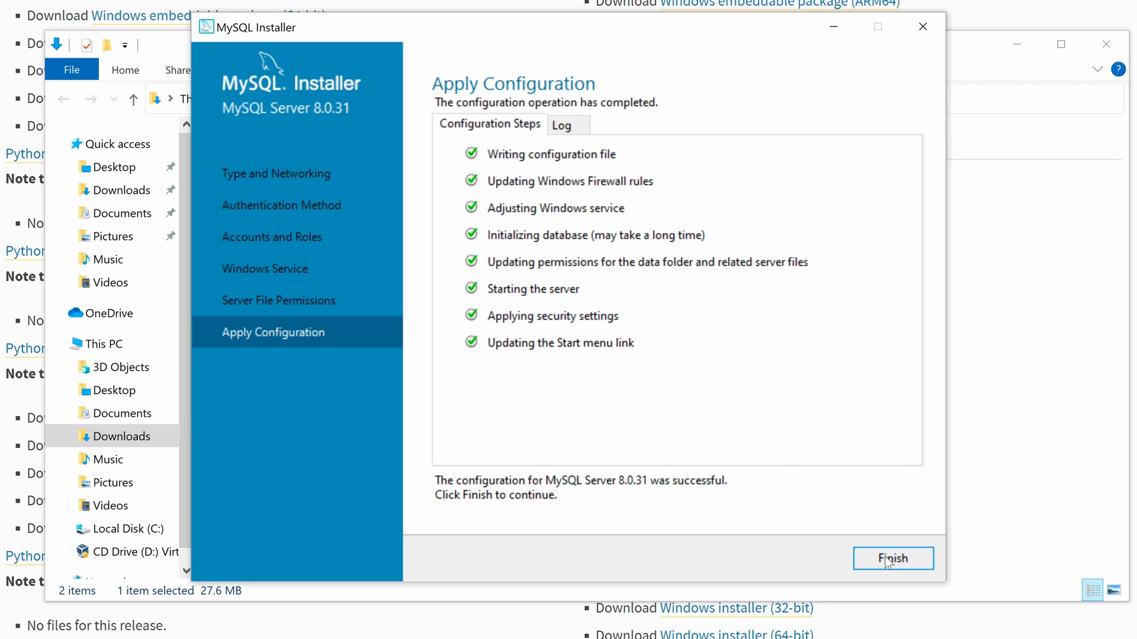
Finish MySQL Router configuration without bootstrapping it.
click(893, 557)
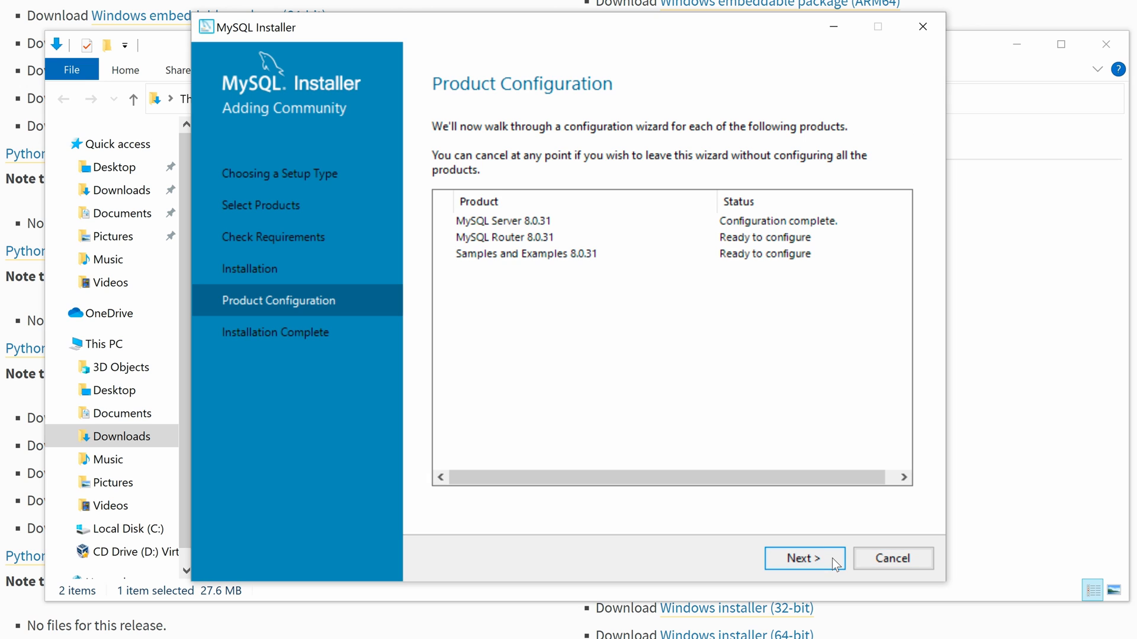
click(803, 558)
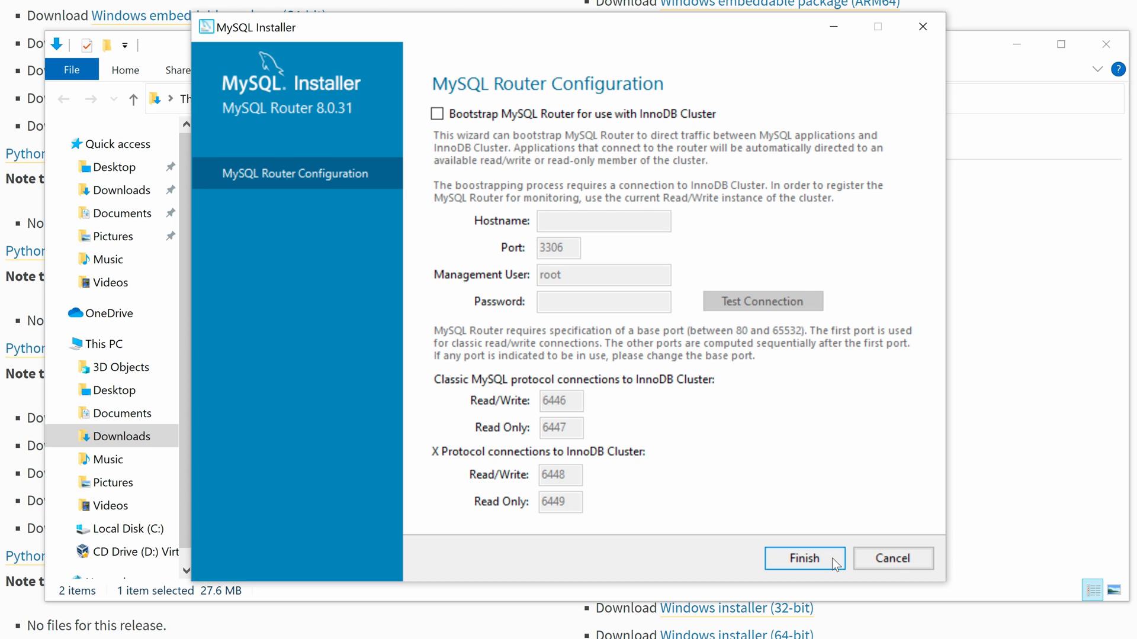
click(804, 558)
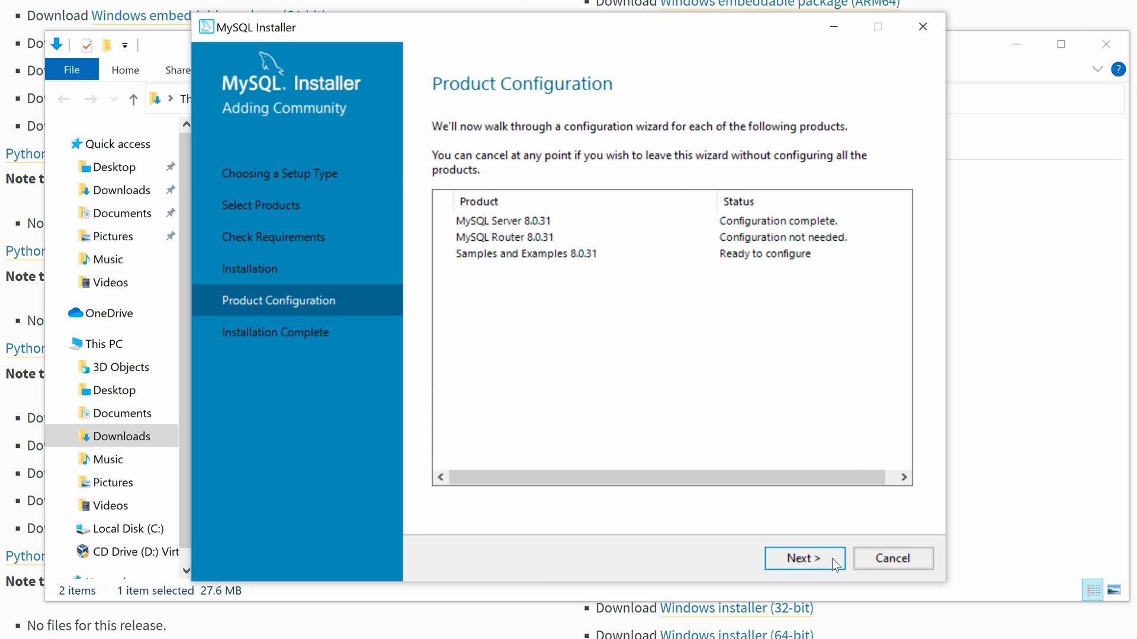
Configure Samples and Examples using checked root credentials and return to the overview.
click(803, 558)
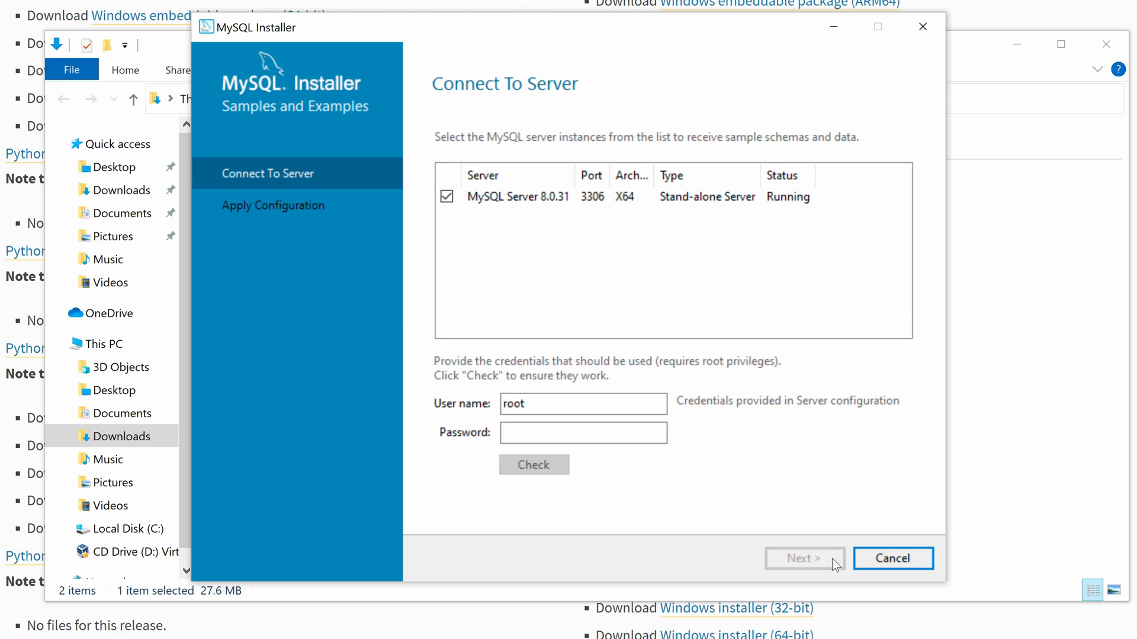
text(•••)
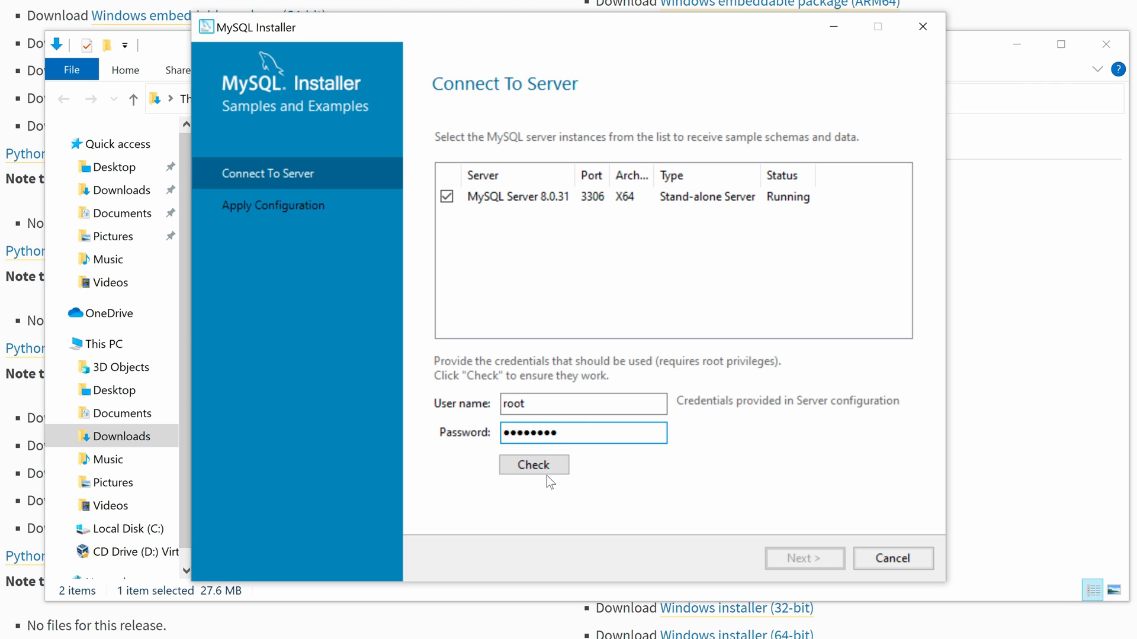
click(533, 464)
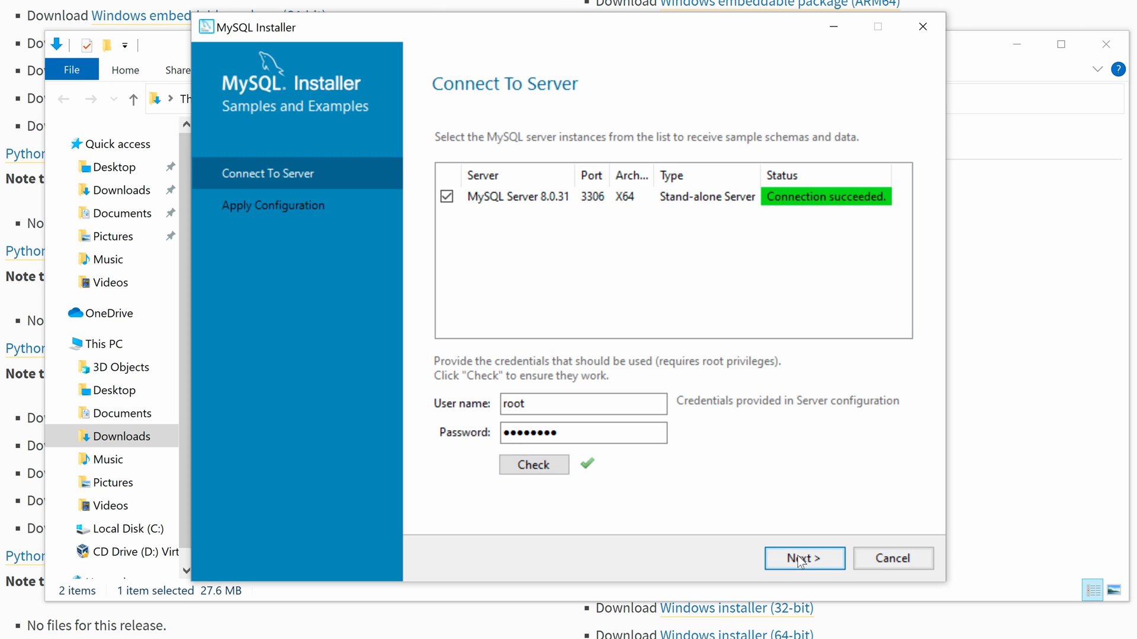
click(803, 558)
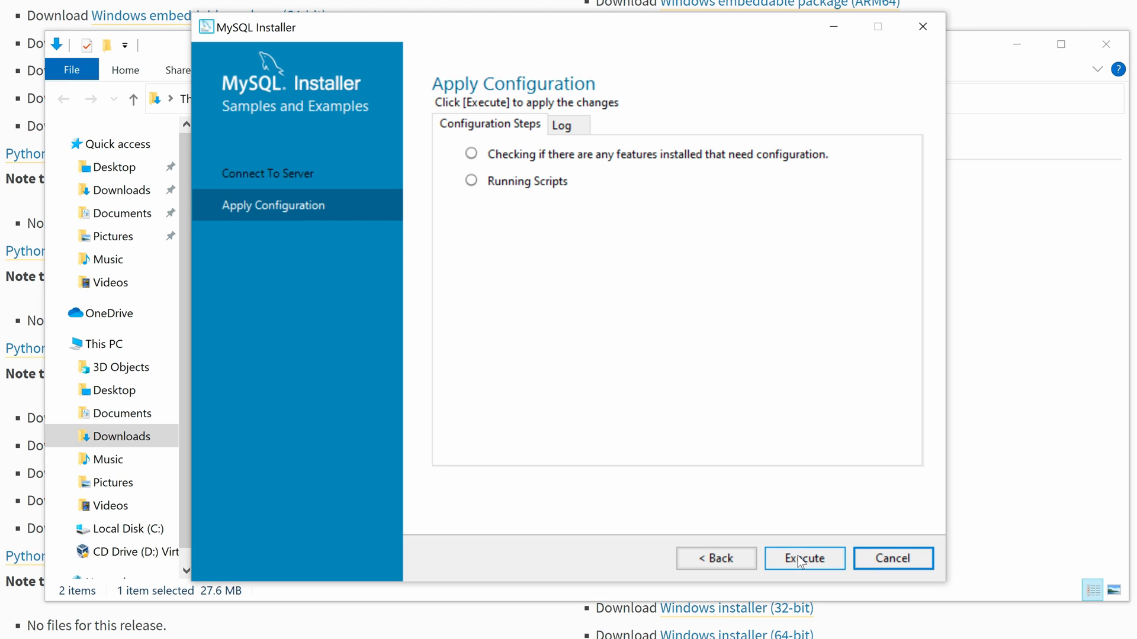
click(804, 558)
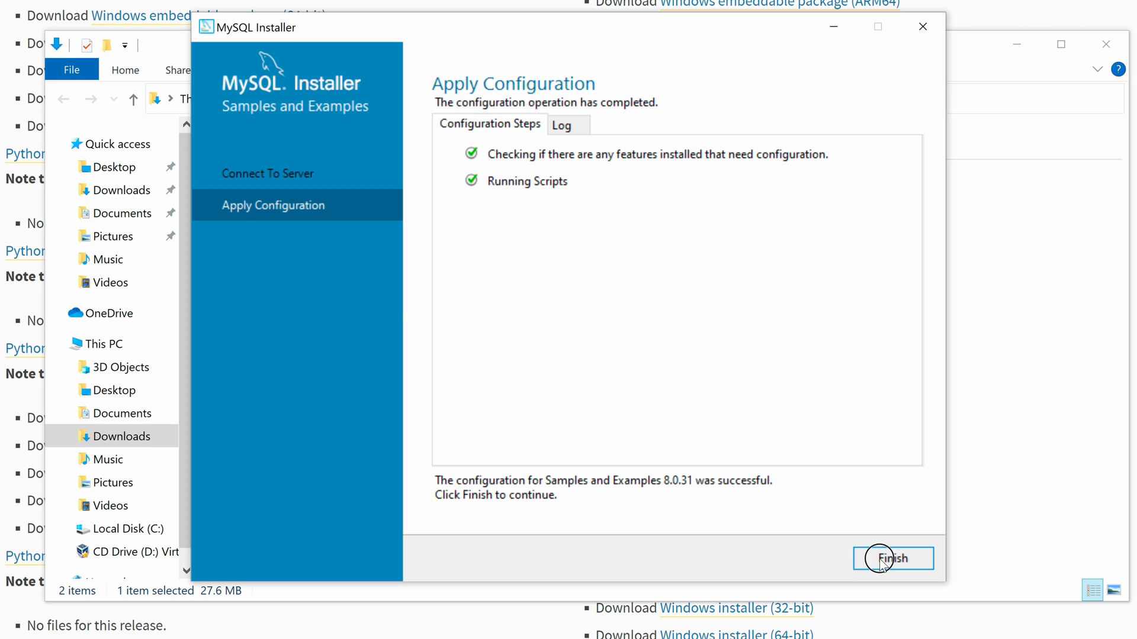
click(893, 557)
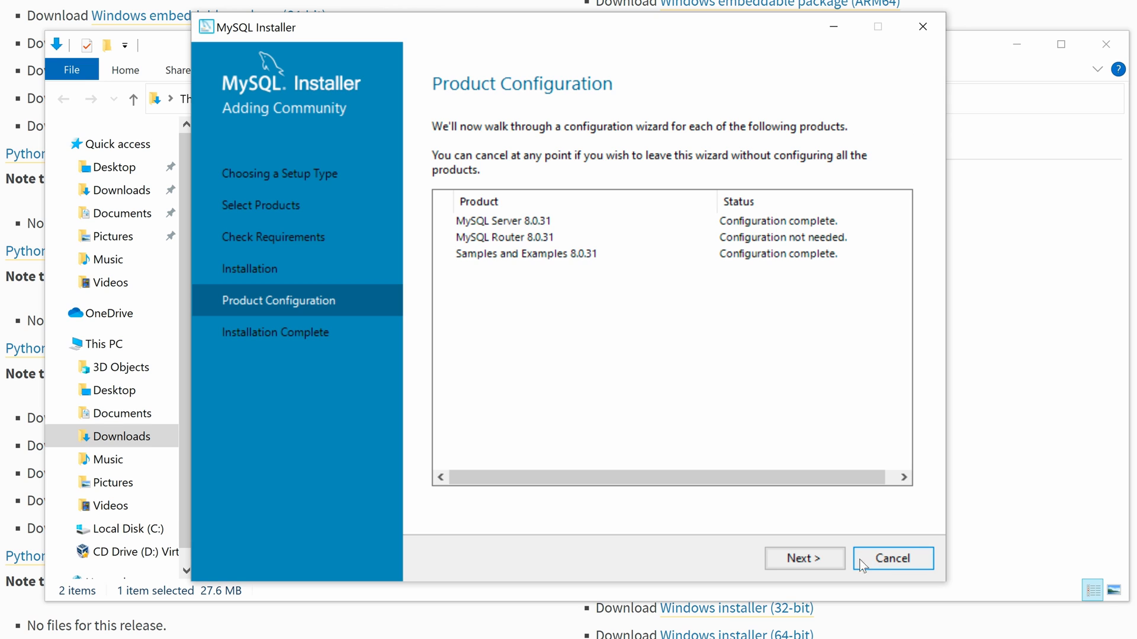
Finish the installer and close the MySQL Shell window that opens.
click(803, 557)
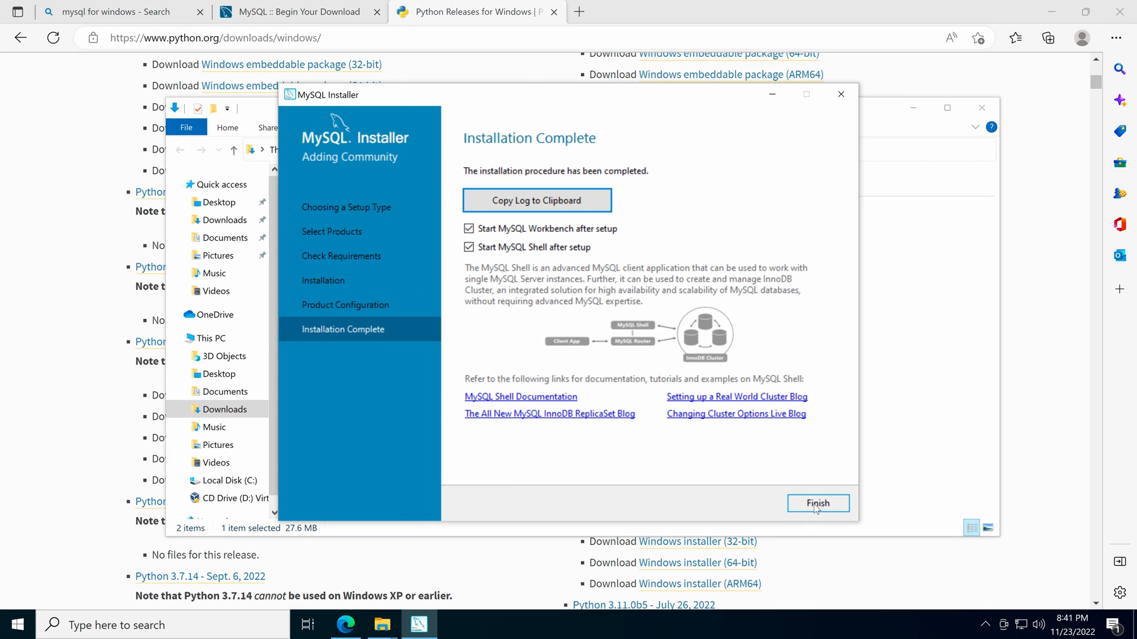
click(817, 504)
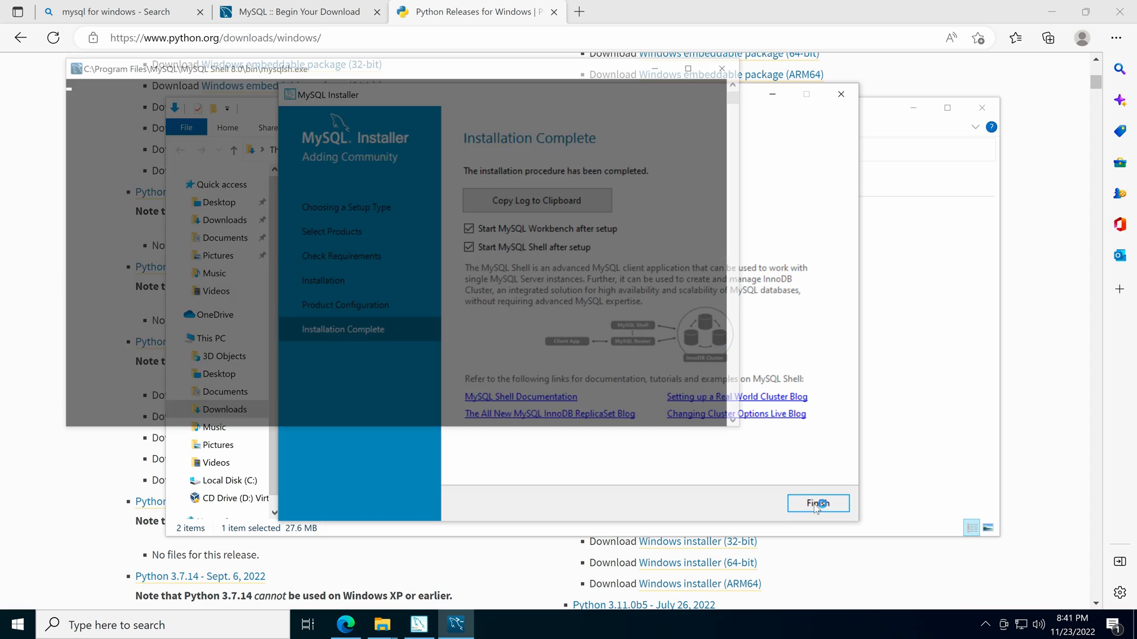
click(818, 503)
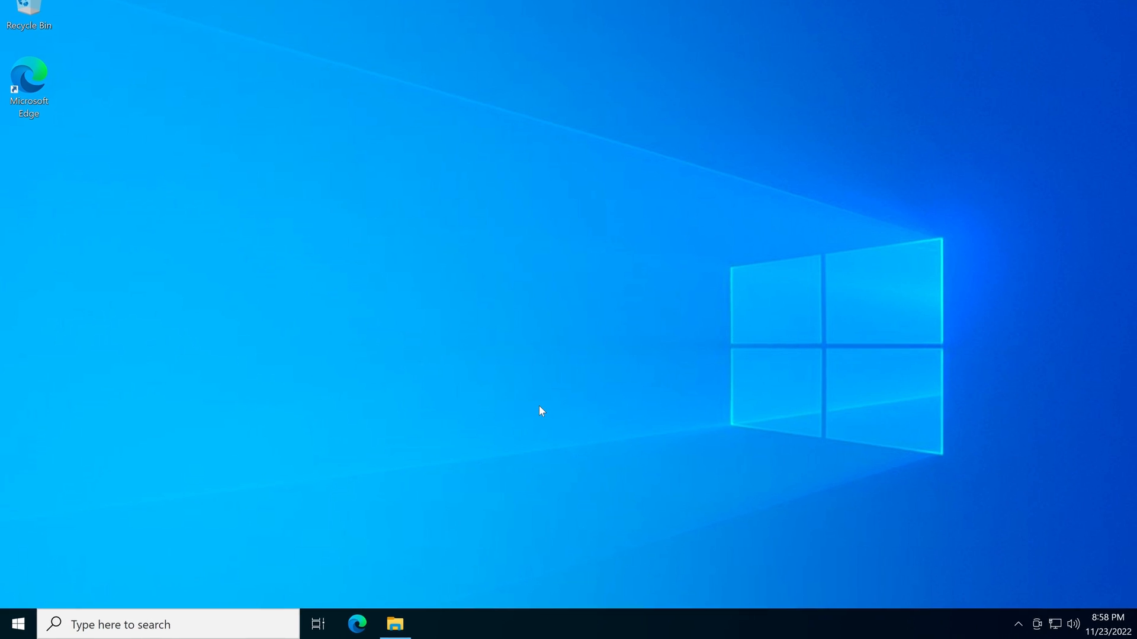
Run mysql --help in Command Prompt and see 'mysql' is not recognized.
text(cmd)
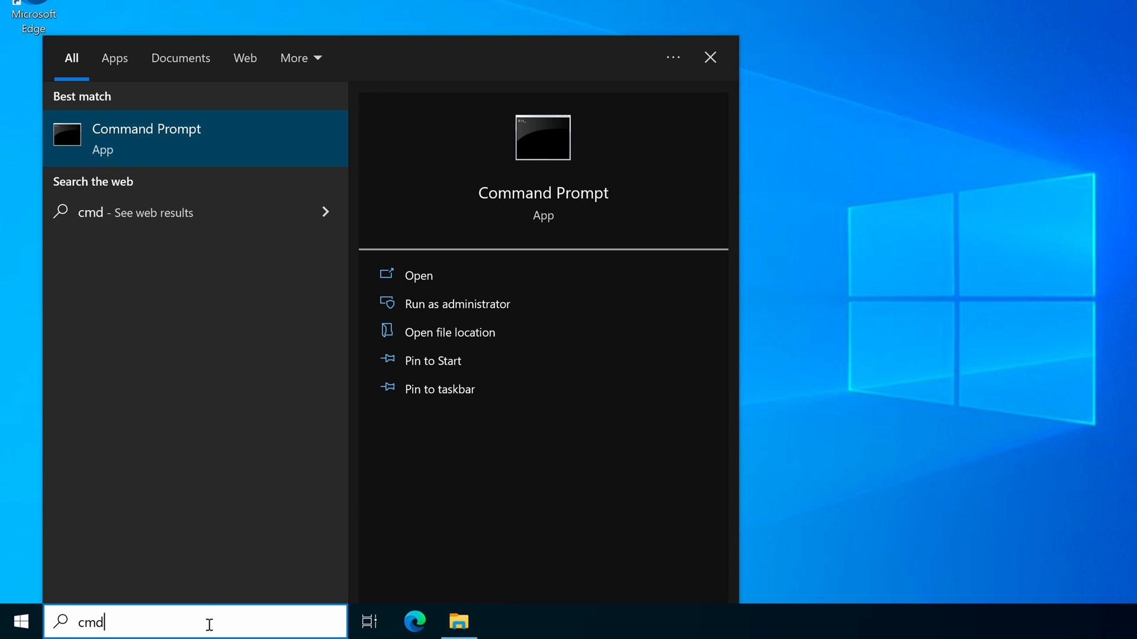
click(708, 57)
text(mysql)
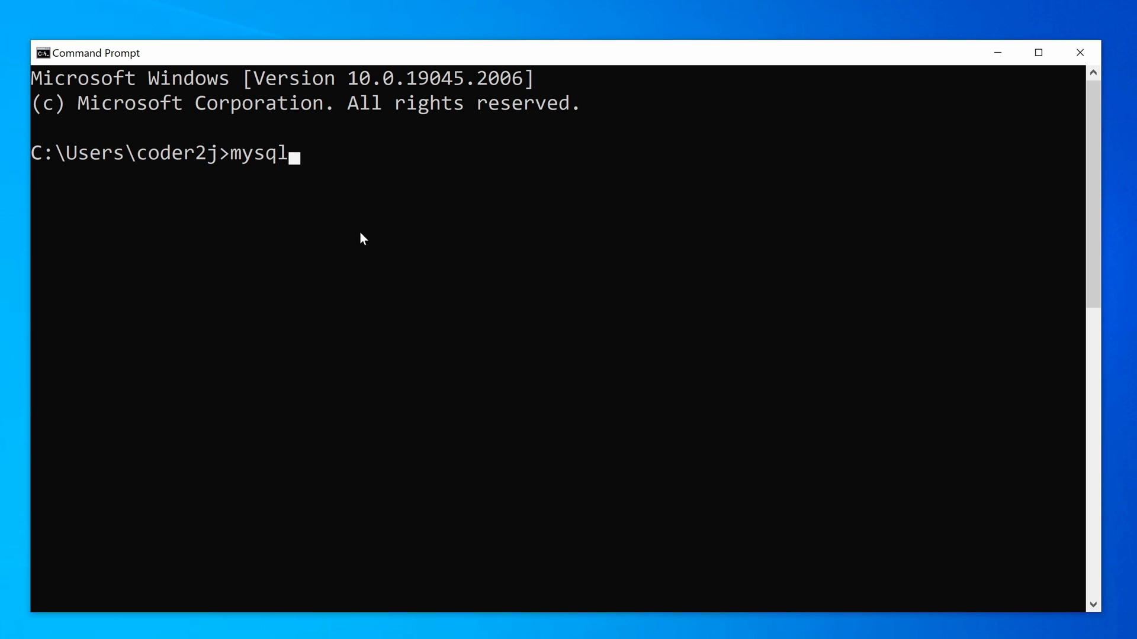
text(--help)
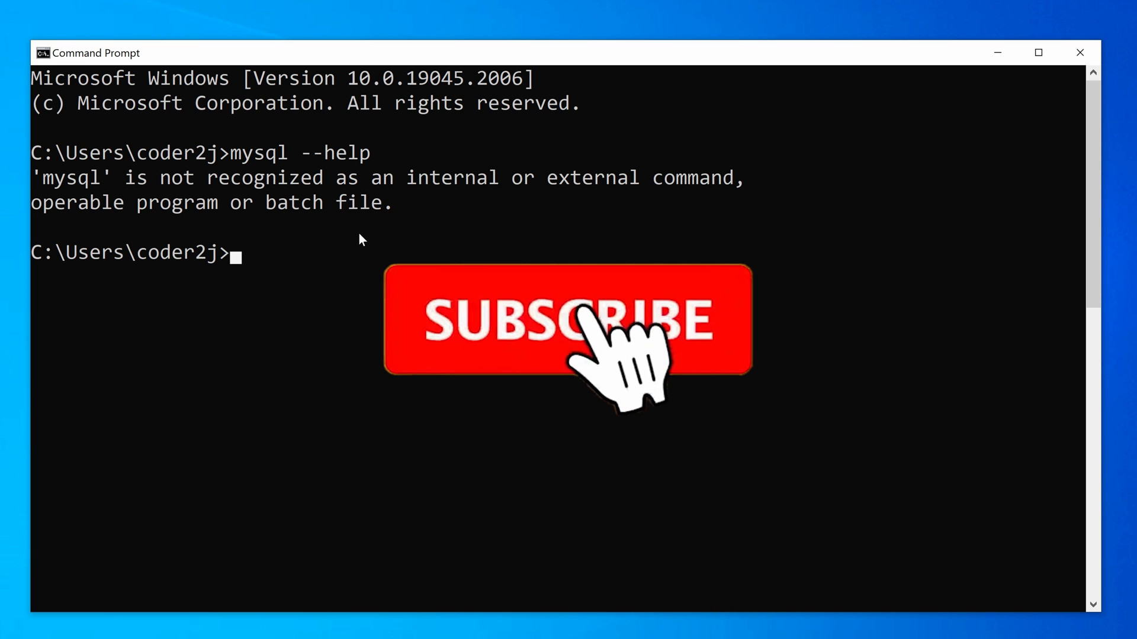
click(567, 320)
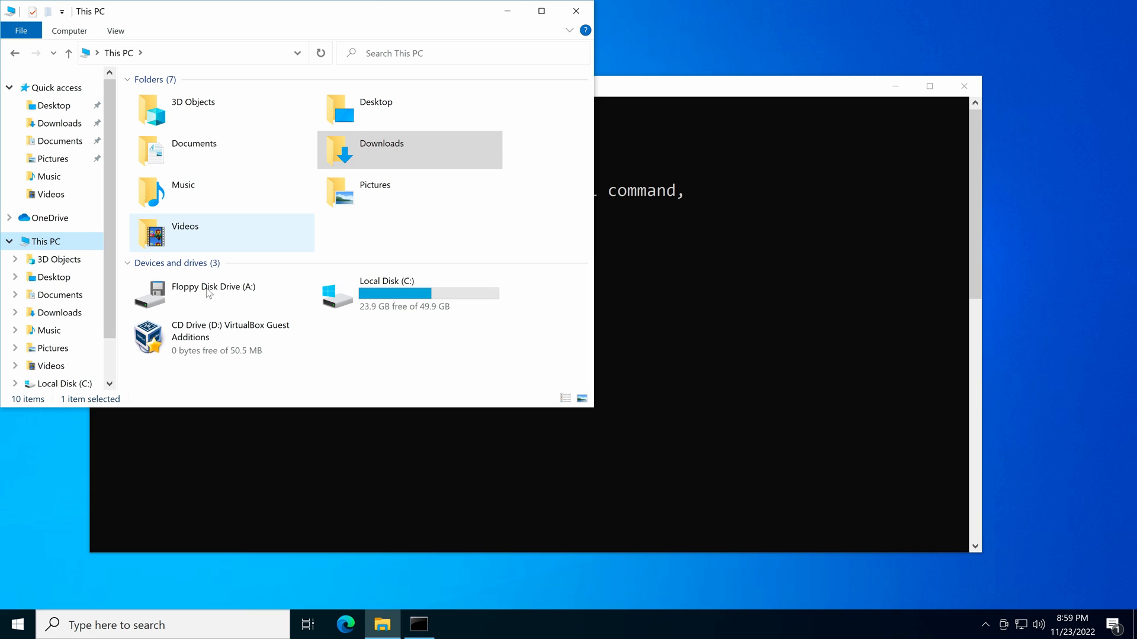
Browse C:\Program Files\MySQL\MySQL Server 8.0 to reach its bin folder.
double_click(386, 282)
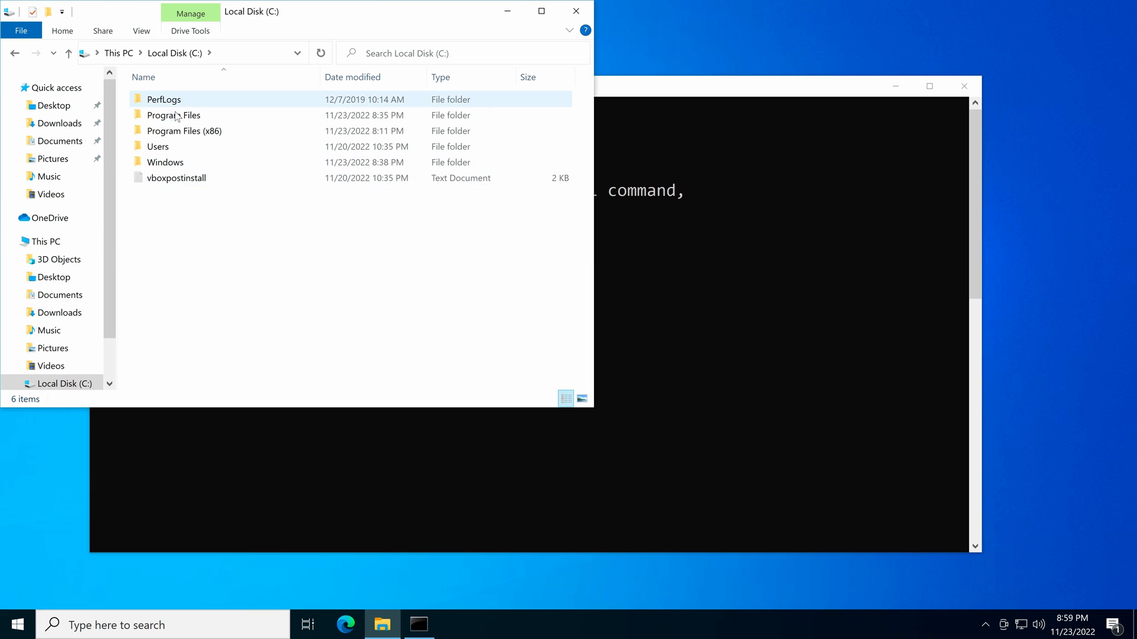
double_click(173, 115)
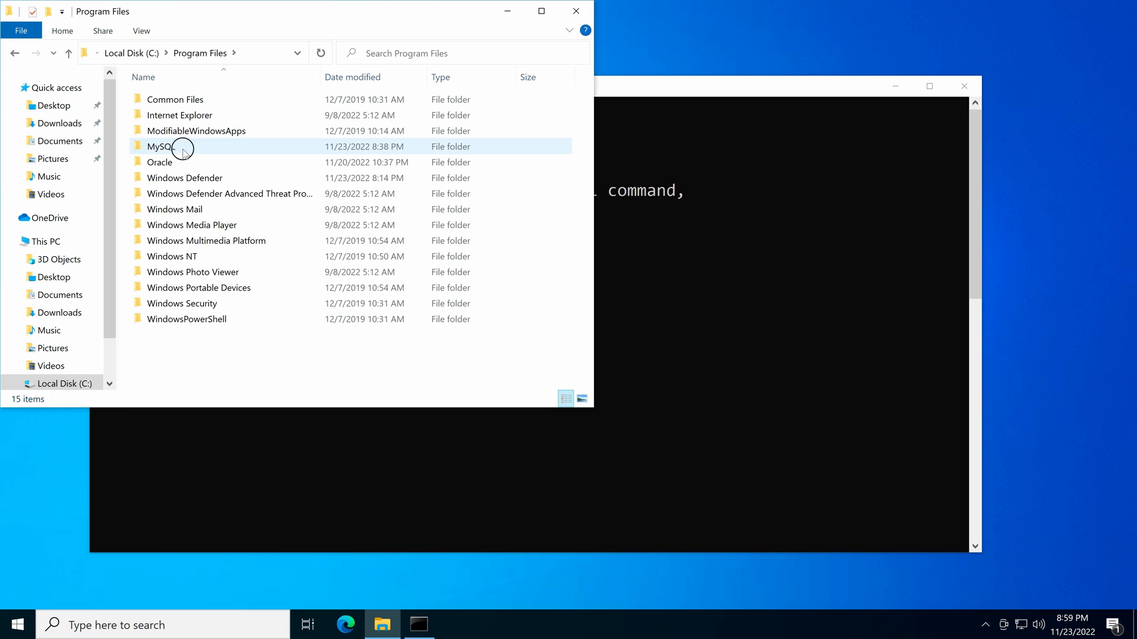
double_click(169, 147)
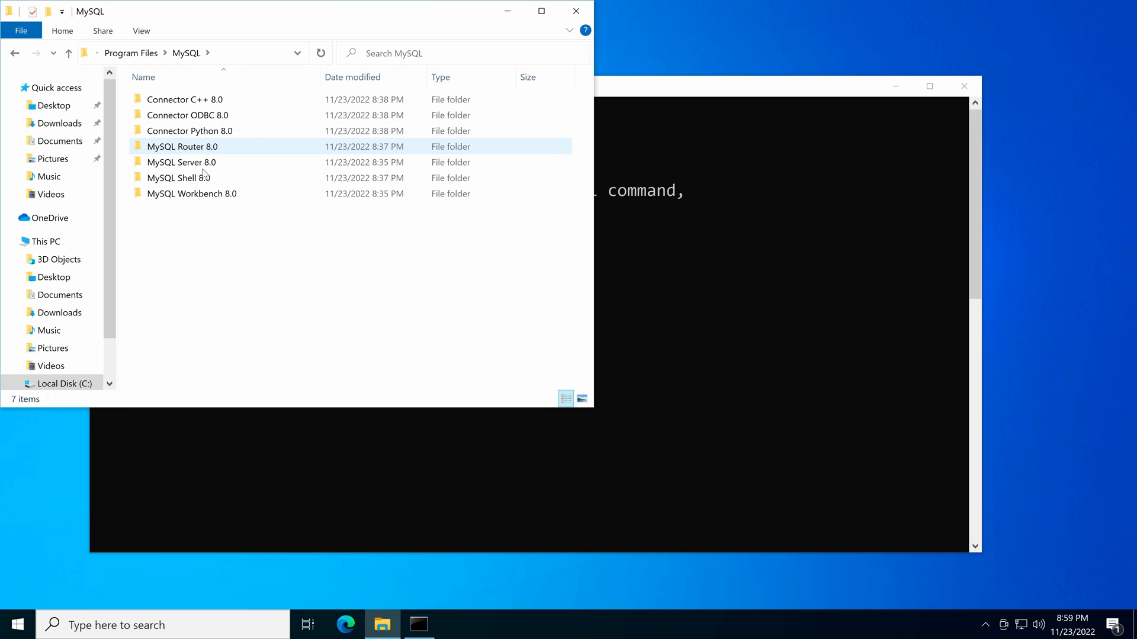
double_click(180, 162)
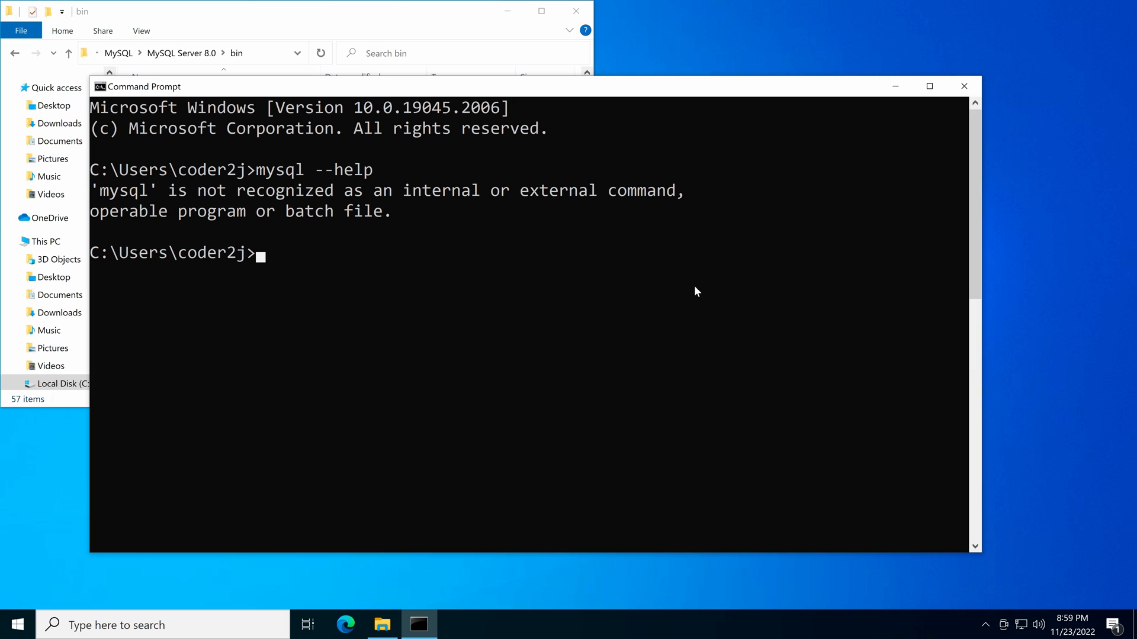
Run "C:\Program Files\MySQL\MySQL Server 8.0\bin\mysql.exe" --help and recall the command.
text(C:\Program Files")
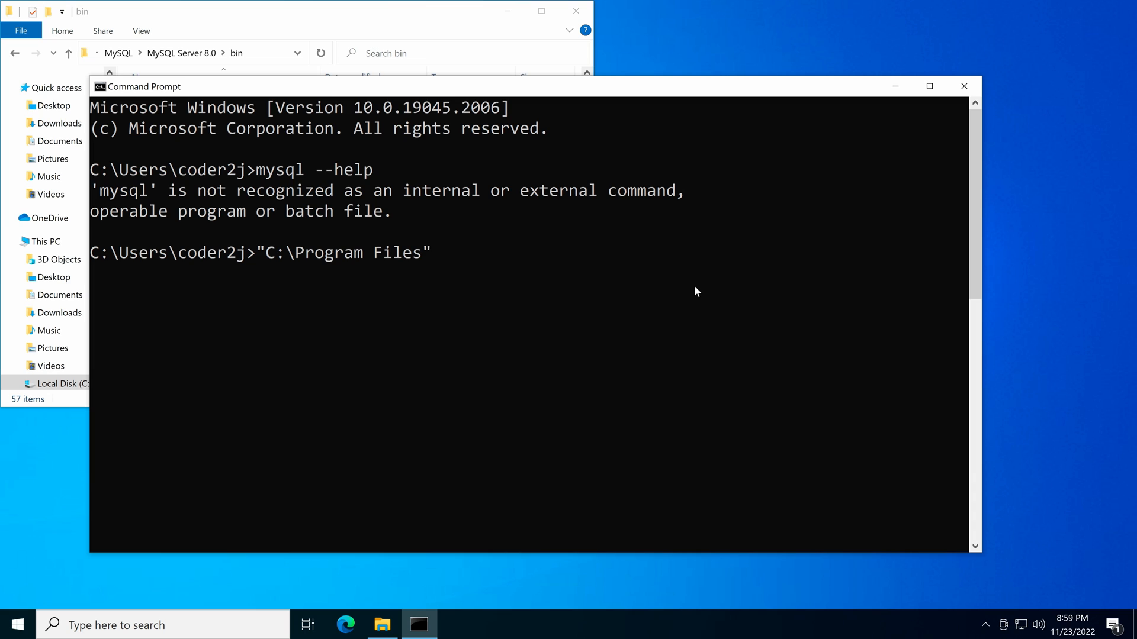
text(\My)
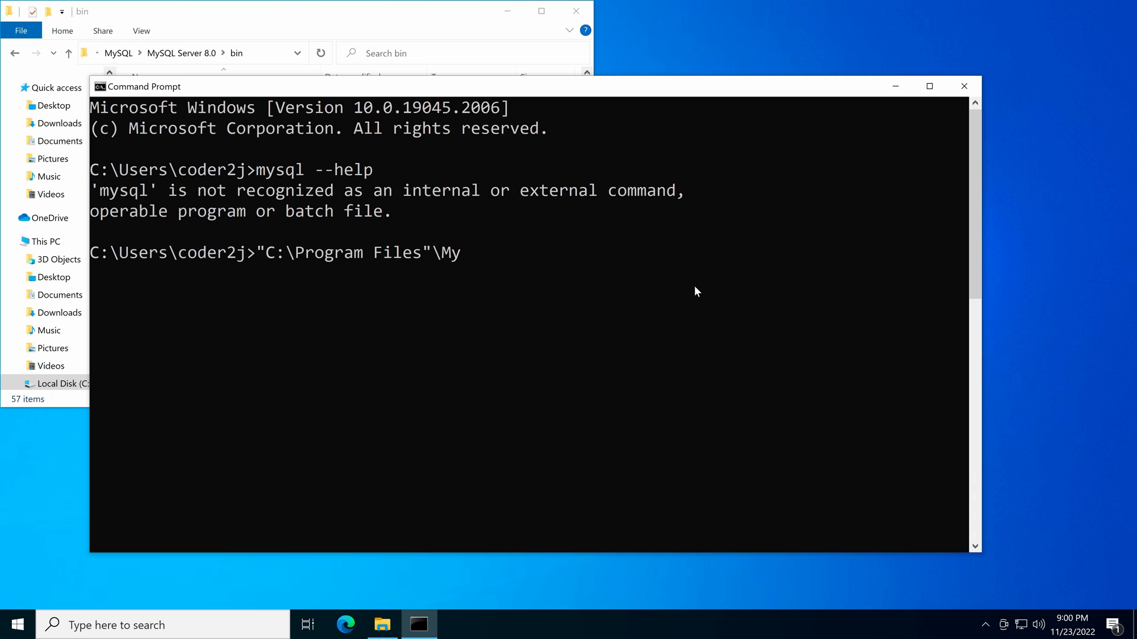
text(MySQL"\MY)
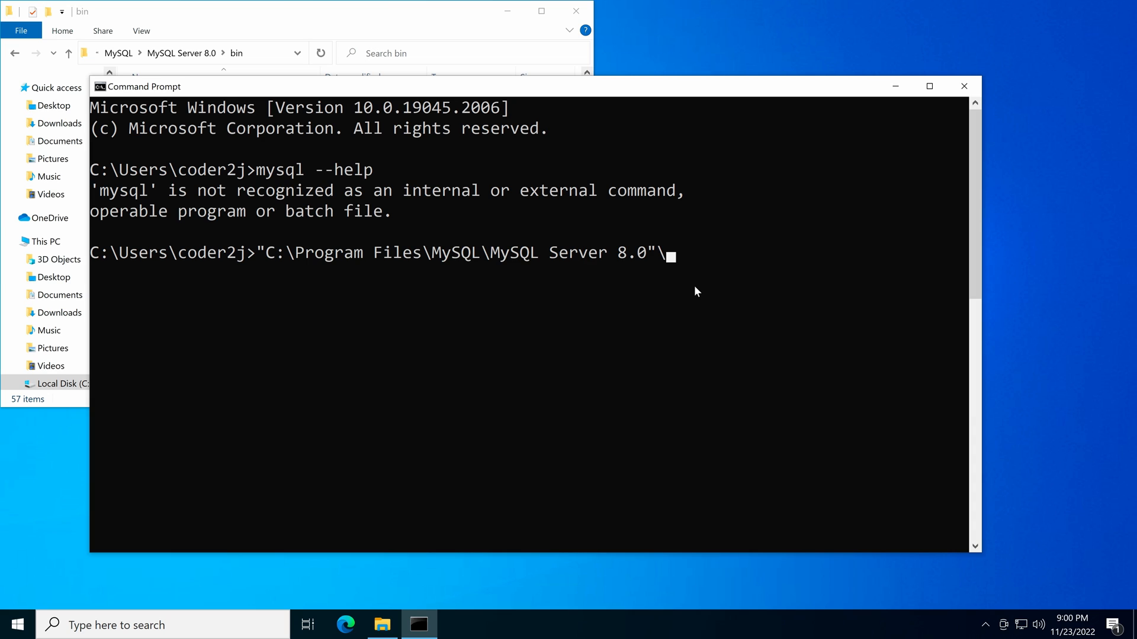
text(bin\mysql.exe")
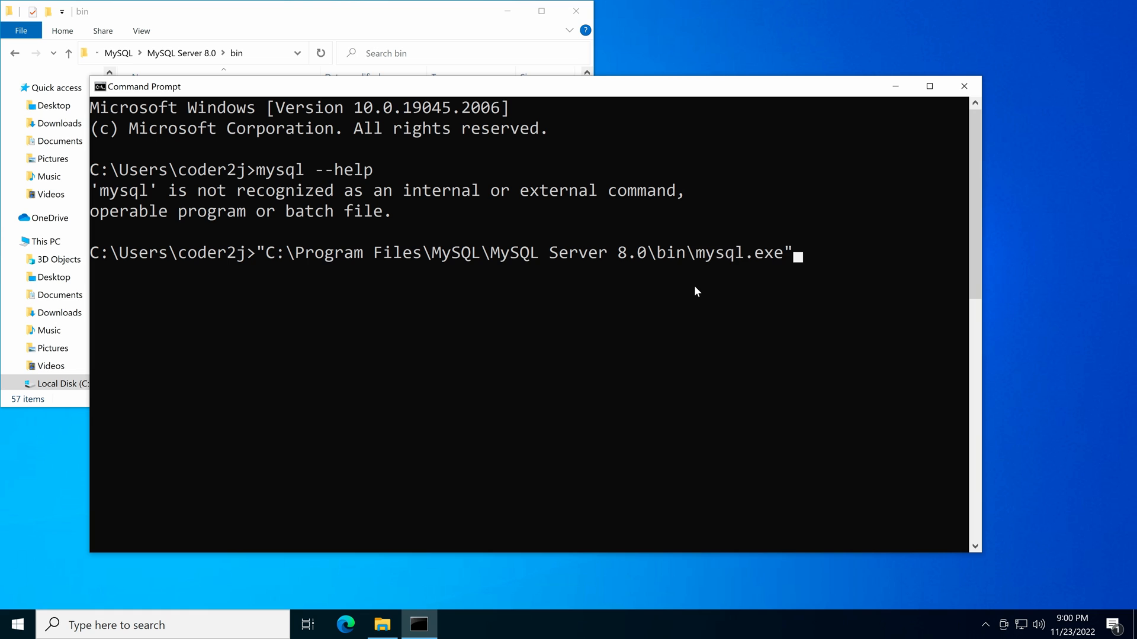
text(--hel)
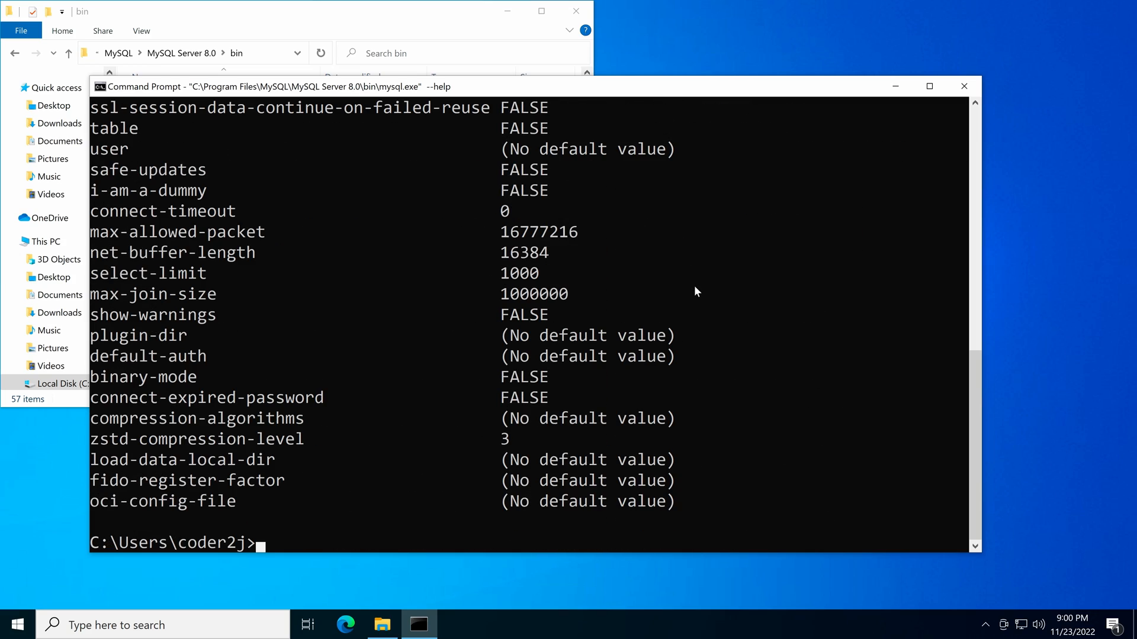
text("C:\Program Files\MySQL\MySQL Server 8.0\bin\mysql.exe" --help)
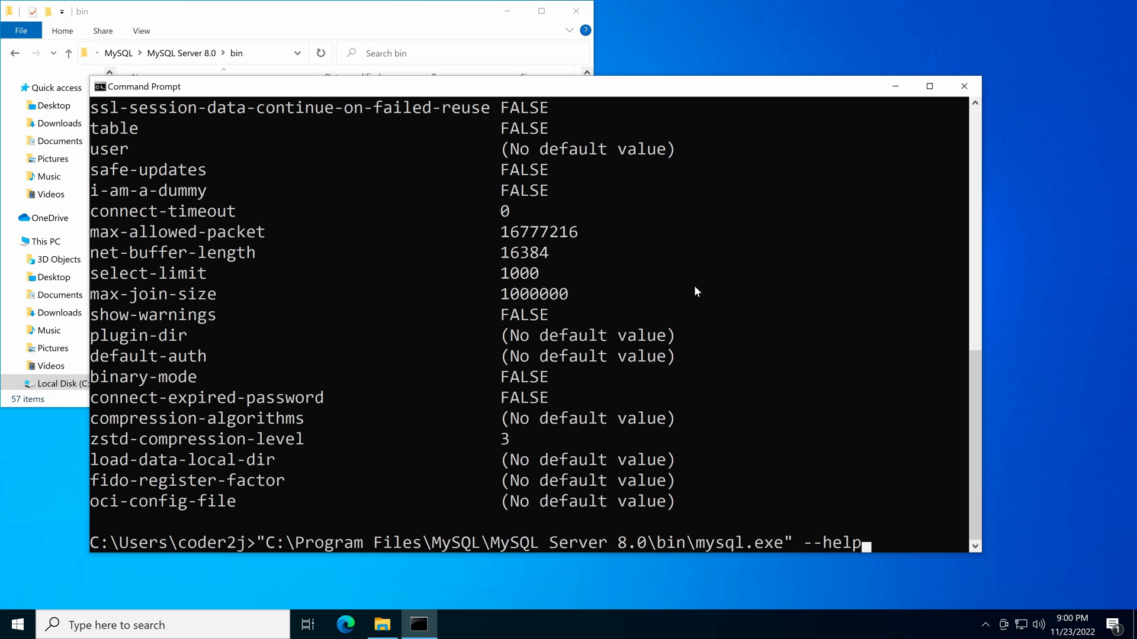
Sign in with the full-path mysql.exe as -u root -p using the root password.
key(Backspace)
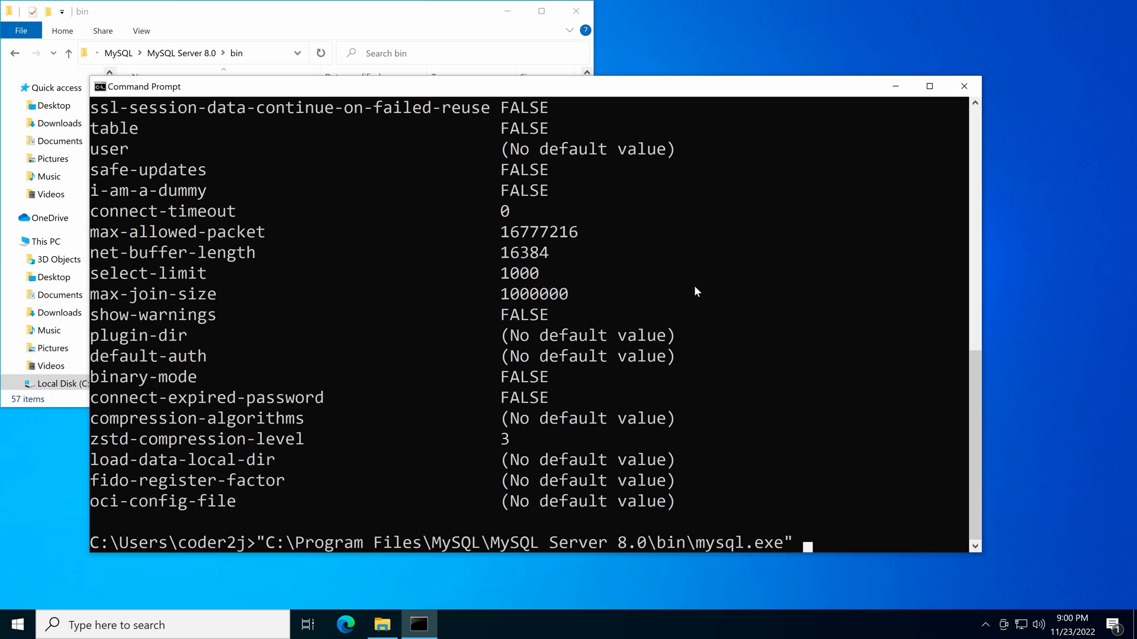
text(-u)
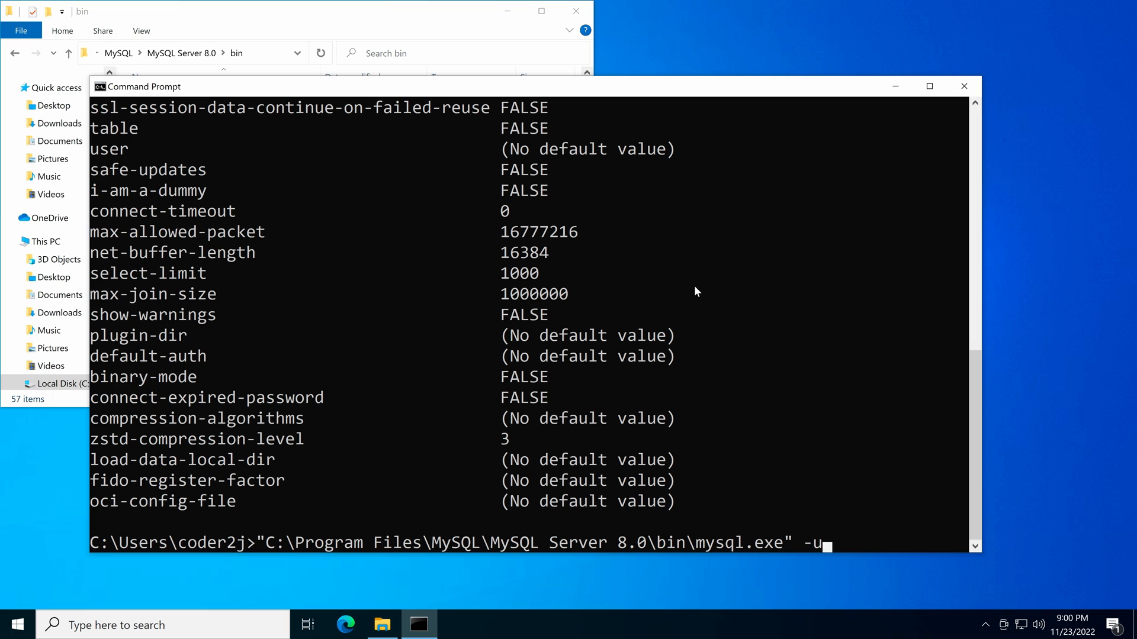
text(root)
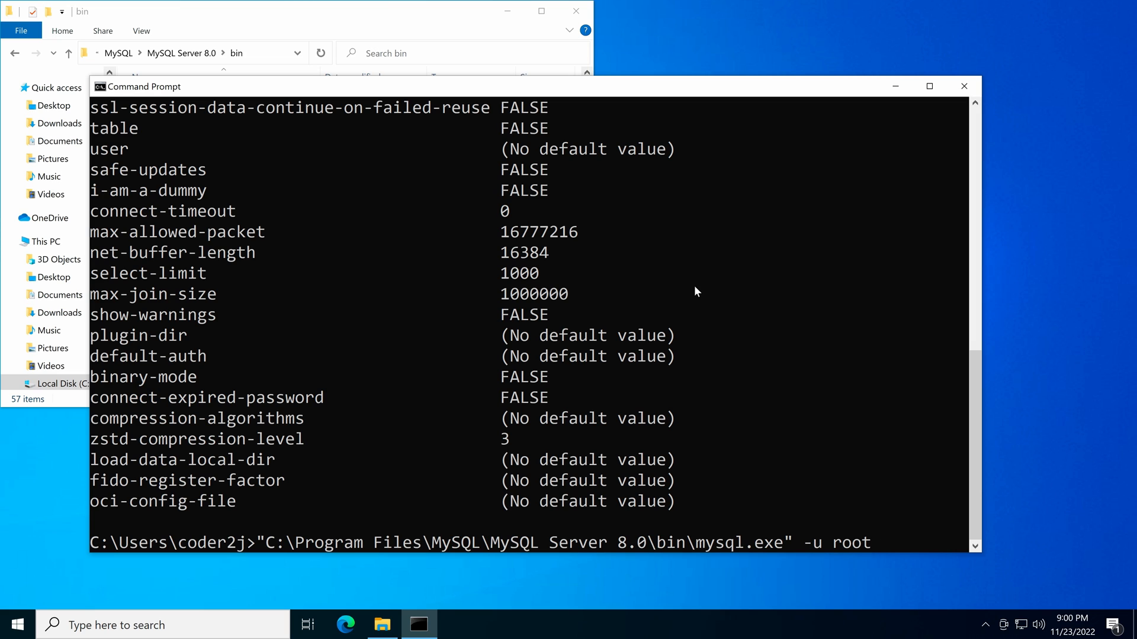
text(-p)
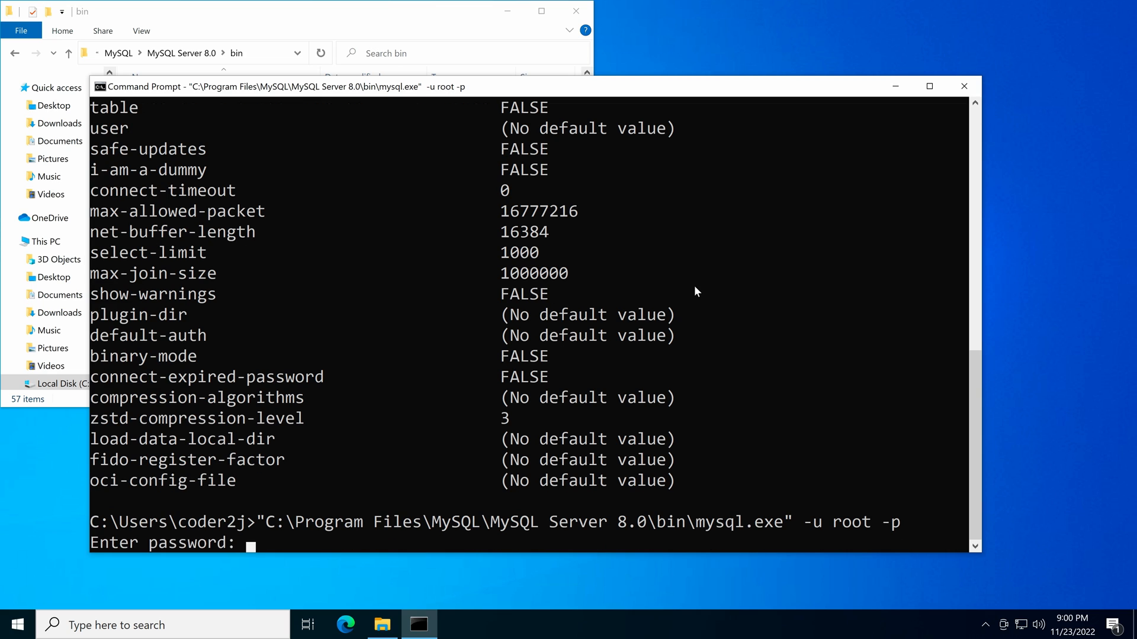
text(**)
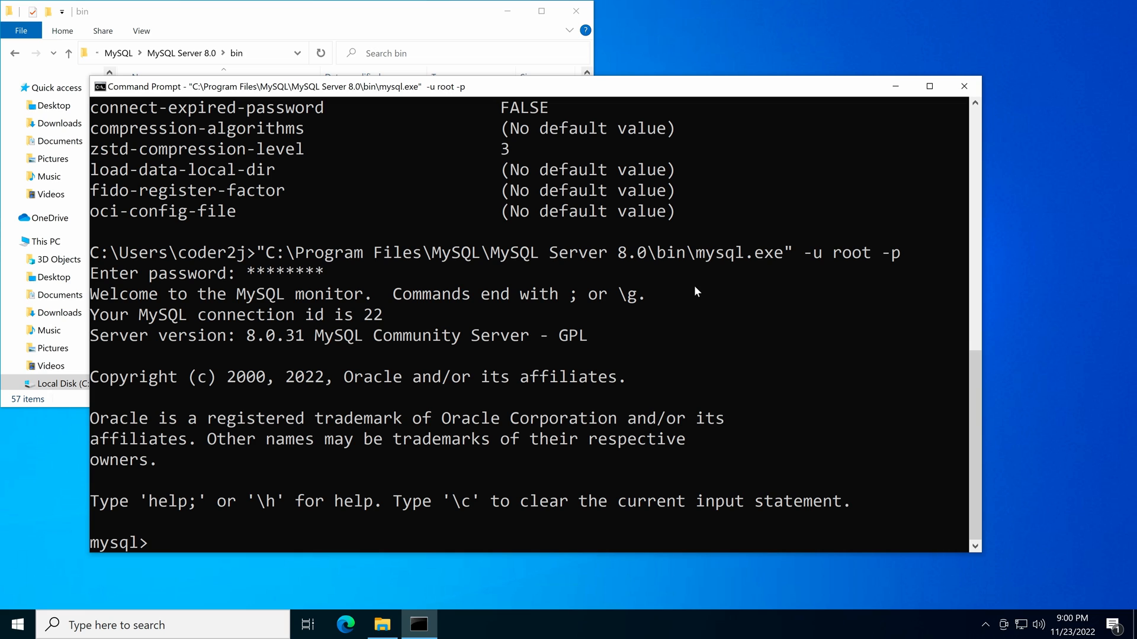
Run select version(); which reports 8.0.31.
text(s)
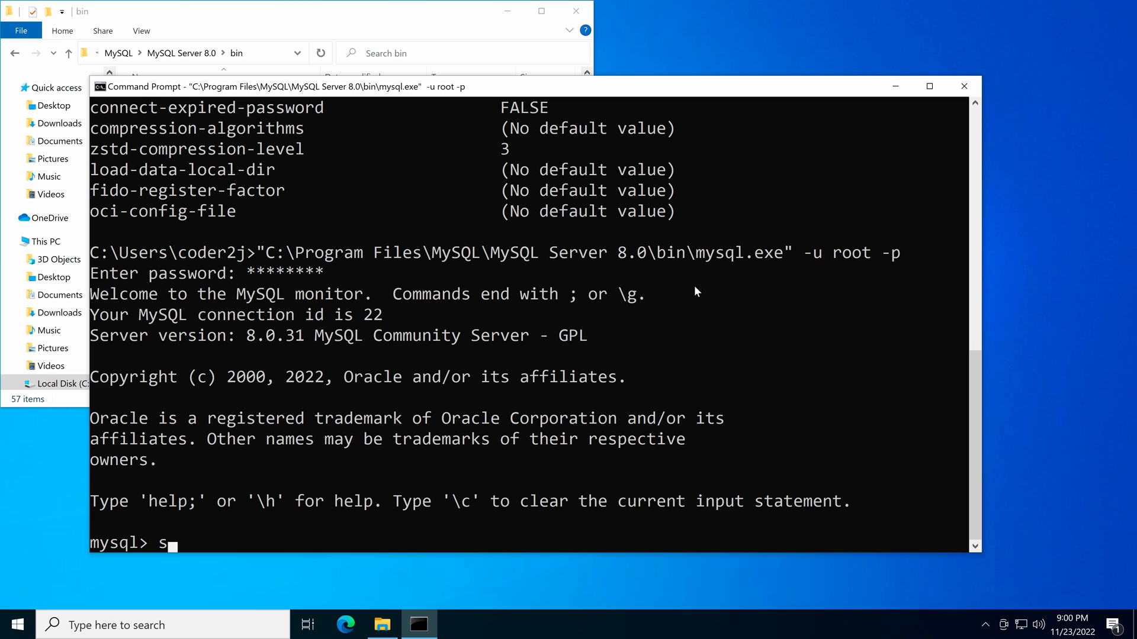
text(elect)
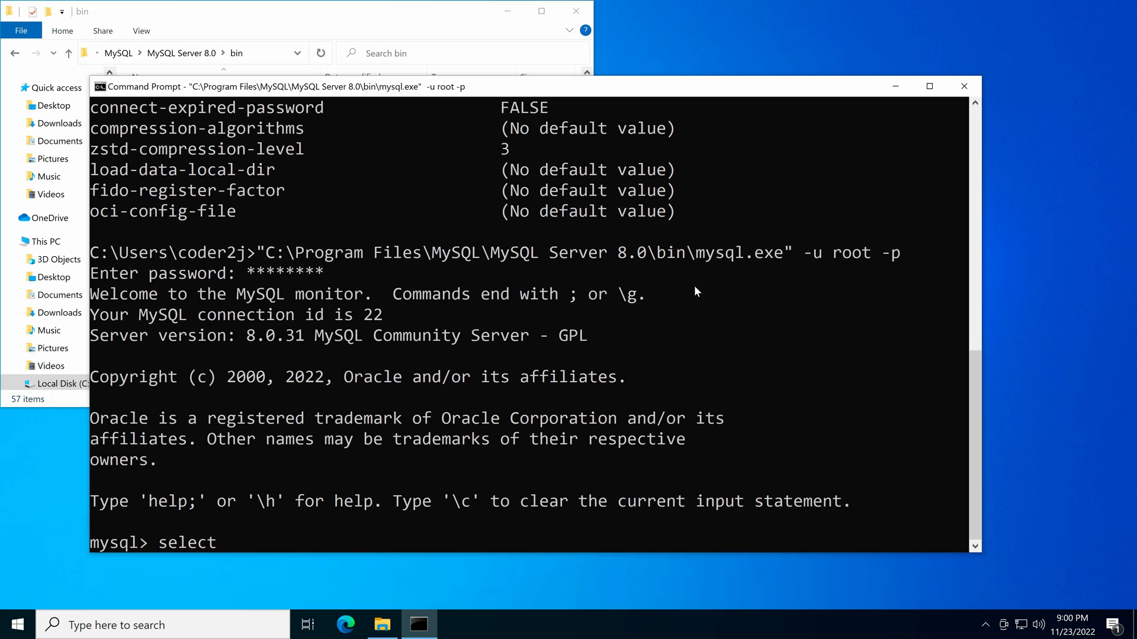
text(version();)
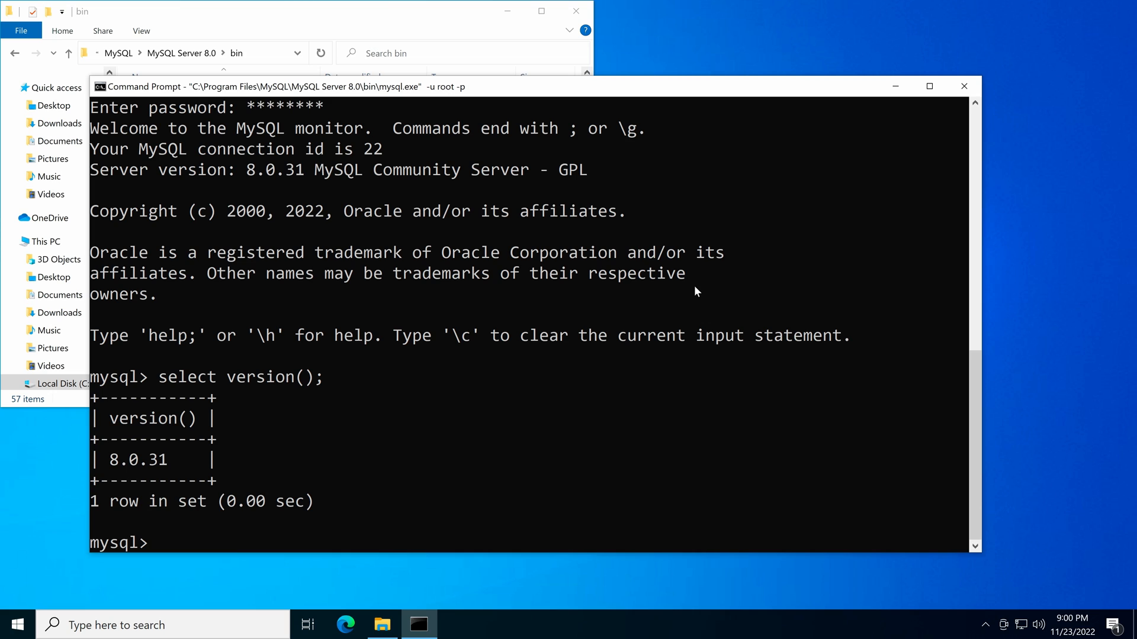
mouse_move(422, 25)
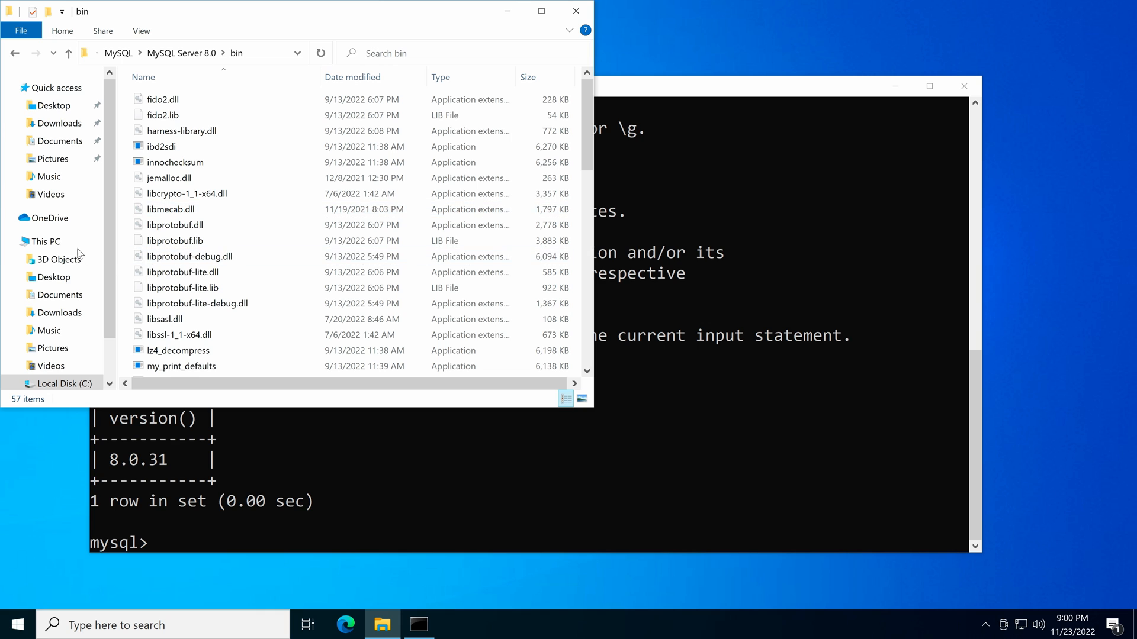
Reach the Environment Variables window via This PC Properties and Advanced system settings.
right_click(44, 242)
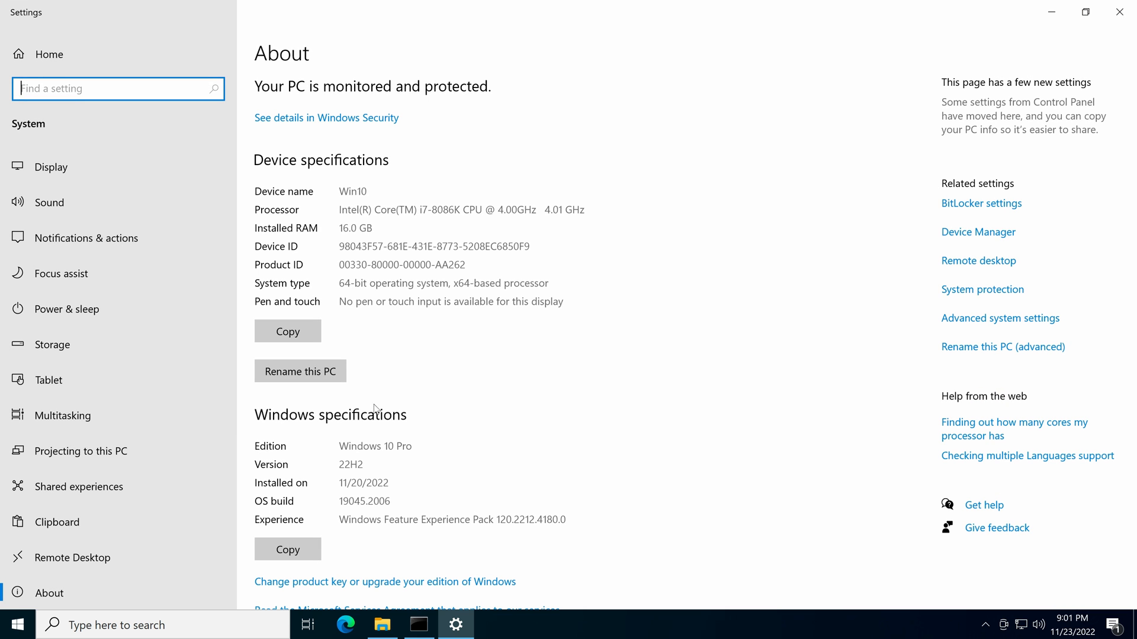
mouse_move(969, 325)
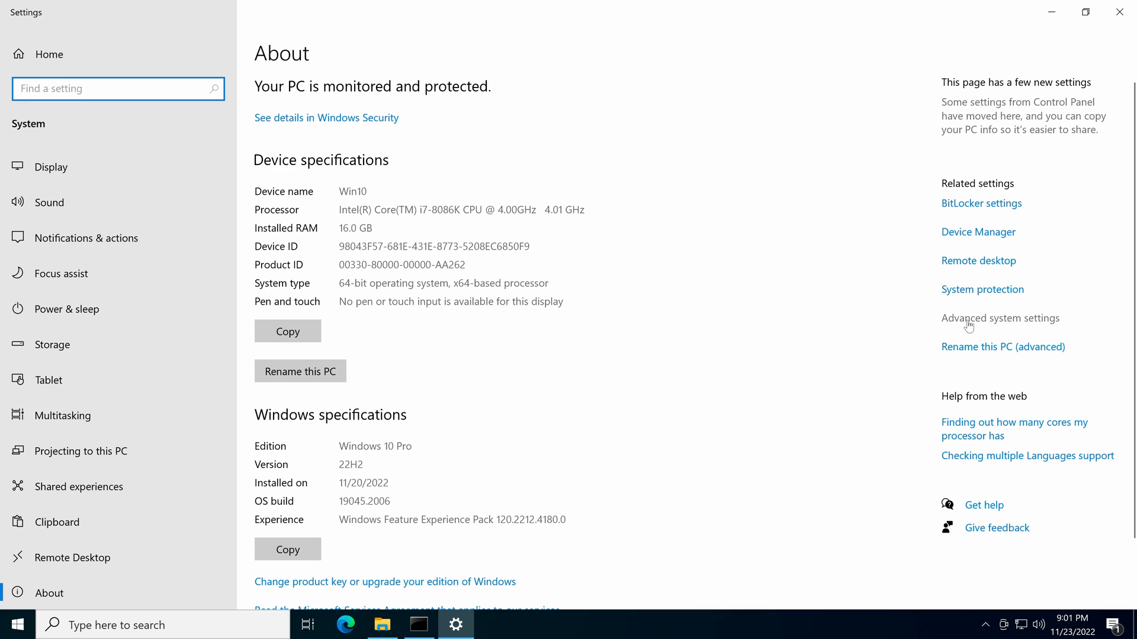
click(999, 317)
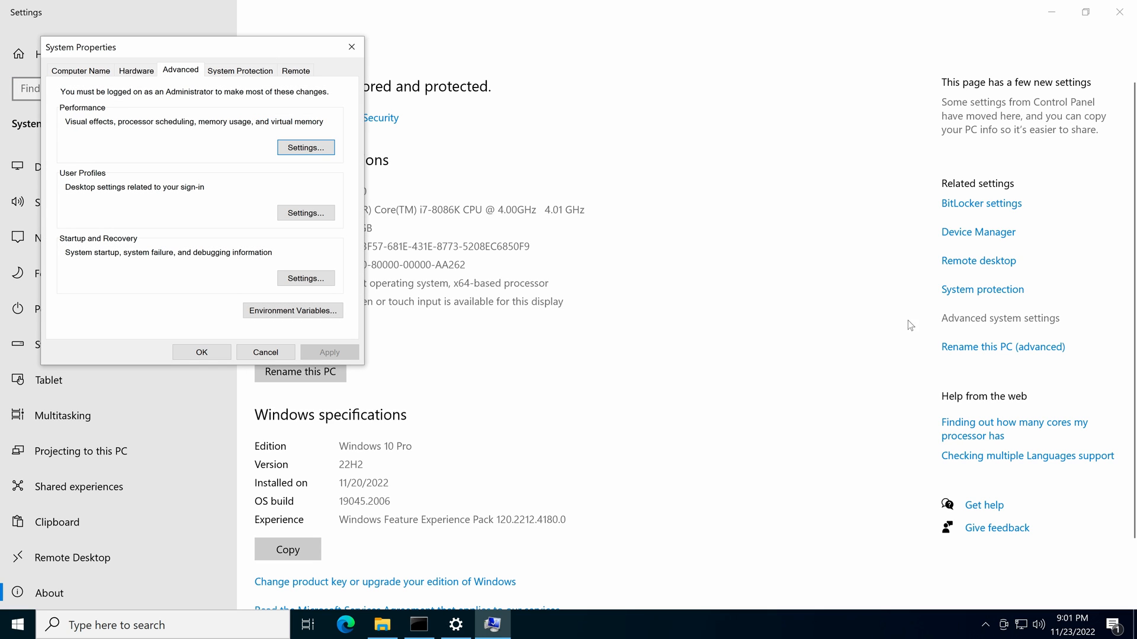
mouse_move(246, 363)
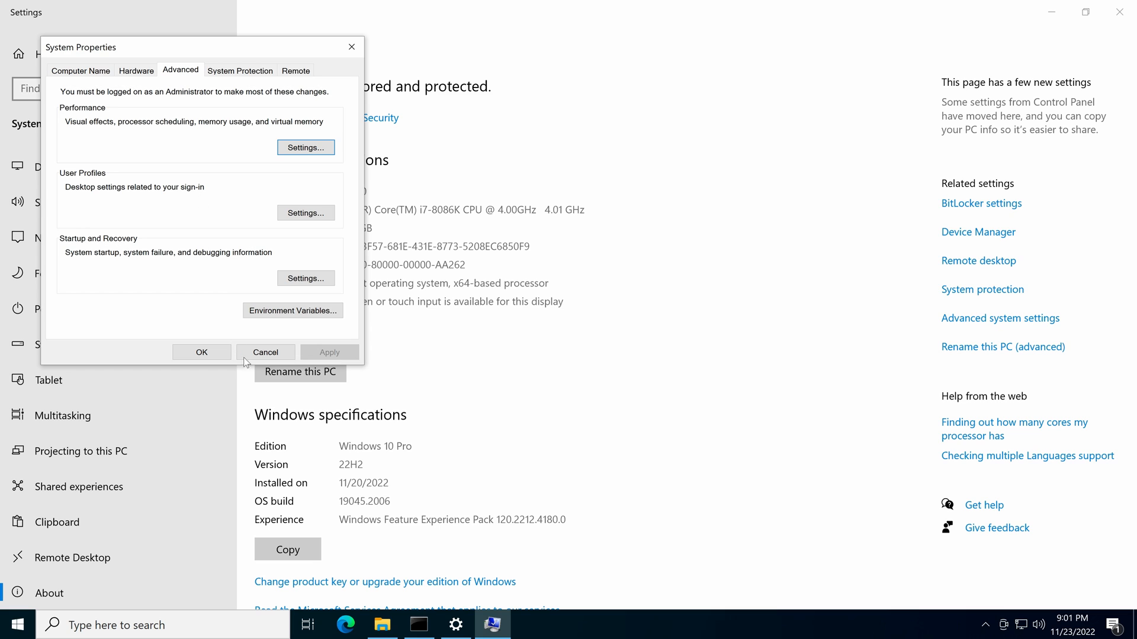
click(293, 310)
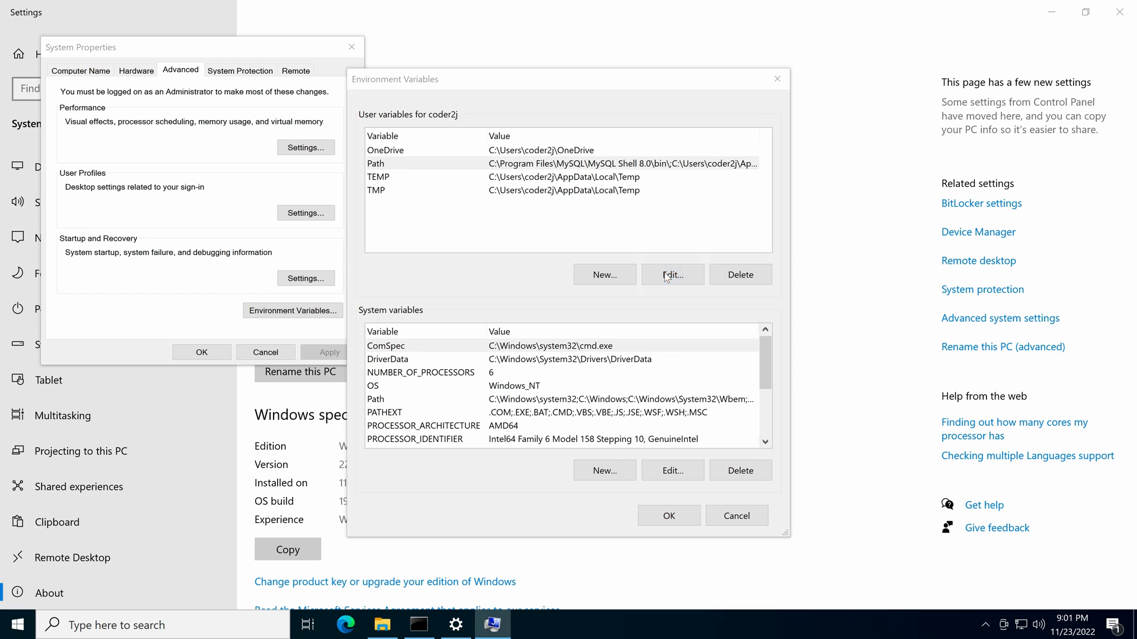
Paste the MySQL Server 8.0 bin folder path as a new entry in the user Path variable.
click(670, 274)
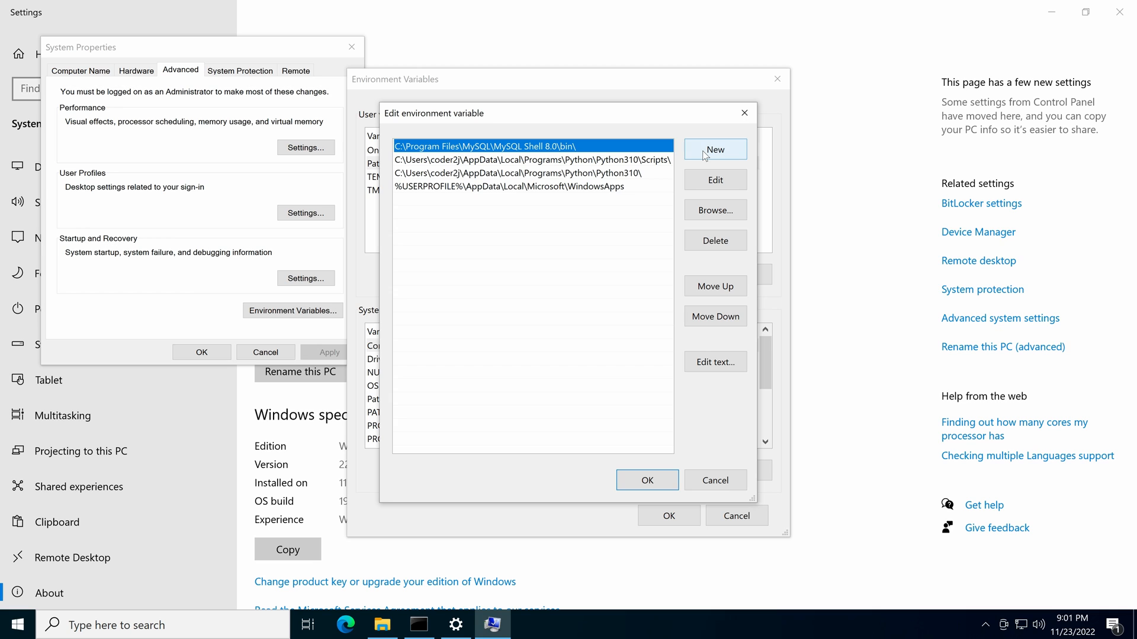
click(714, 149)
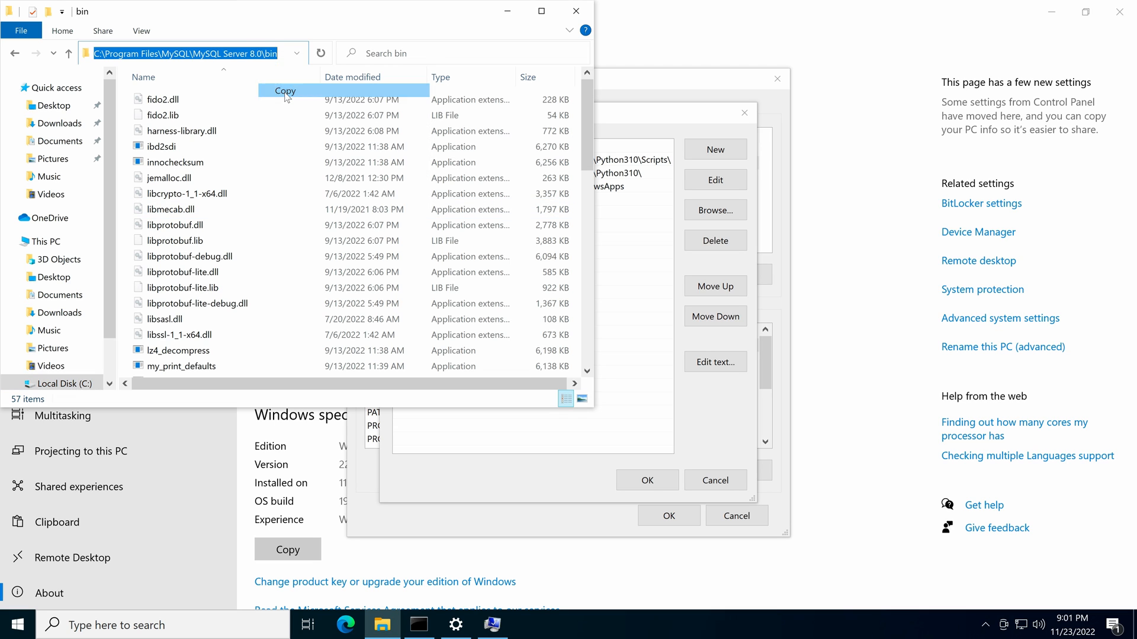
right_click(515, 197)
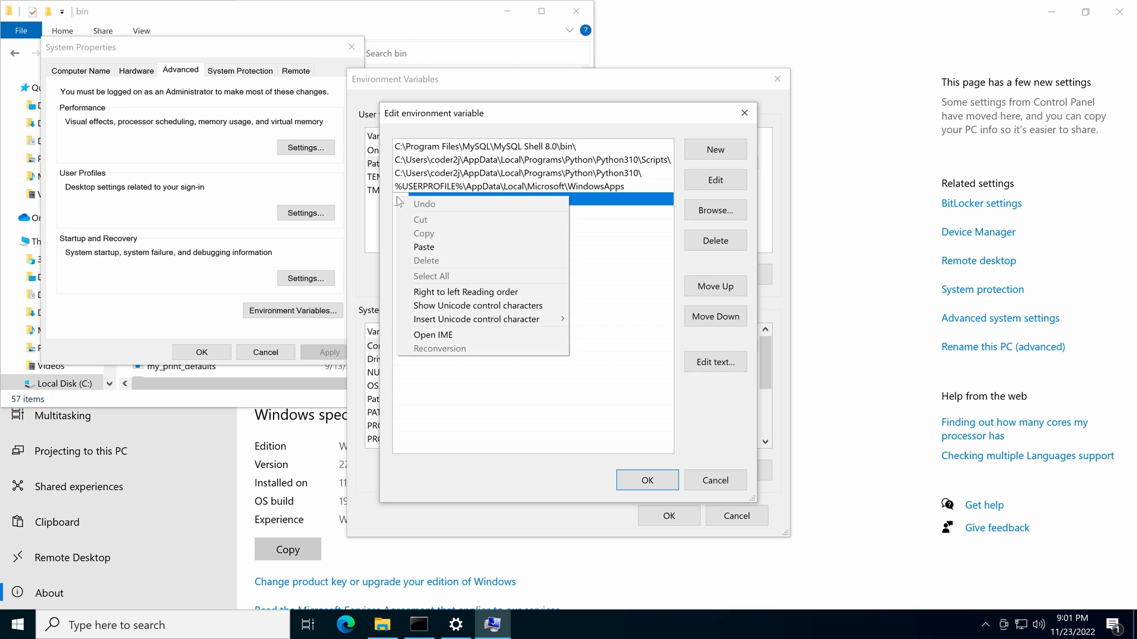
click(424, 247)
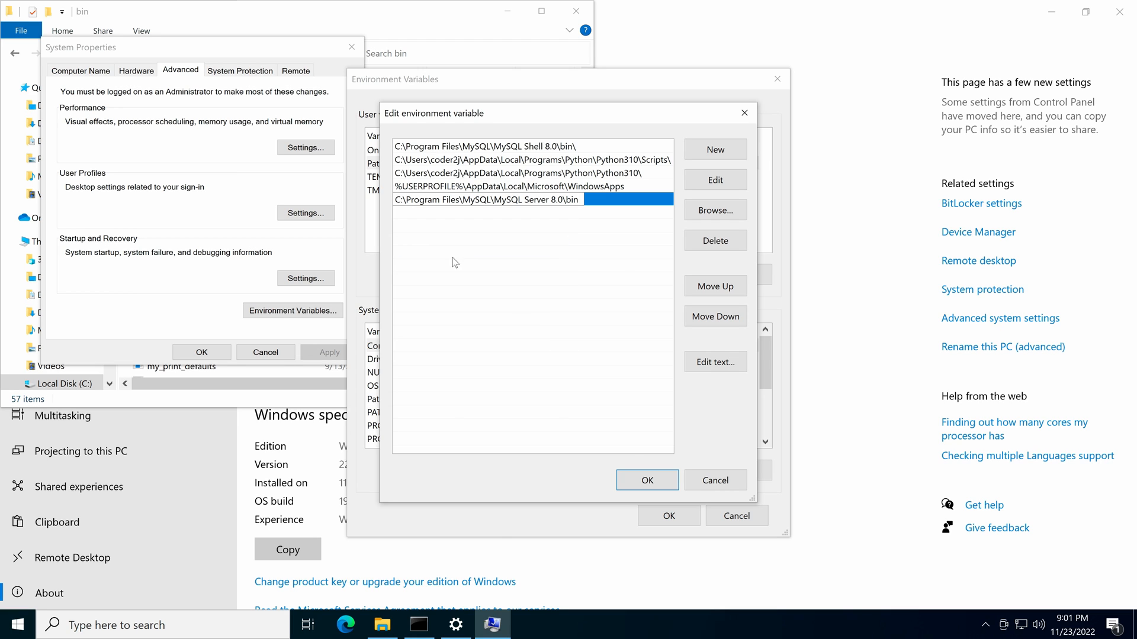
click(646, 479)
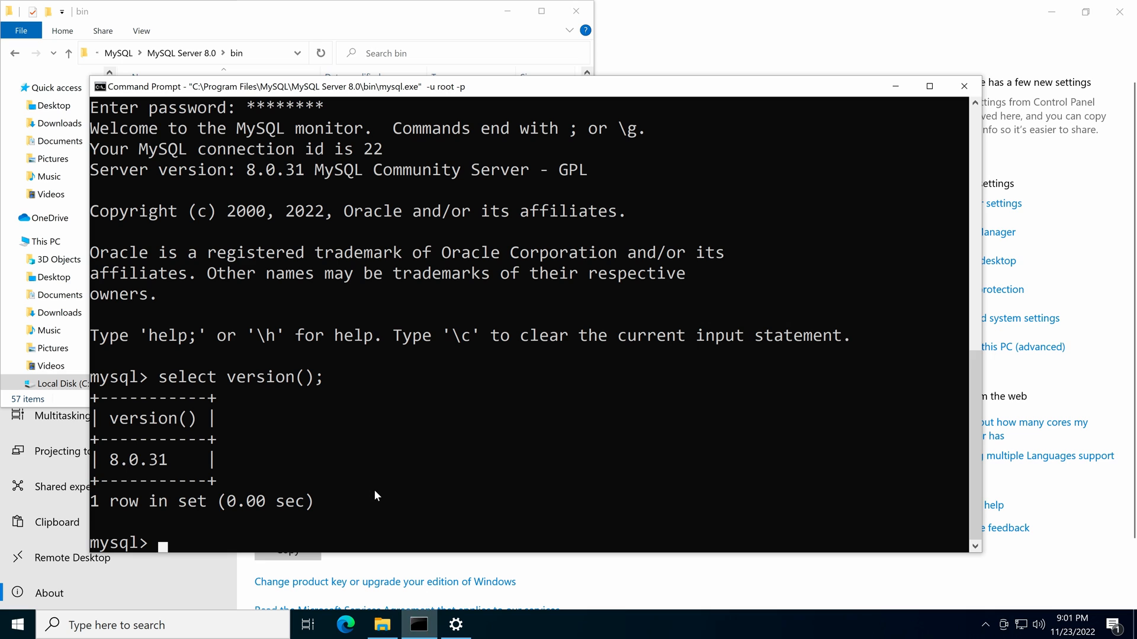
Exit the old MySQL session and launch a fresh Command Prompt from the taskbar search.
text(exit)
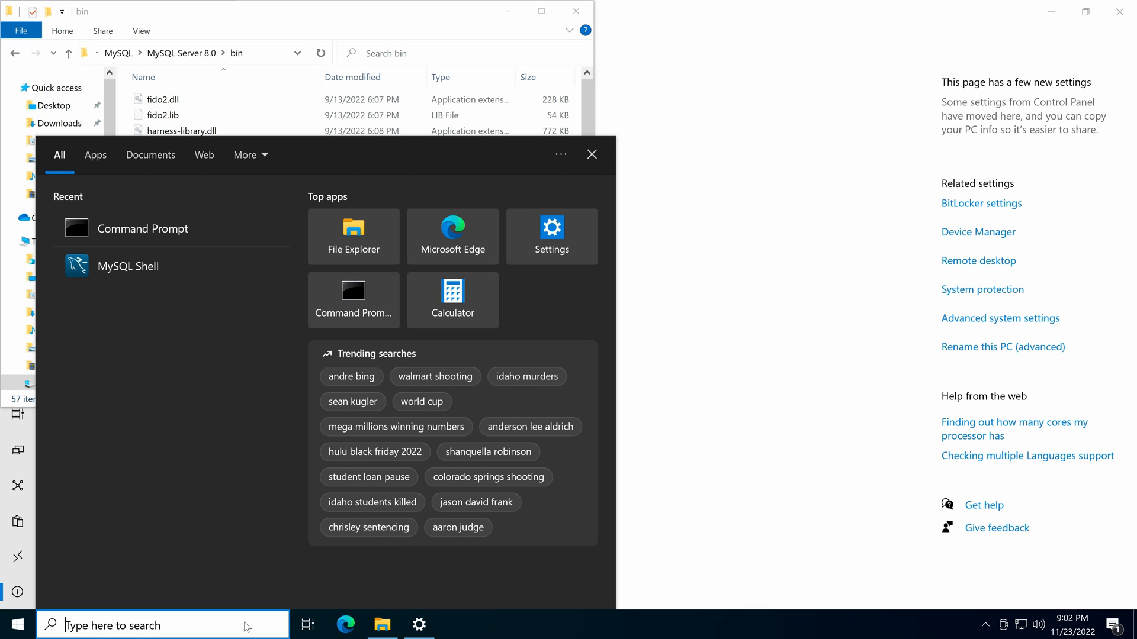
text(cmd)
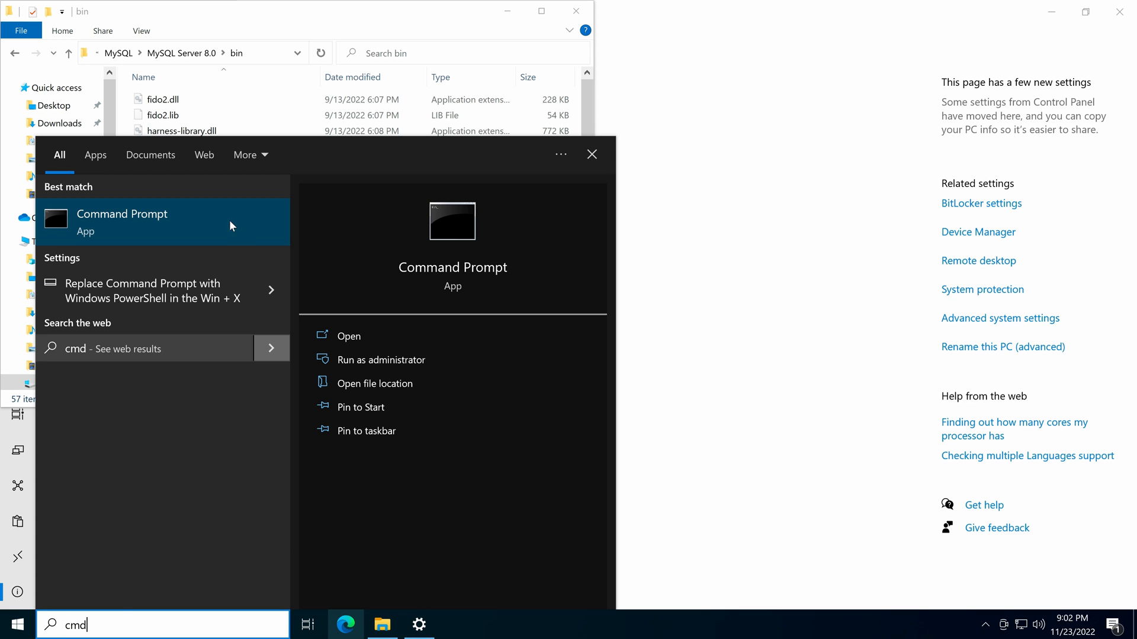
click(121, 214)
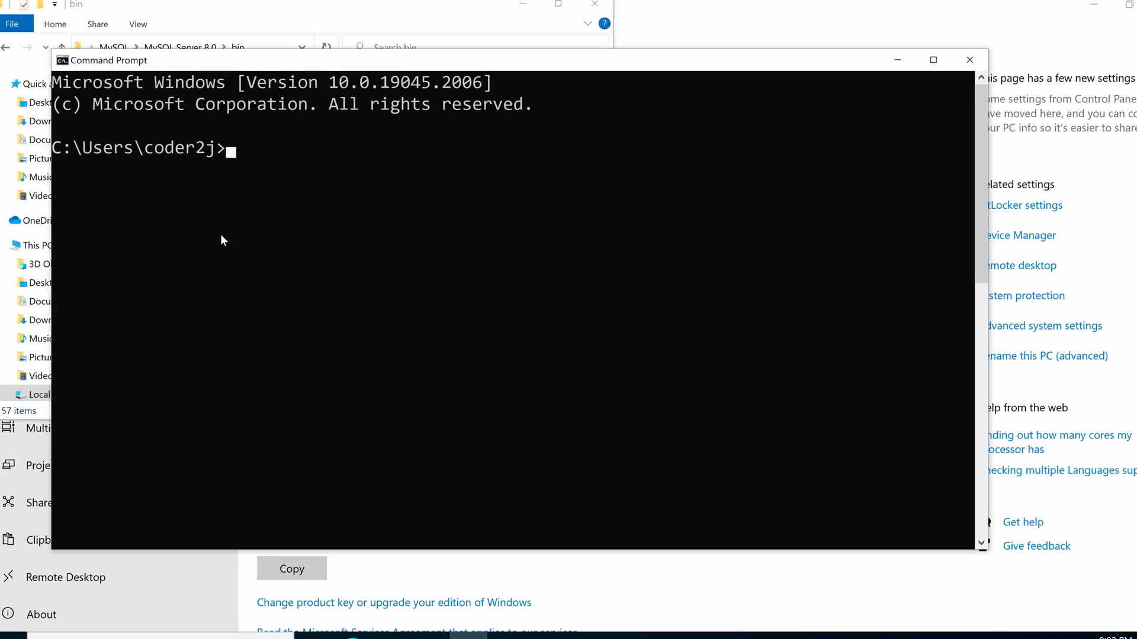
Run mysql --help in the new Command Prompt window.
text(mysq)
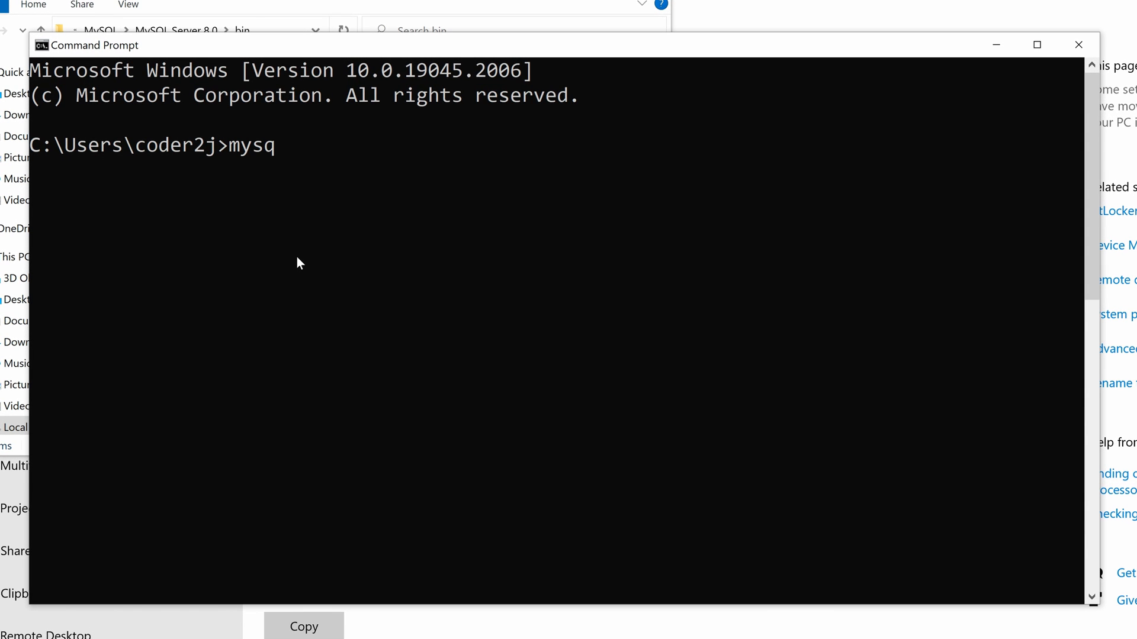
text(l --hel)
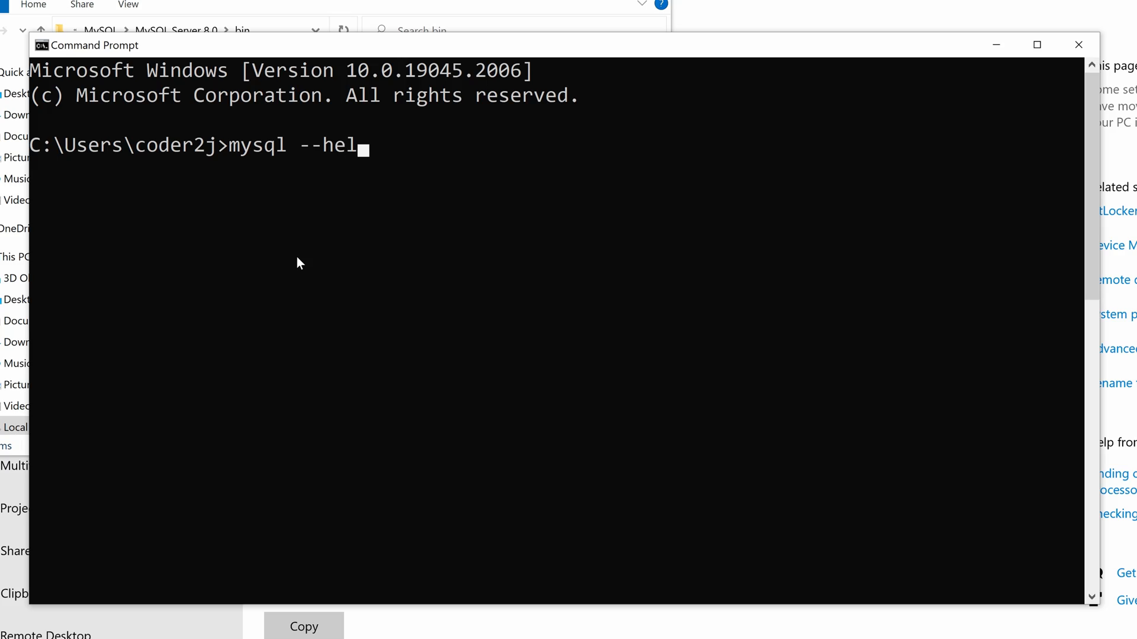
key(enter)
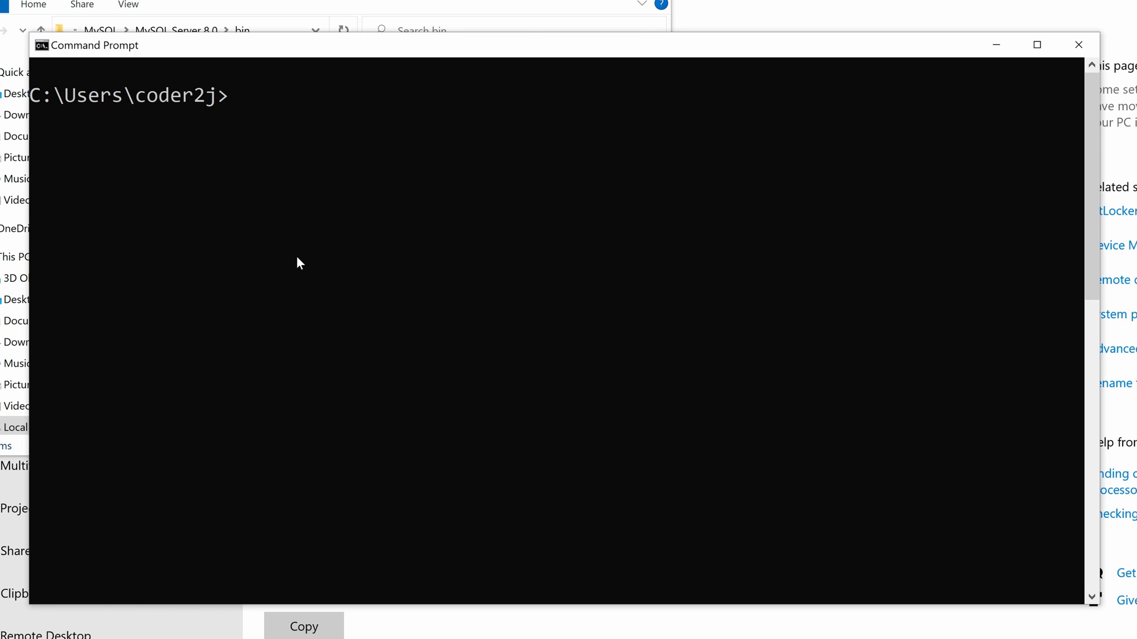
Log in with mysql -u root -p and the root password.
text(mysql -u root -p)
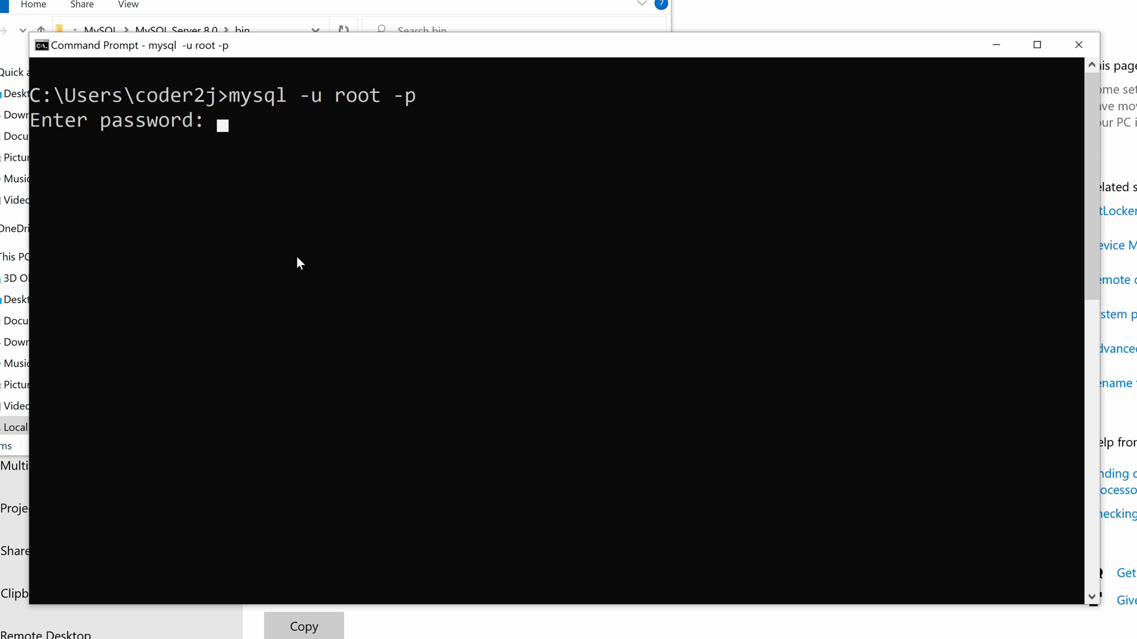
text(**)
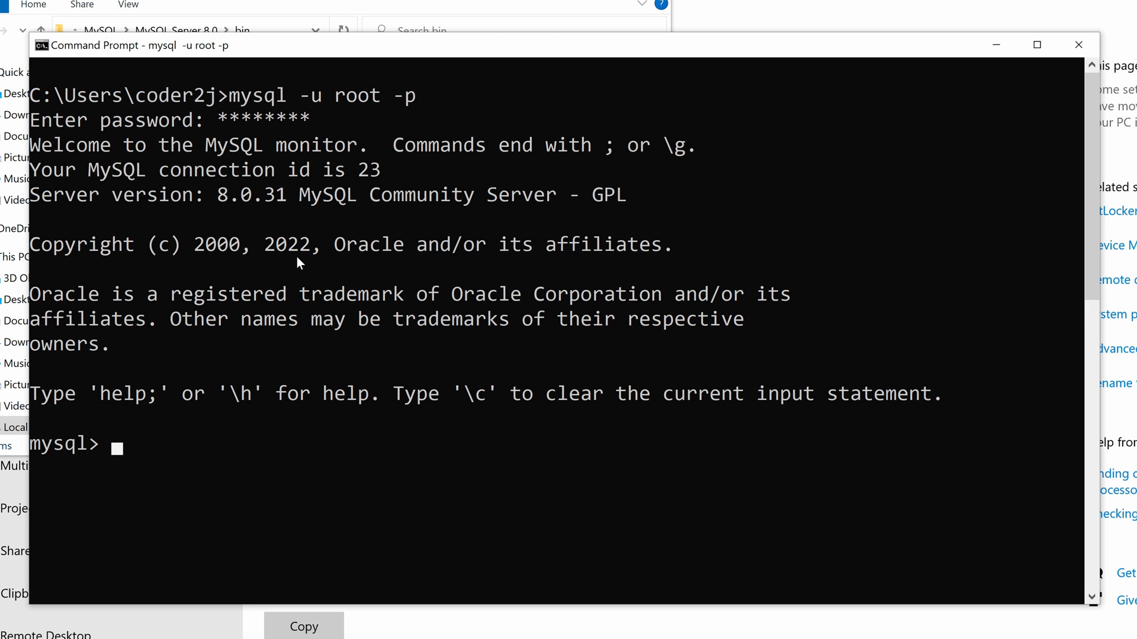
Run select version(); to confirm 8.0.31, then exit the session.
text(select)
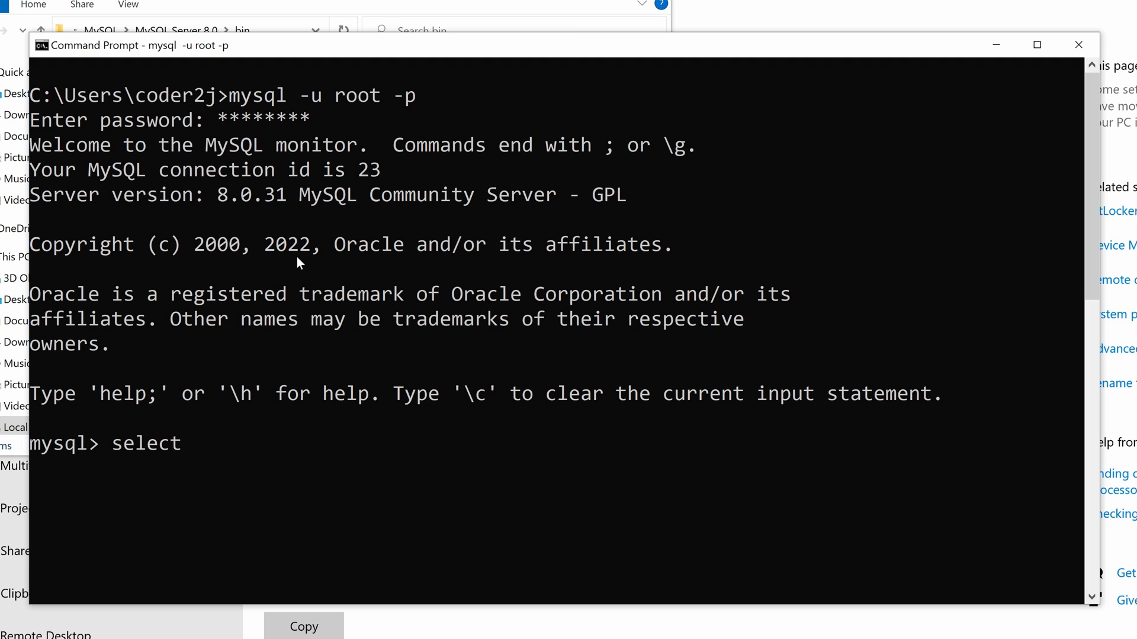
text(version)
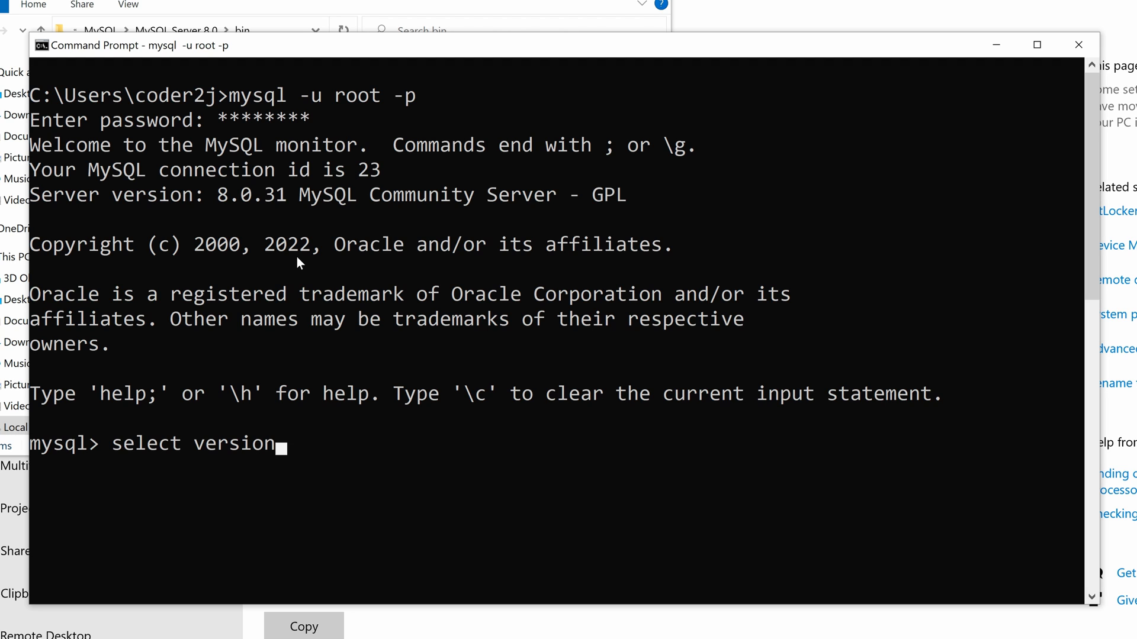
text(();)
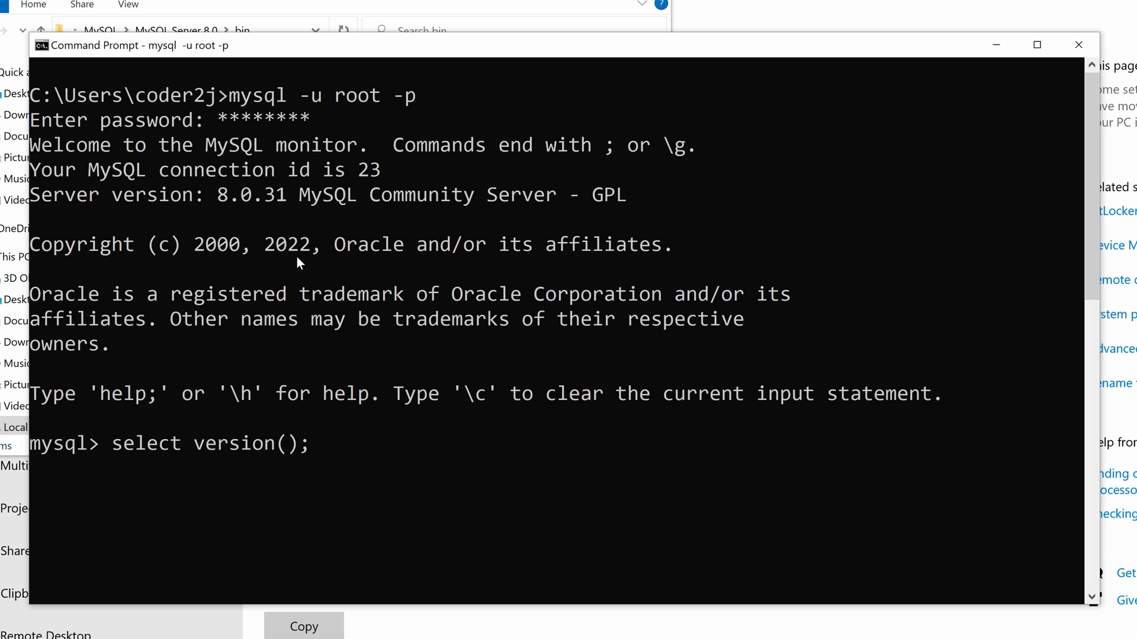
key(Return)
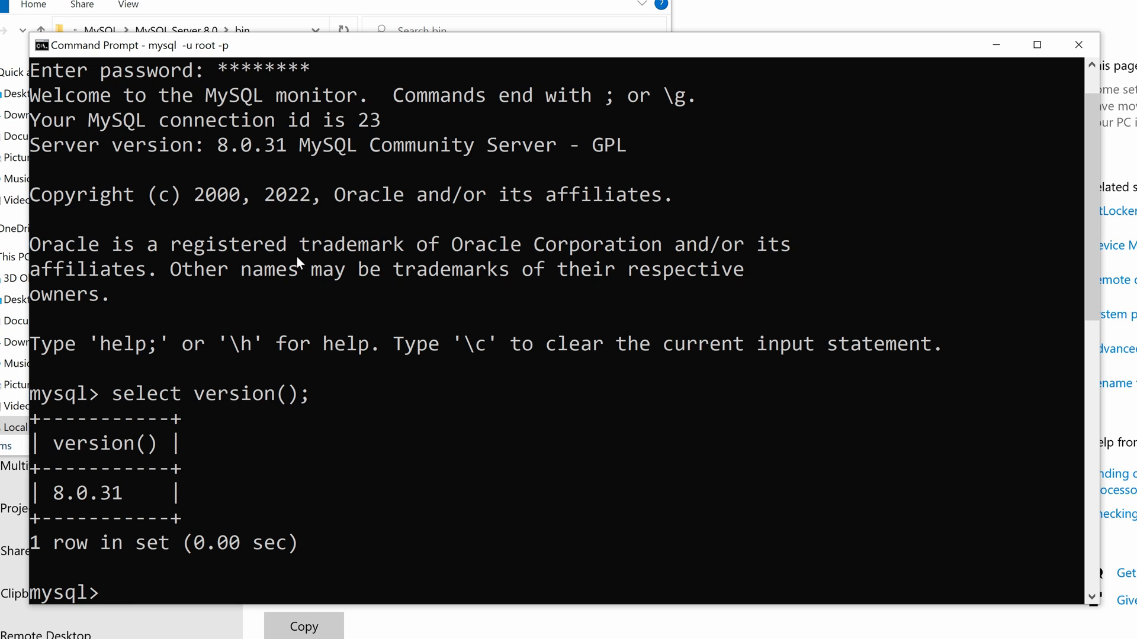
text(exit)
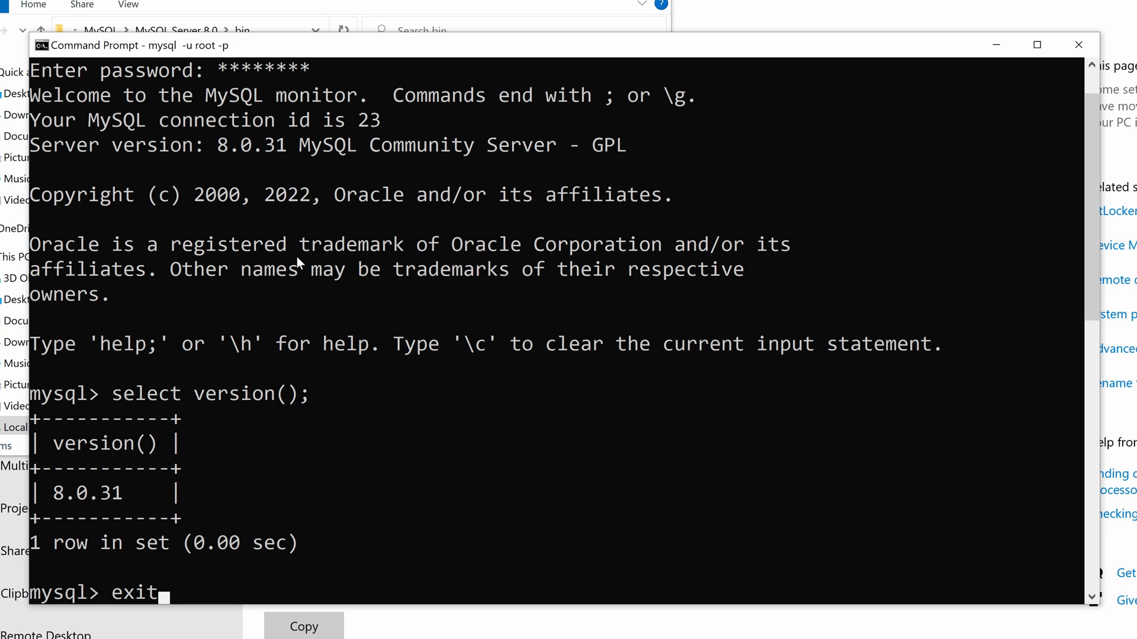